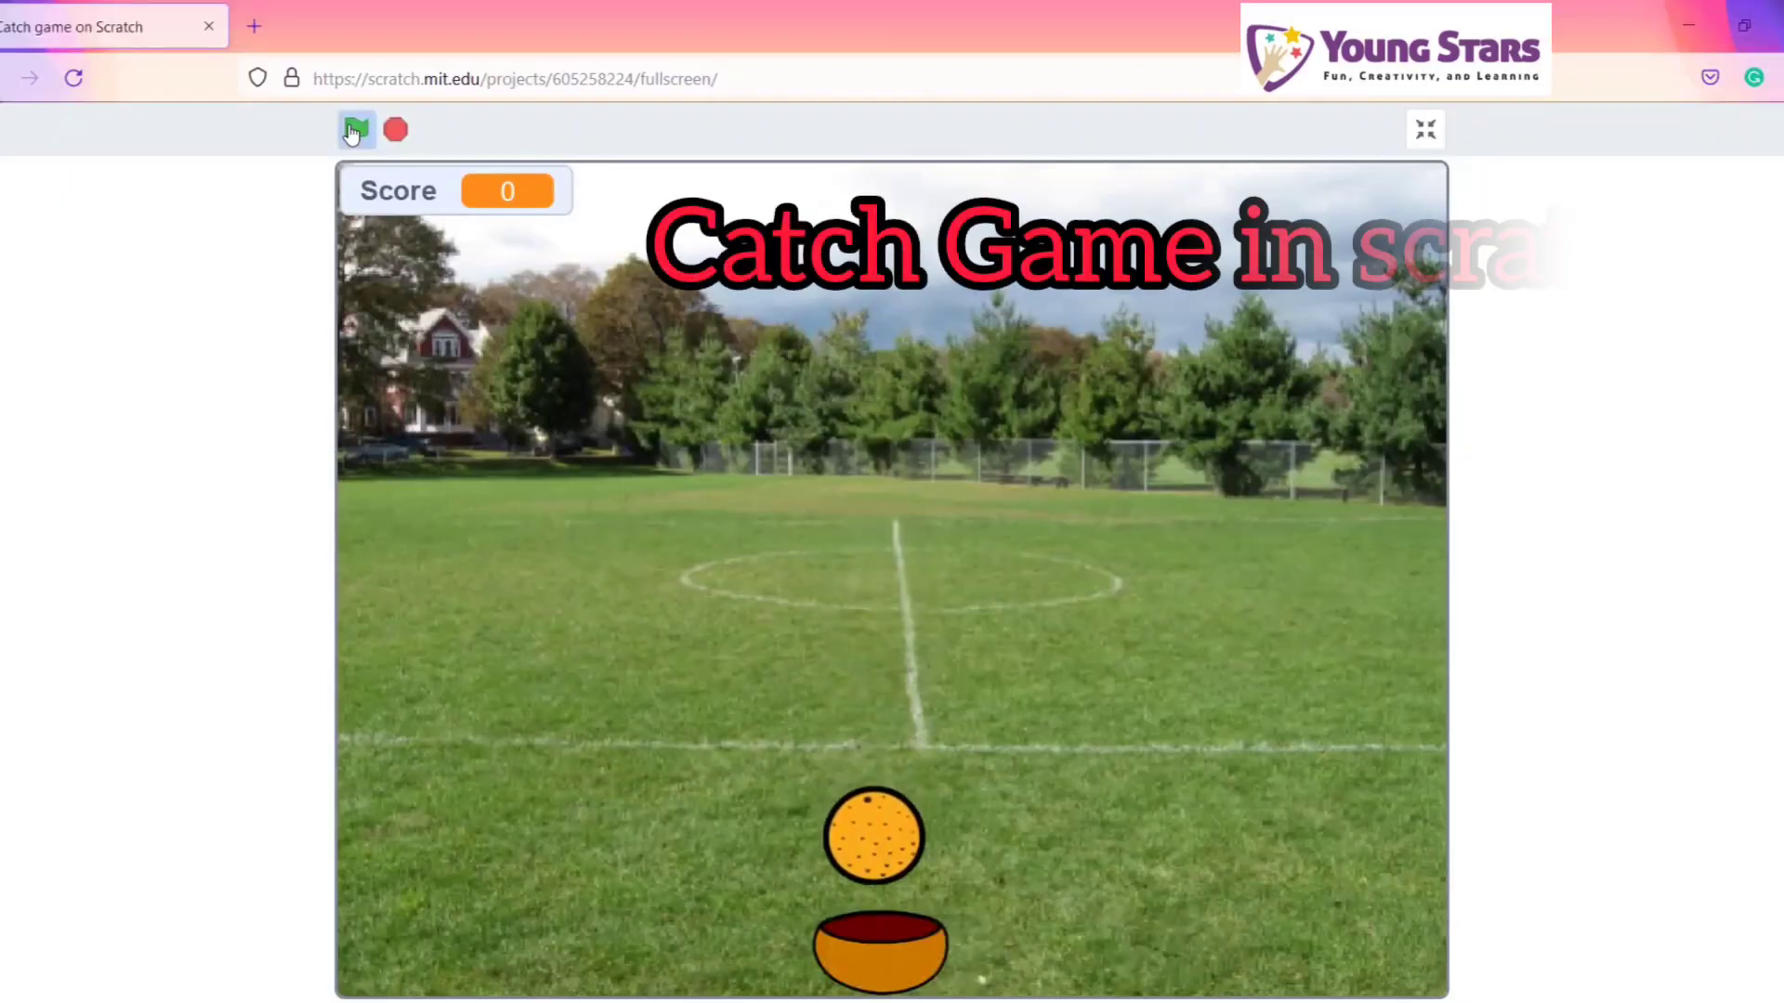
- Run the finished catch game demo with the green flag
left_click(354, 128)
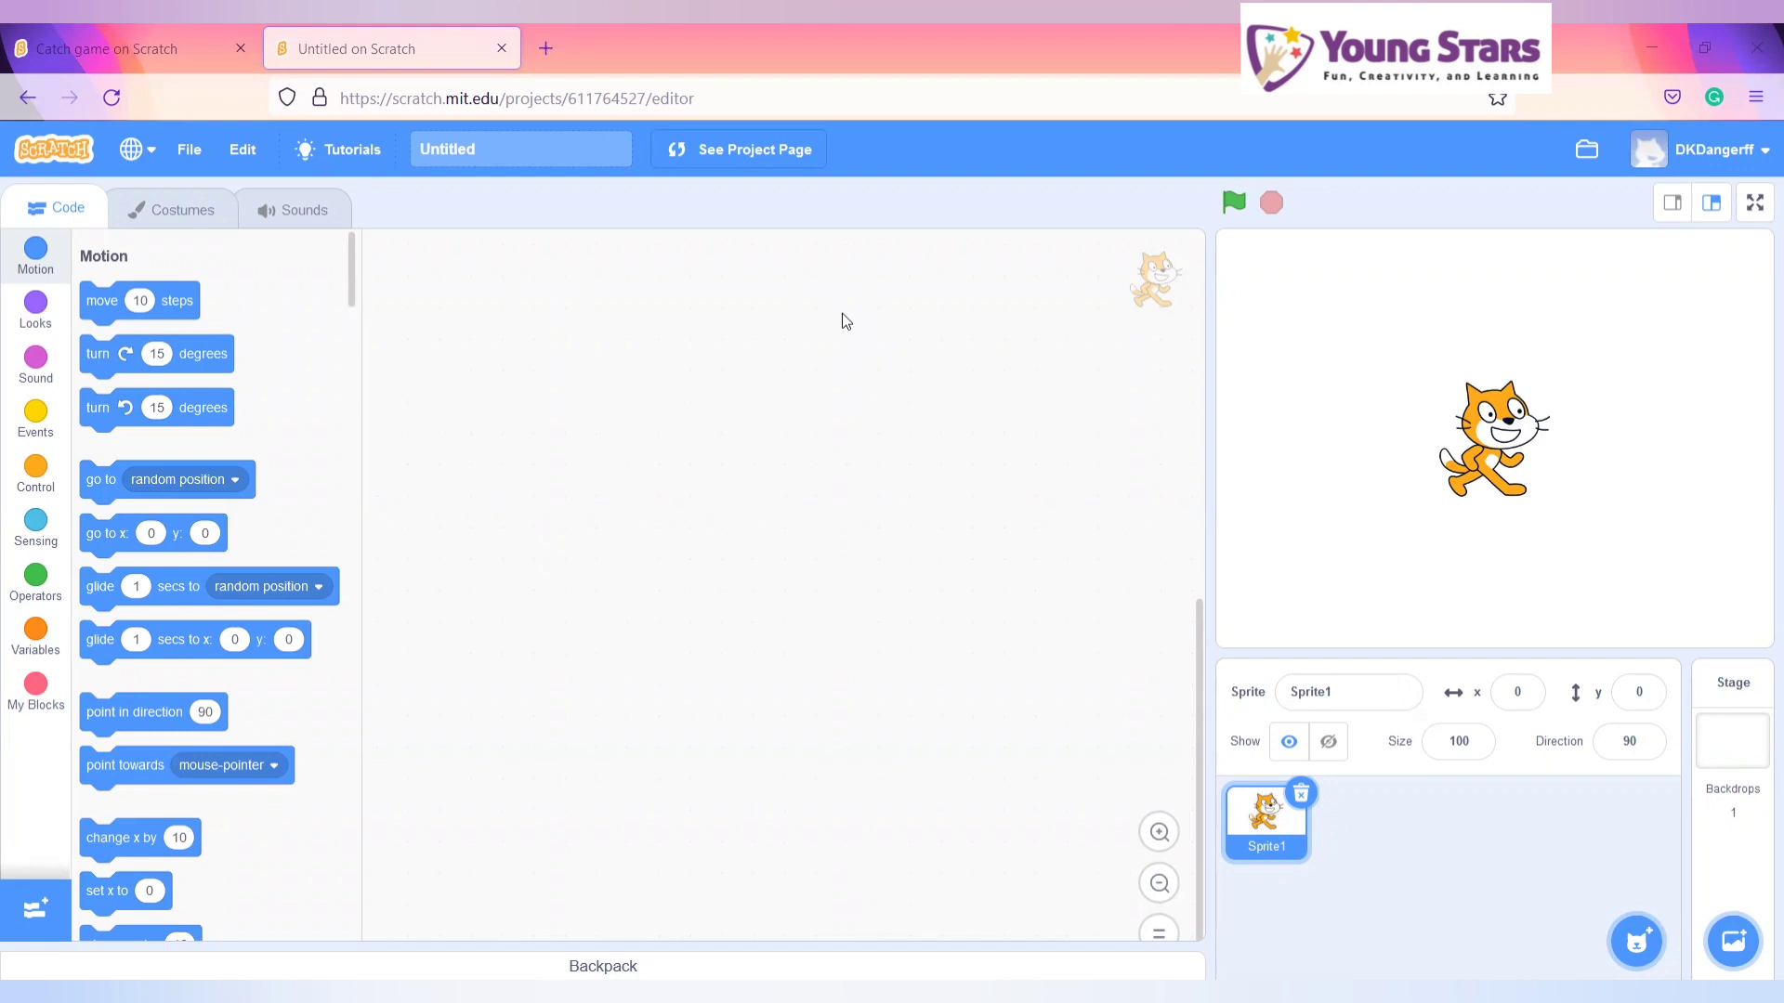
mouse_move(1537, 855)
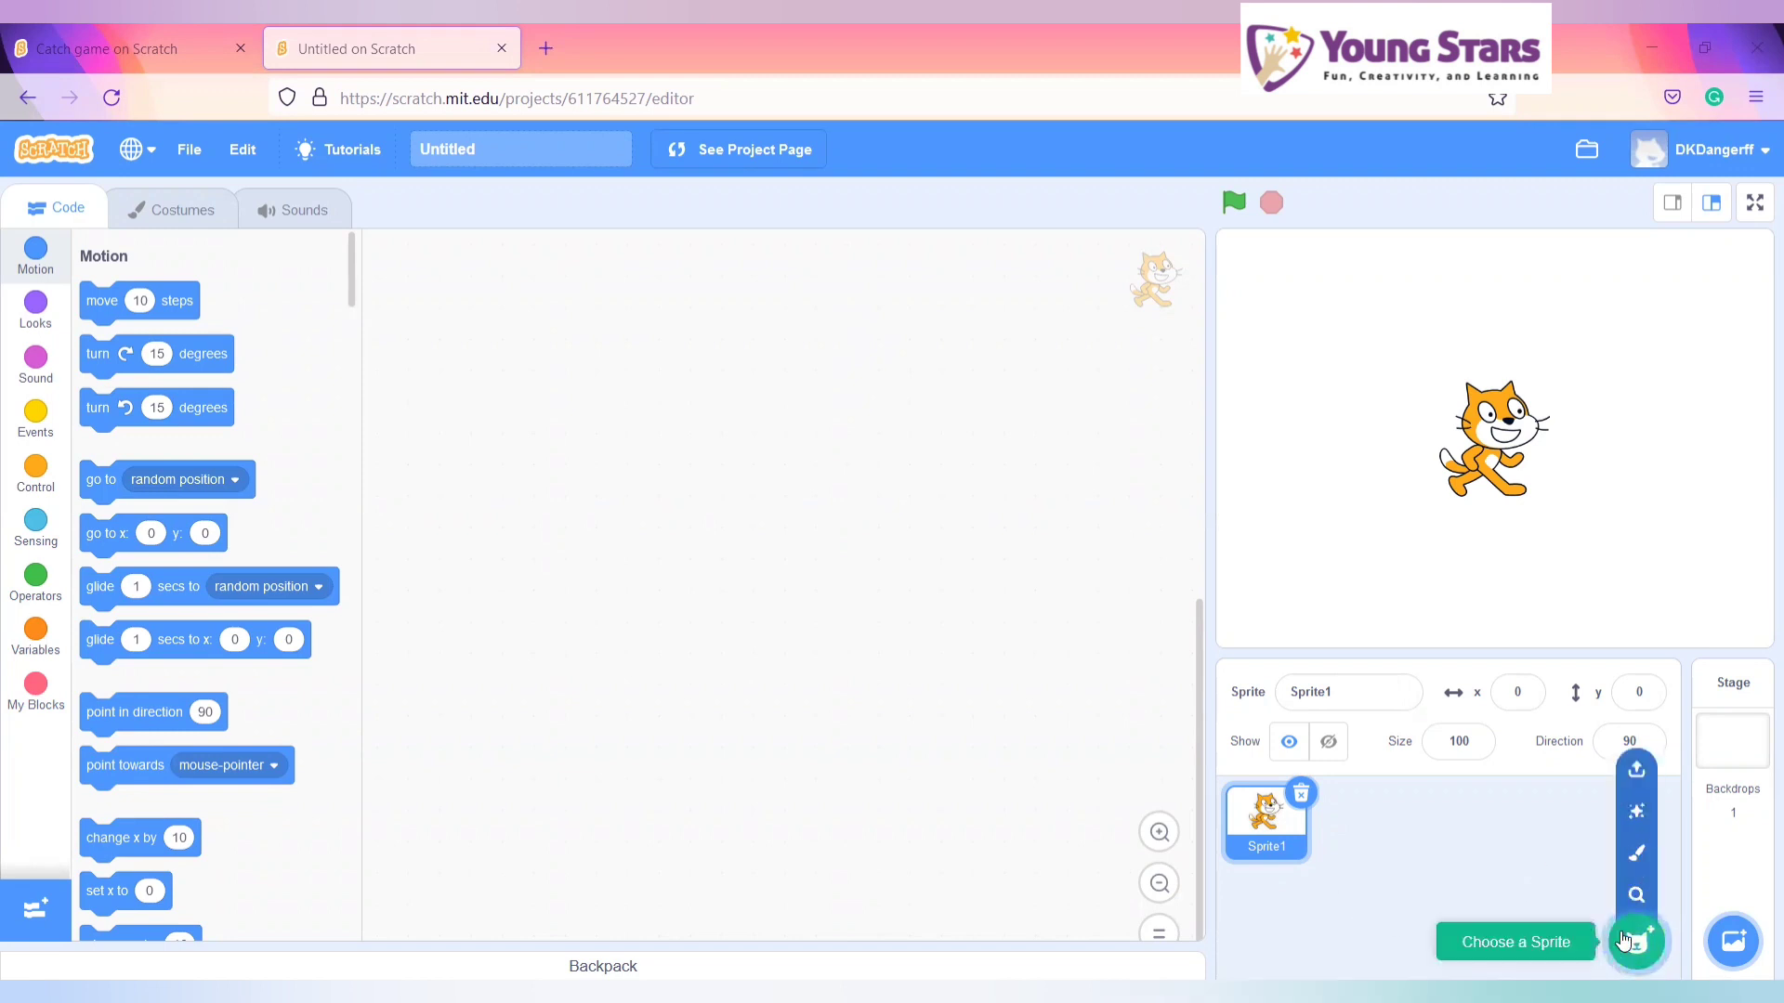
- Add the Bowl sprite from the library and delete the default cat sprite
left_click(1636, 942)
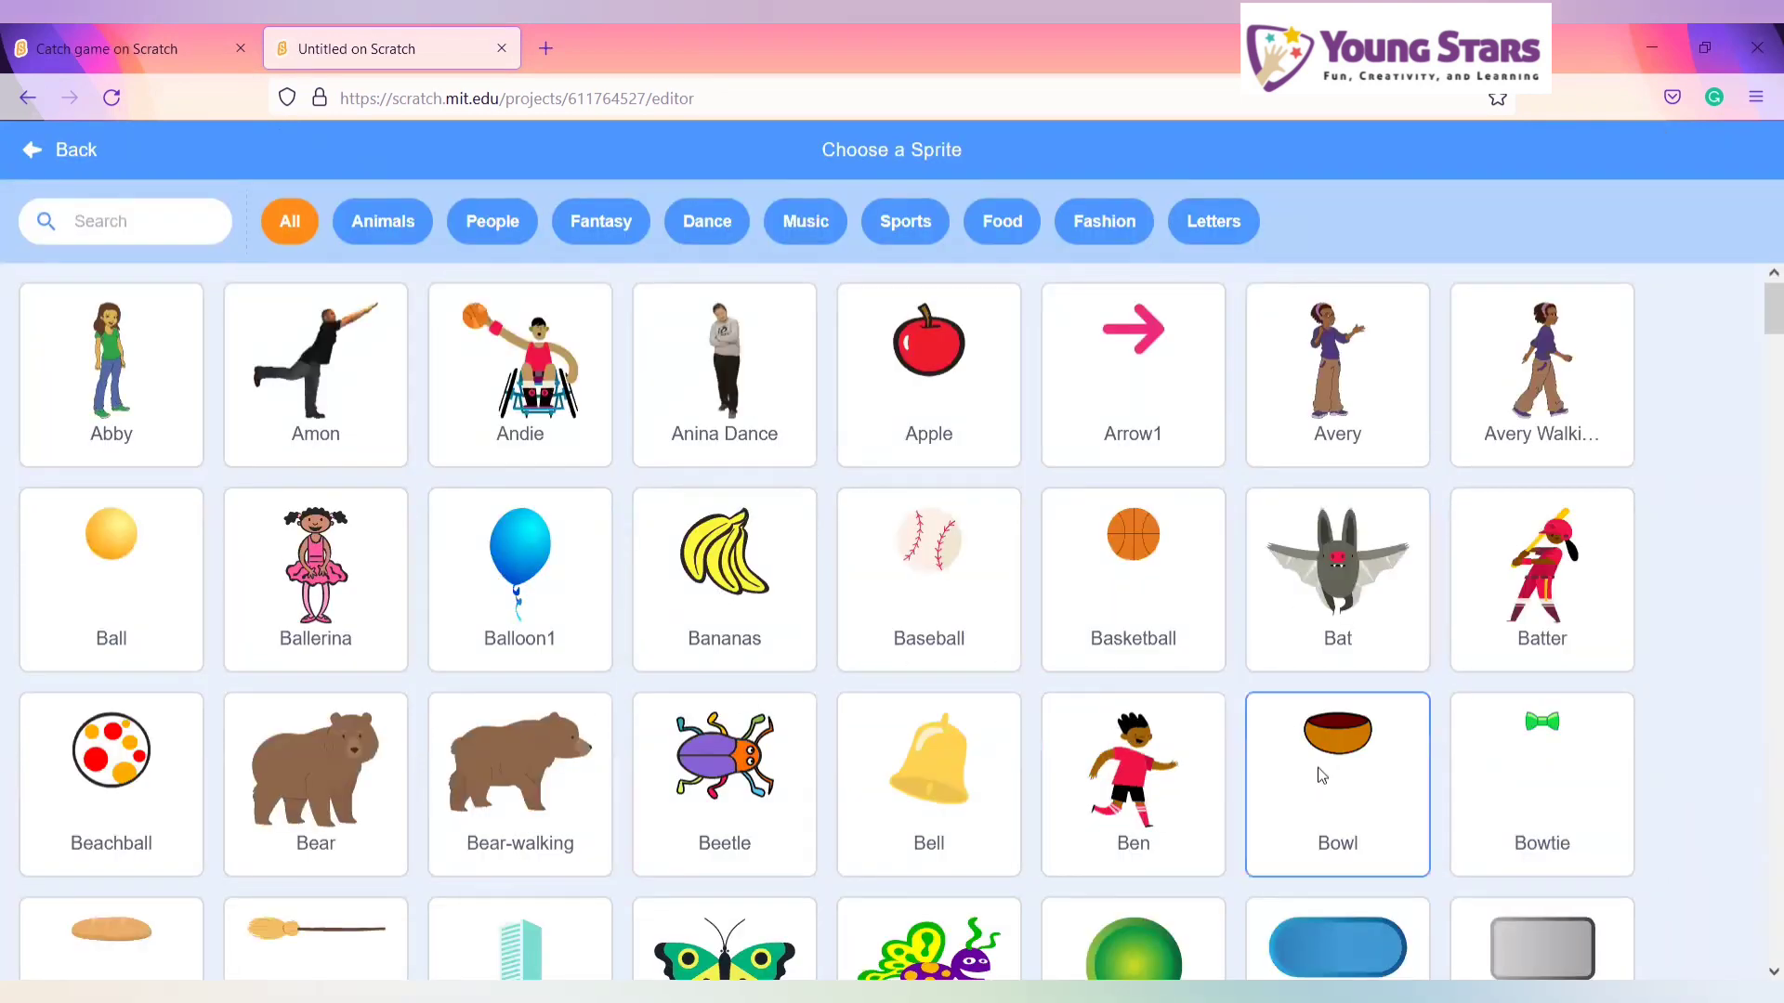
left_click(1336, 782)
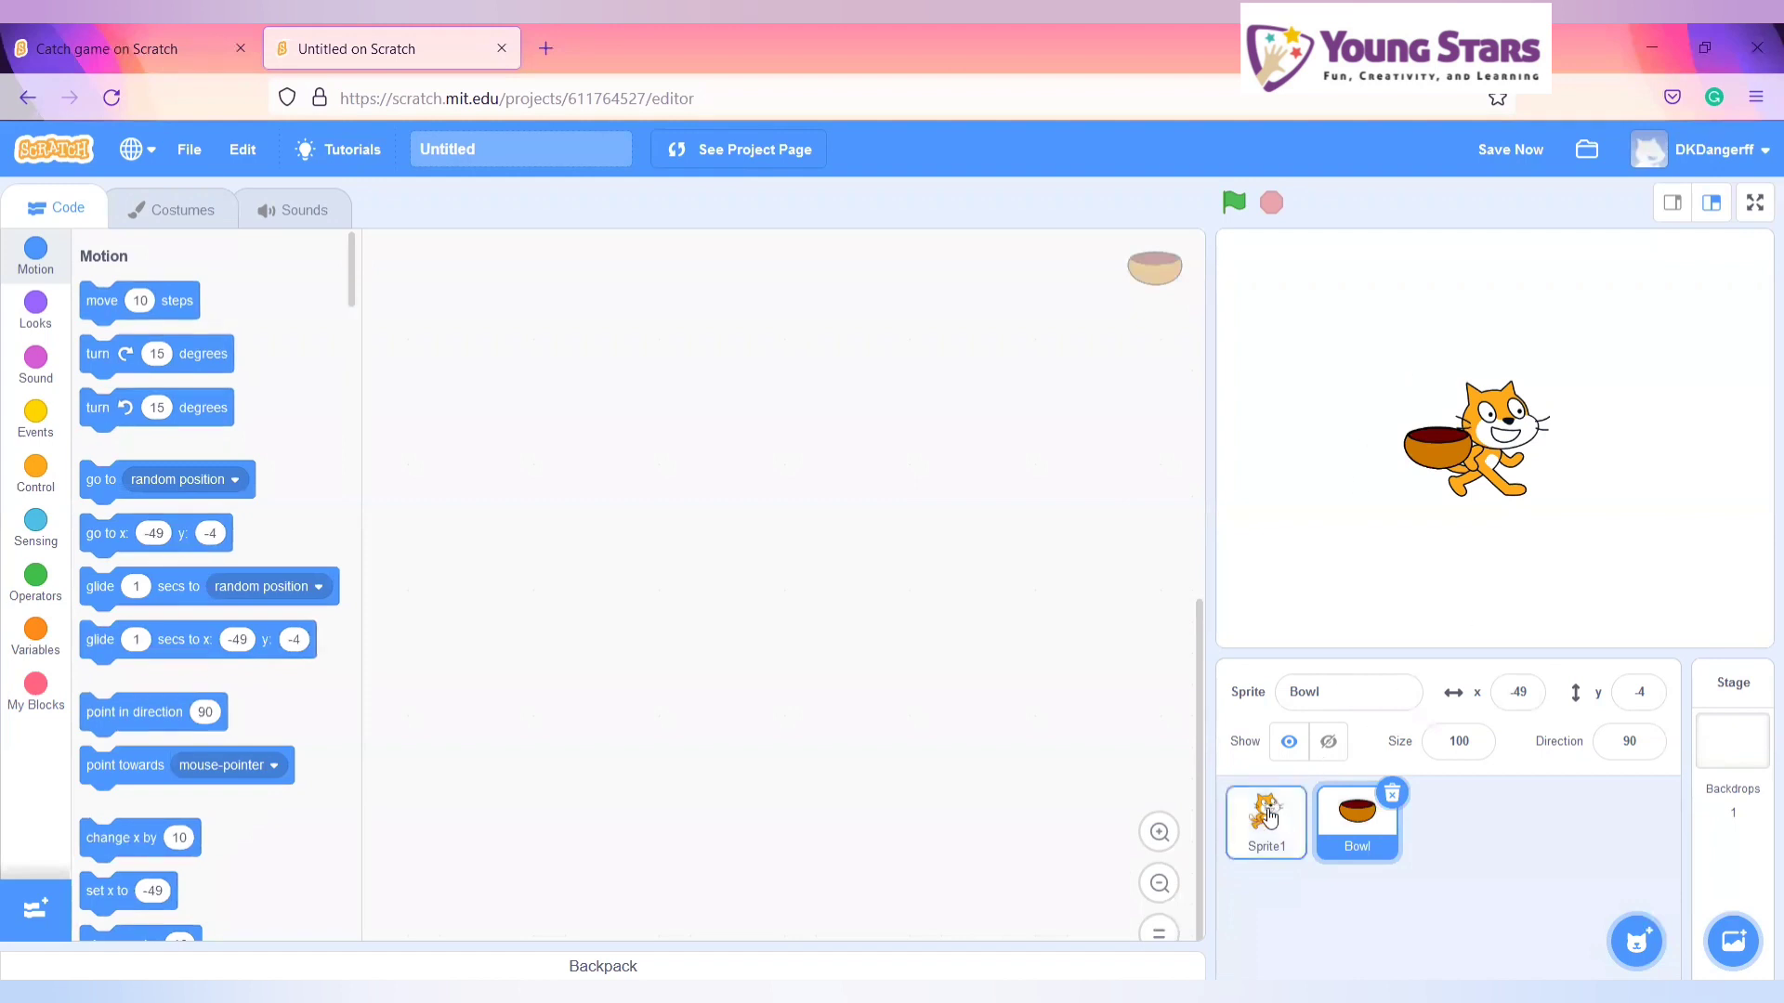
left_click(1265, 819)
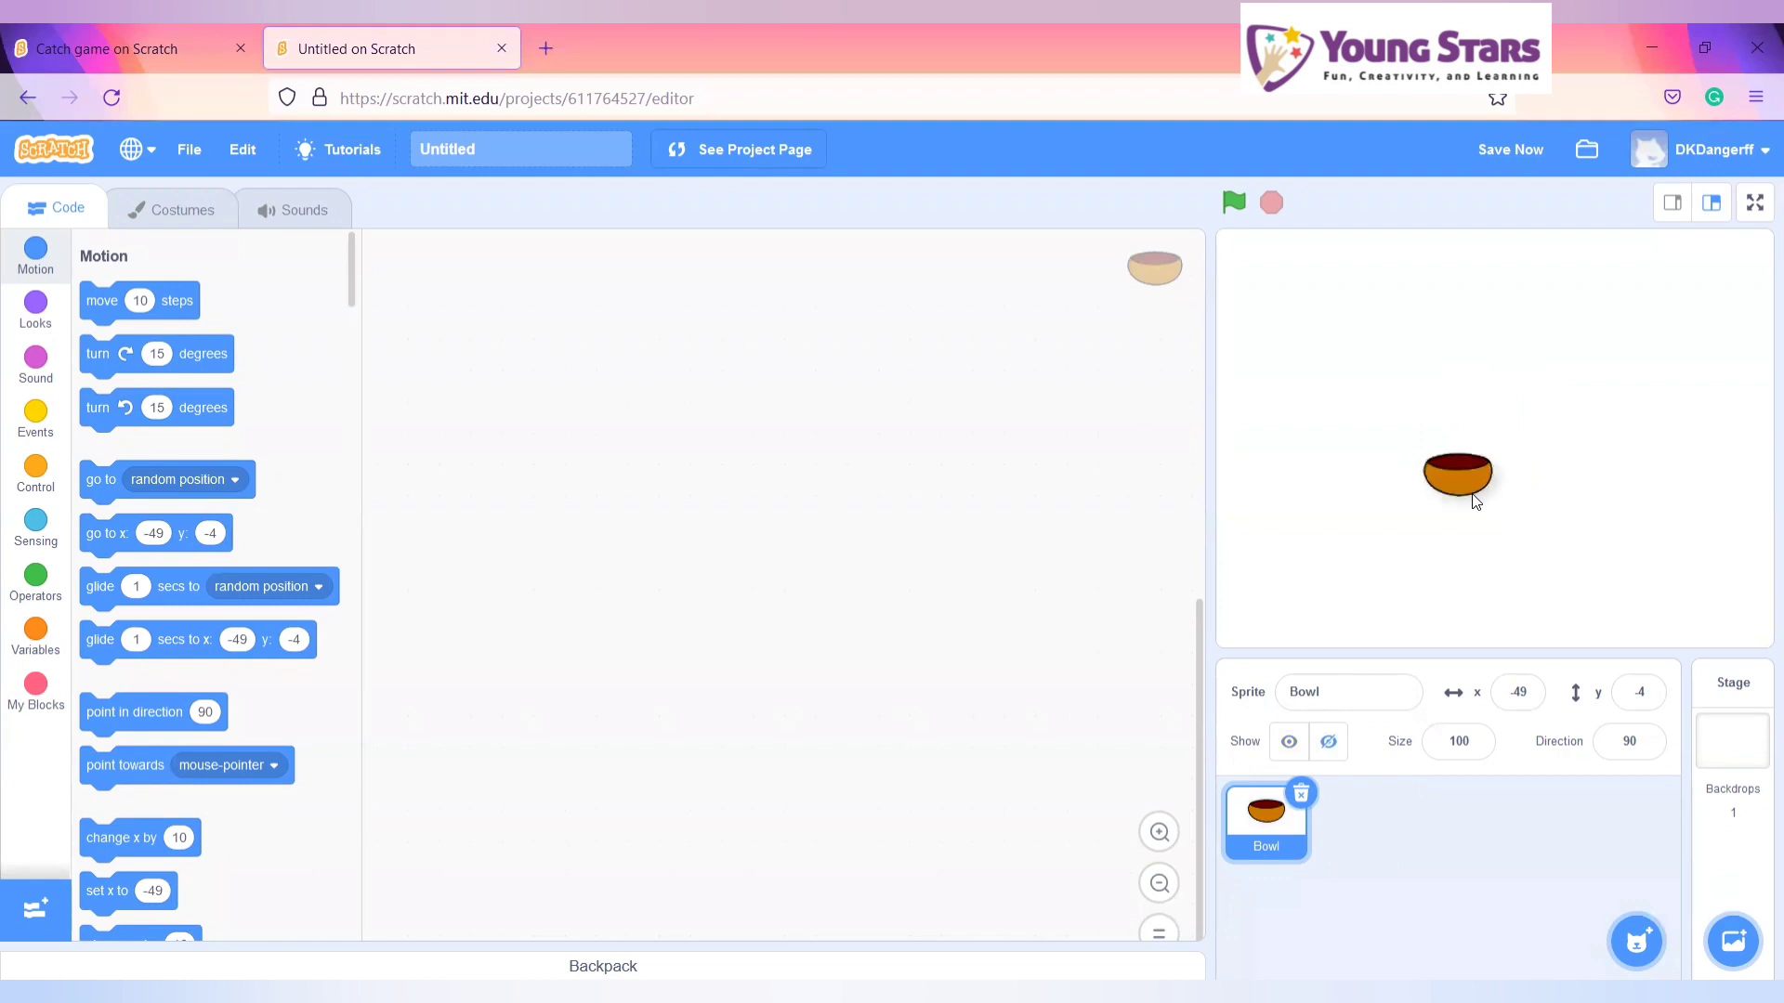
left_click(1733, 939)
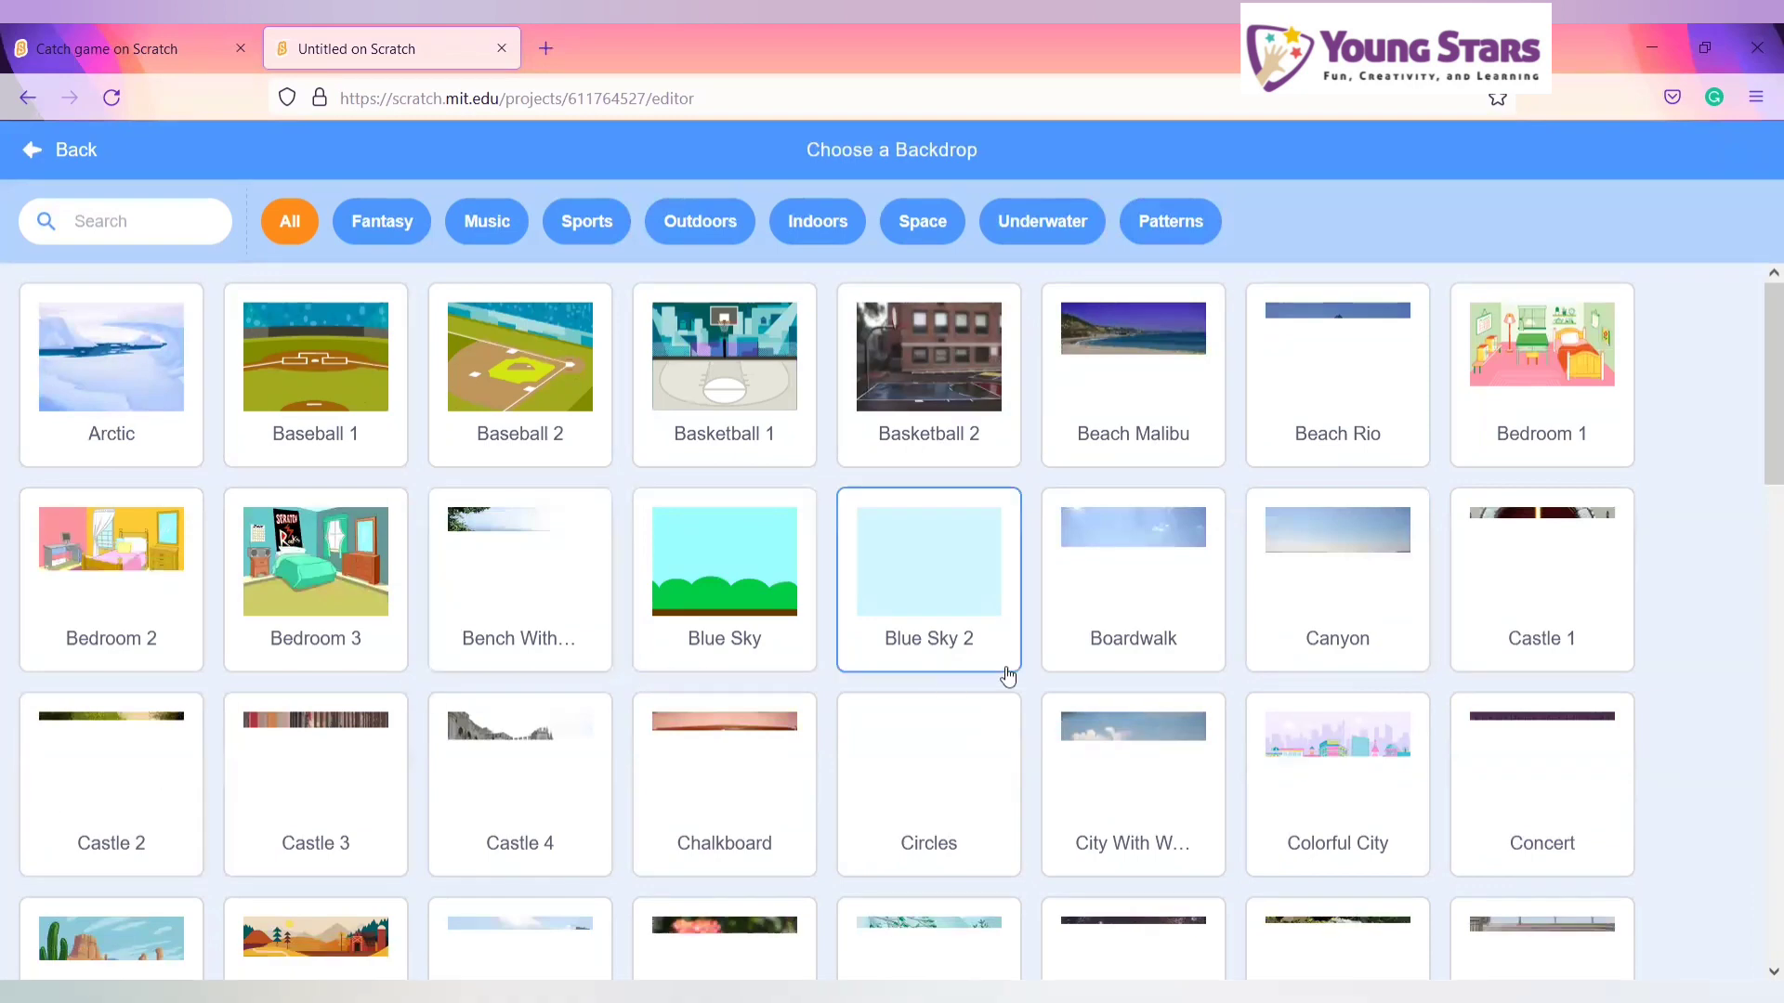
- Browse the backdrop library and choose Playing Field as the stage backdrop
scroll("down", 3)
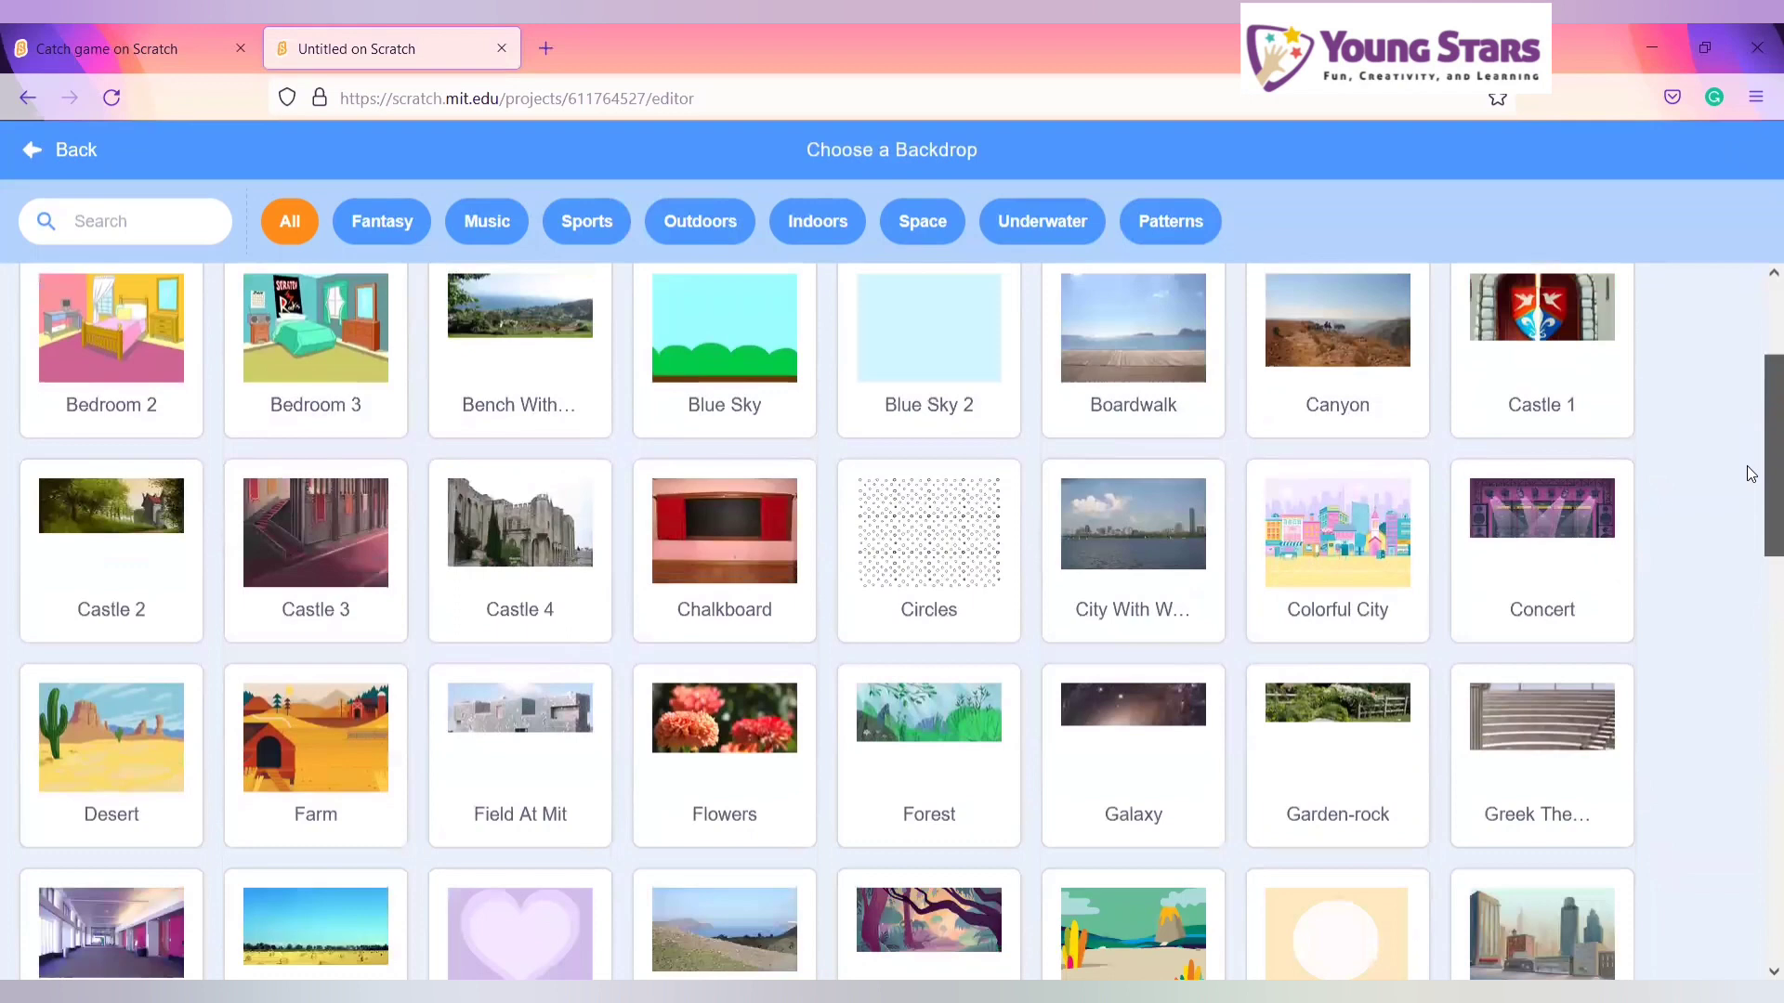
scroll("down", 3)
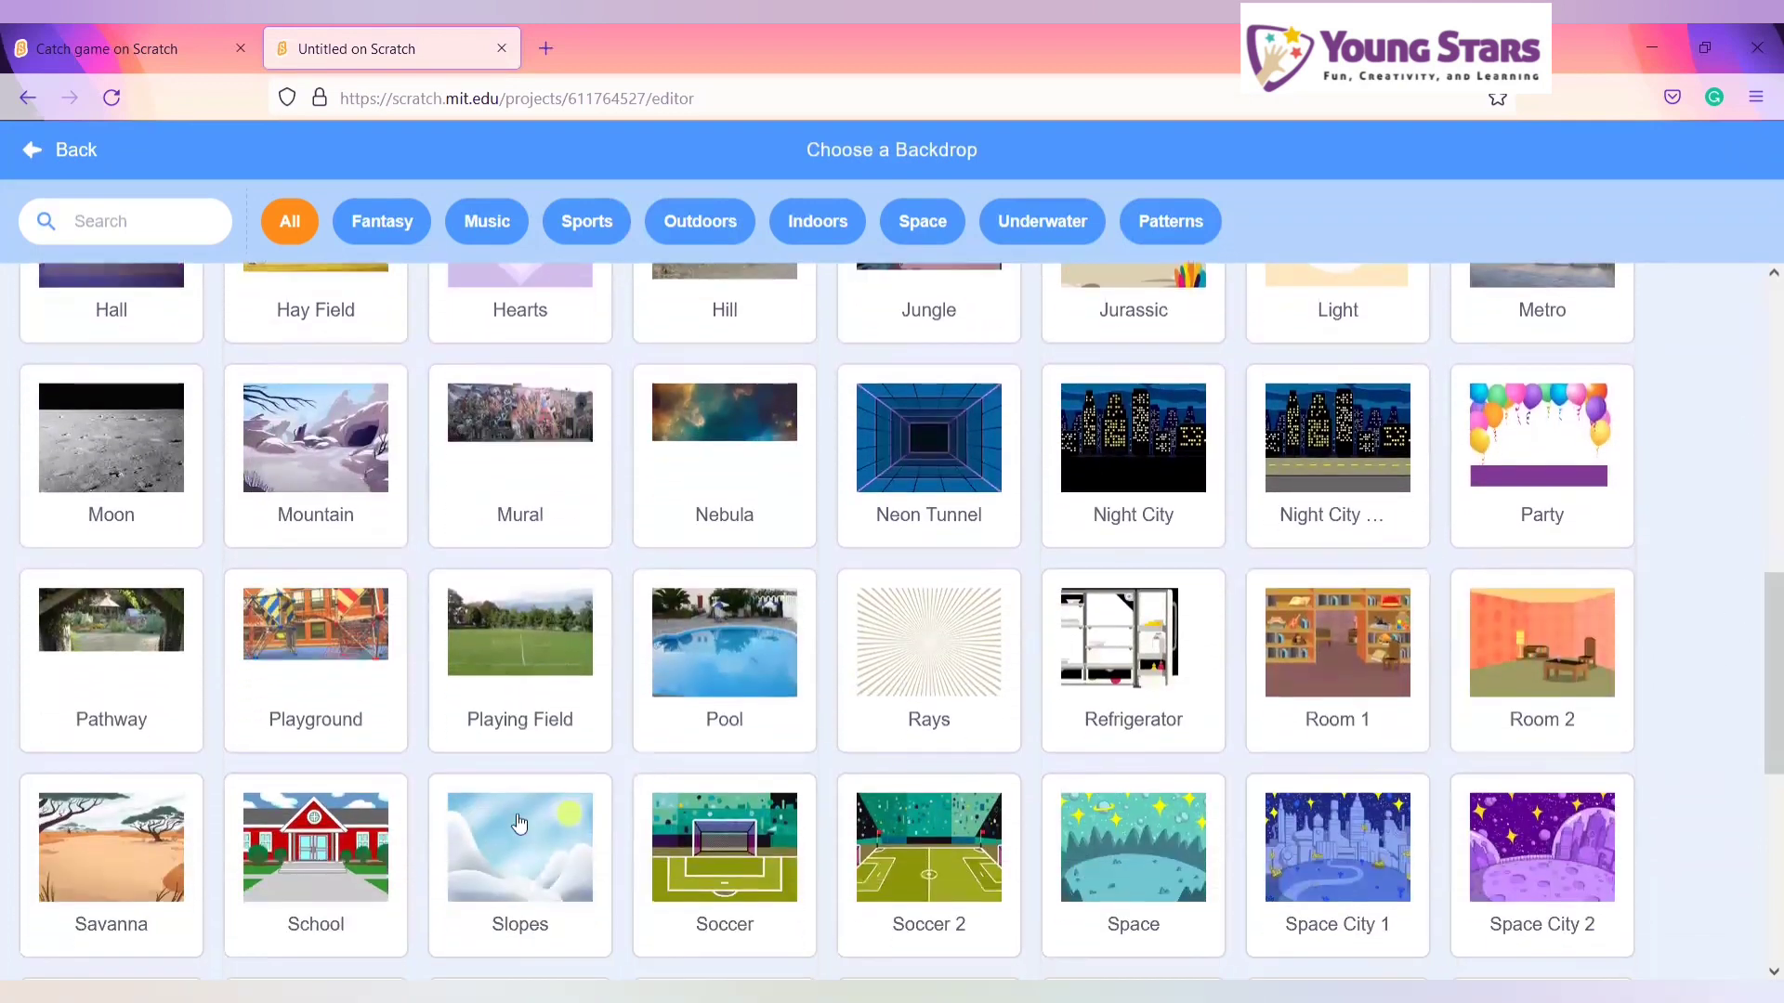
left_click(519, 638)
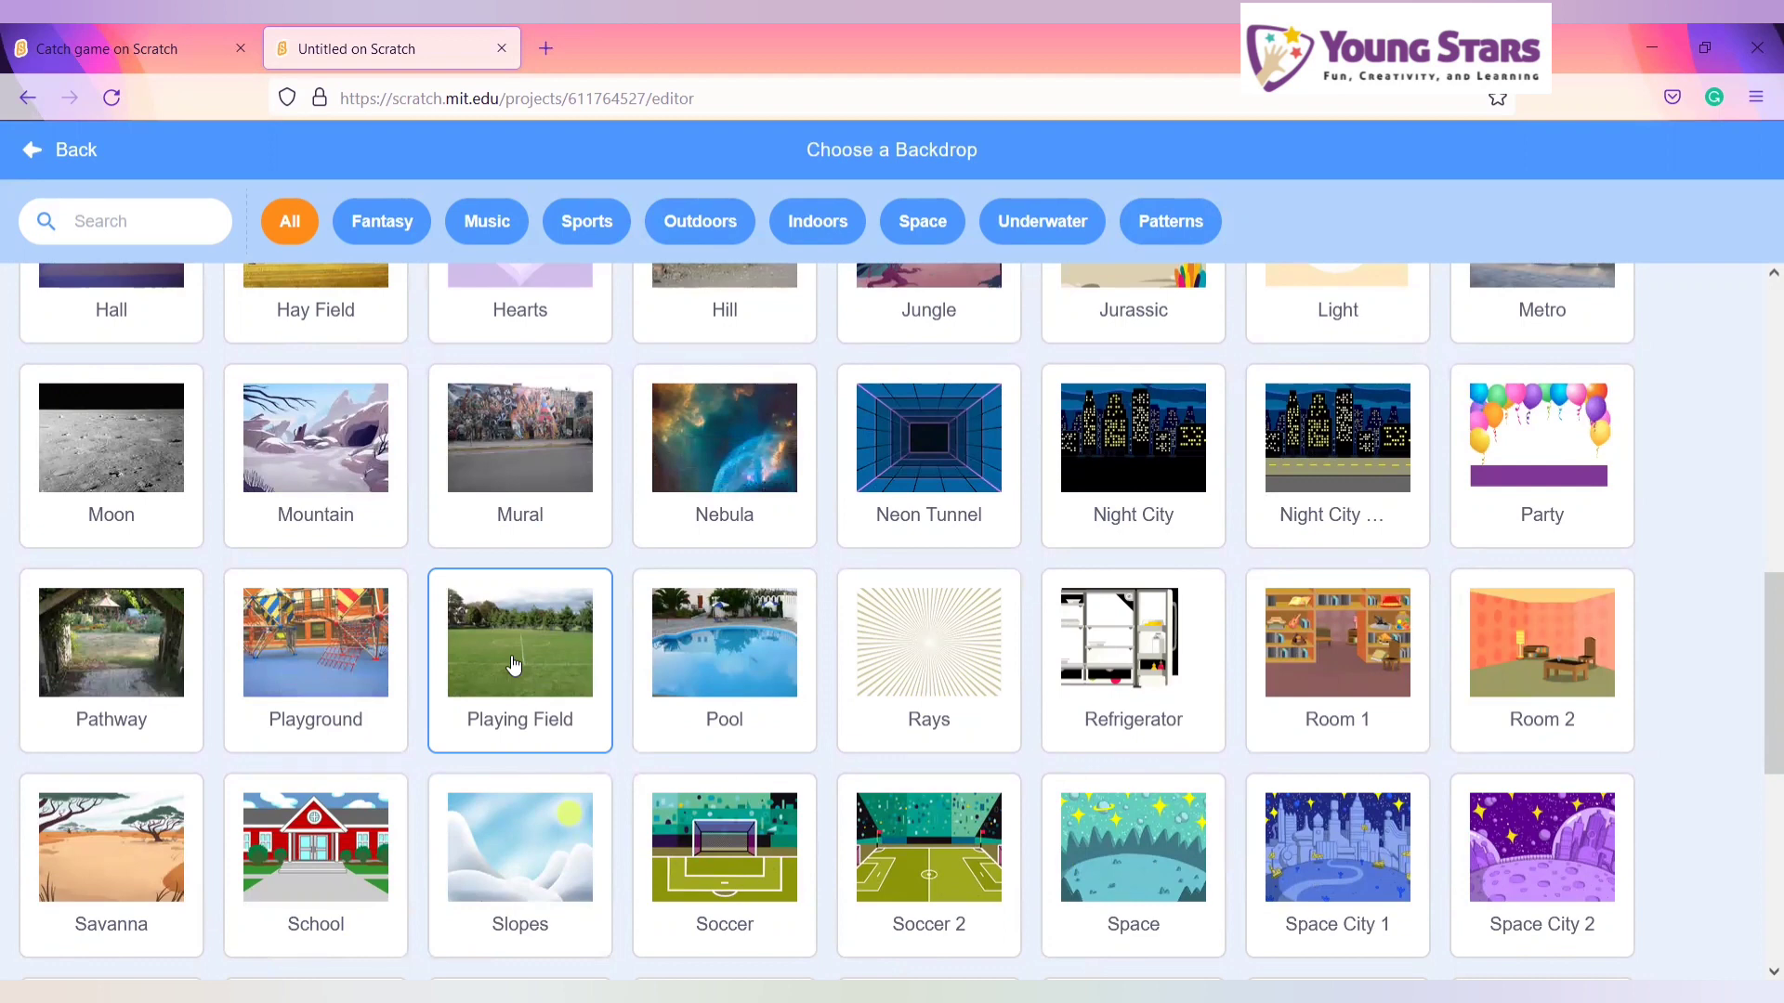
left_click(518, 640)
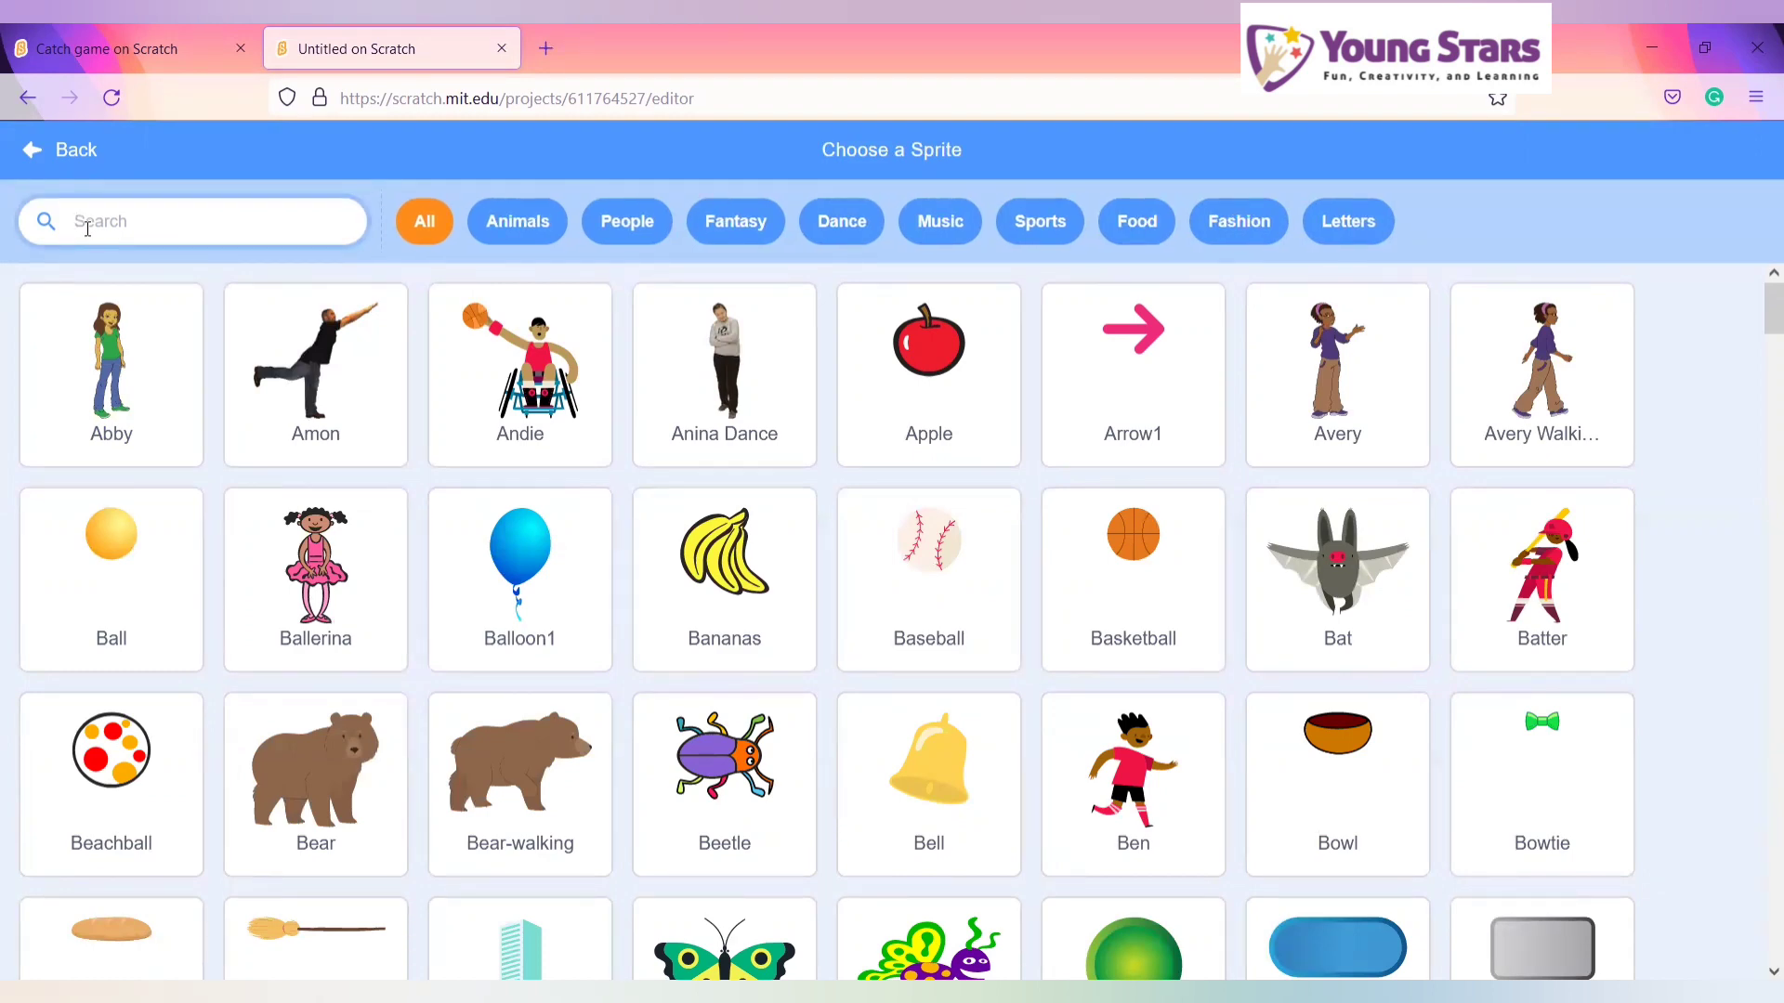
- Search 'ora', add the Orange sprite and drag it above the bowl on stage
type("orange")
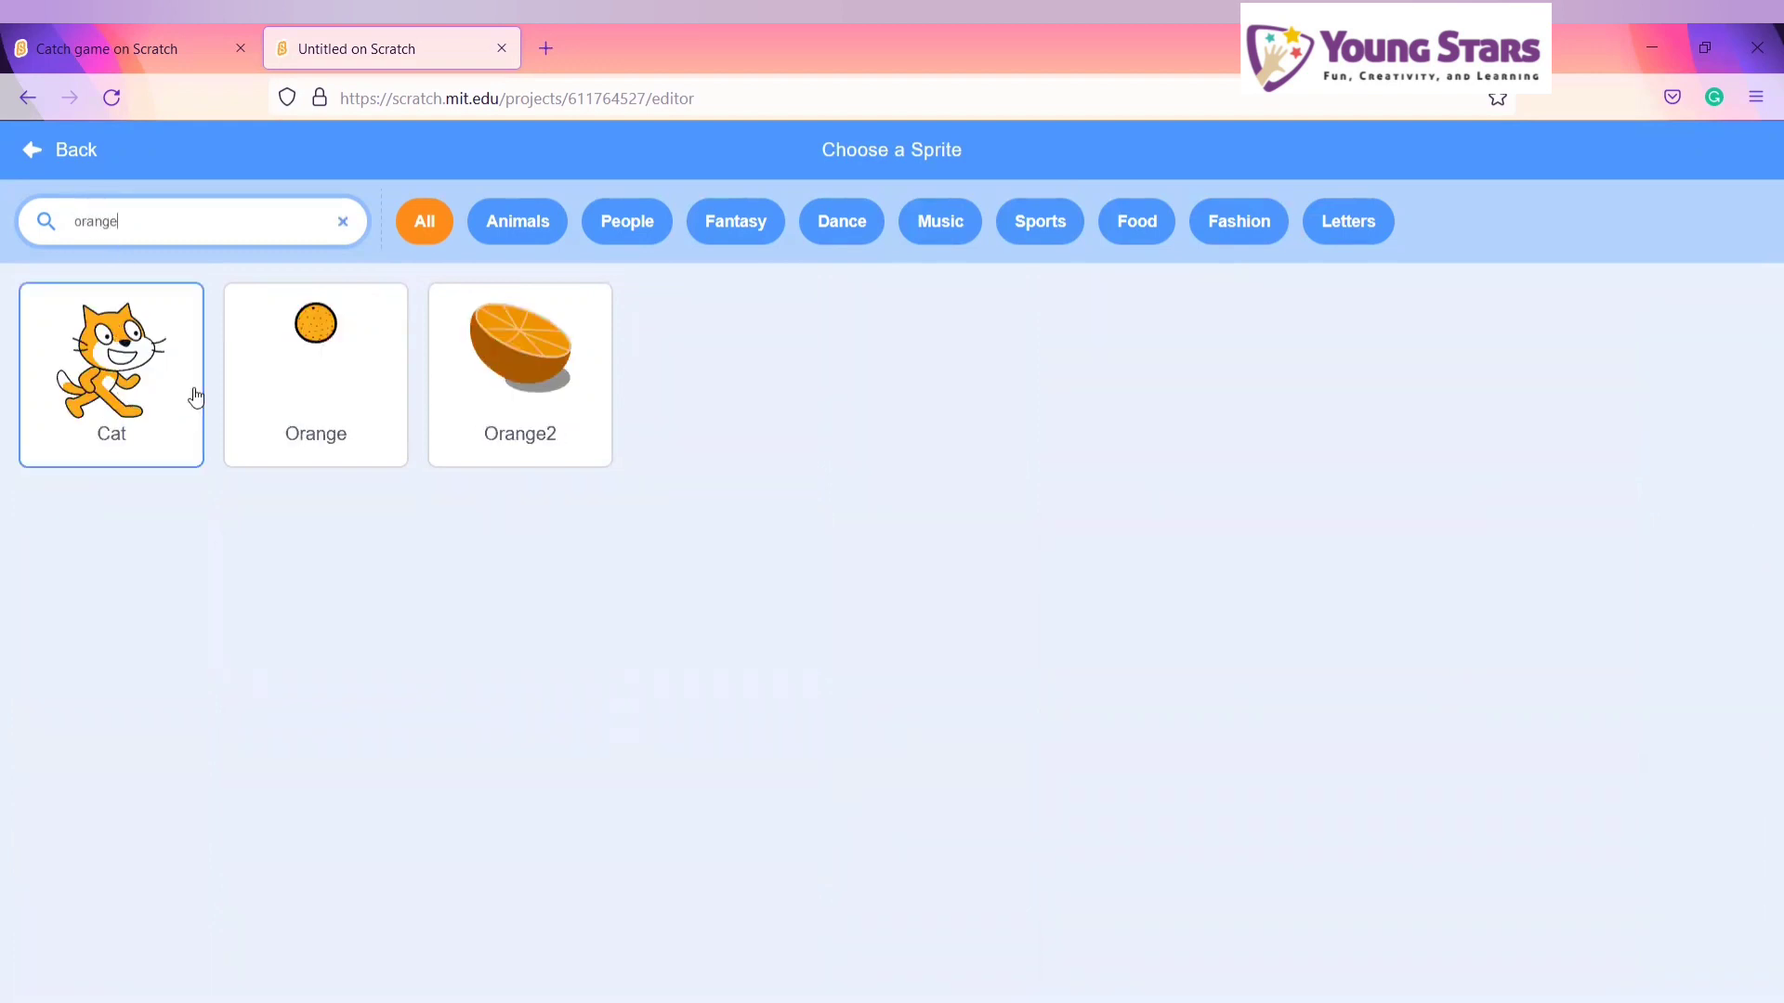
left_click(315, 346)
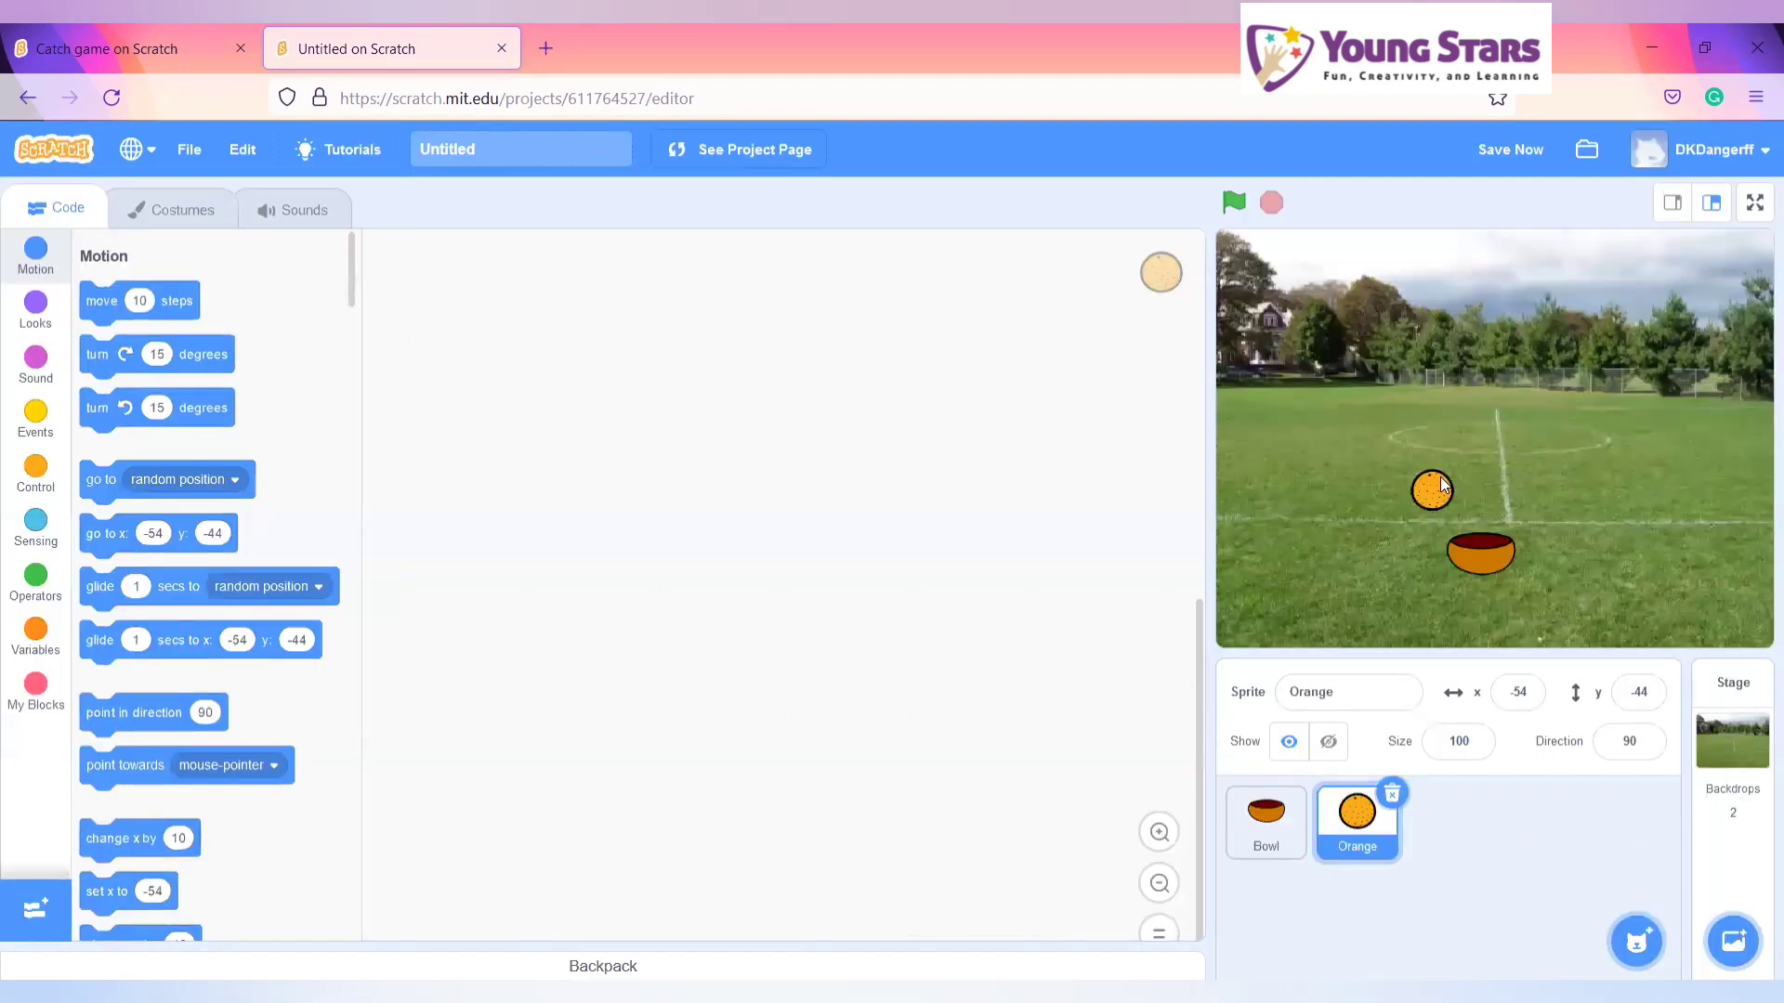
left_click_drag(1431, 487, 1407, 382)
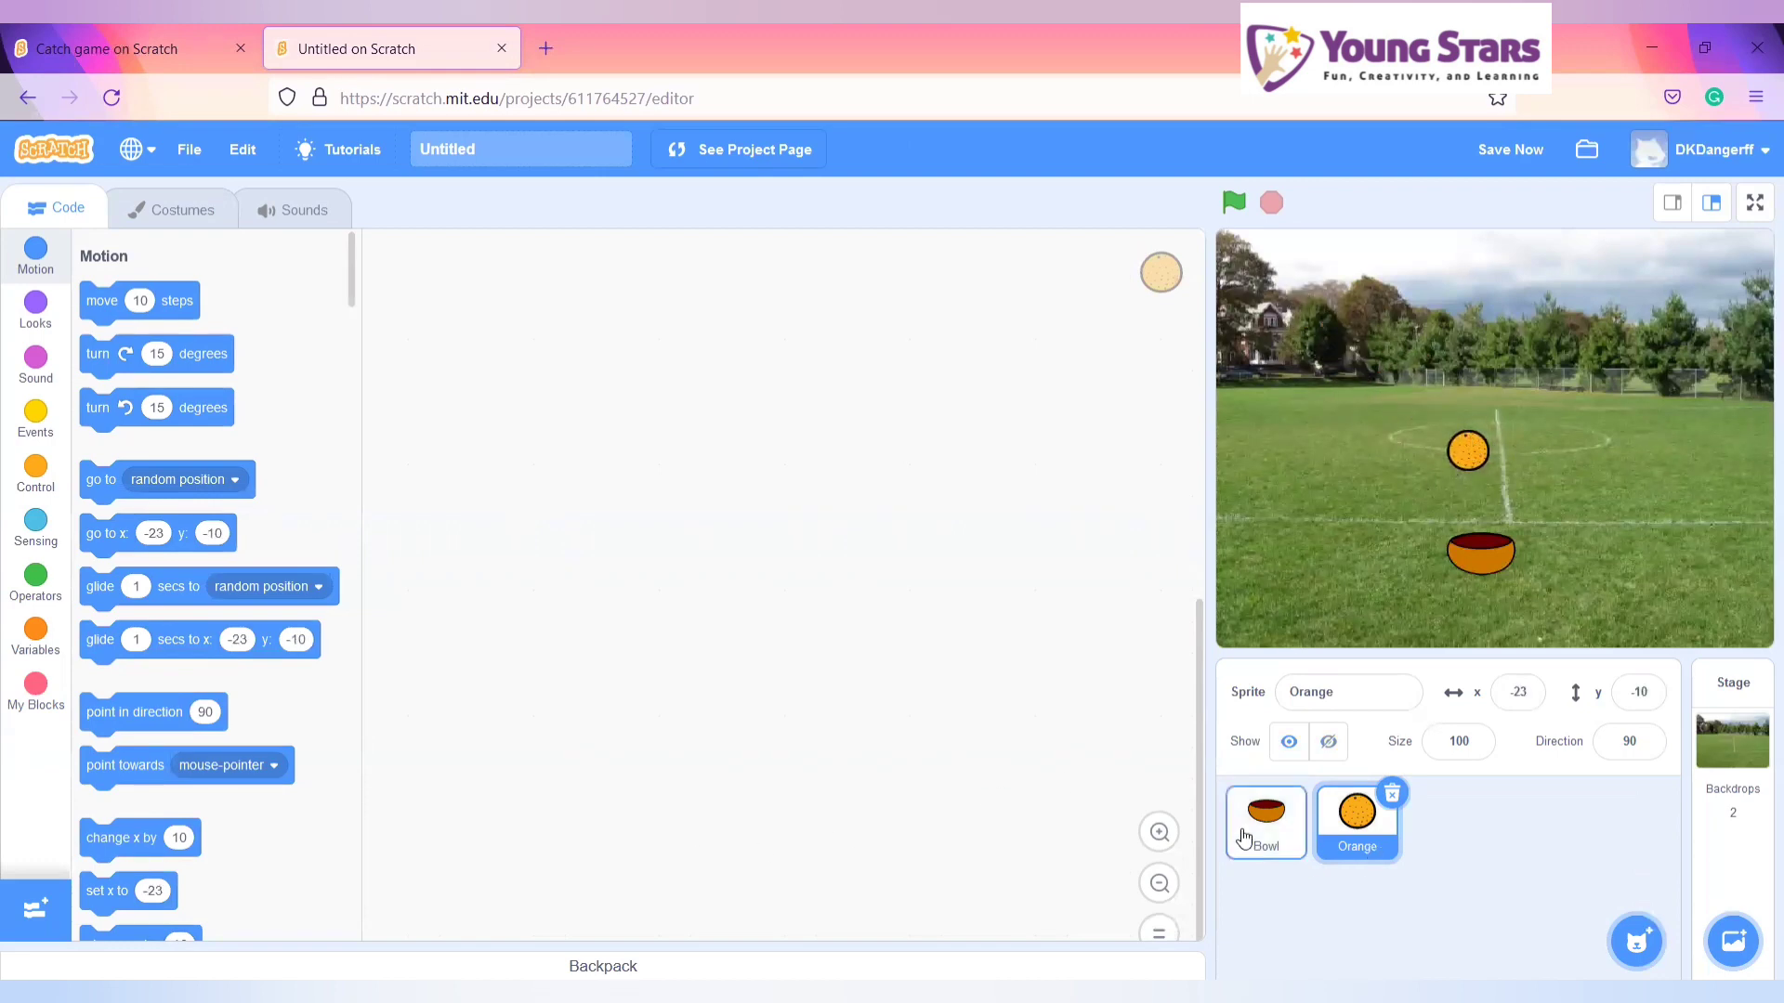
left_click(1265, 822)
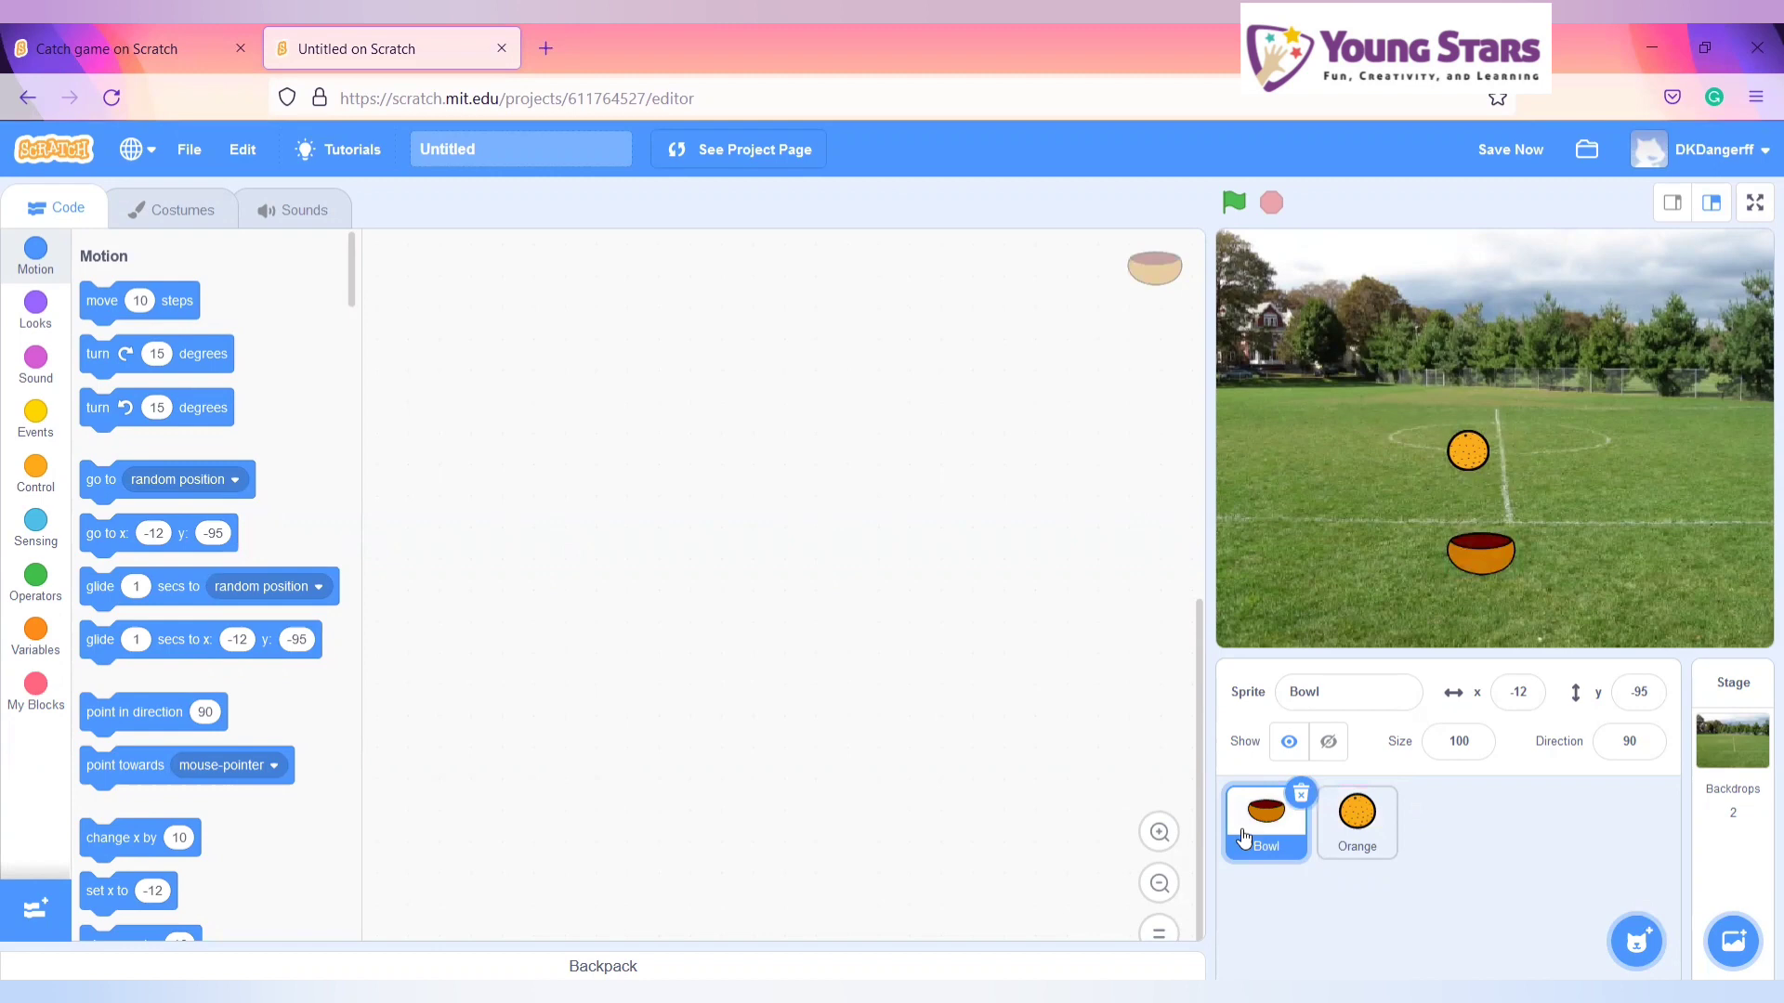
mouse_move(20, 500)
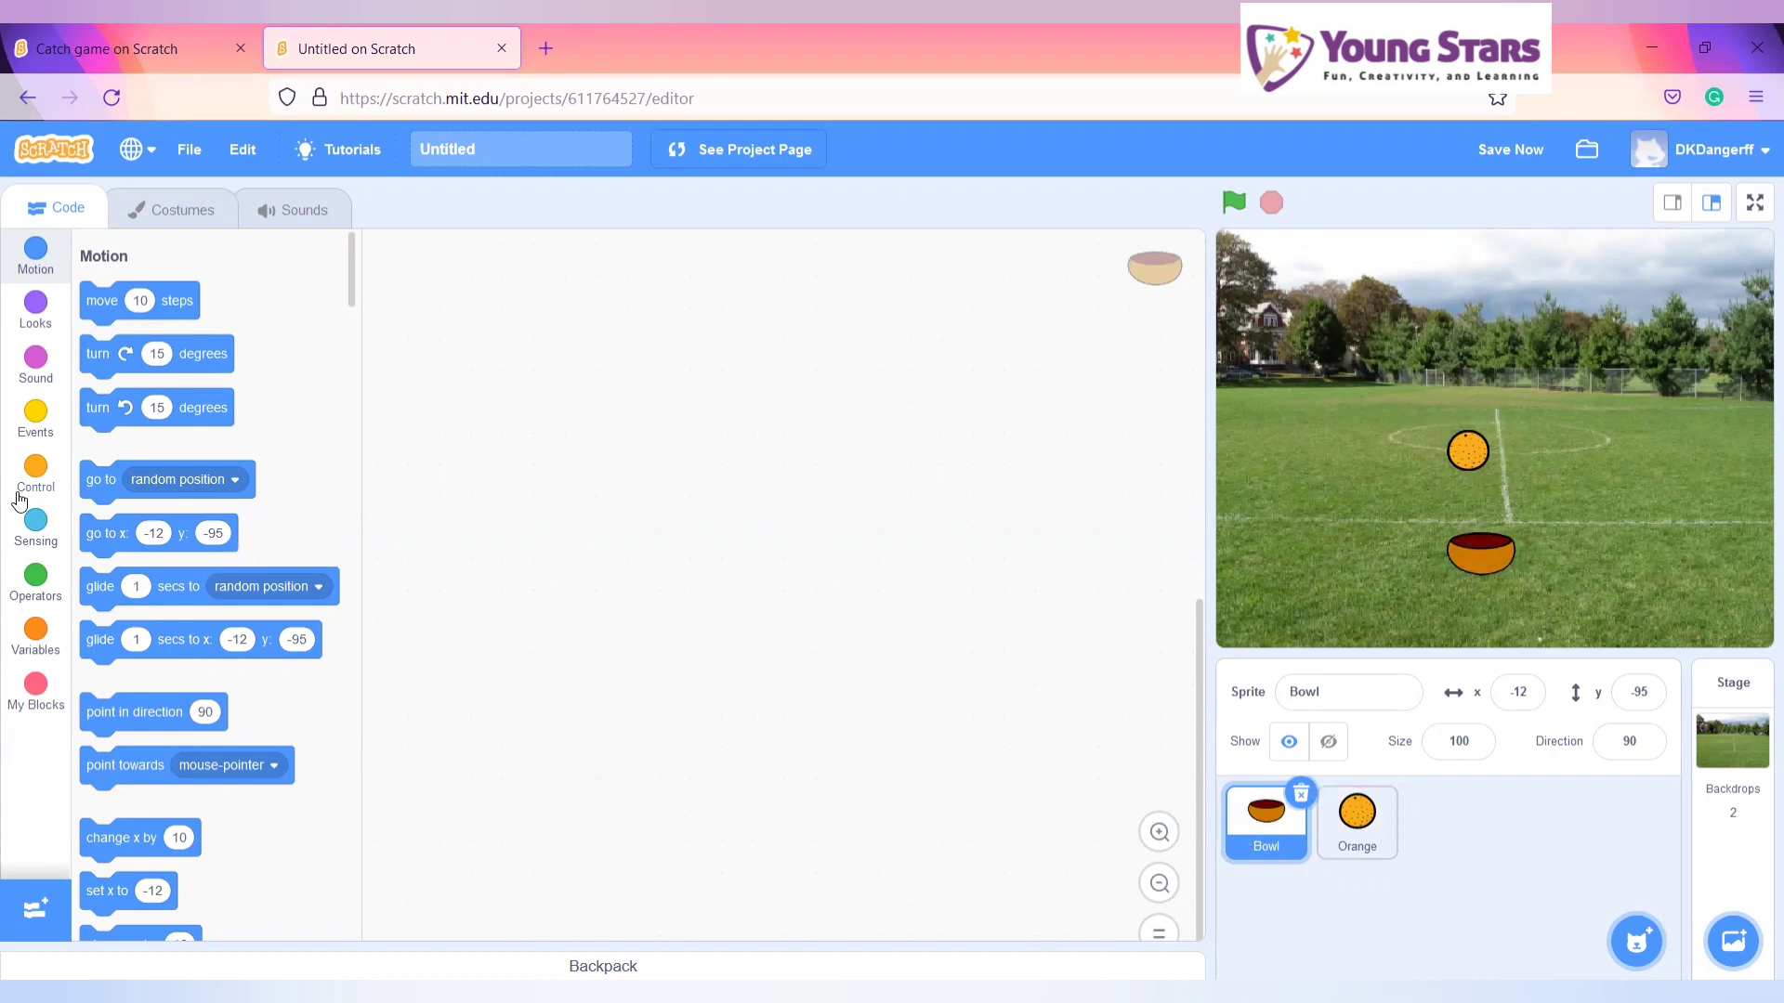
- Build the Bowl script: green-flag hat, forever loop, and an if-then nested inside
left_click(35, 472)
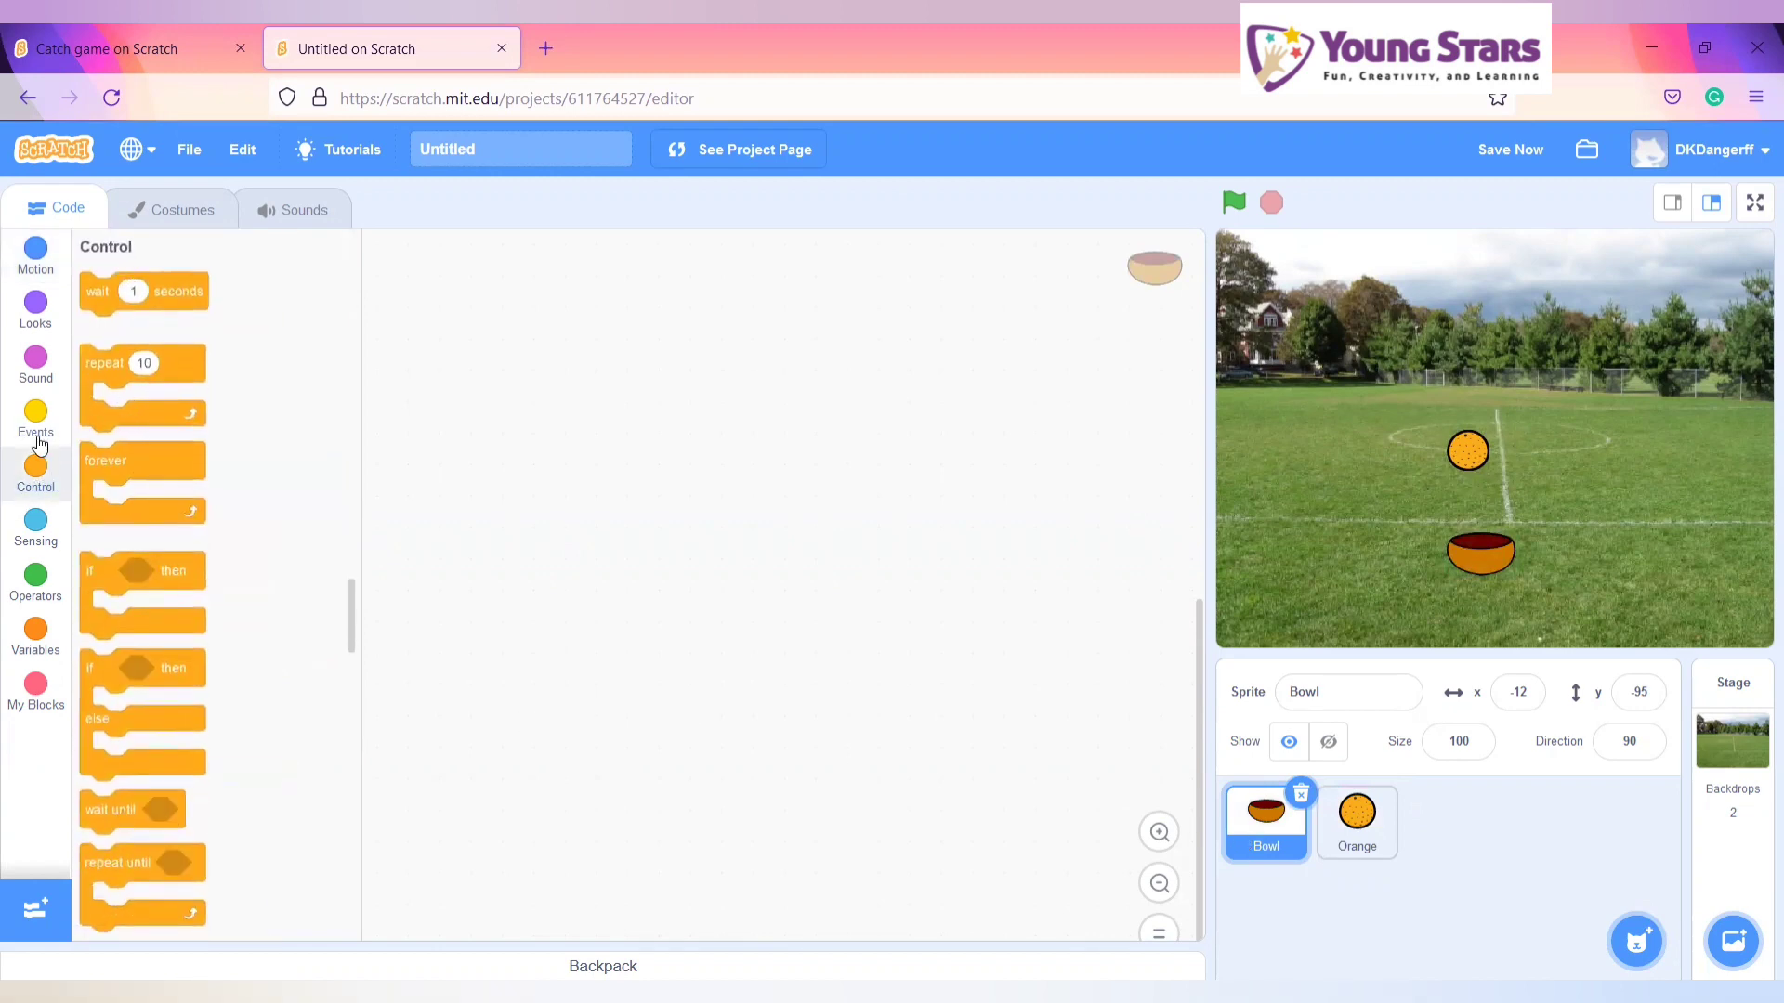
left_click(36, 421)
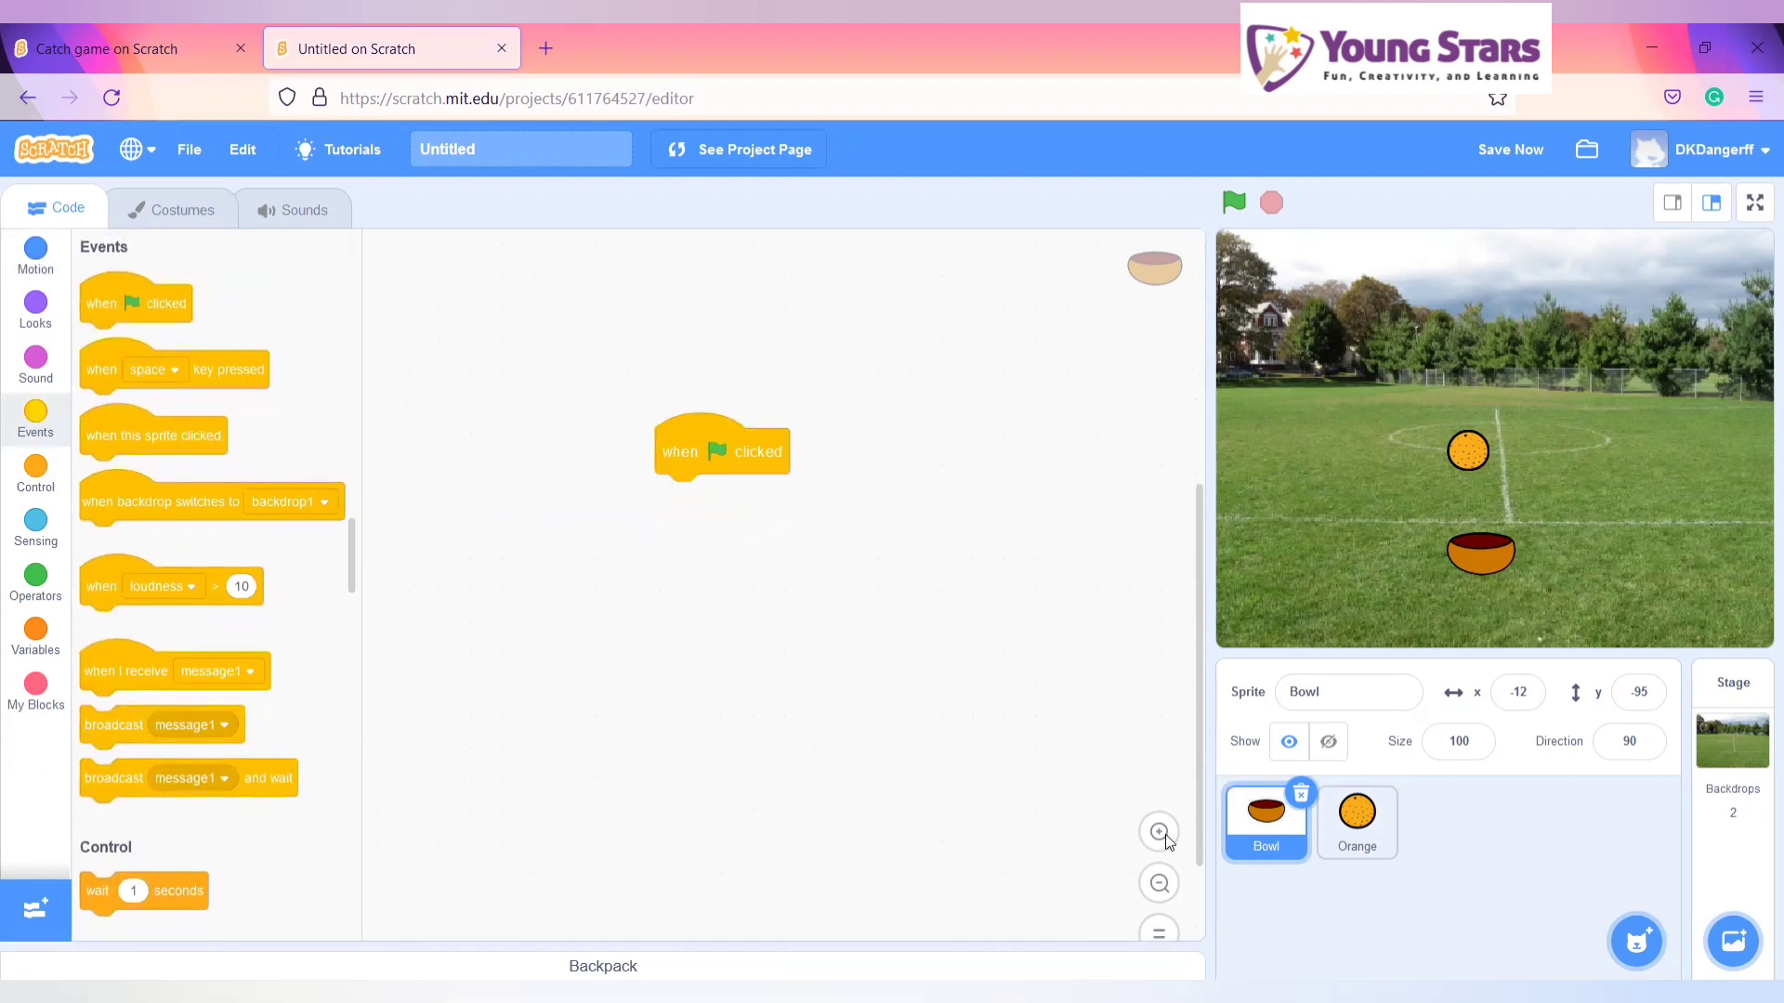
left_click_drag(723, 450, 694, 537)
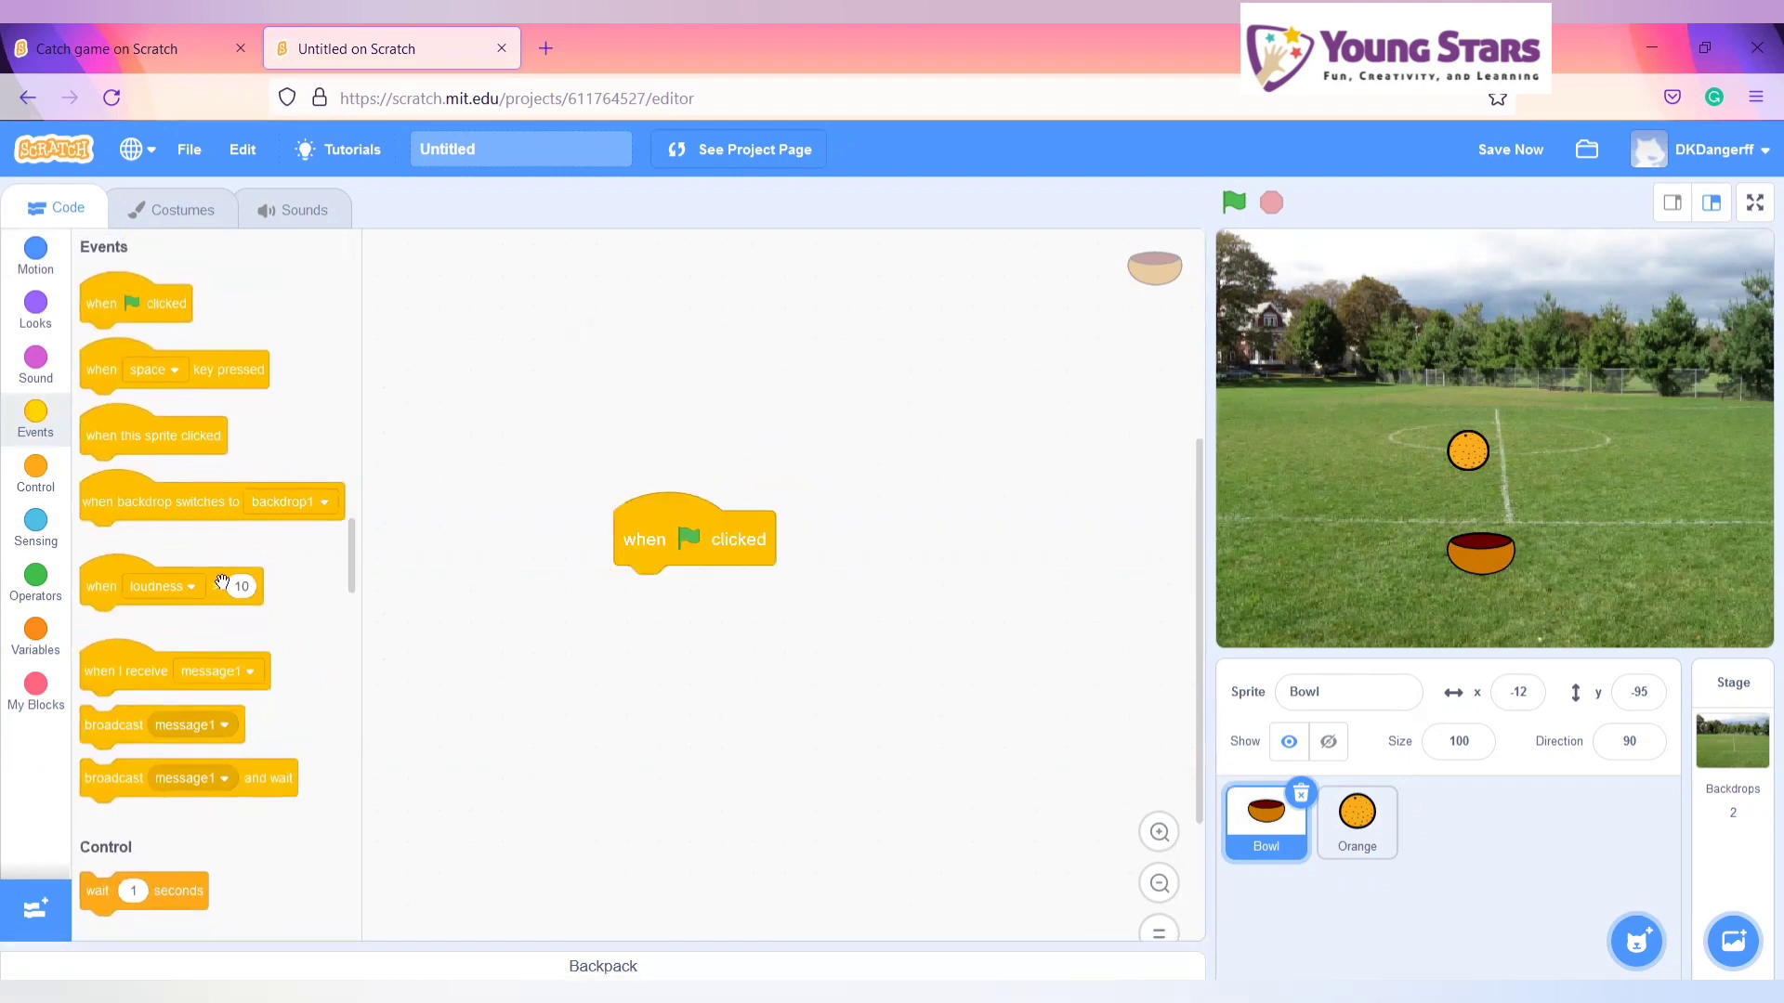
scroll("down", 3)
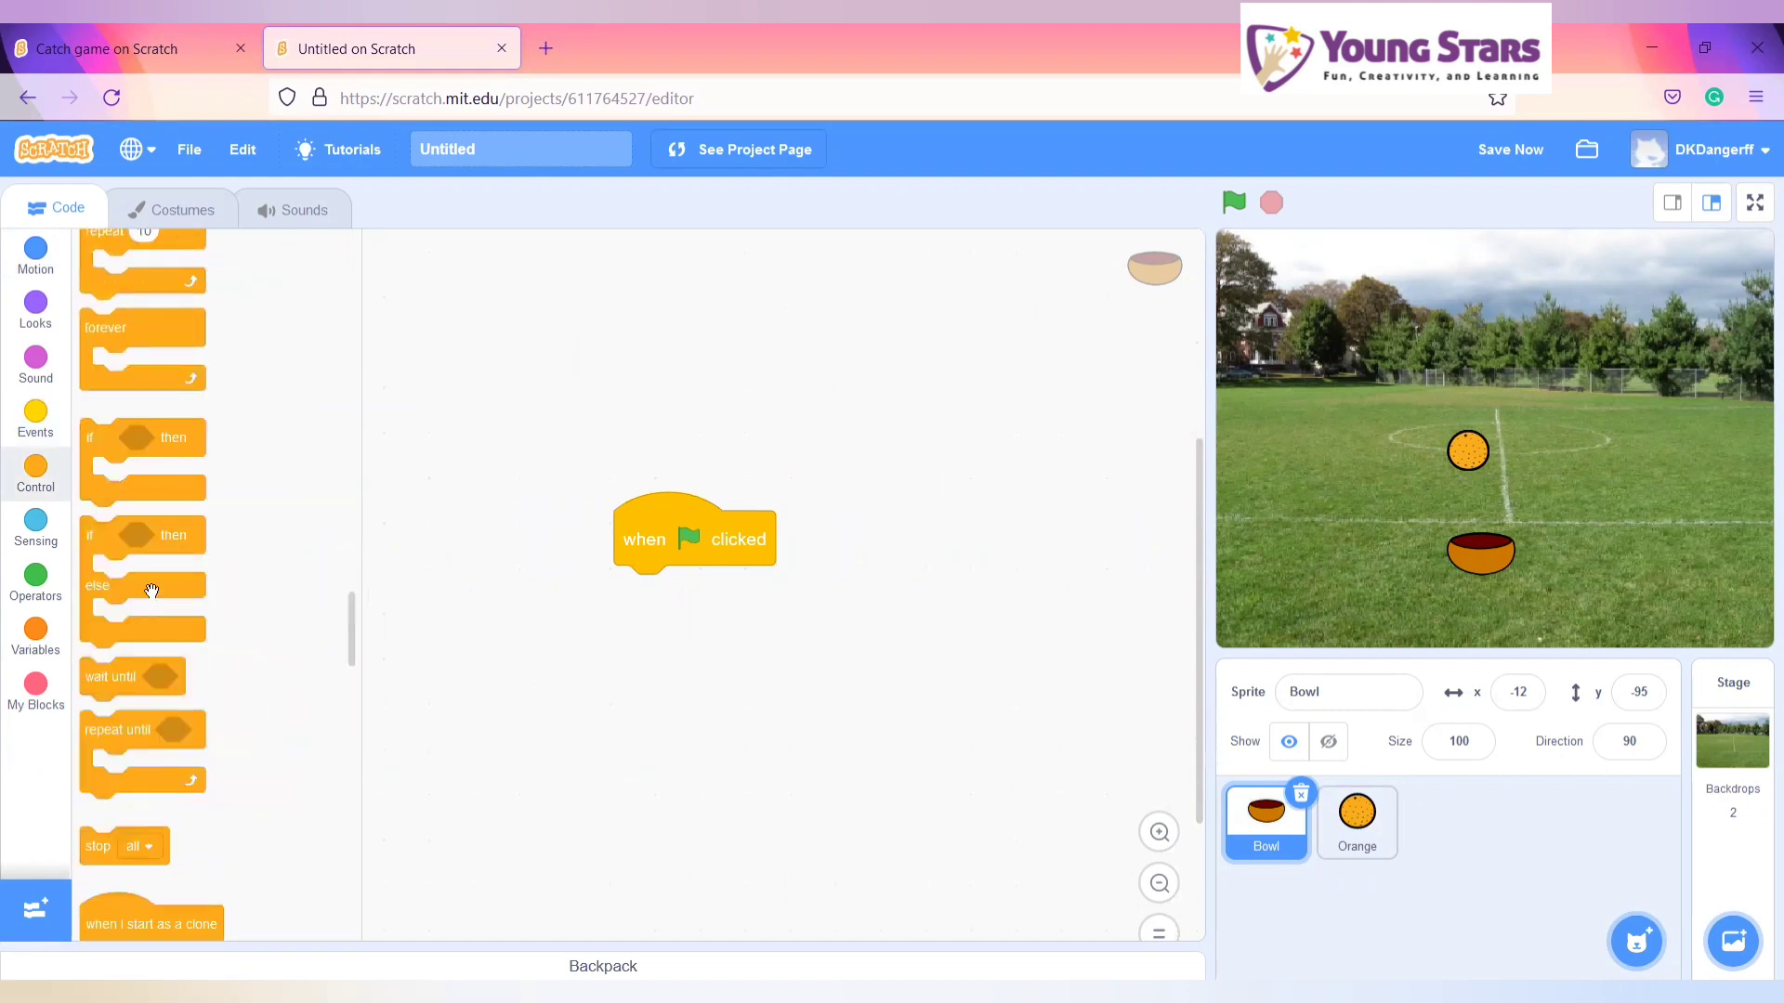
mouse_move(101, 475)
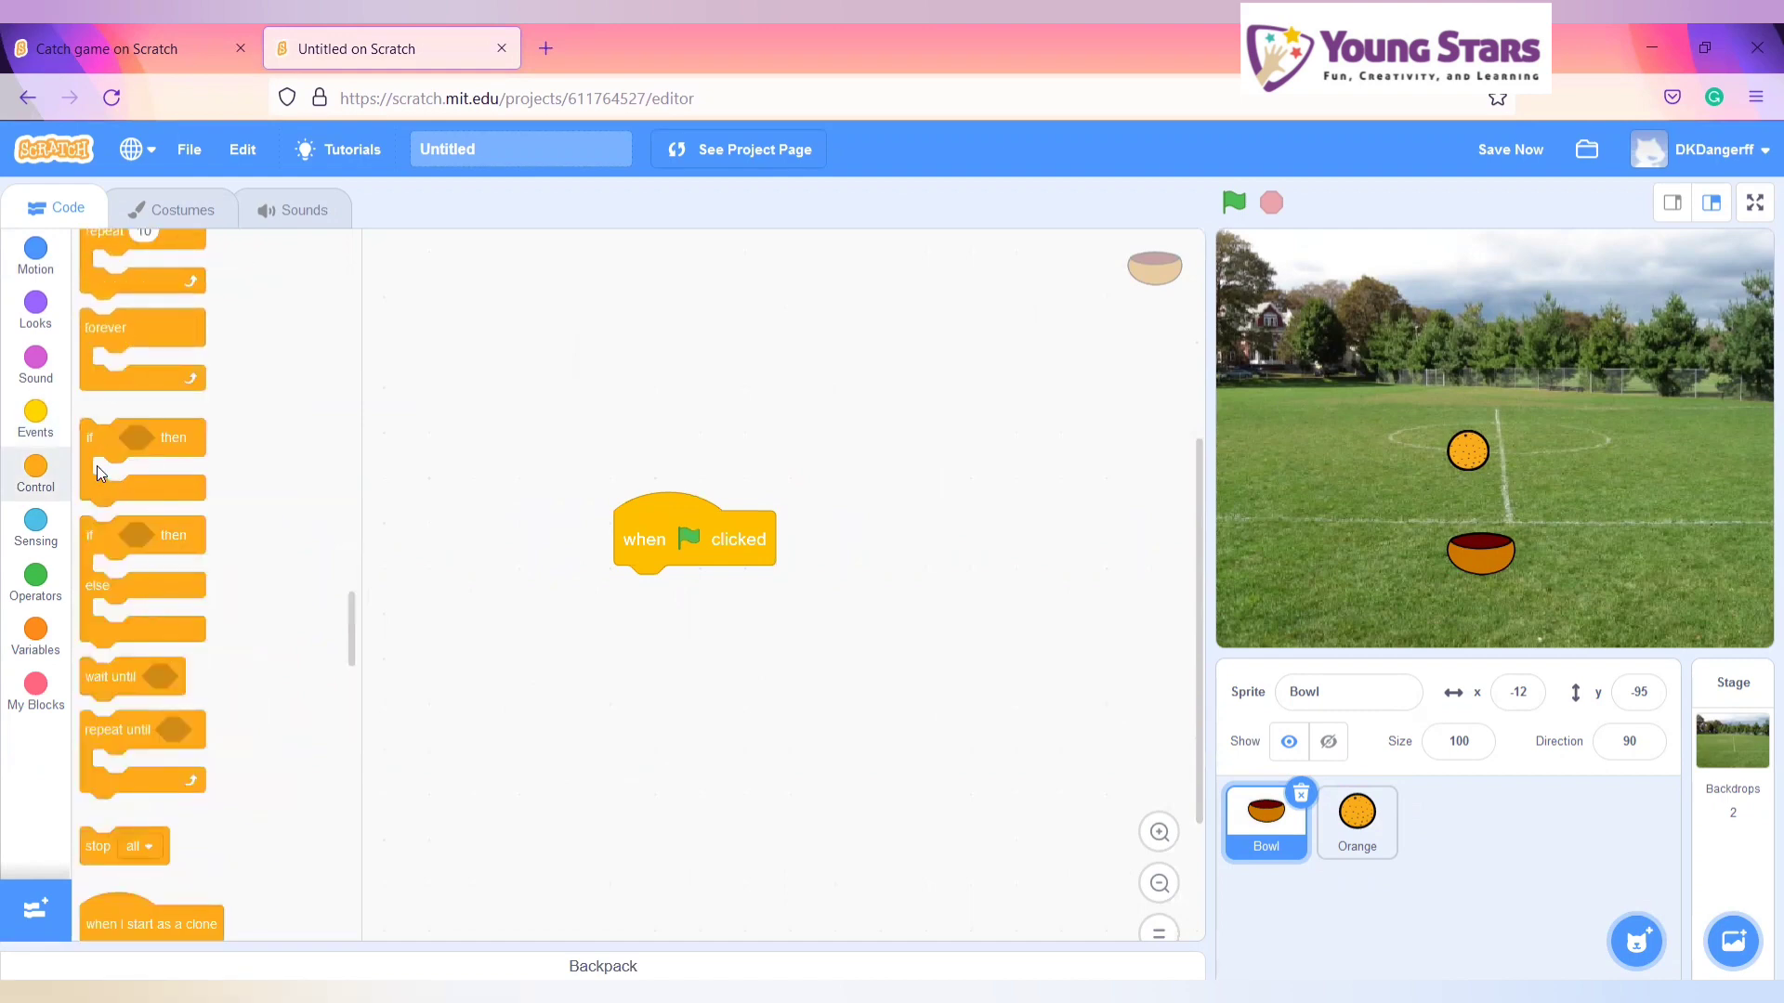
left_click_drag(142, 455, 998, 392)
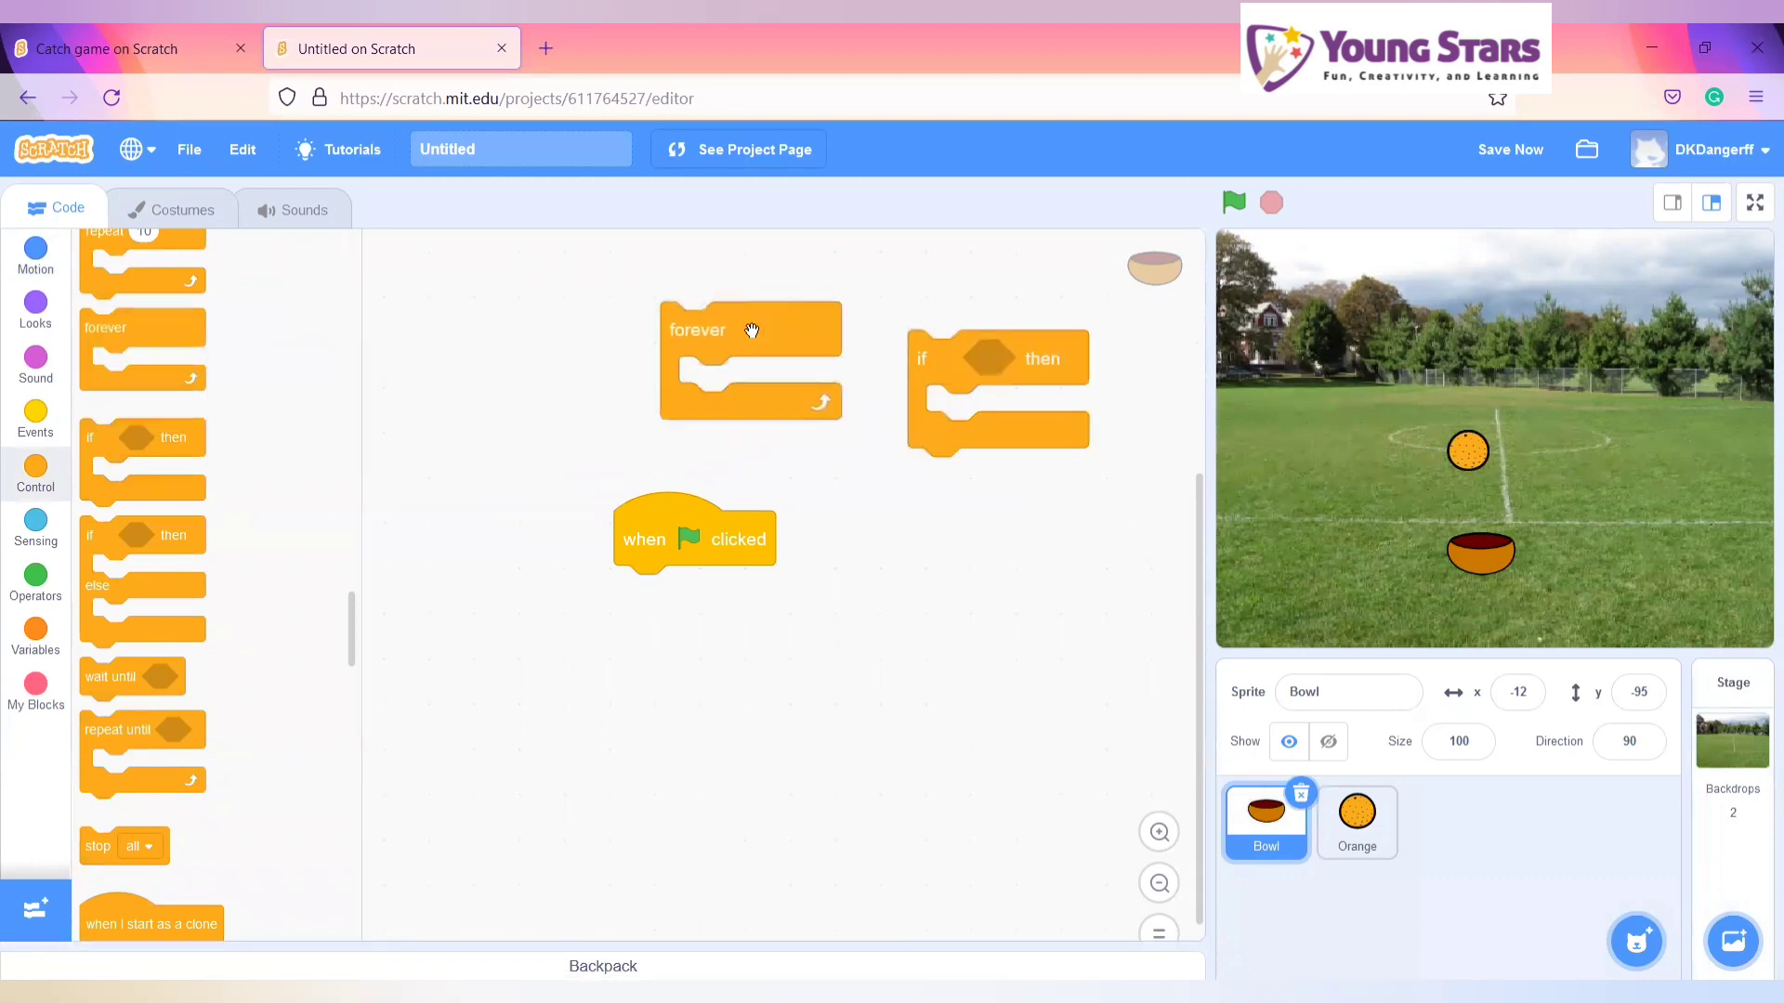
left_click_drag(696, 330, 652, 627)
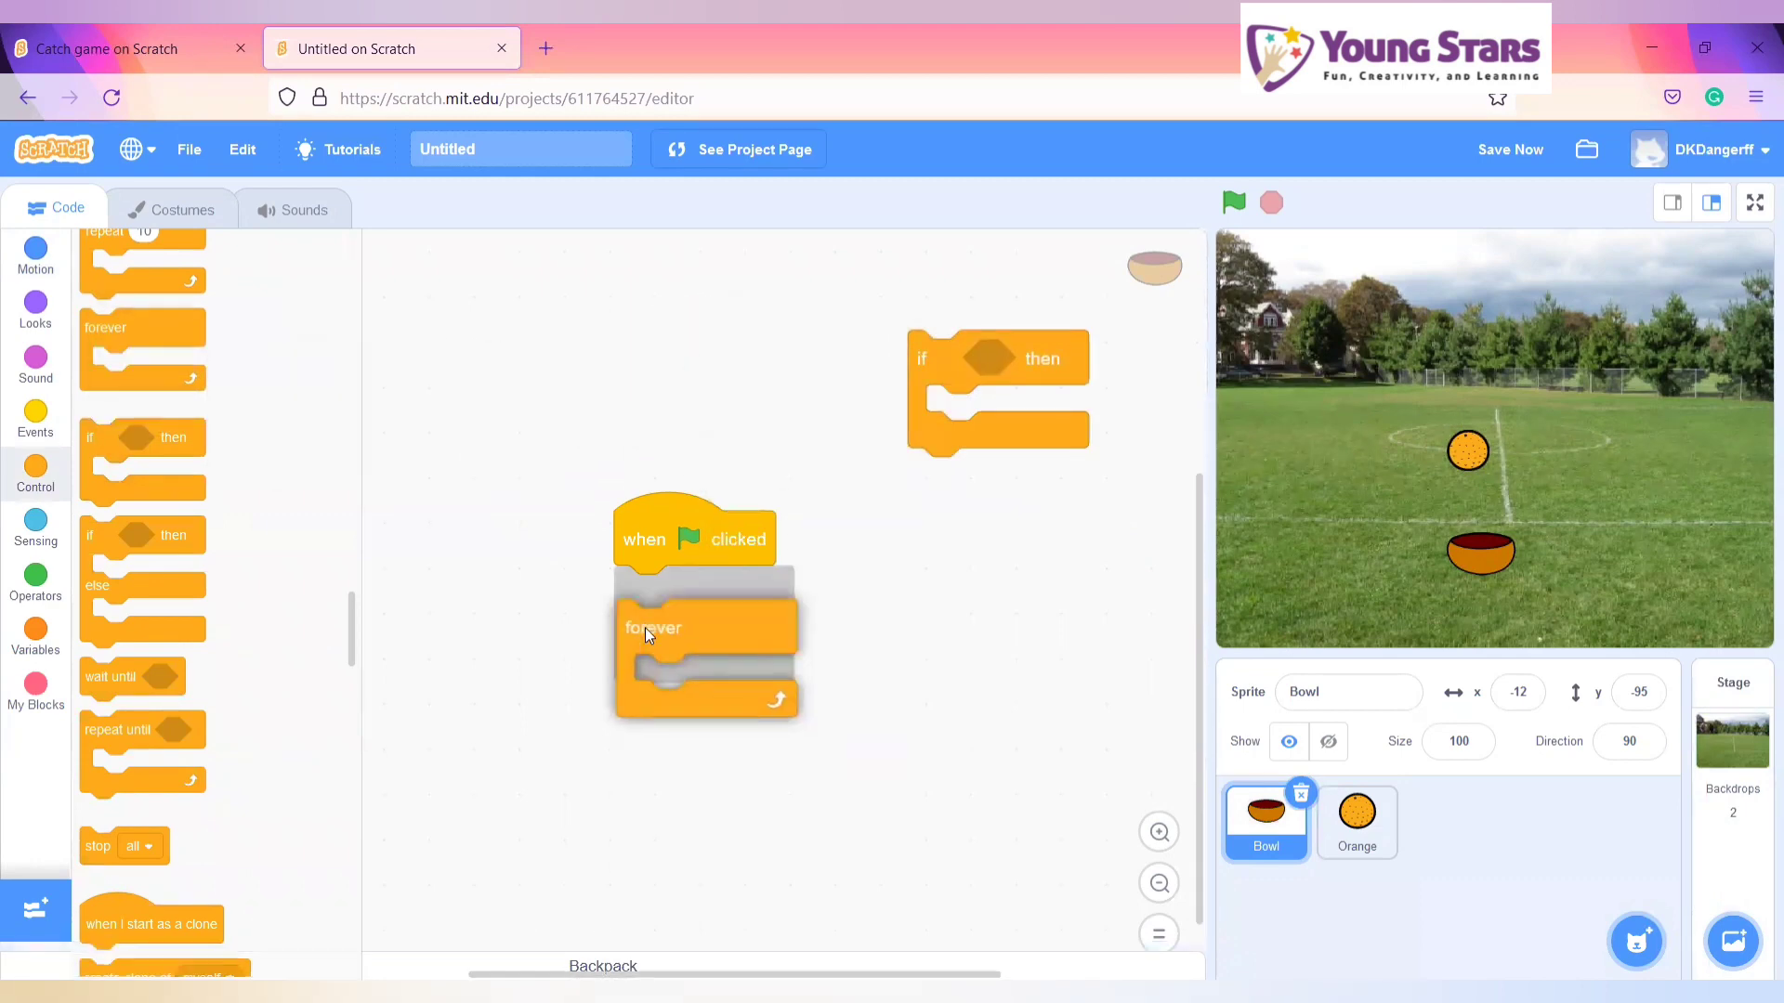
left_click_drag(995, 359, 859, 632)
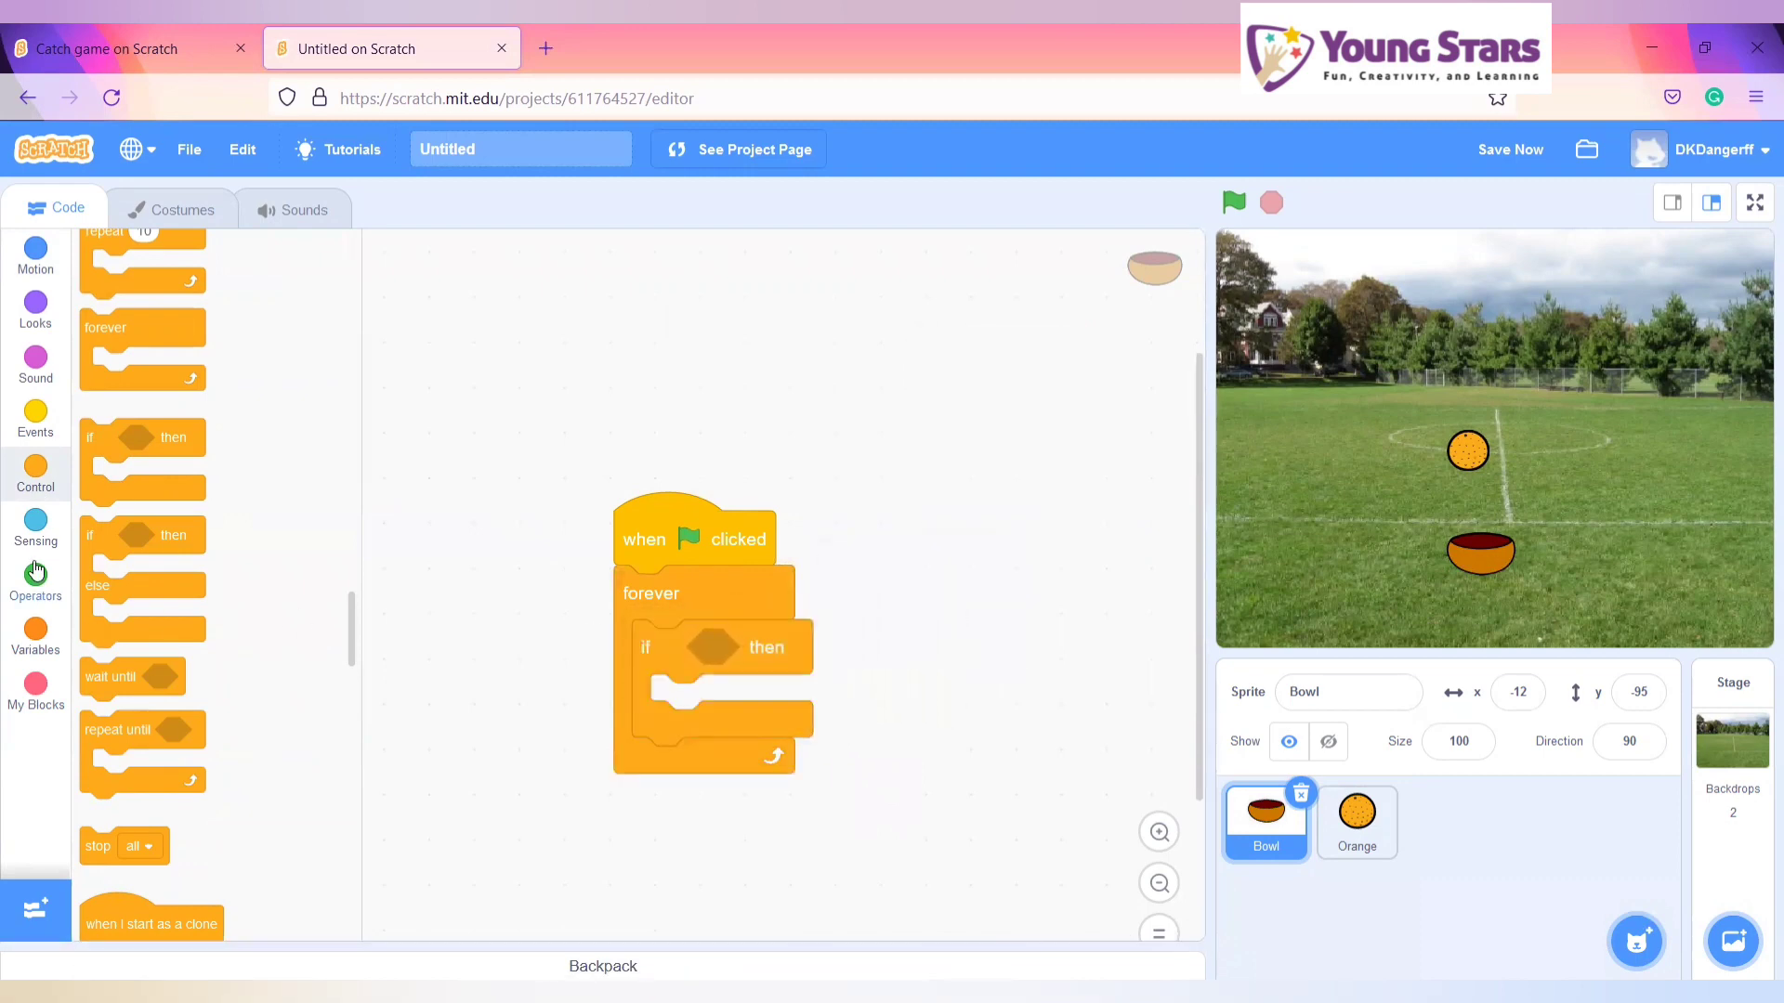
left_click(35, 527)
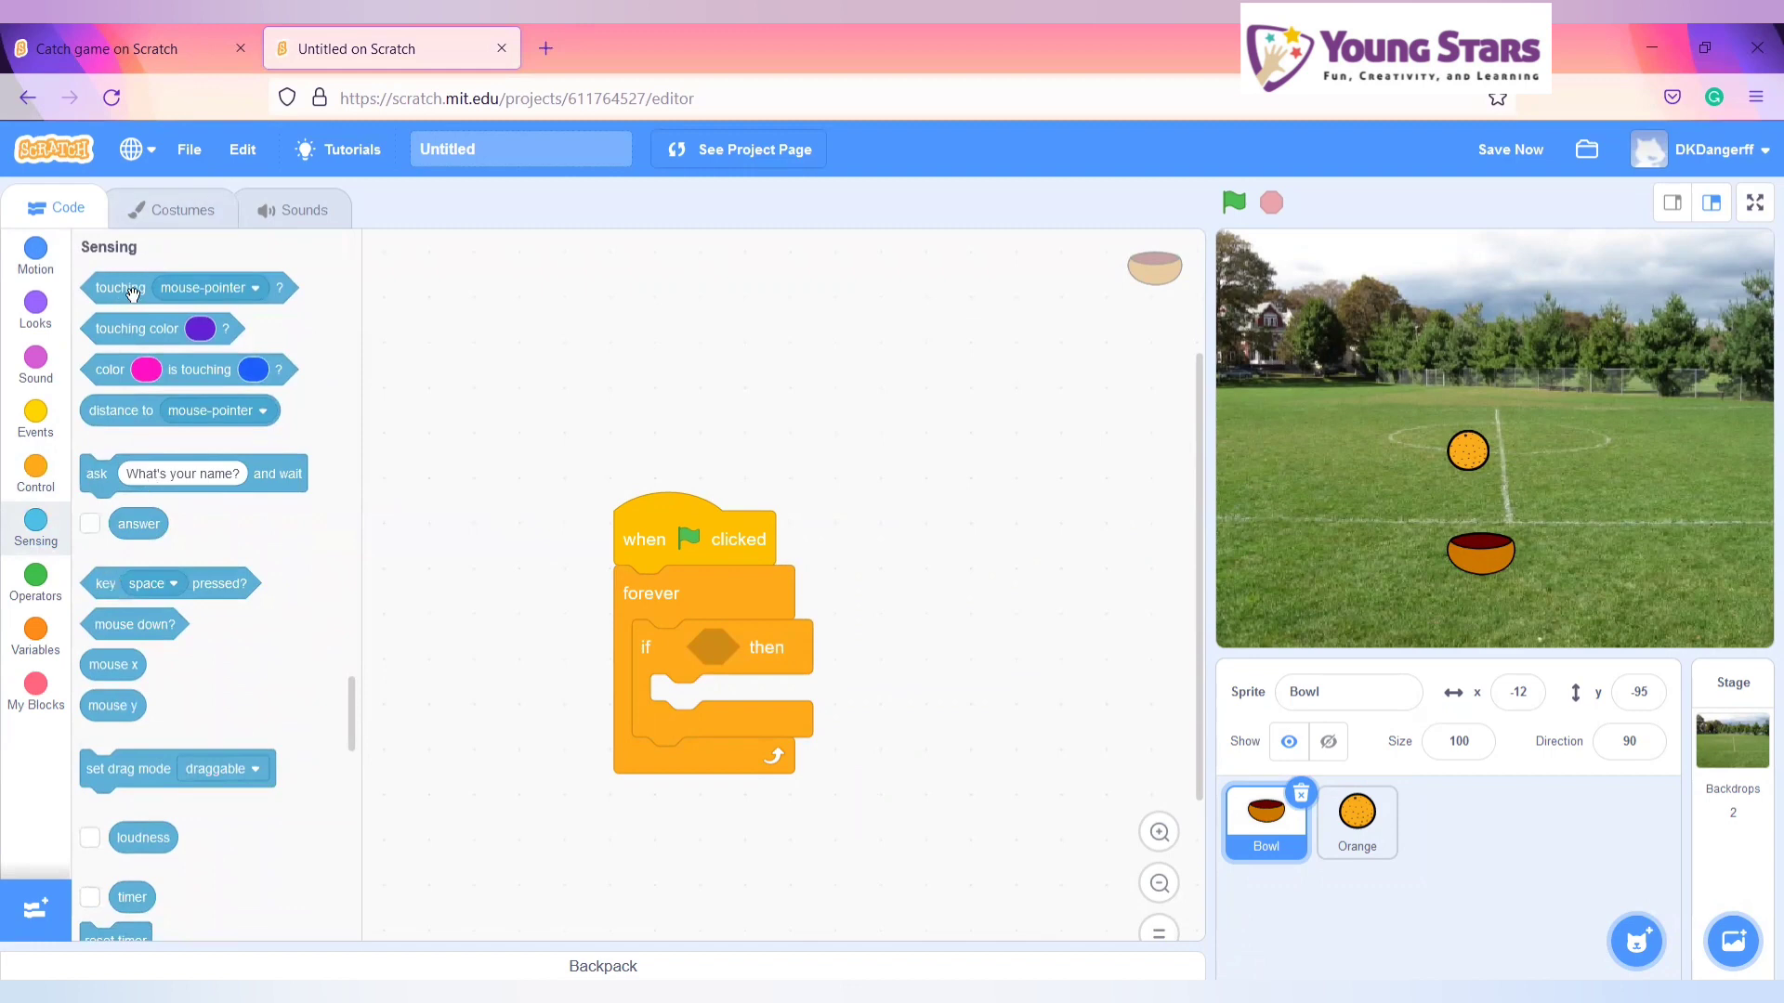
mouse_move(101, 580)
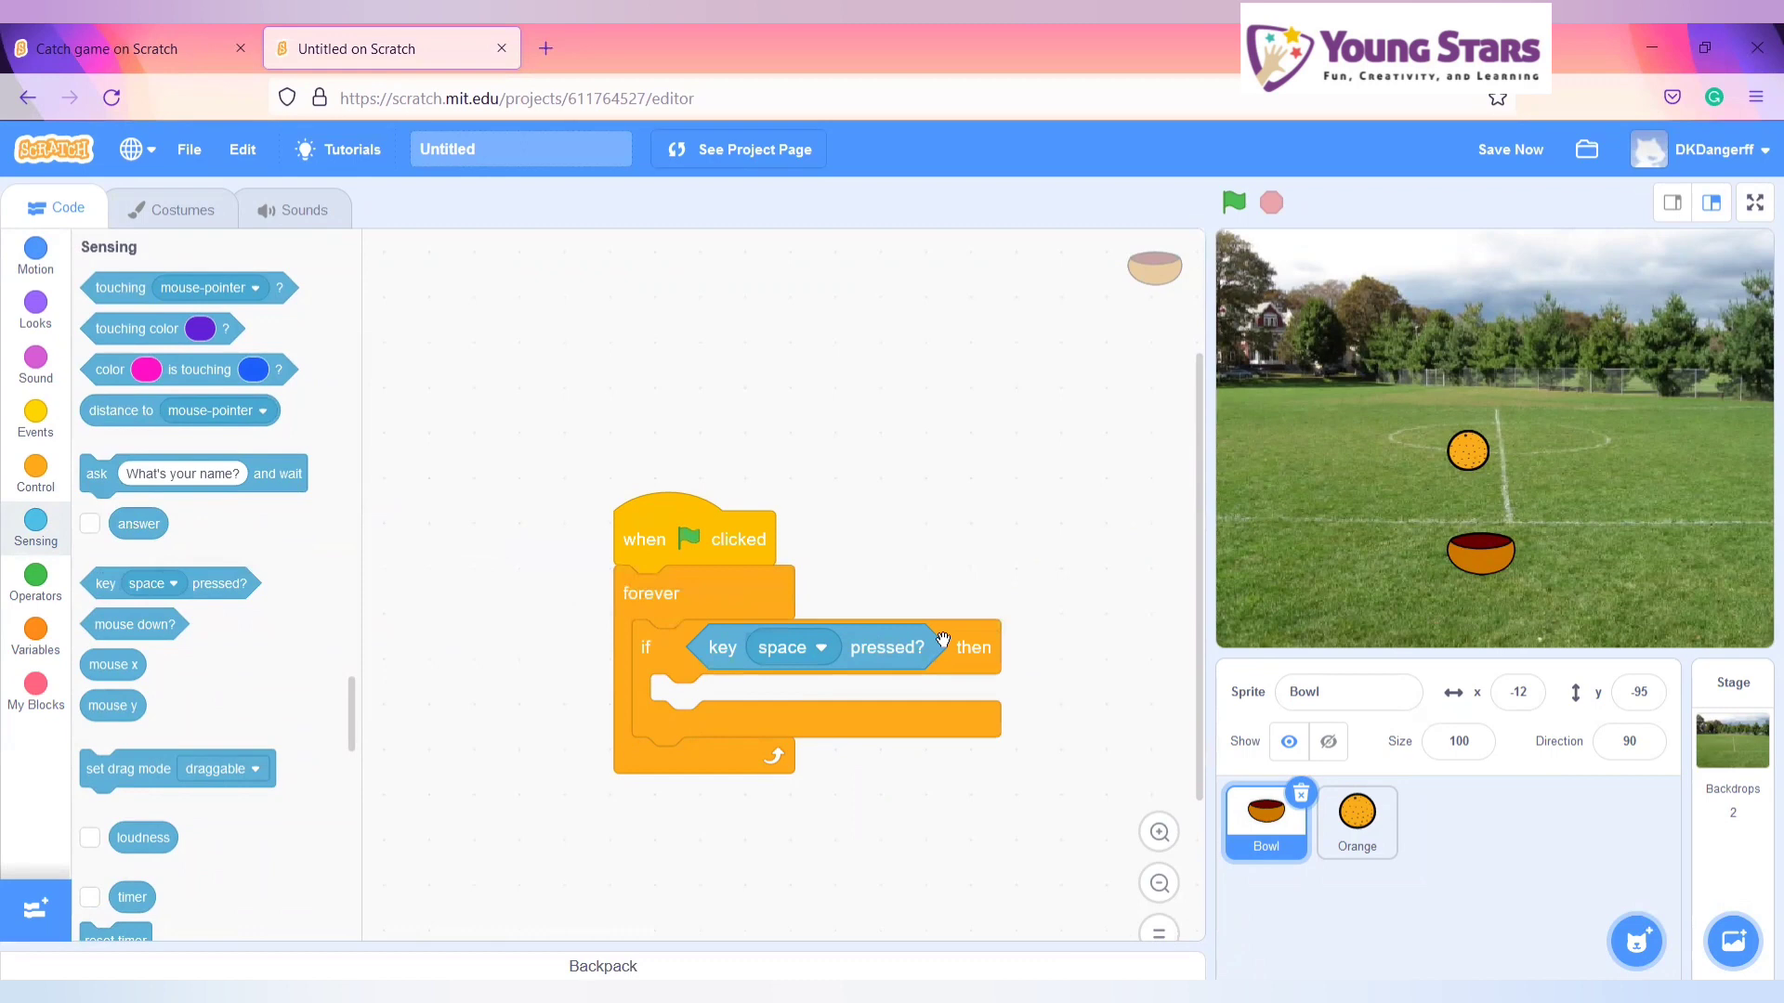
- Make the if check the right arrow key and add a set x to 10 block
left_click(792, 648)
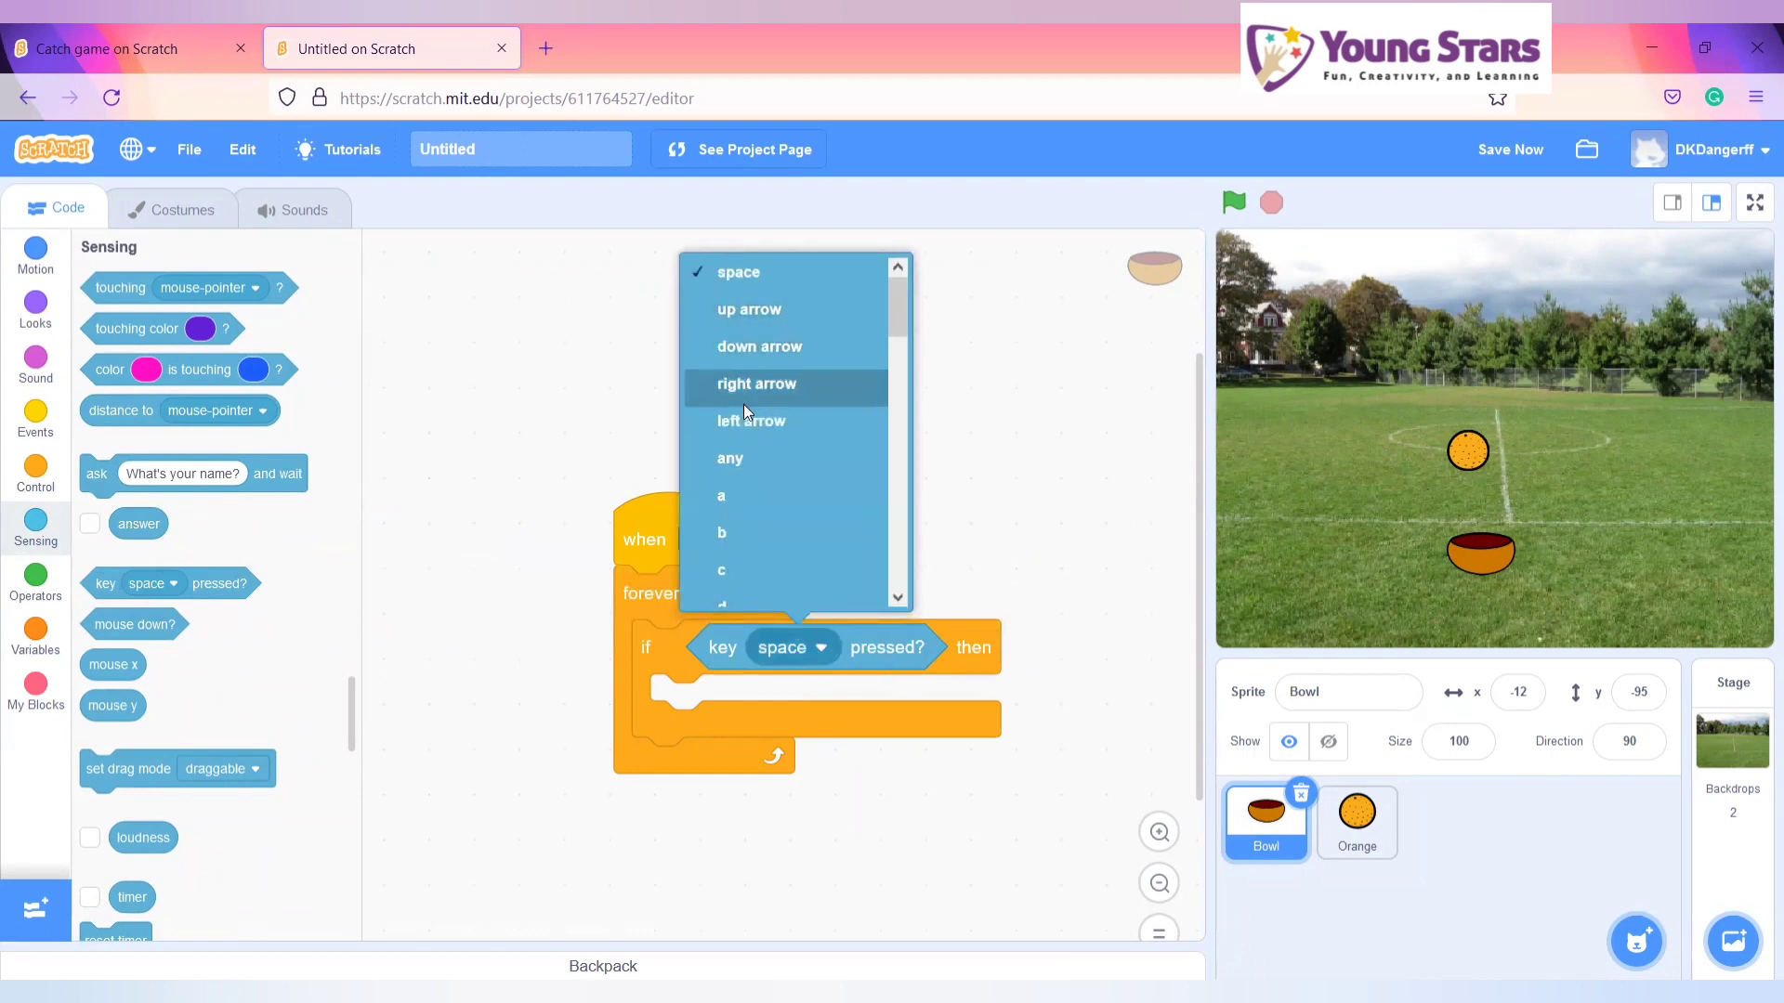
left_click(756, 383)
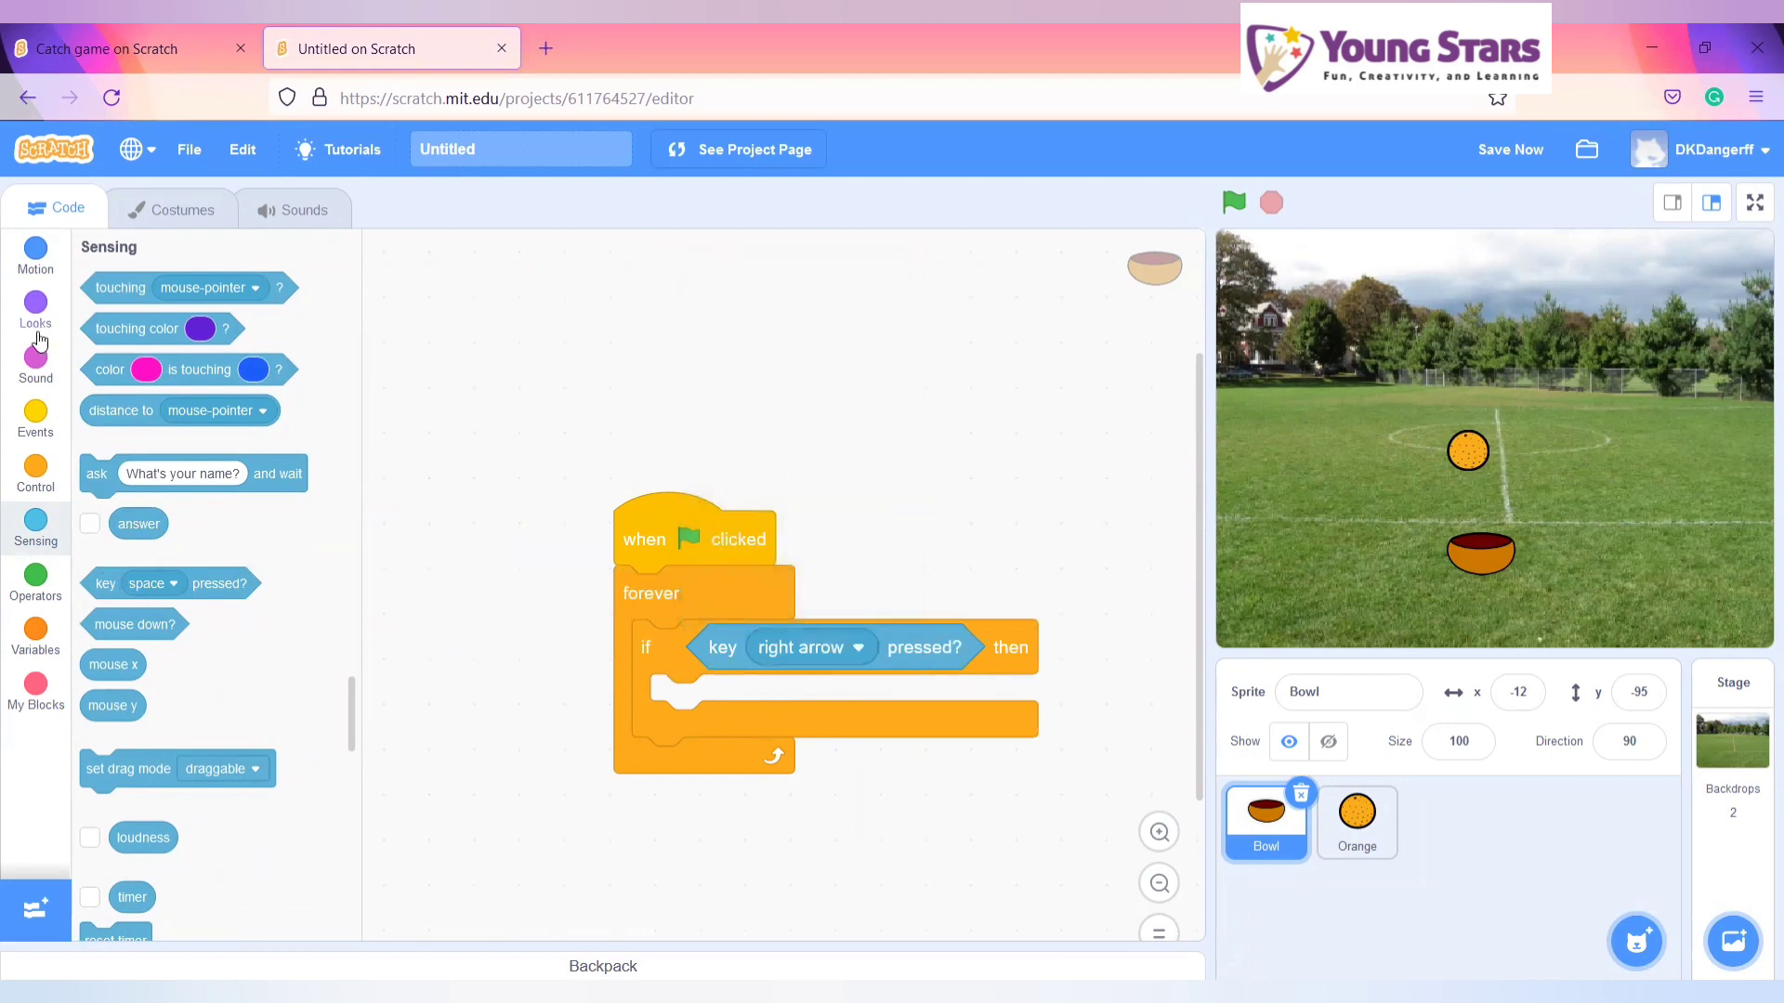
left_click(35, 253)
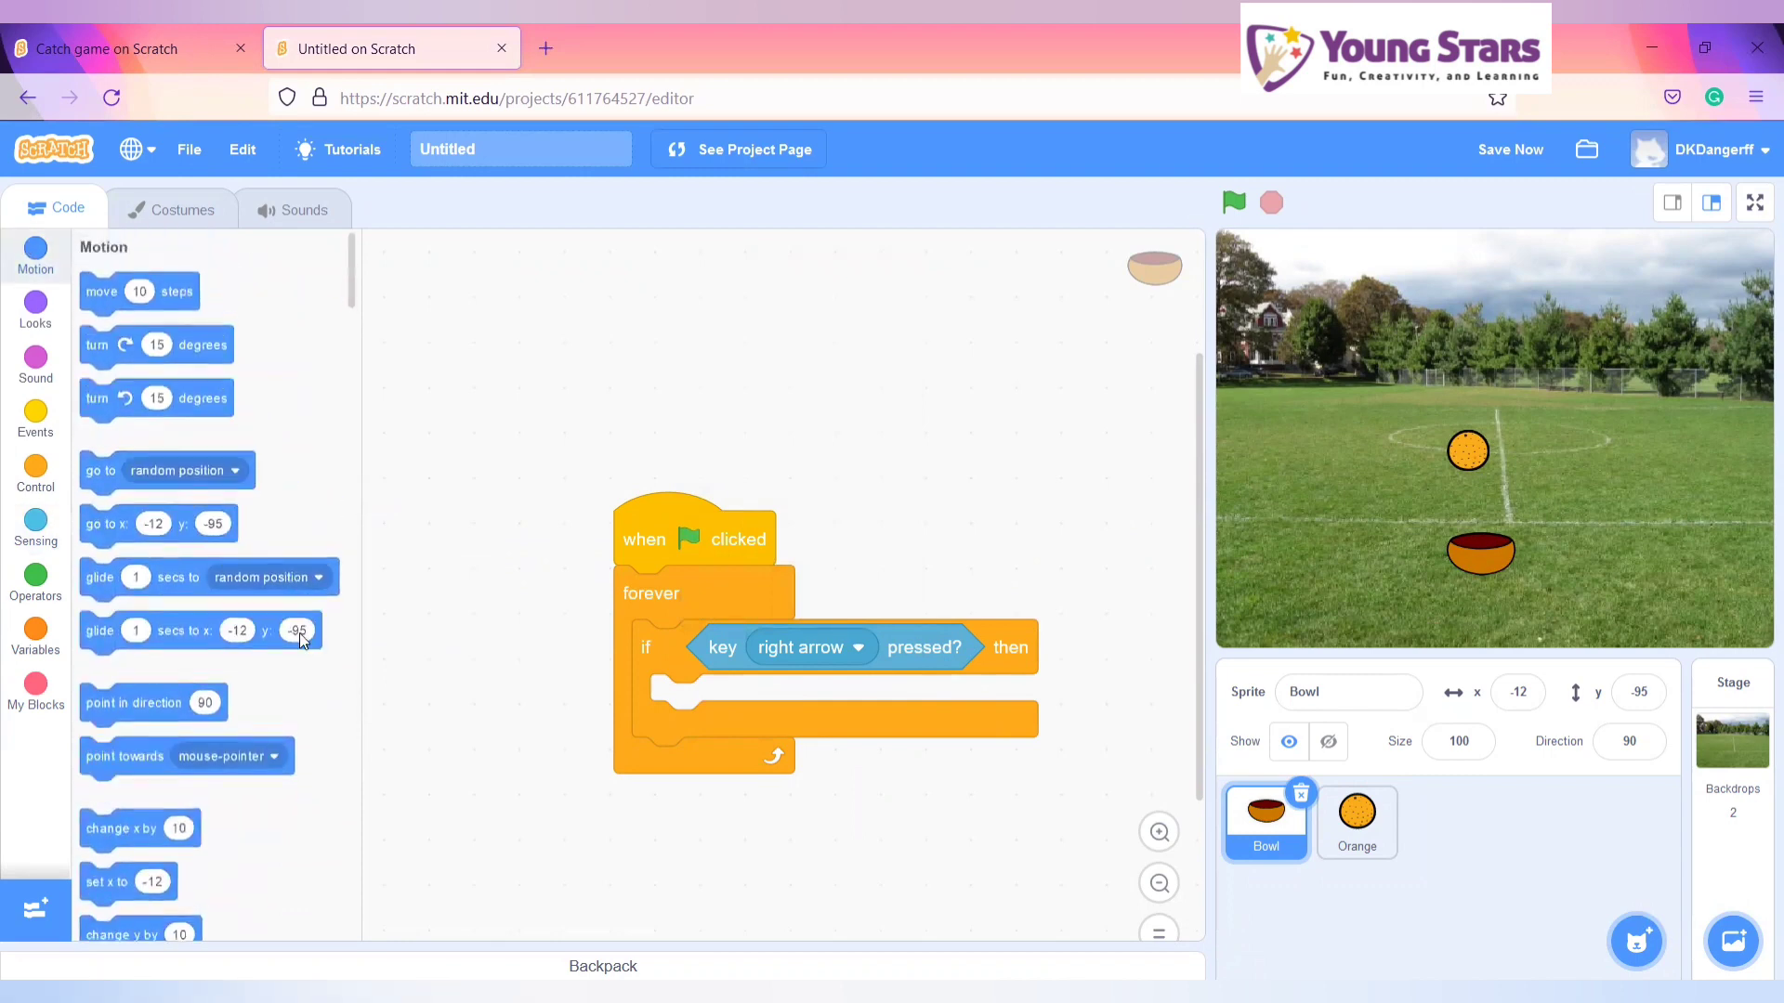
mouse_move(380, 324)
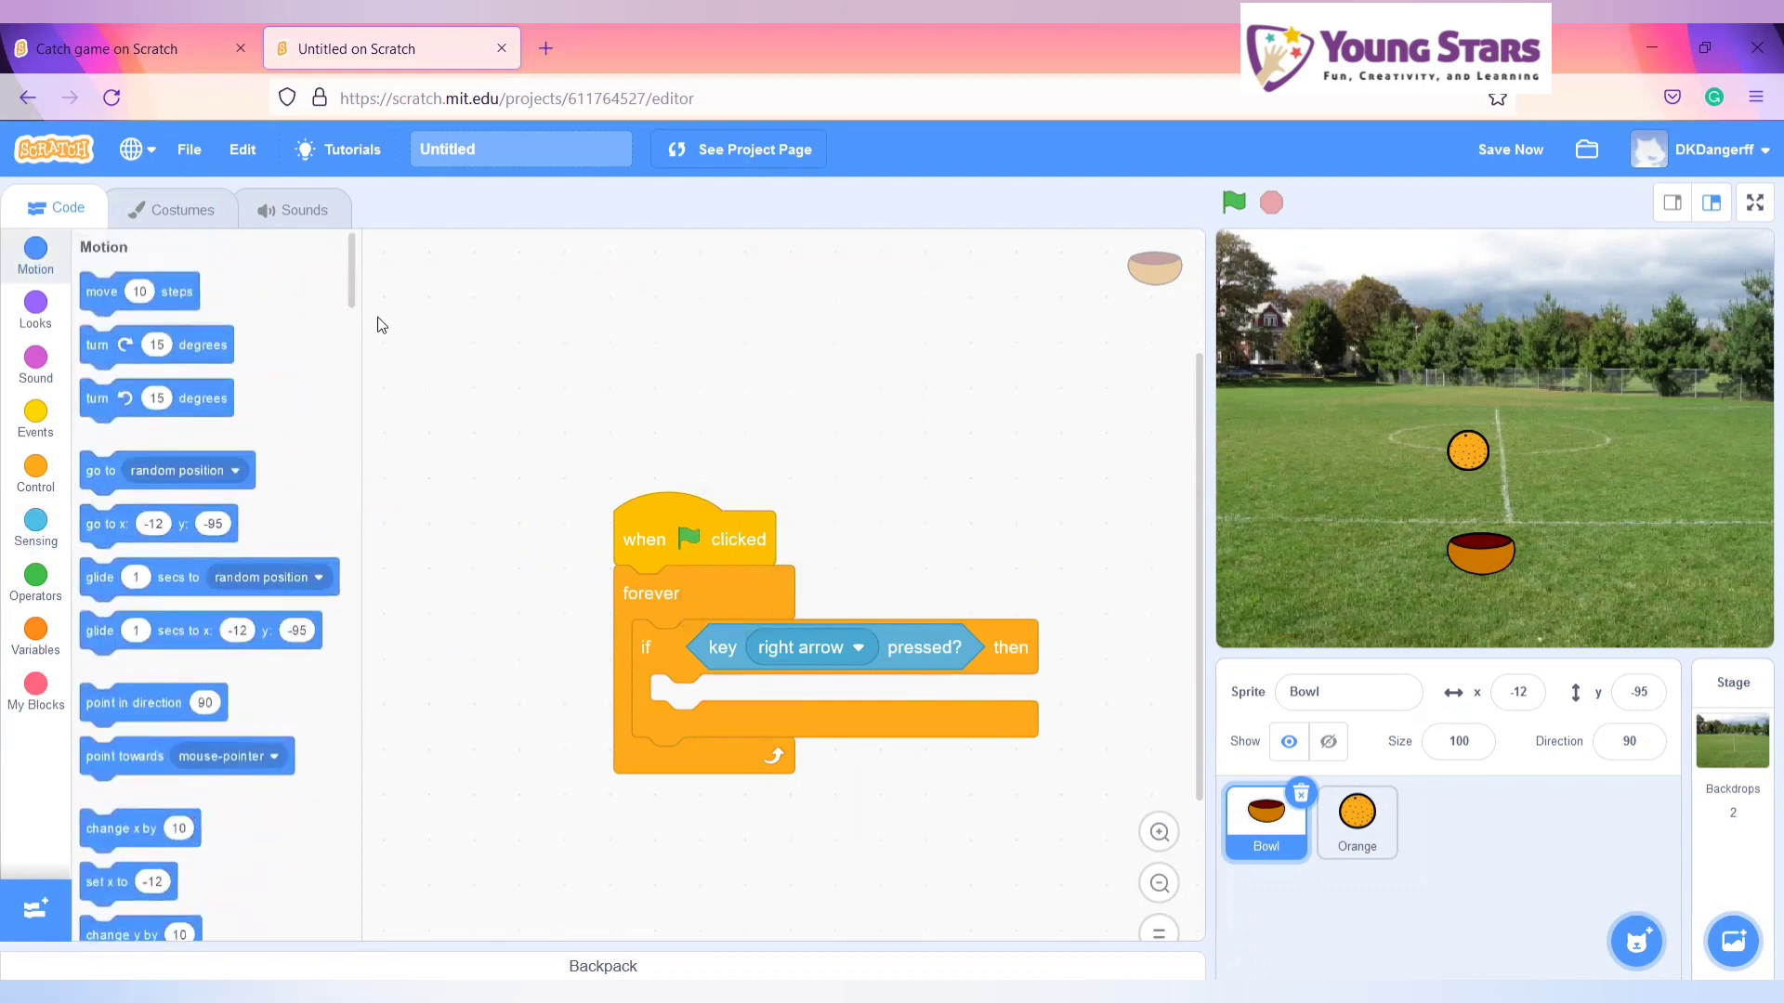
scroll("down", 3)
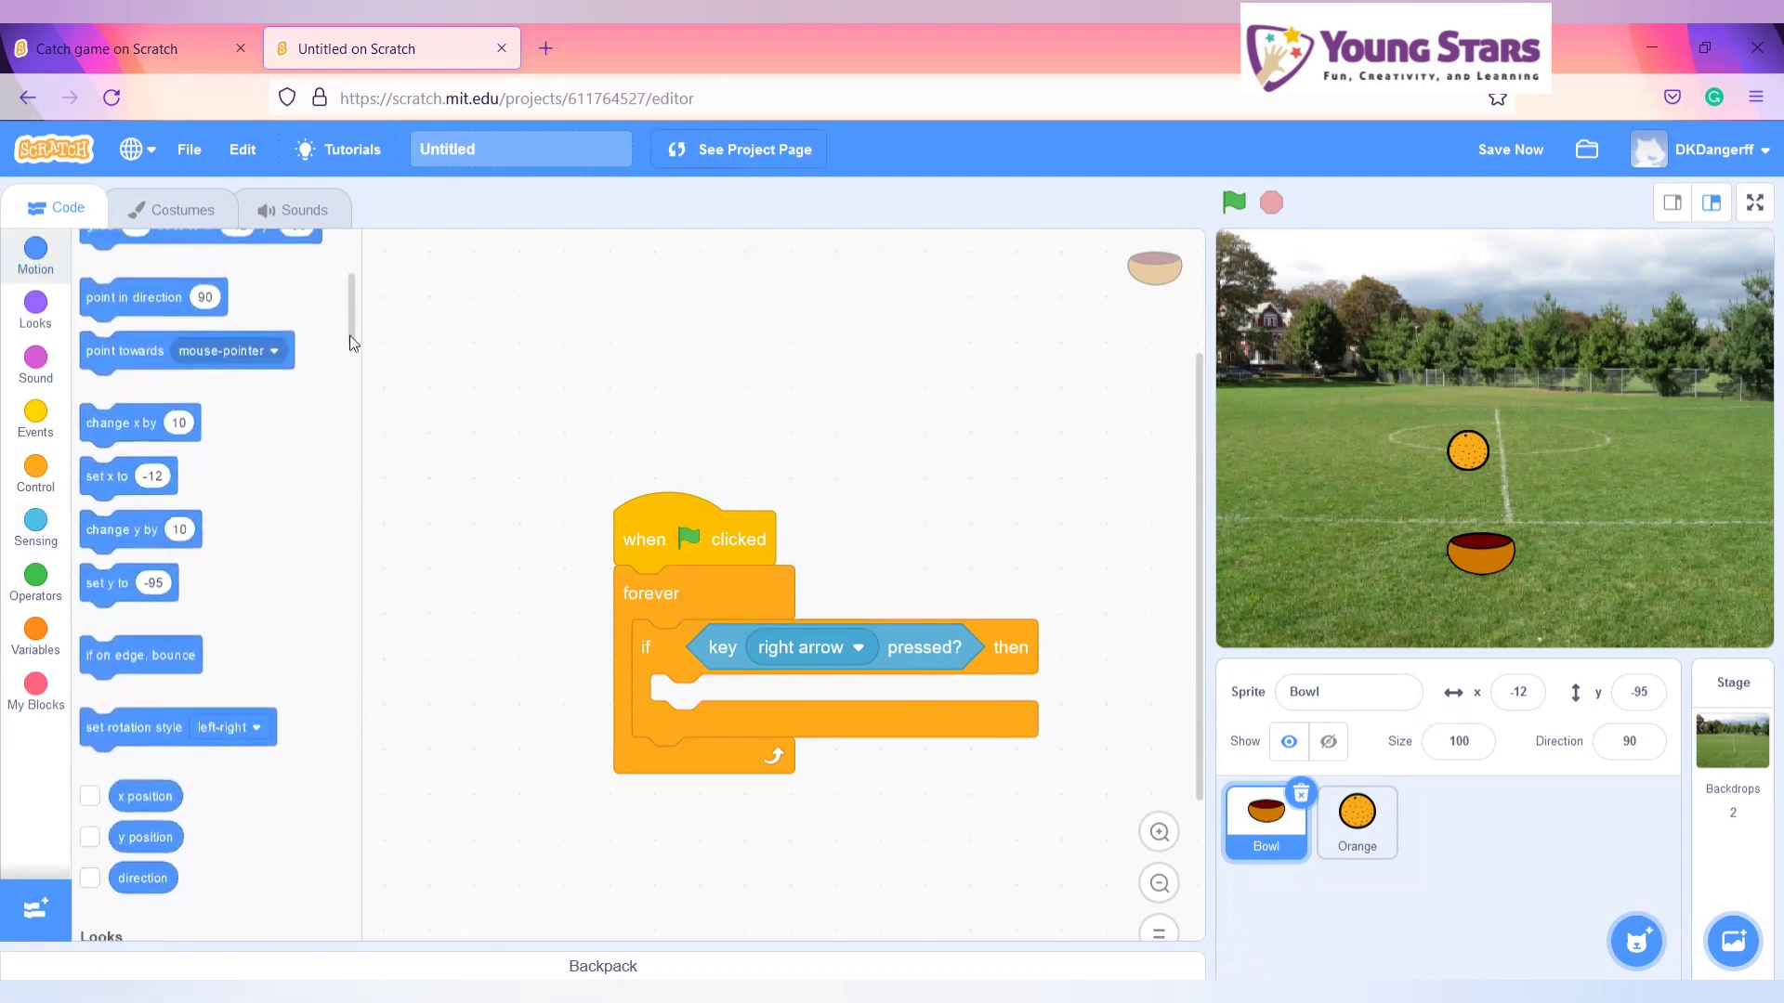
scroll("down", 3)
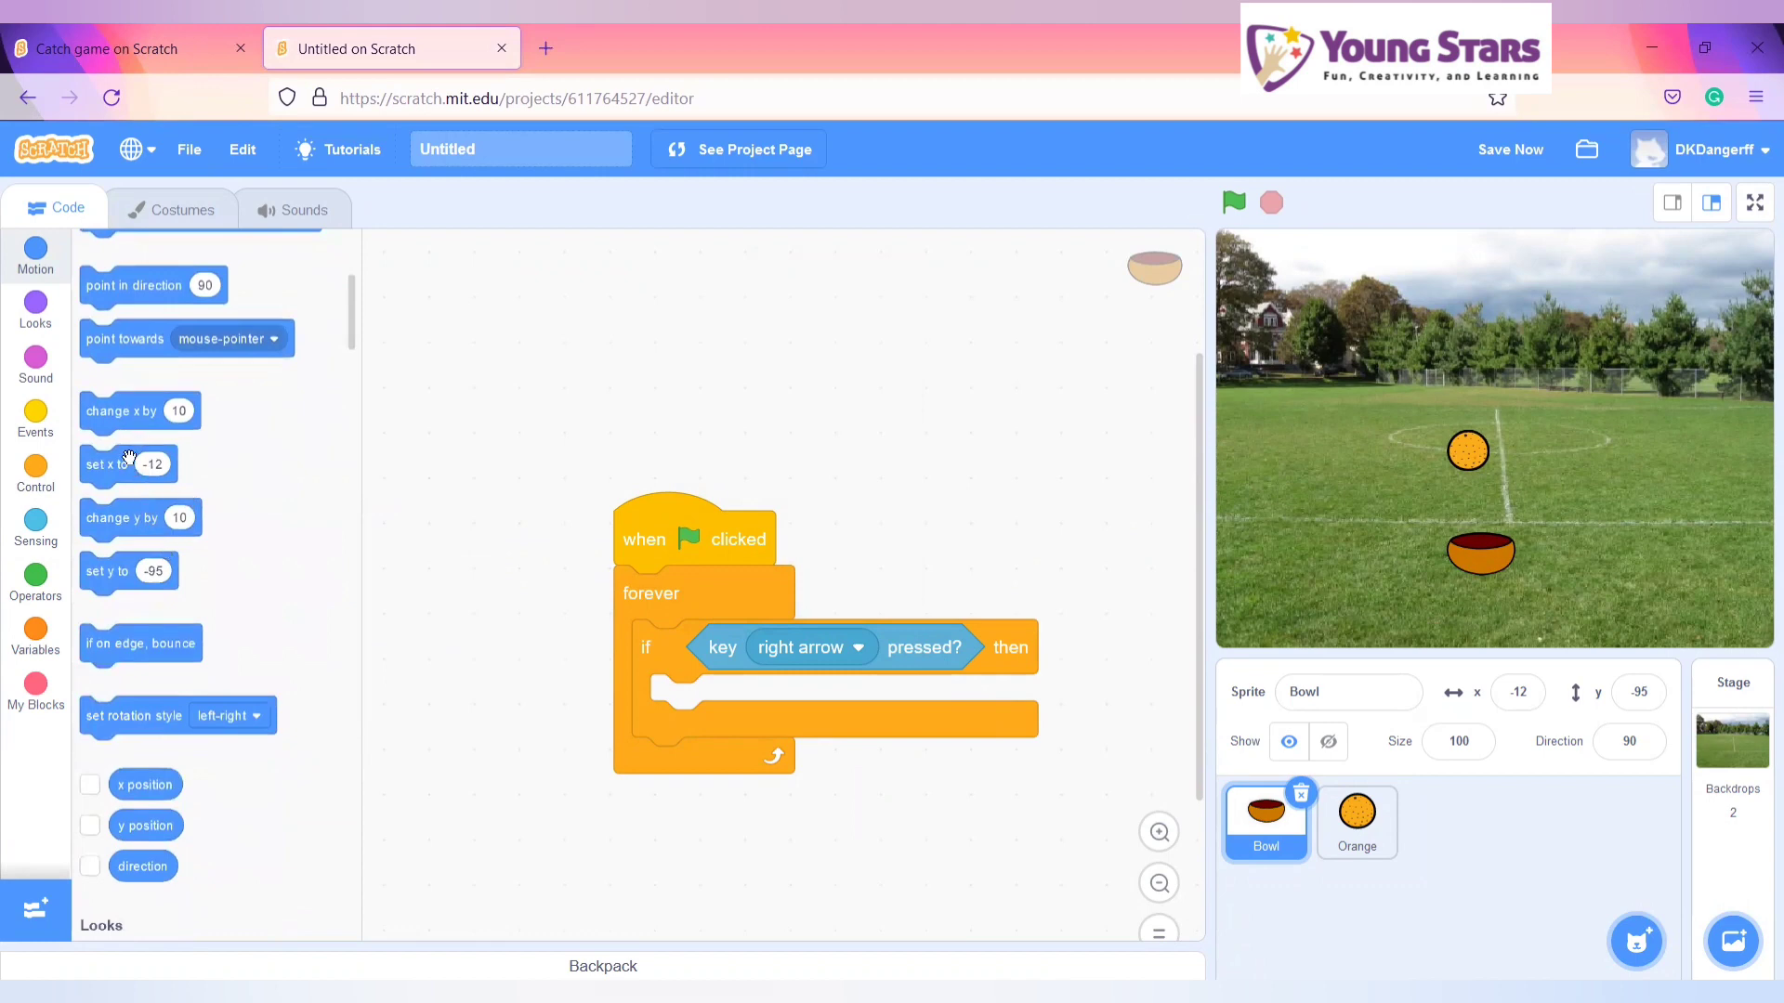
left_click_drag(120, 463, 527, 720)
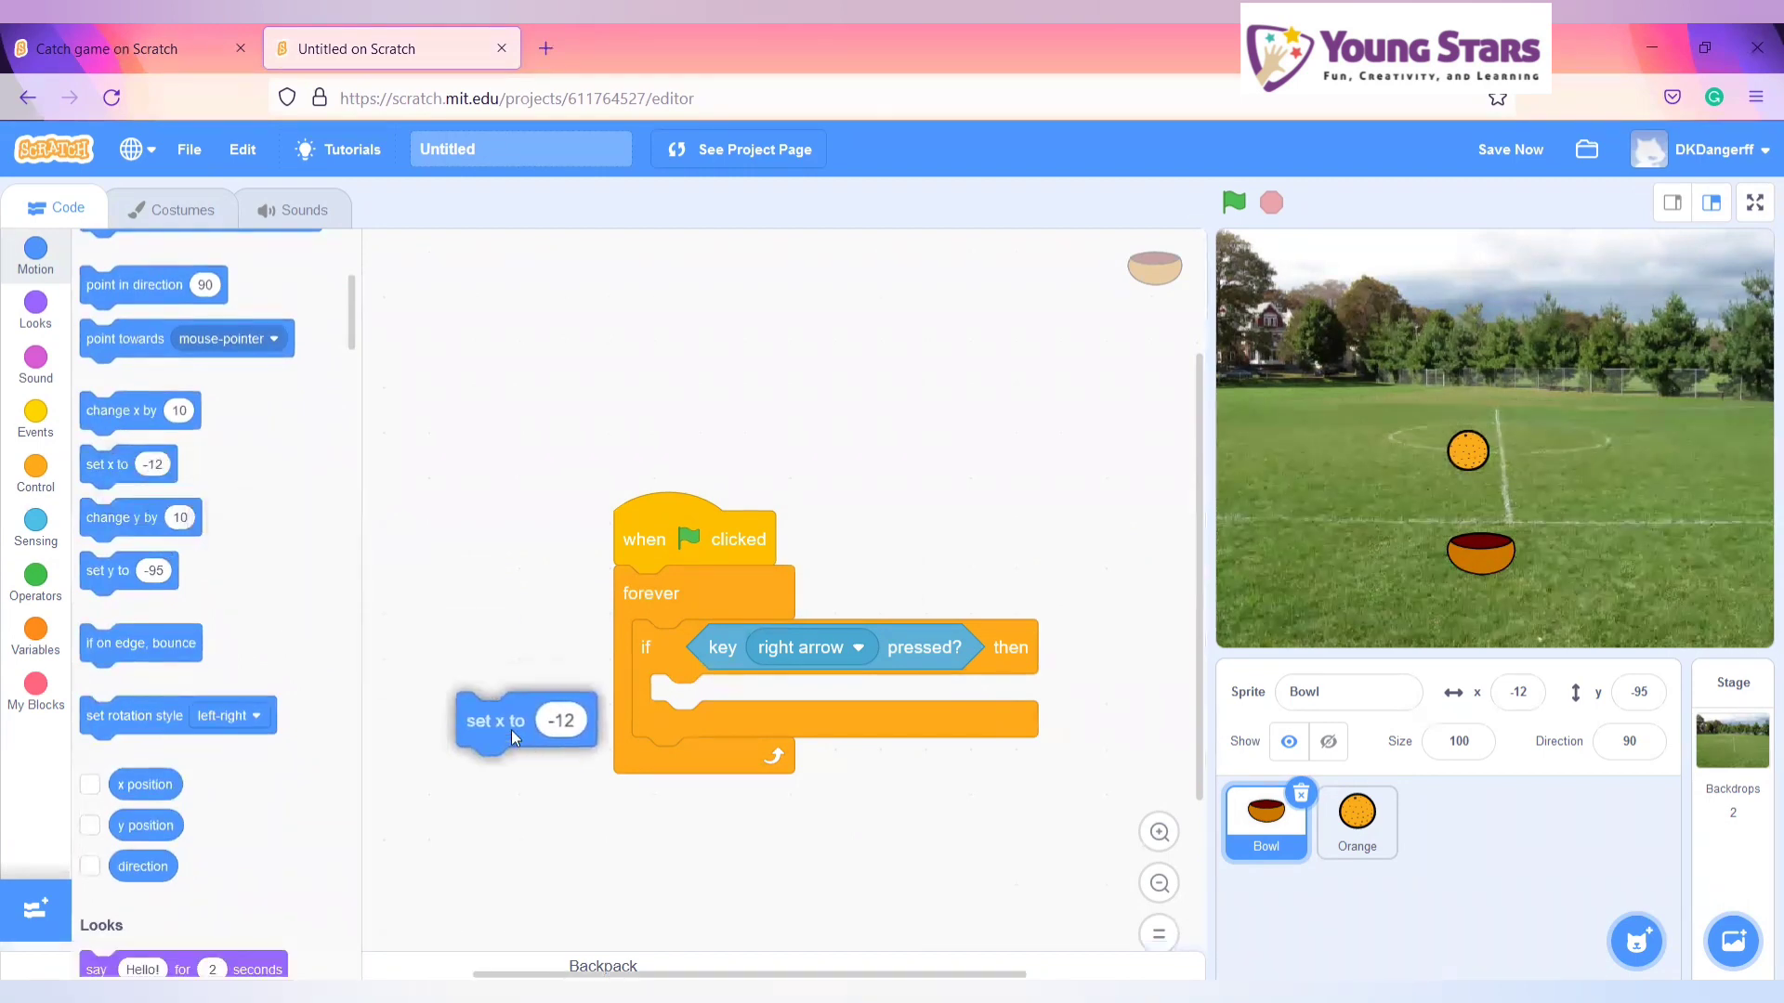
left_click_drag(495, 720, 683, 702)
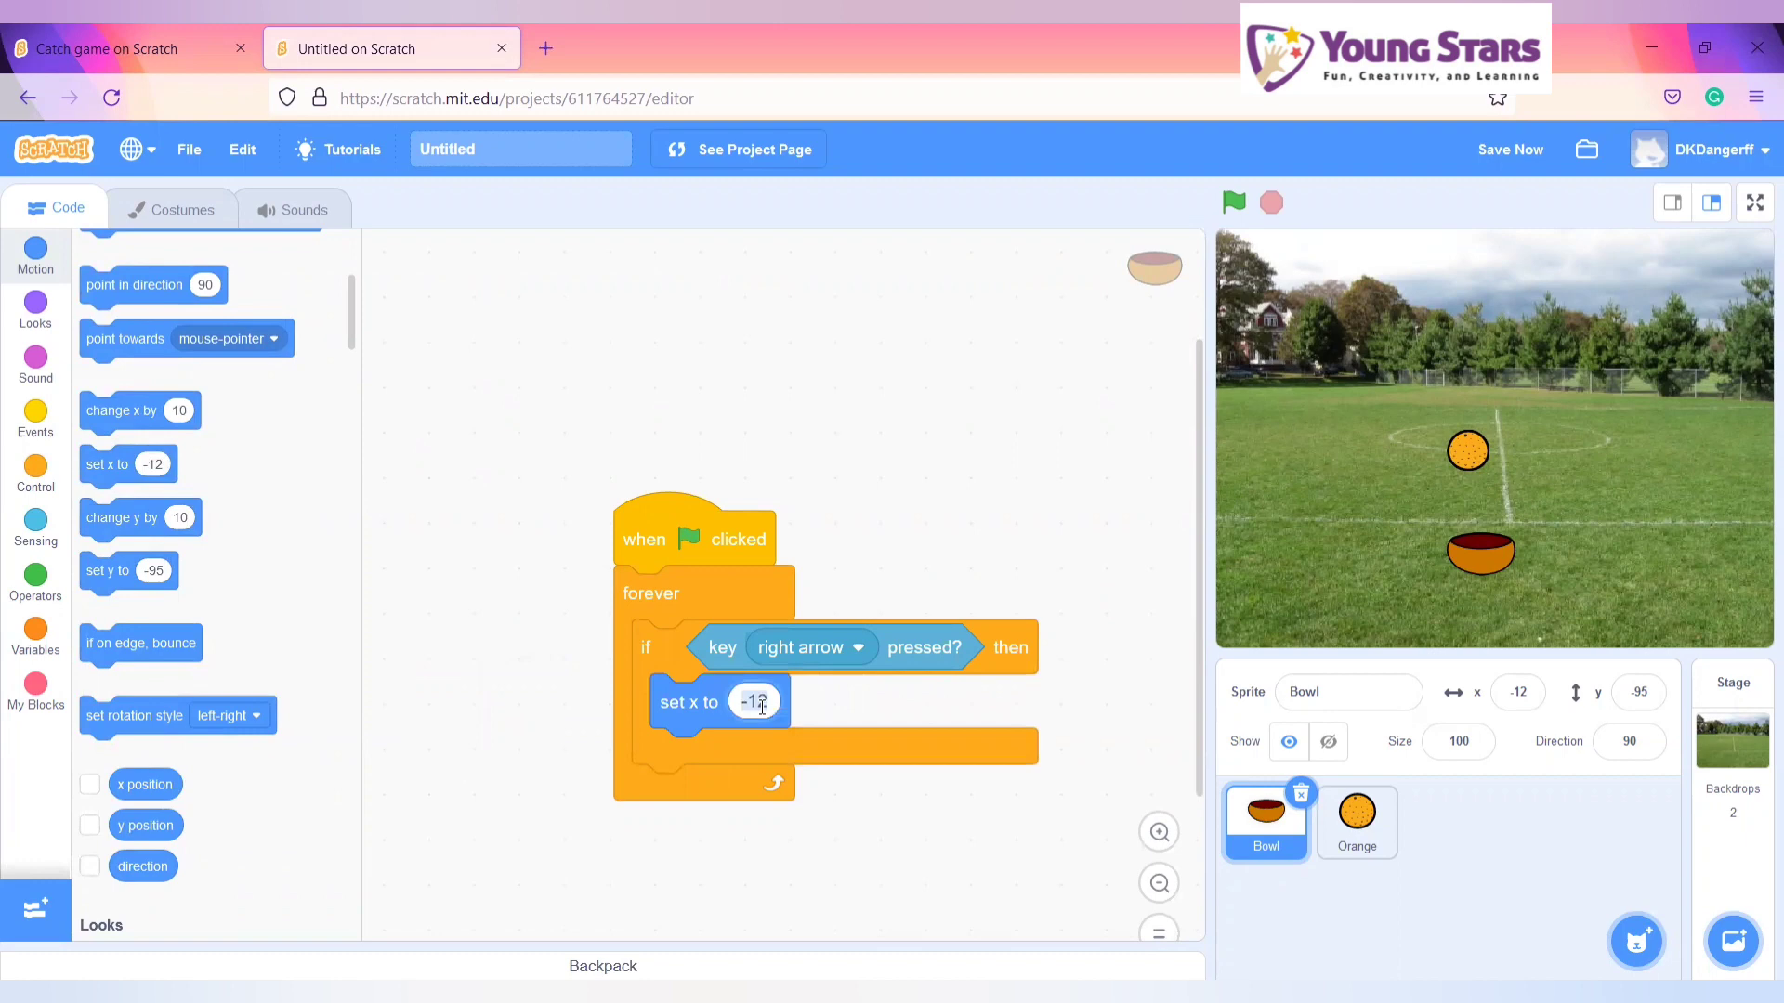
type("10")
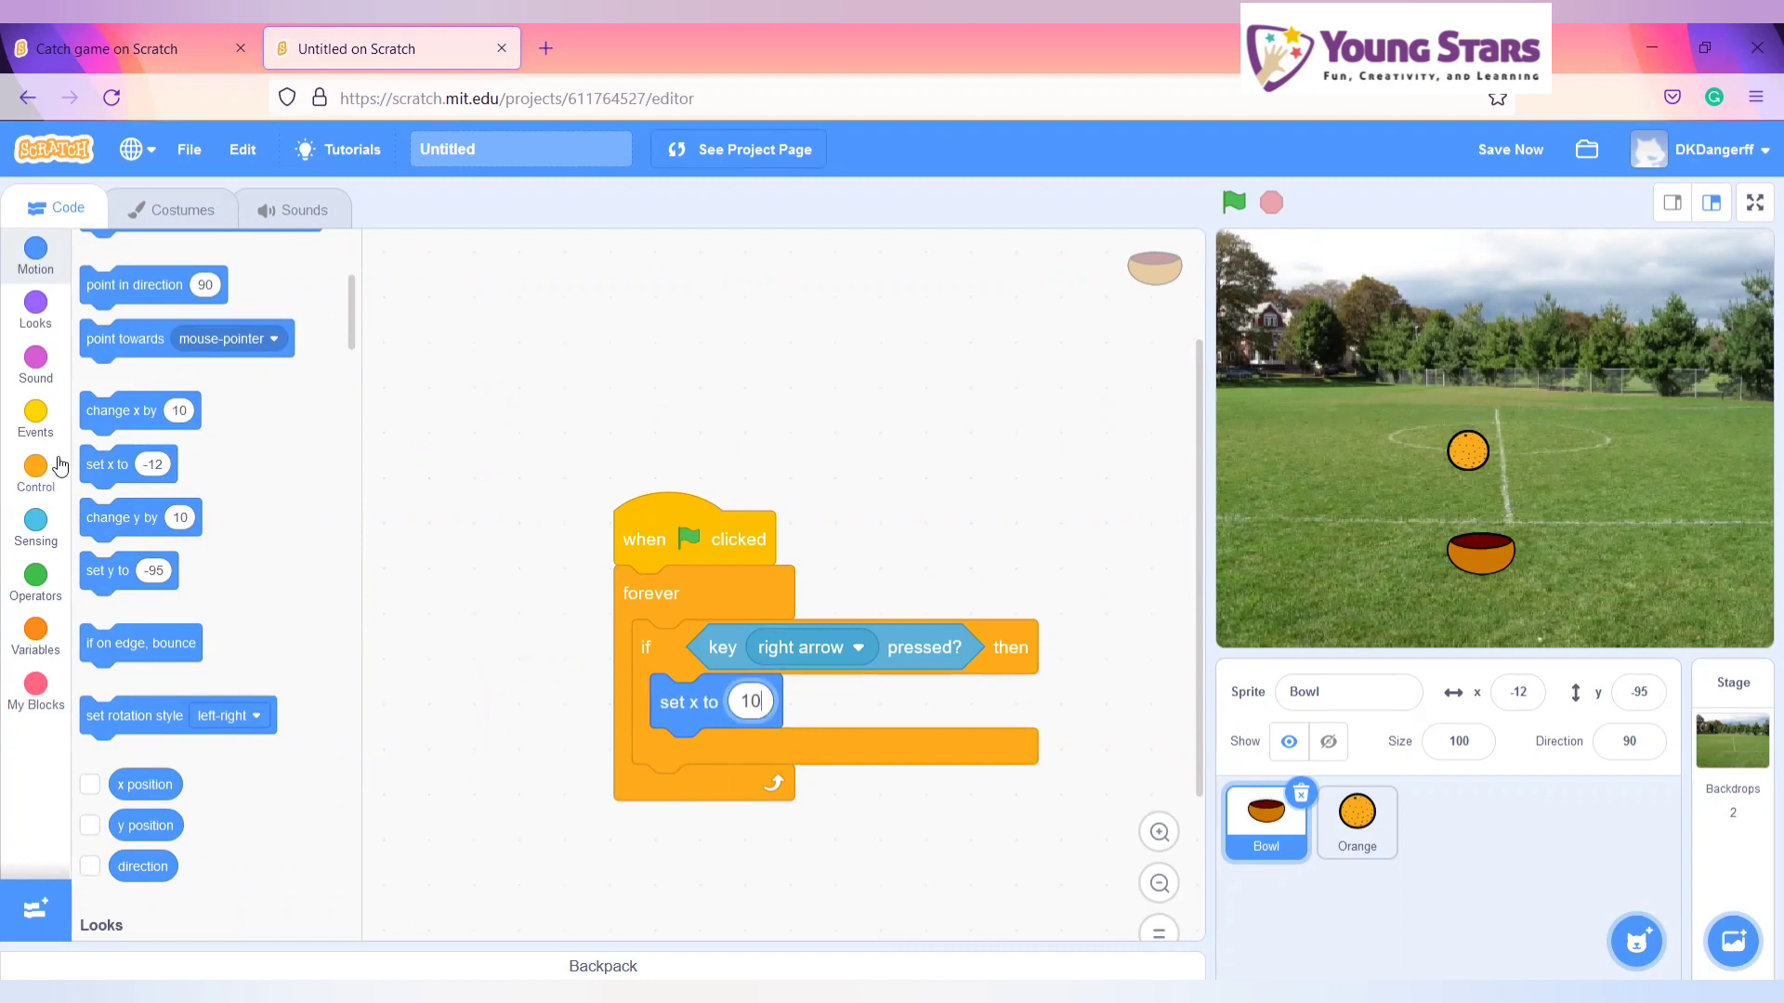
- Add a second key check set to the left arrow and test the game
left_click(35, 466)
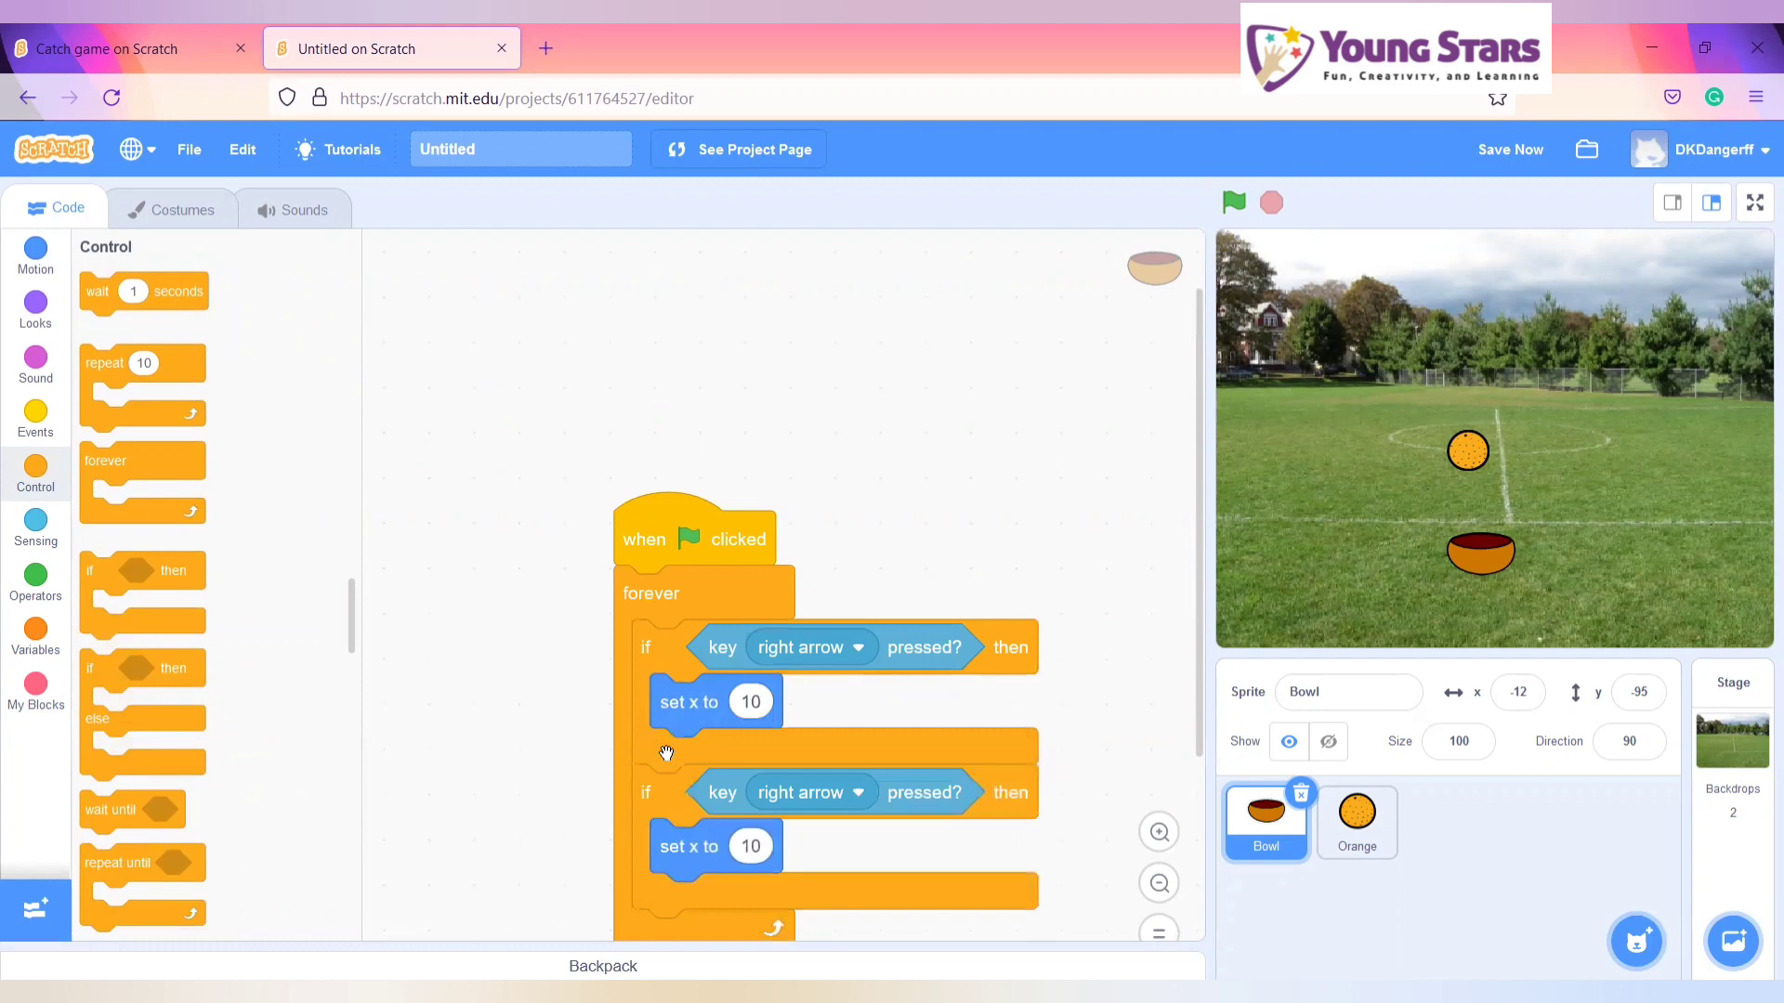
left_click(1232, 202)
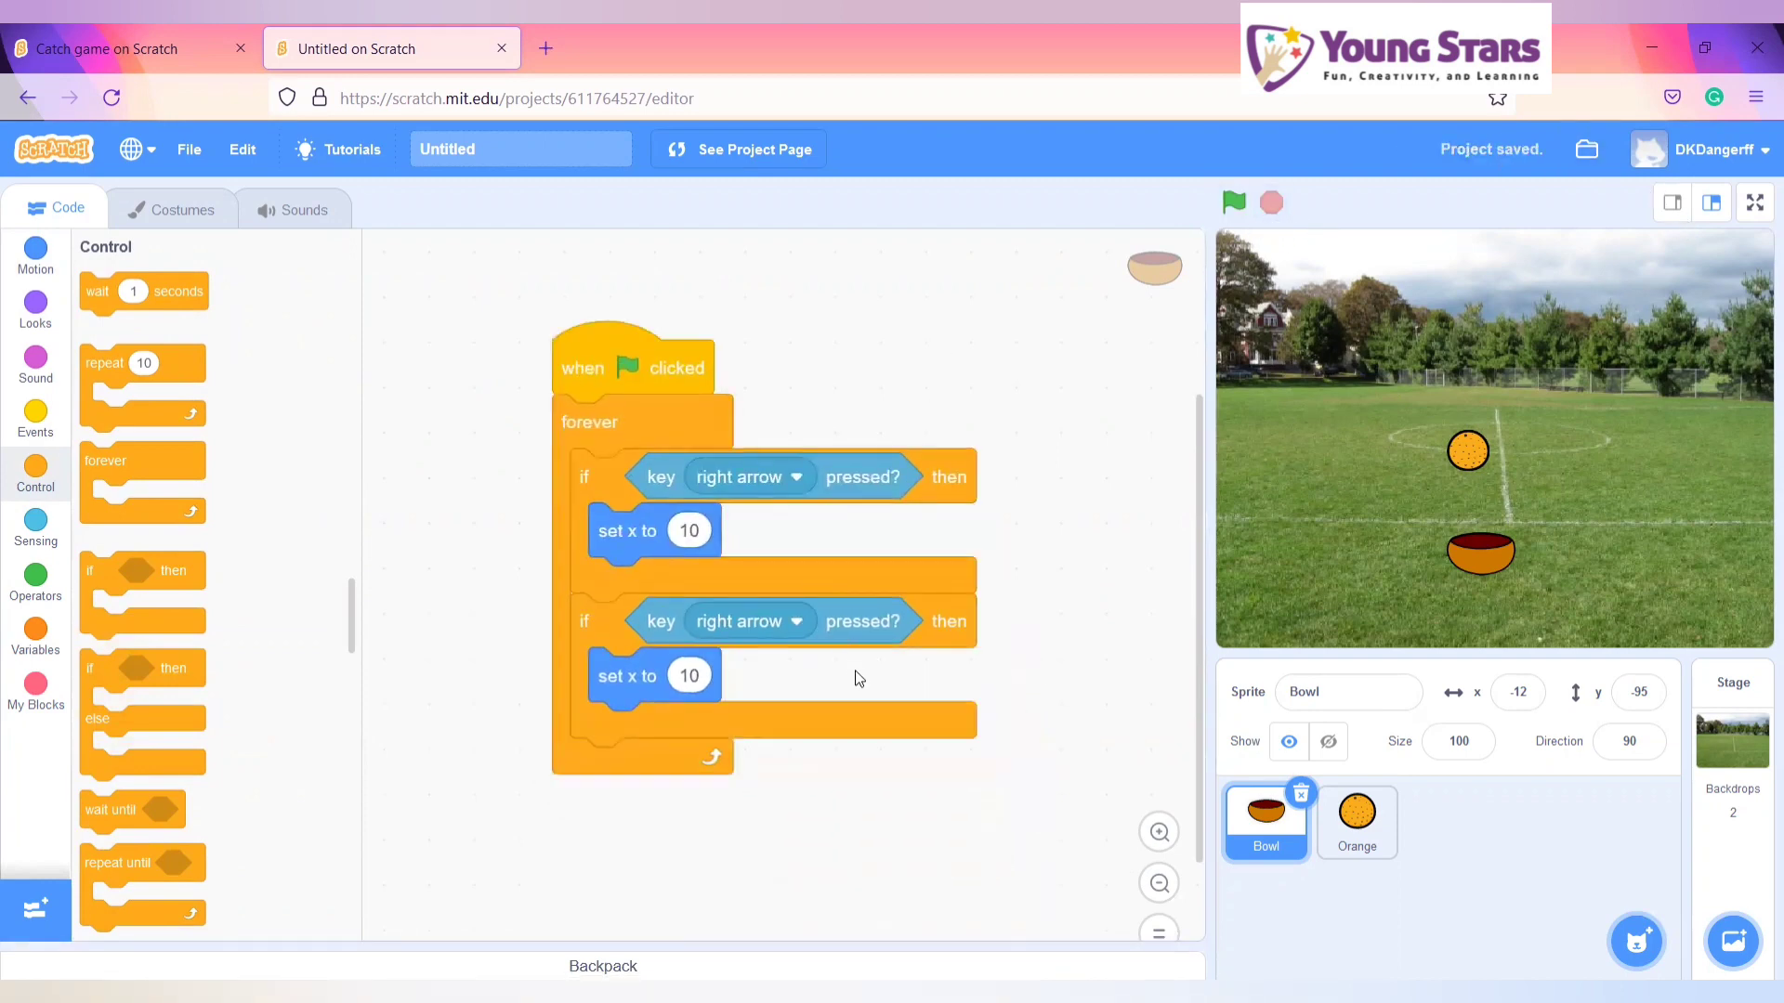
left_click(746, 477)
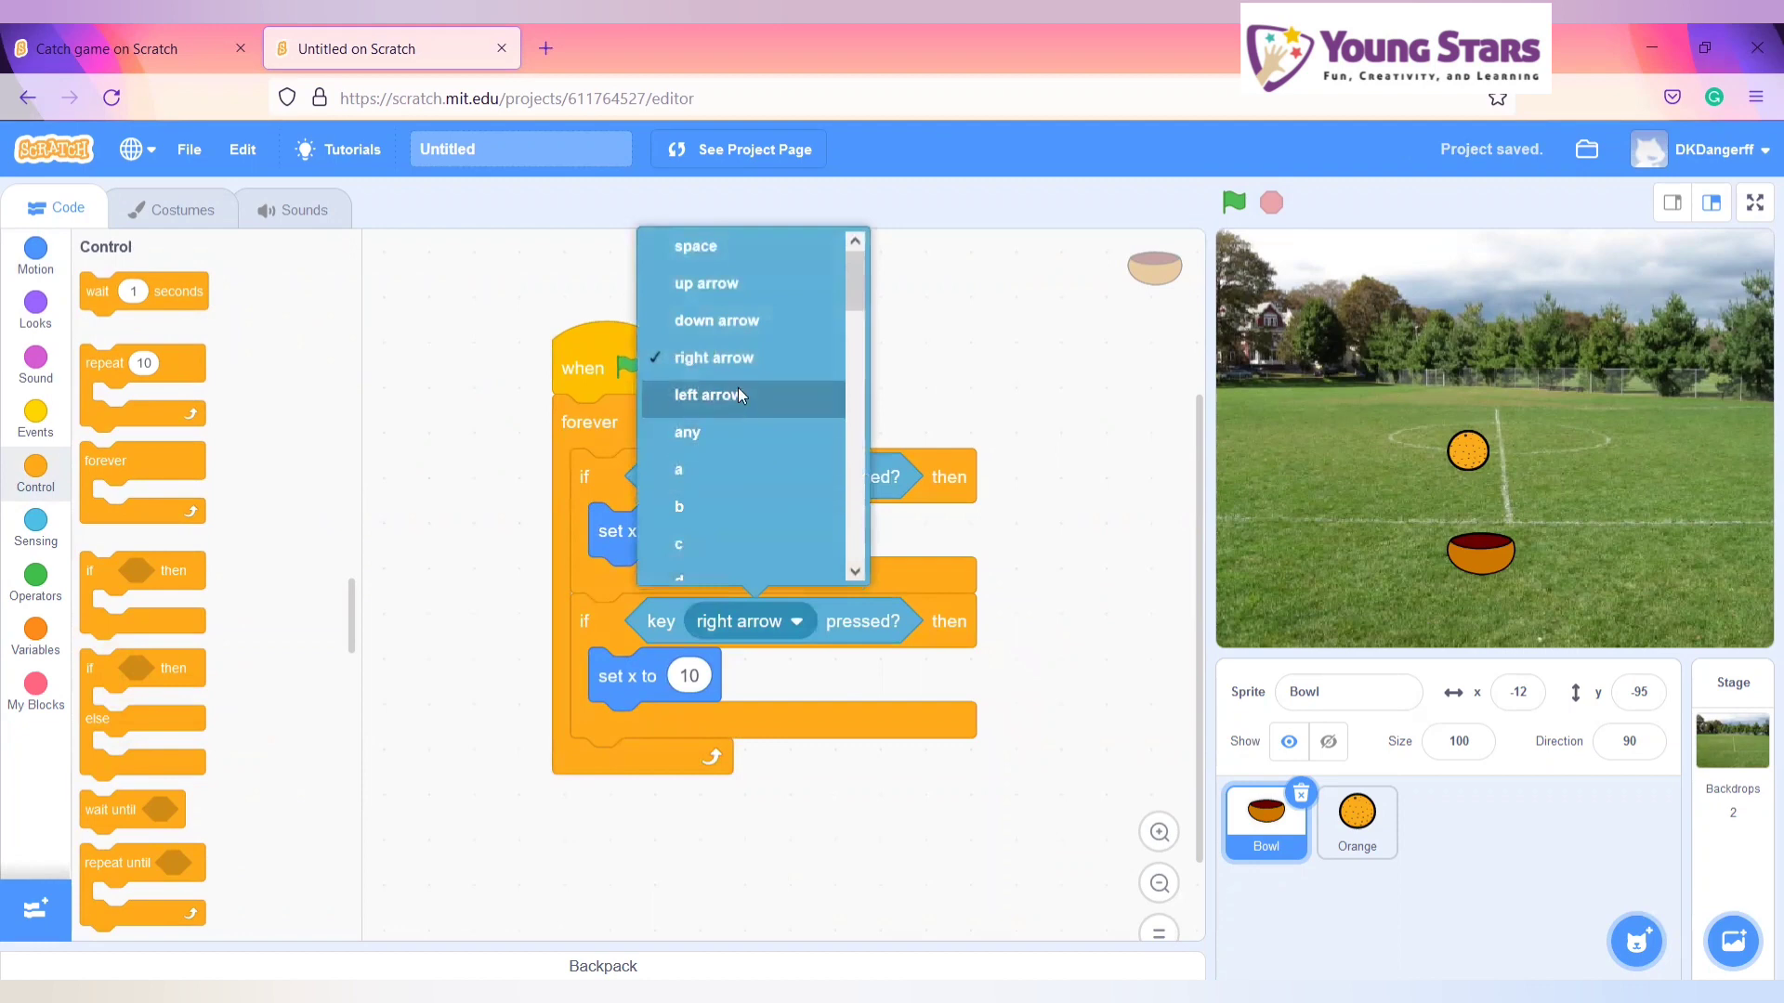
left_click(705, 395)
type("-10")
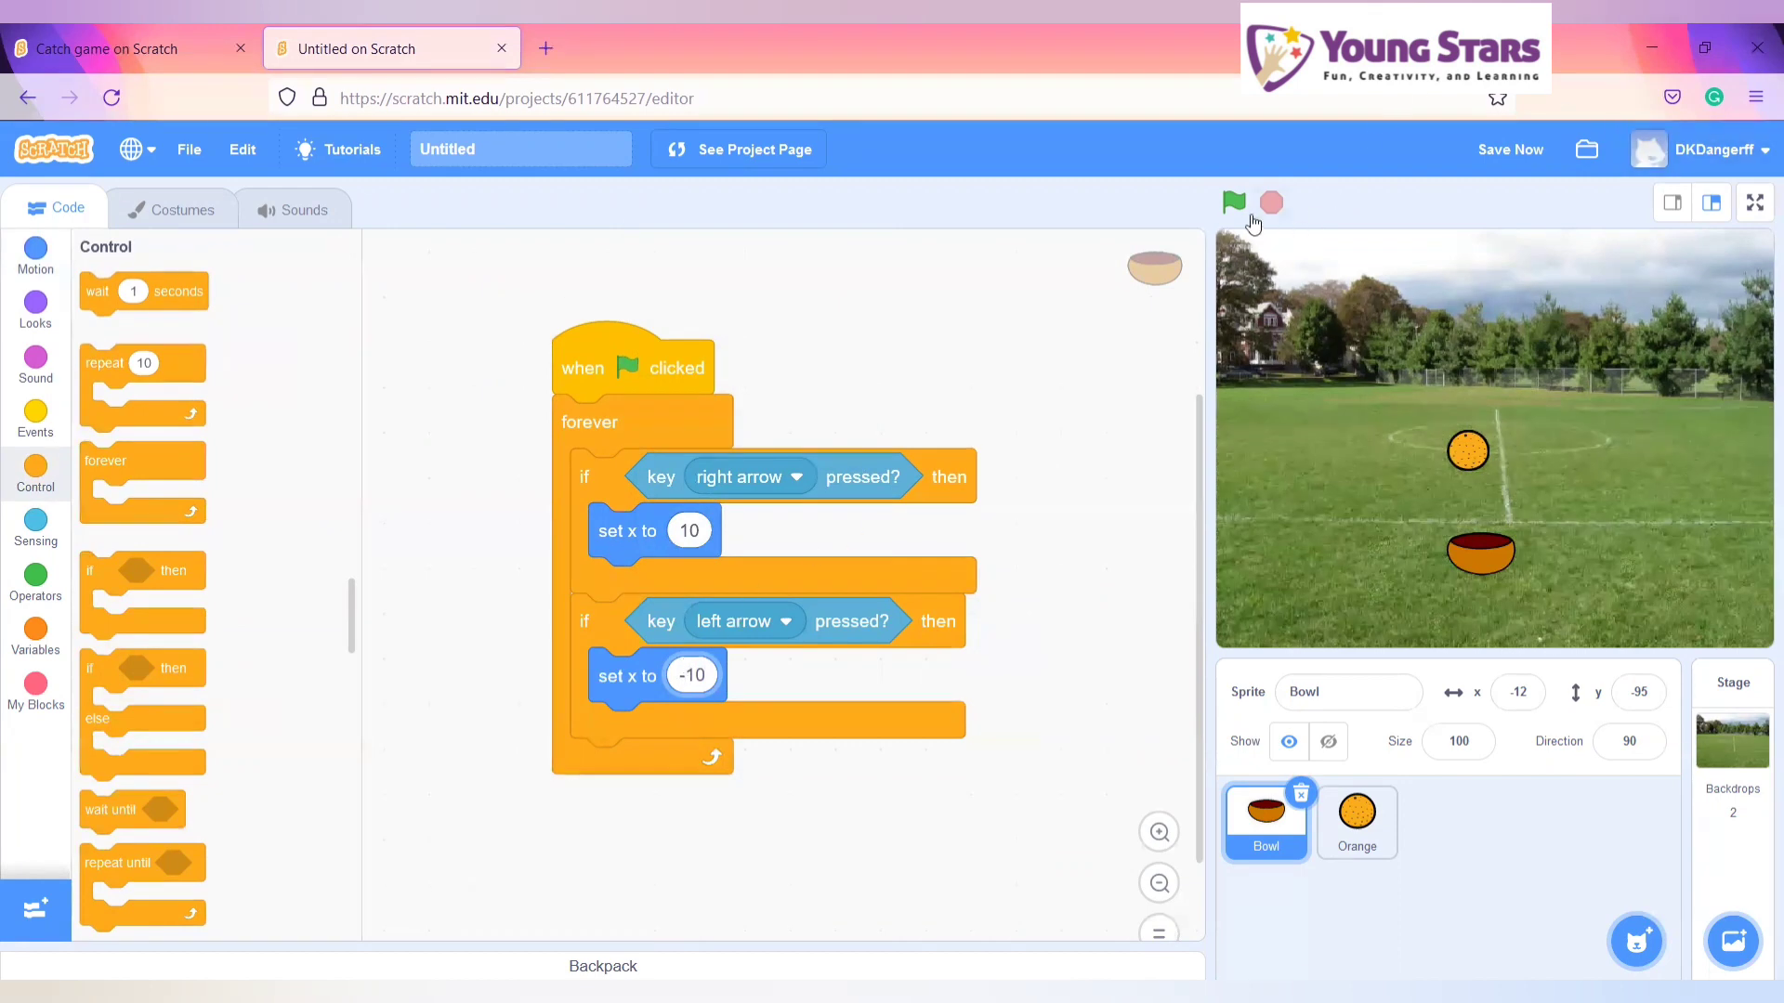
left_click(1232, 202)
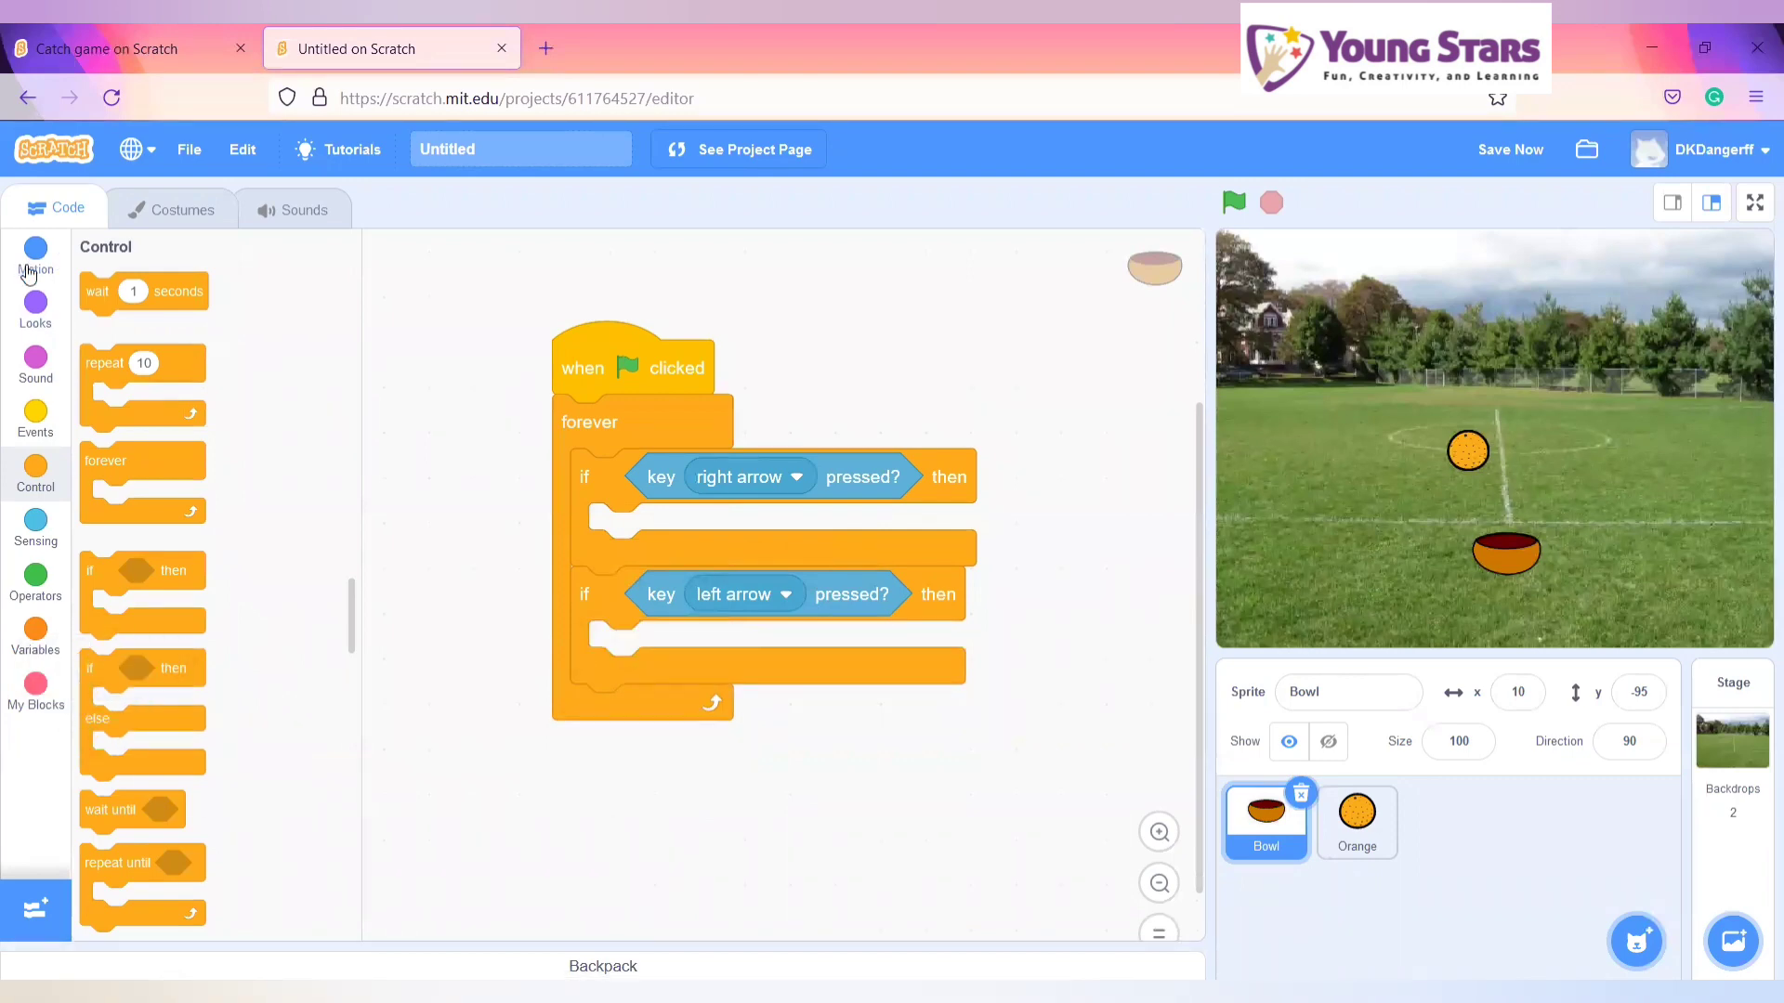
- Put change x blocks in both arrow checks: 10 for right, -10 for left
left_click(35, 252)
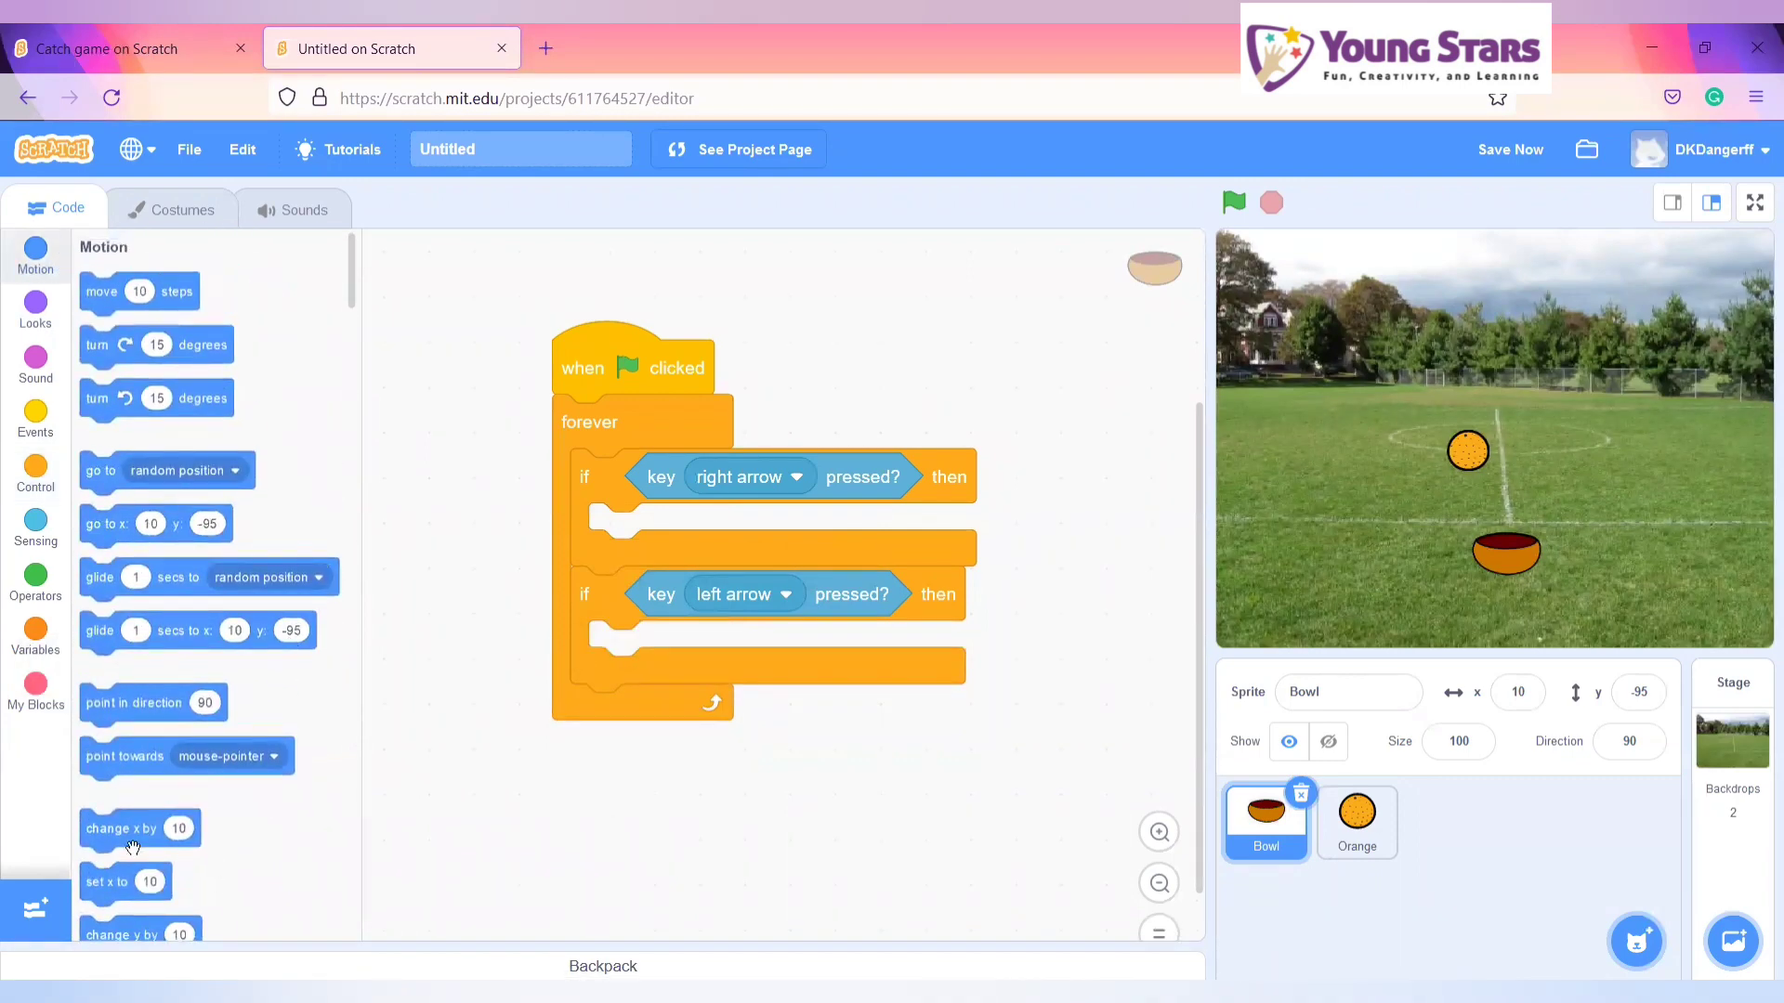
left_click_drag(134, 827, 648, 530)
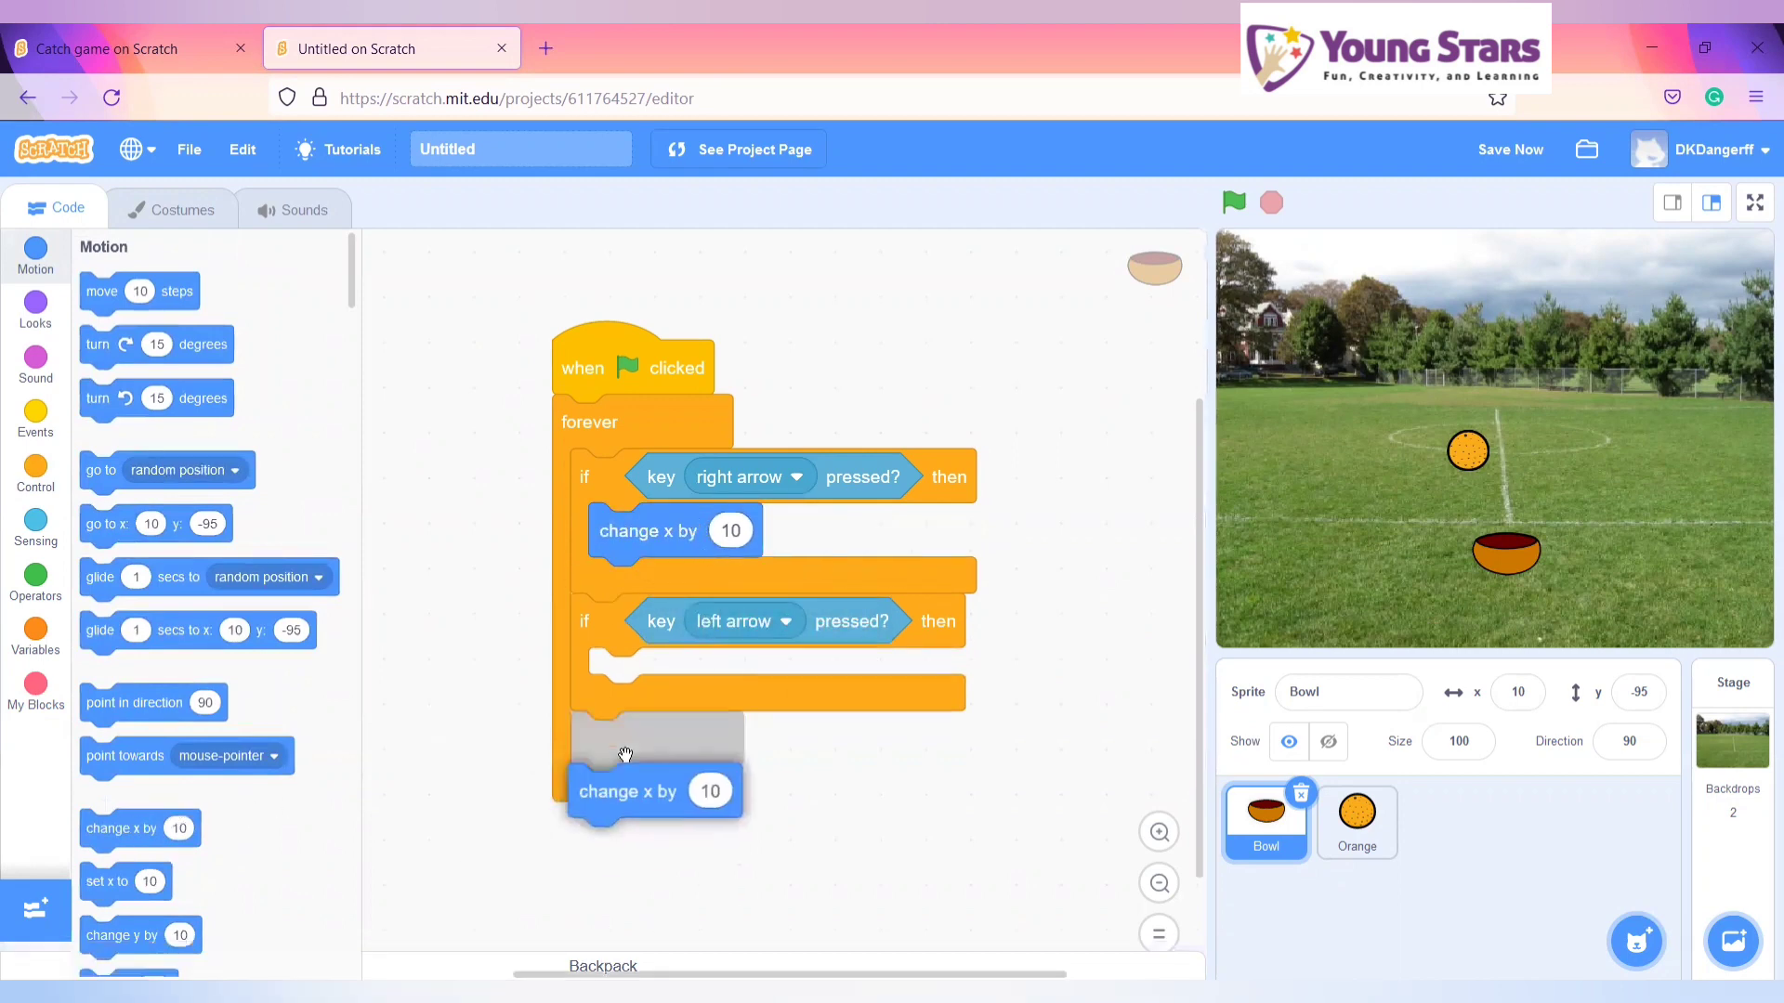
left_click_drag(625, 791, 648, 674)
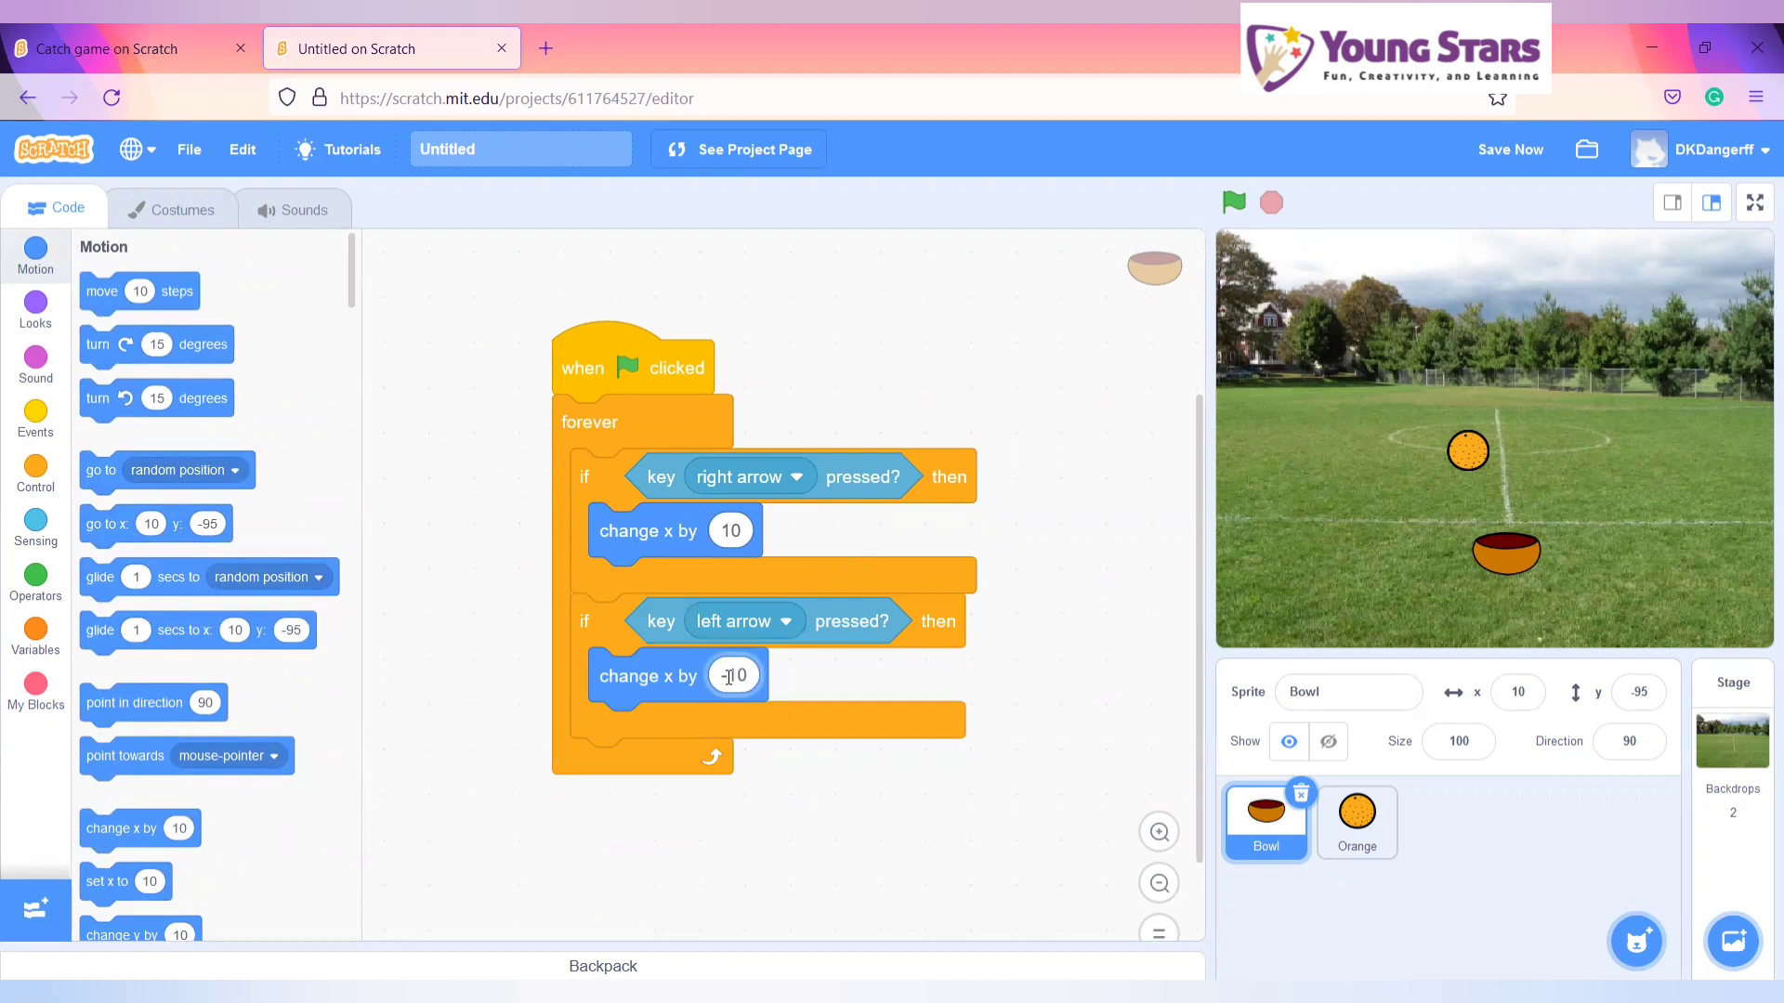
left_click(1232, 202)
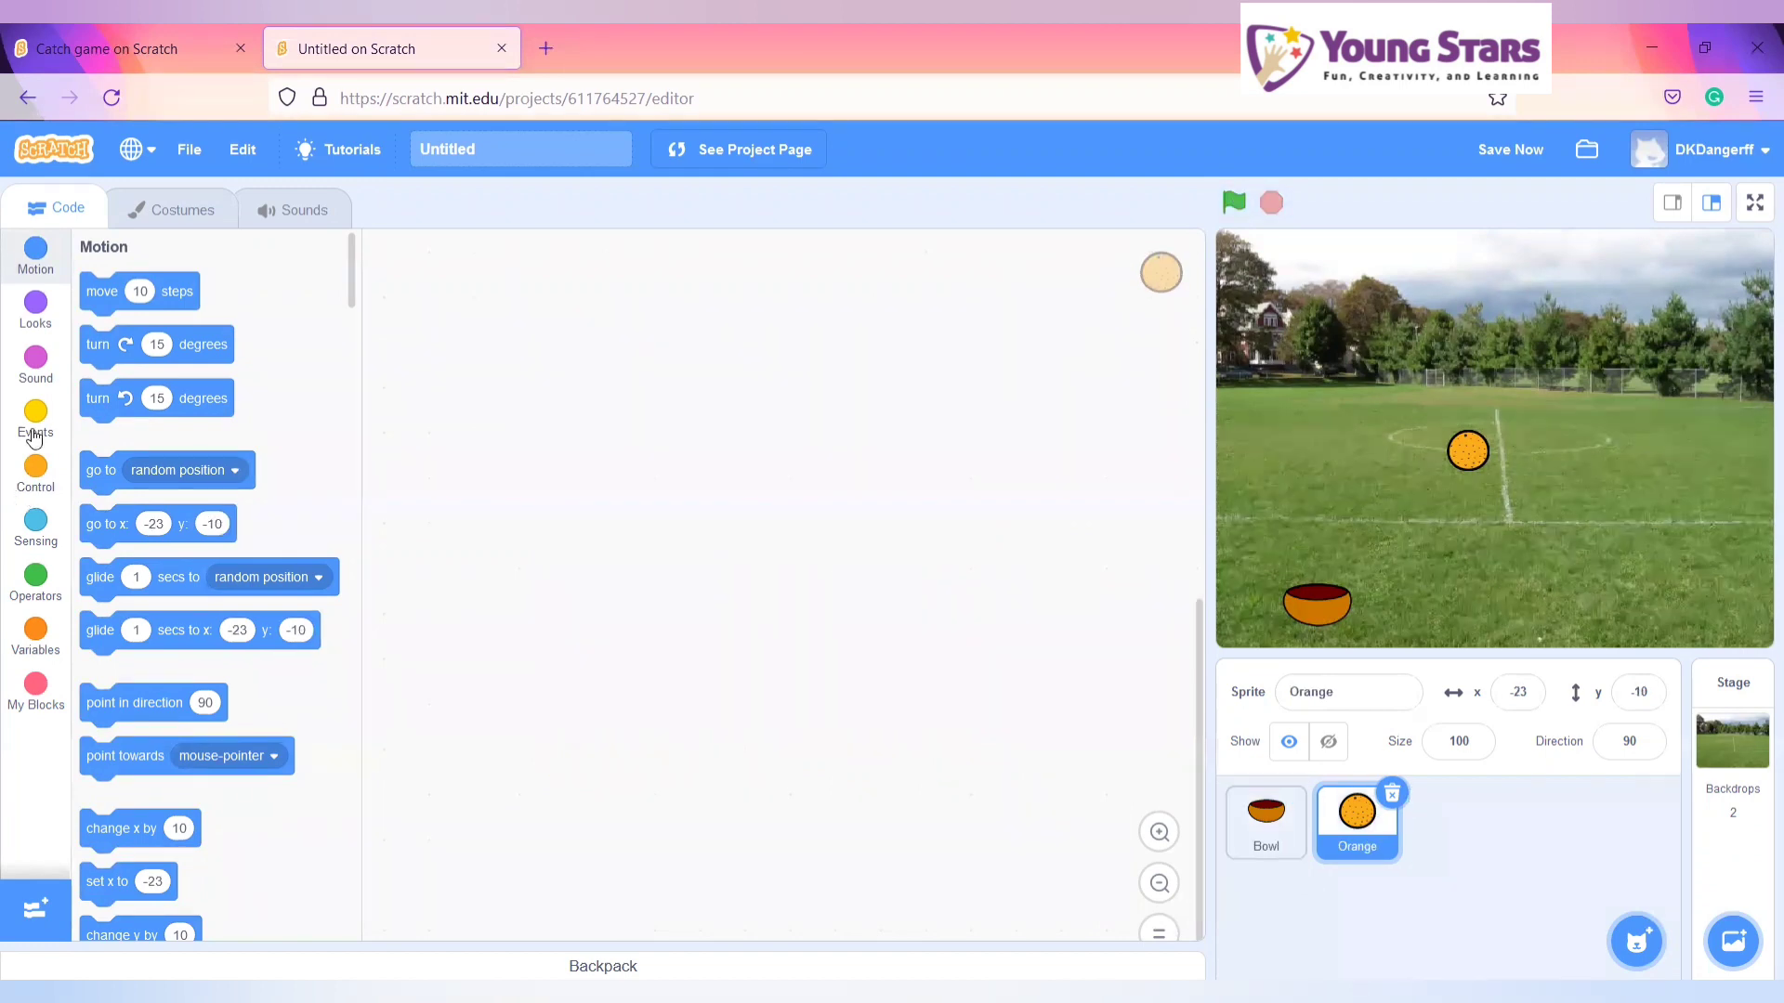
- Give the Orange a green-flag script: go to random position, then set y to 180
left_click(34, 421)
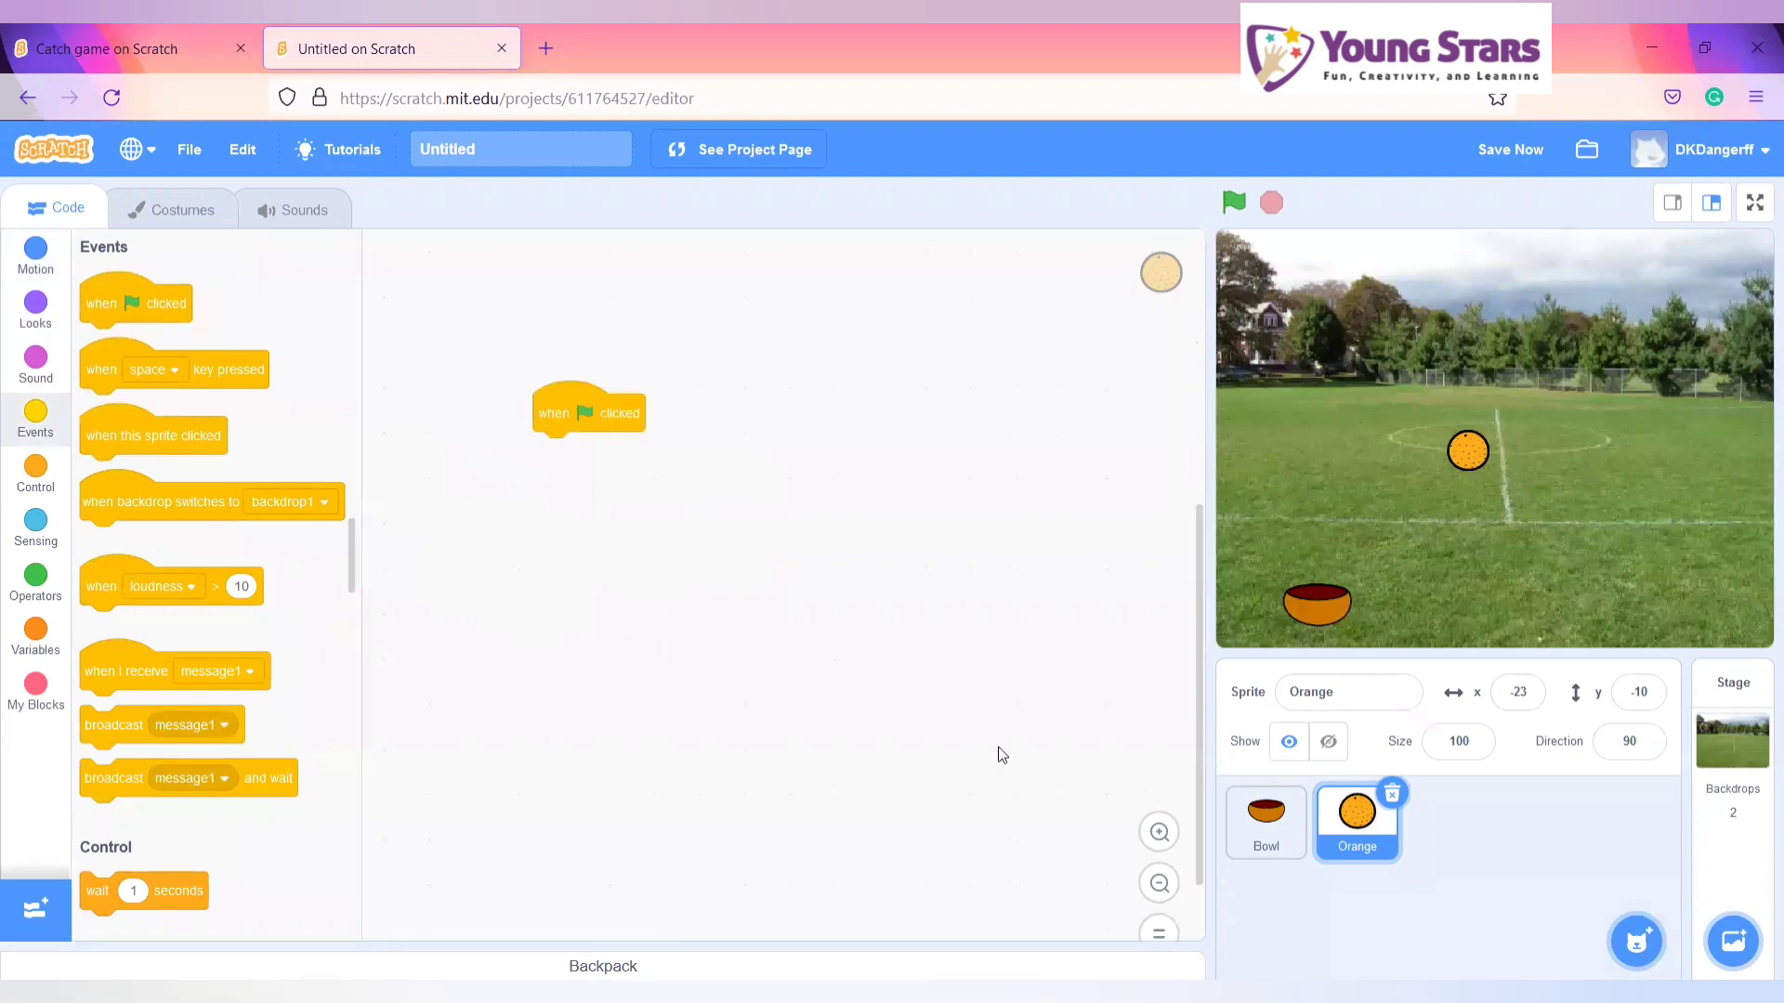
left_click_drag(588, 412, 660, 326)
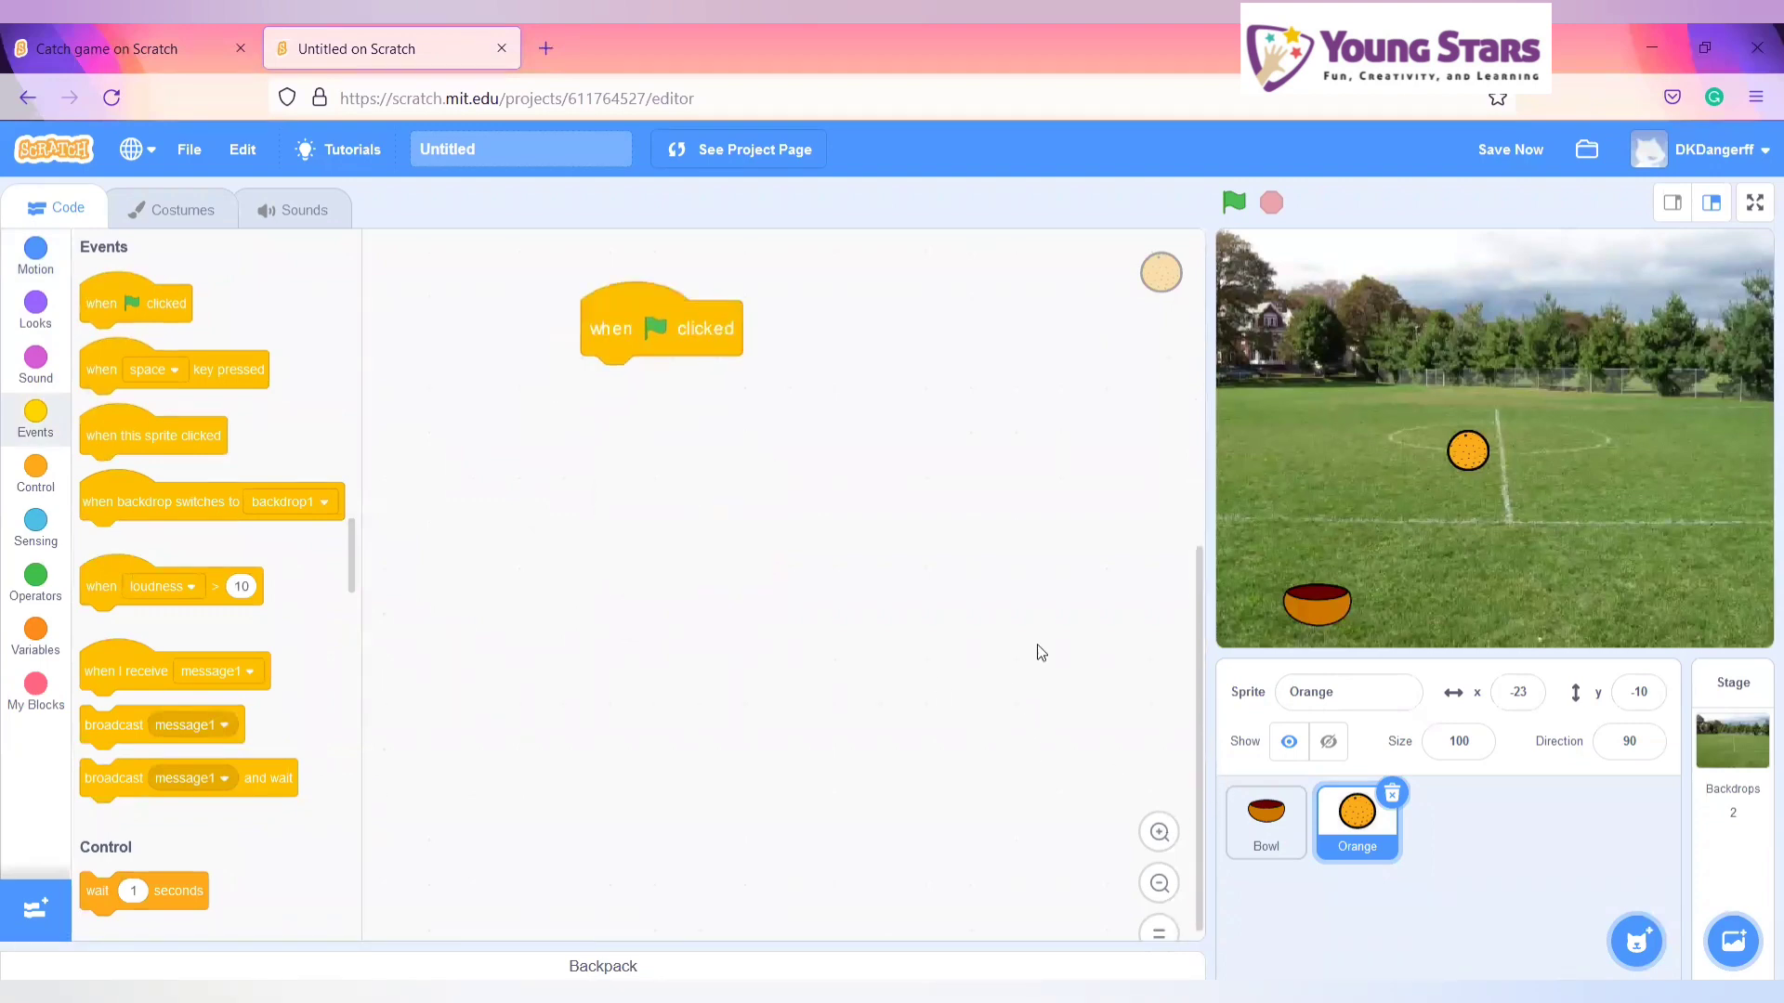
left_click_drag(660, 328, 537, 569)
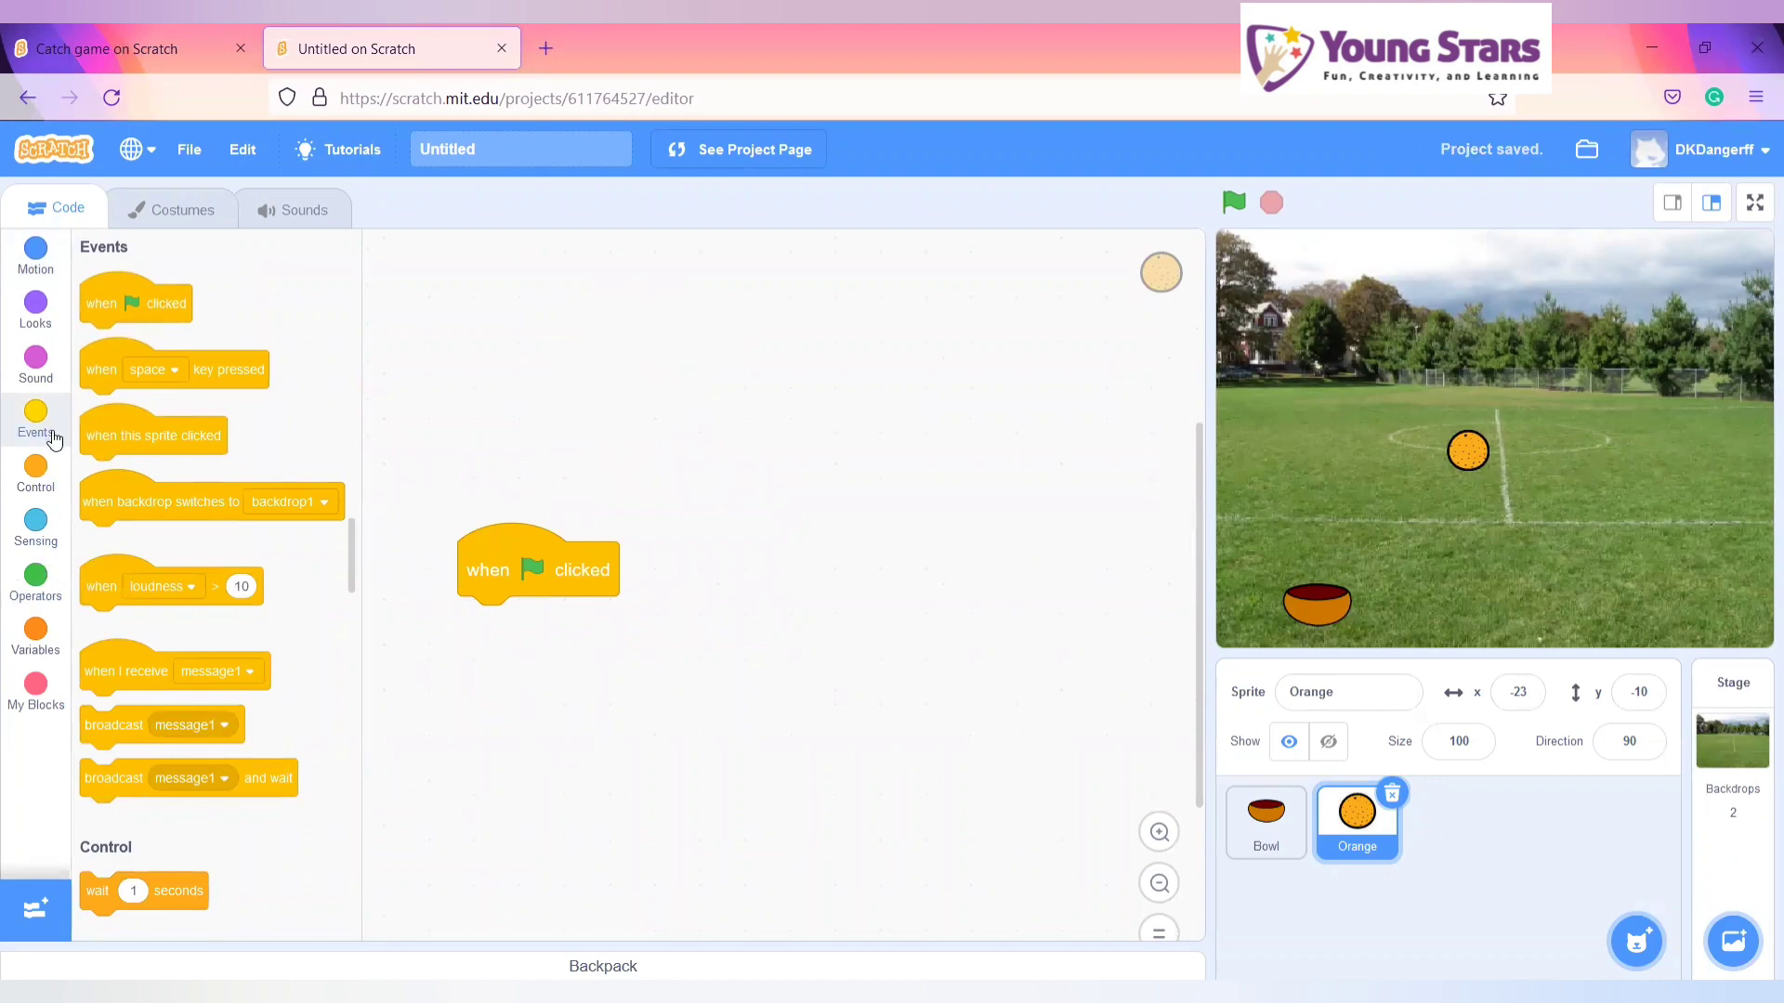
left_click(35, 253)
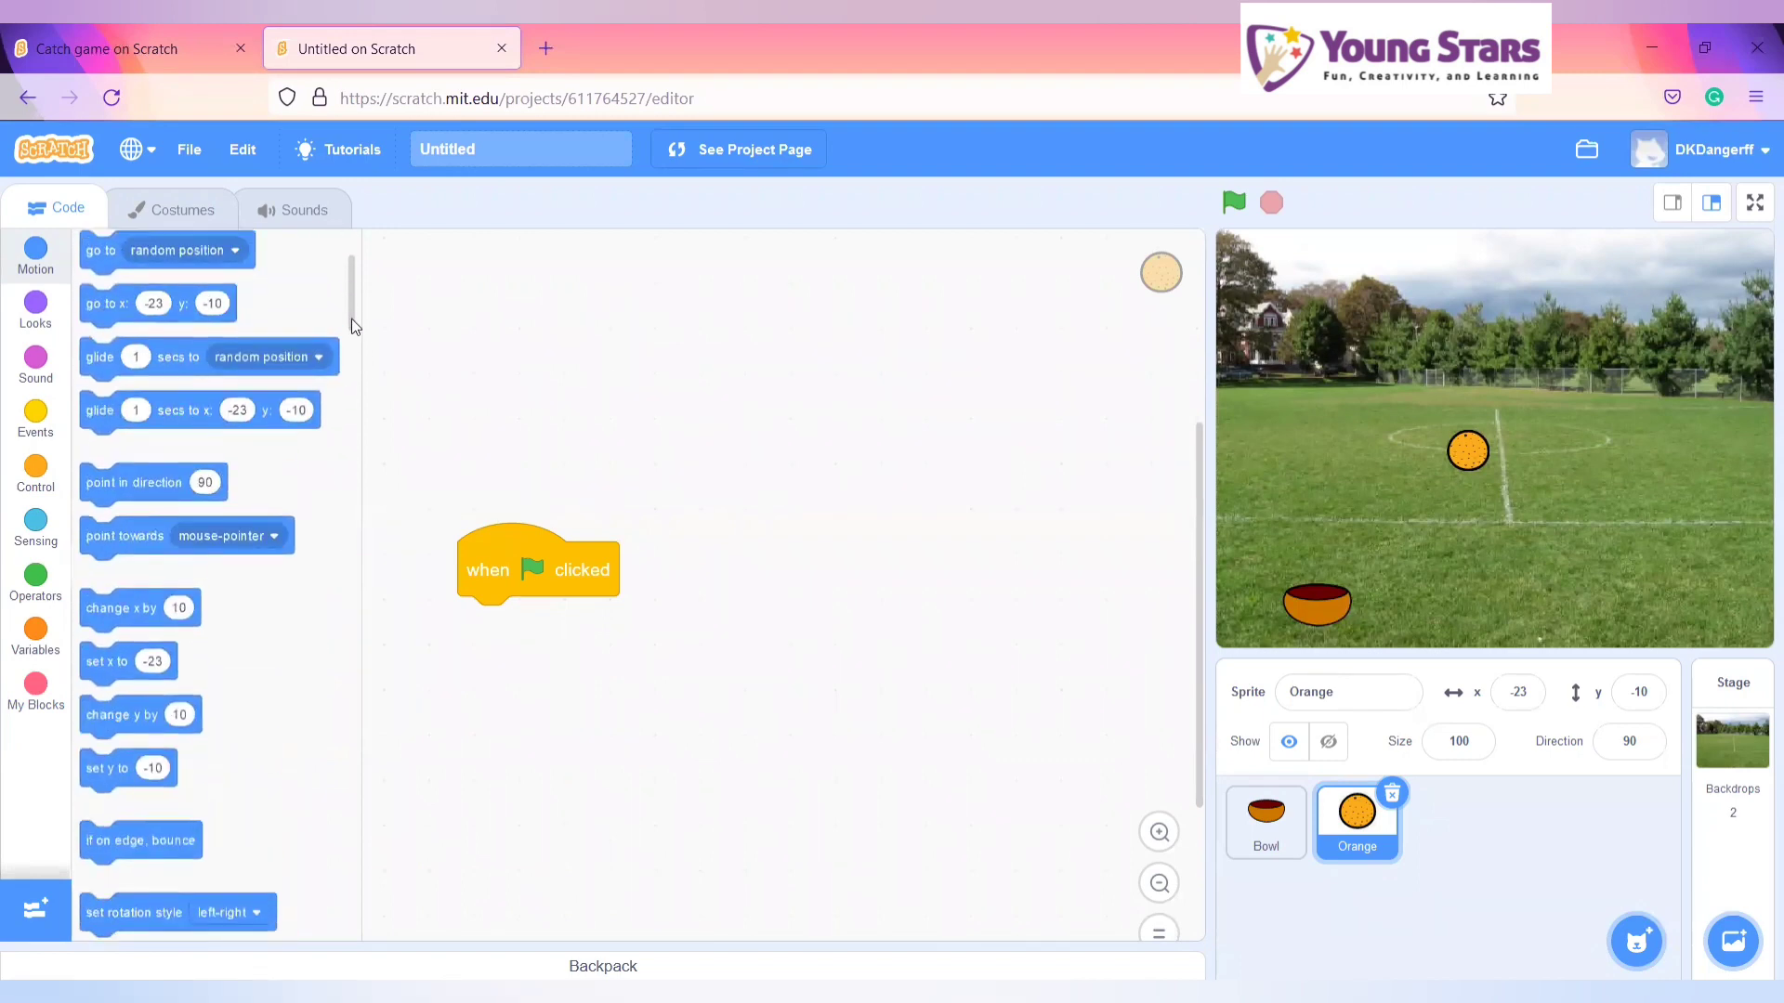
mouse_move(163, 458)
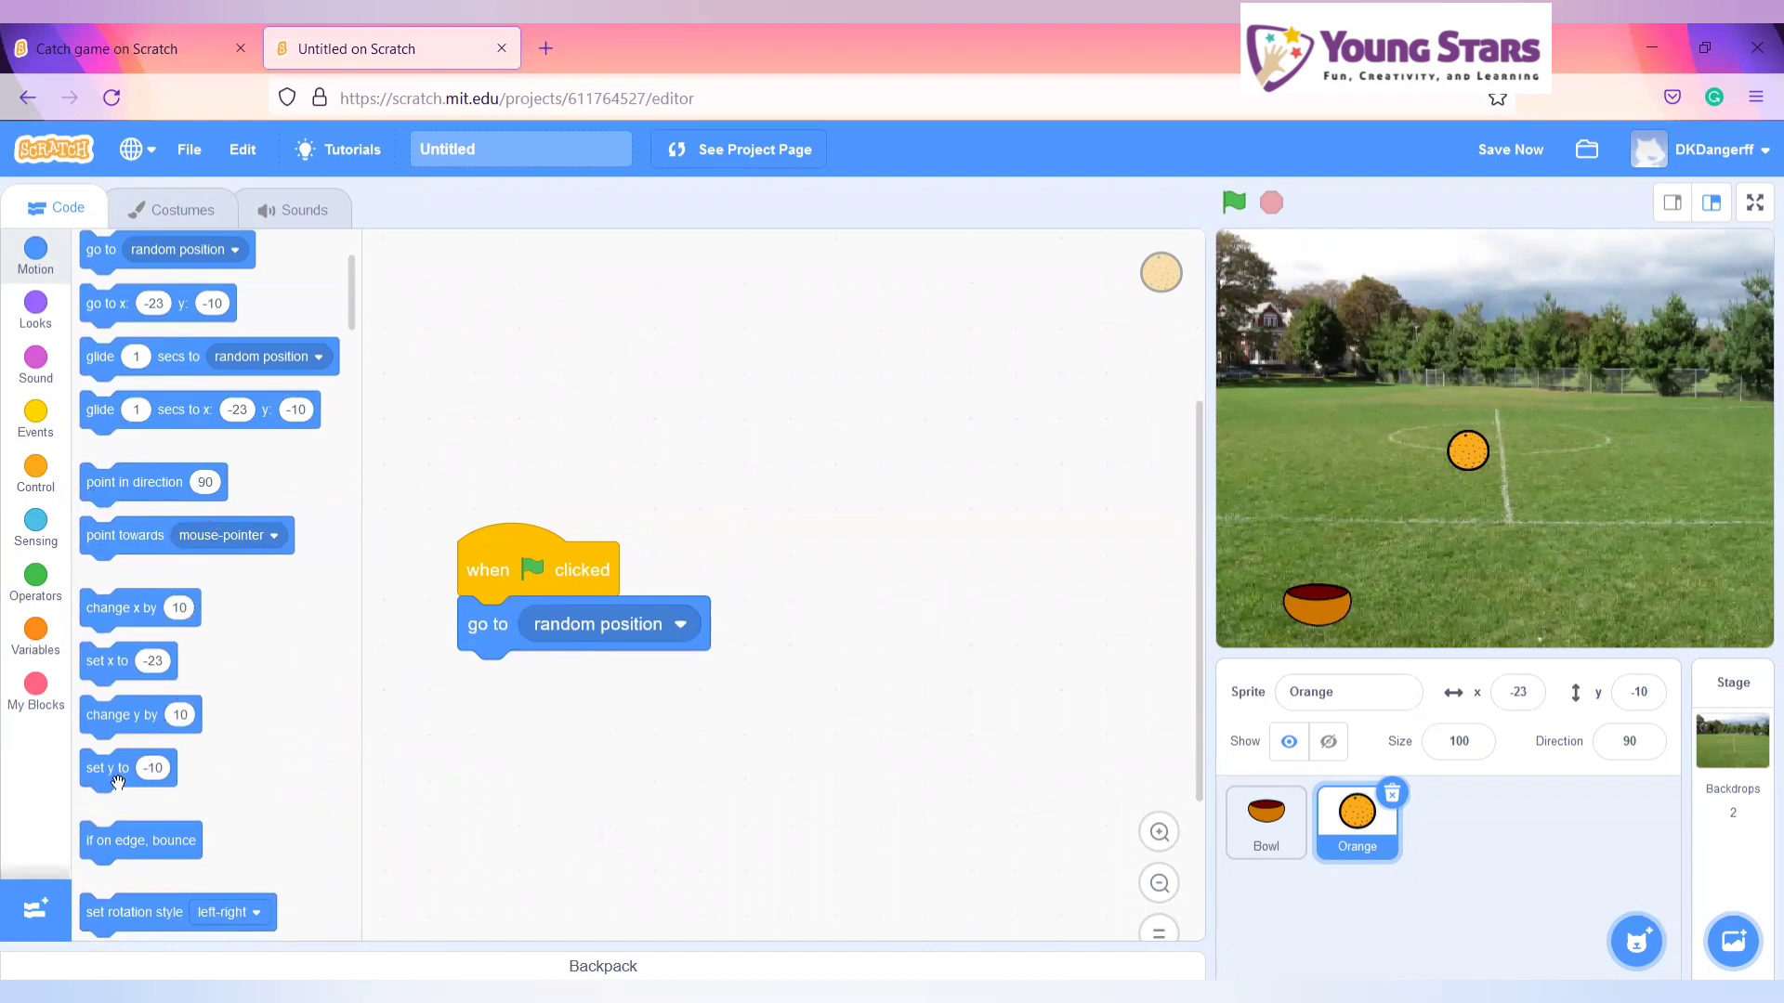
mouse_move(634, 864)
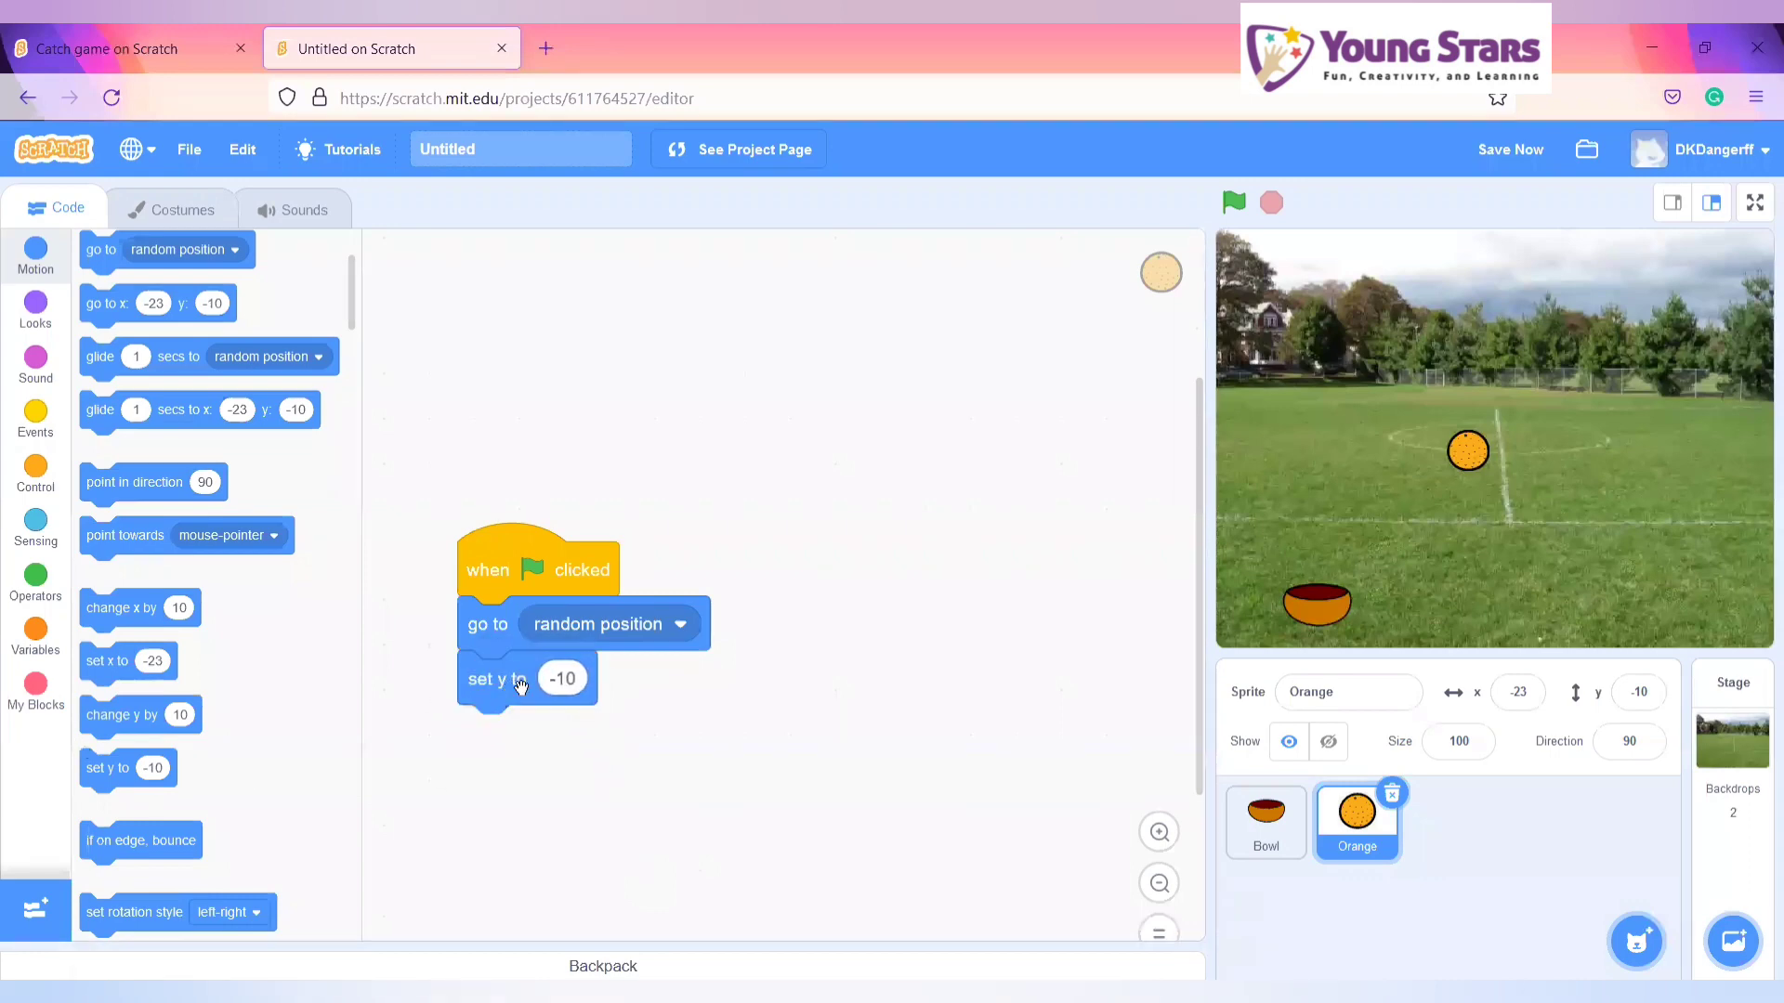
left_click(562, 678)
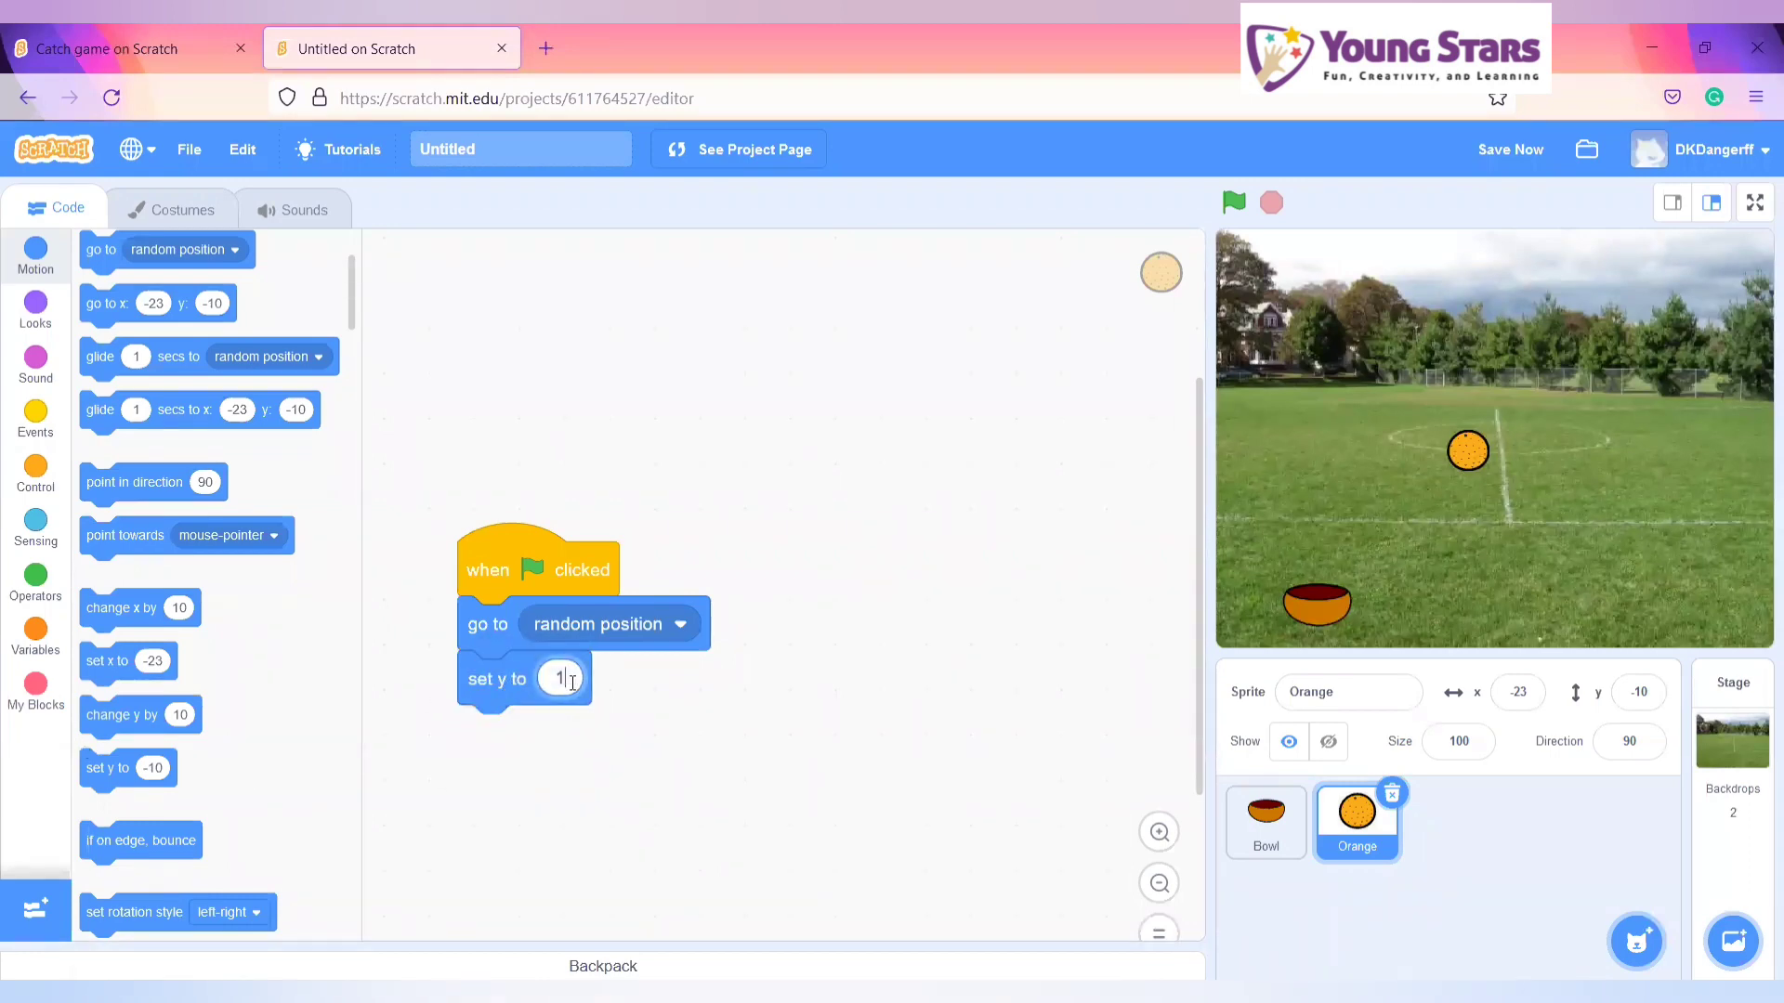
type("180")
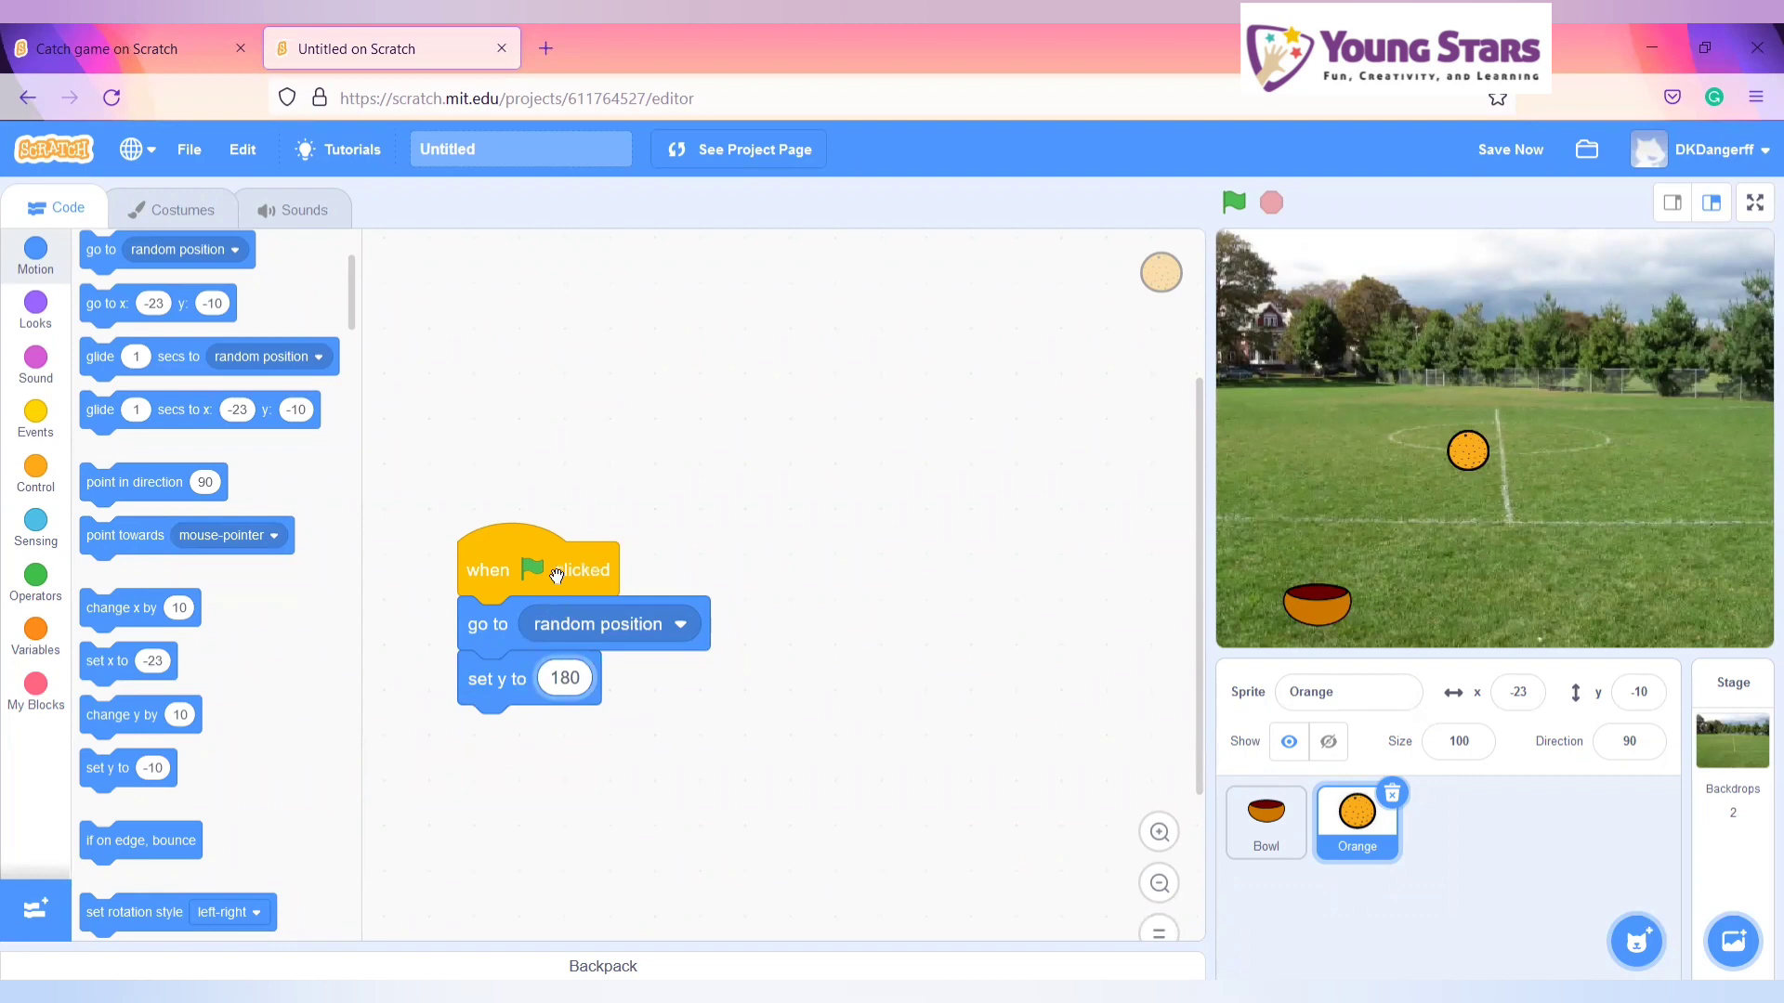
left_click_drag(535, 568, 506, 333)
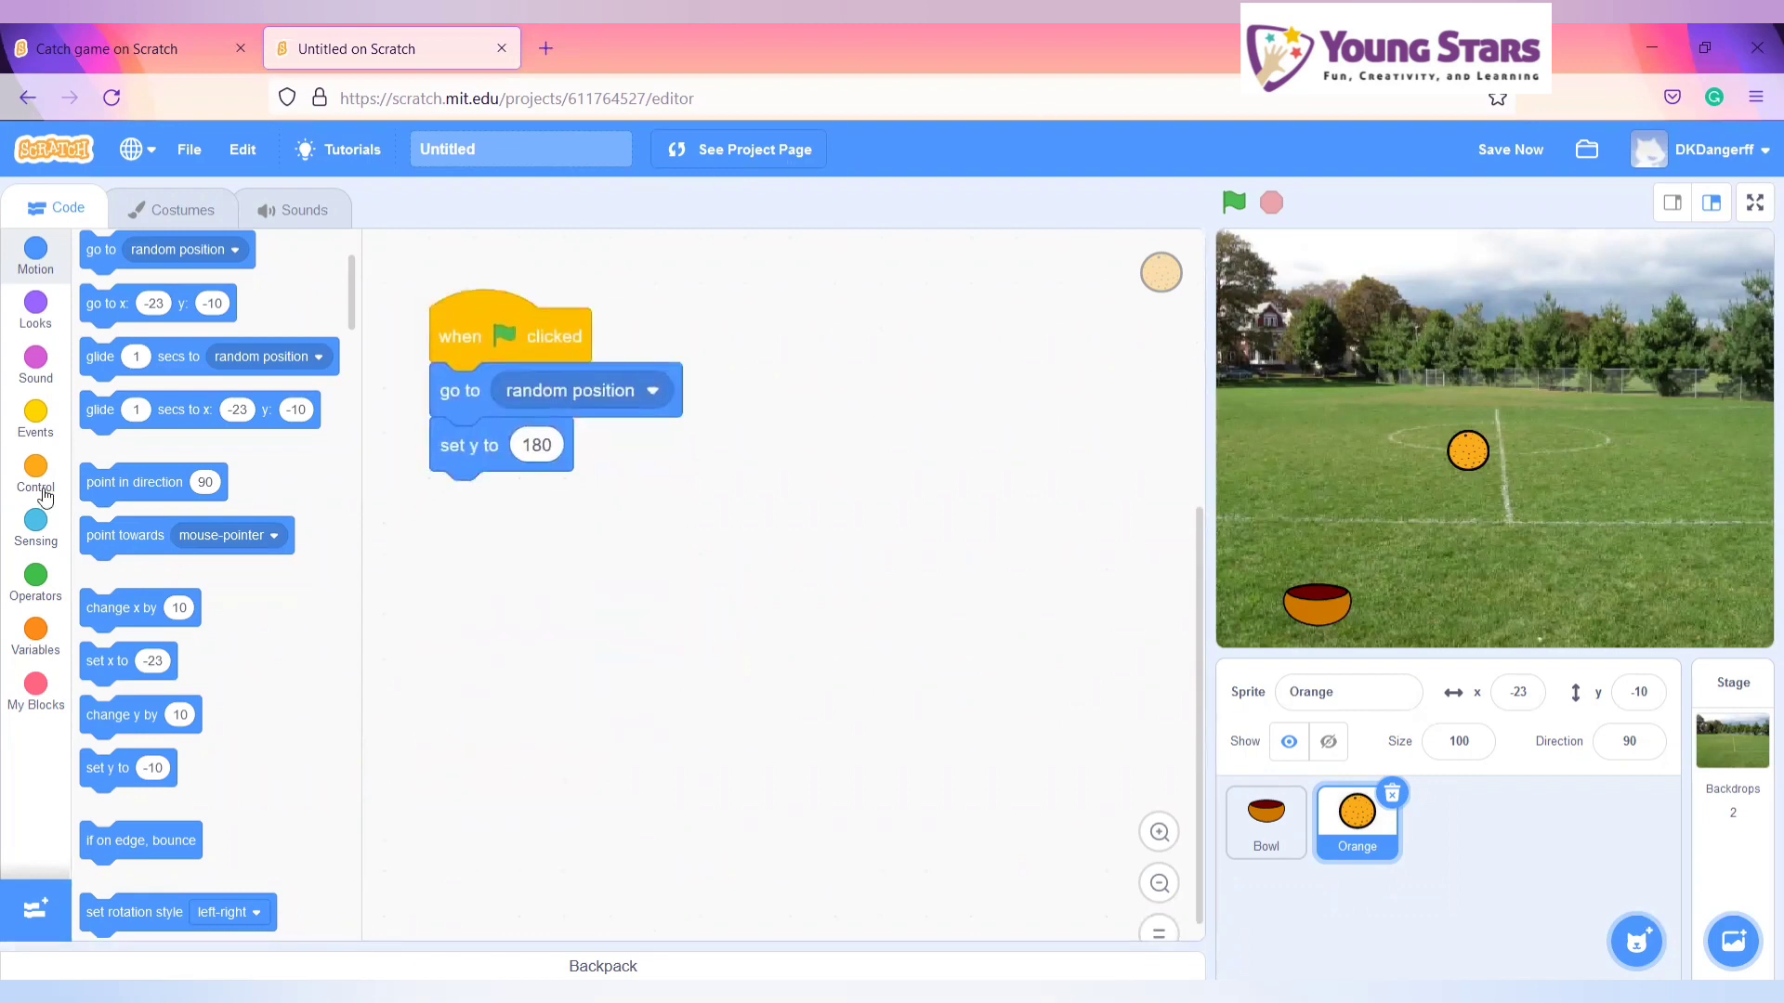
left_click(35, 421)
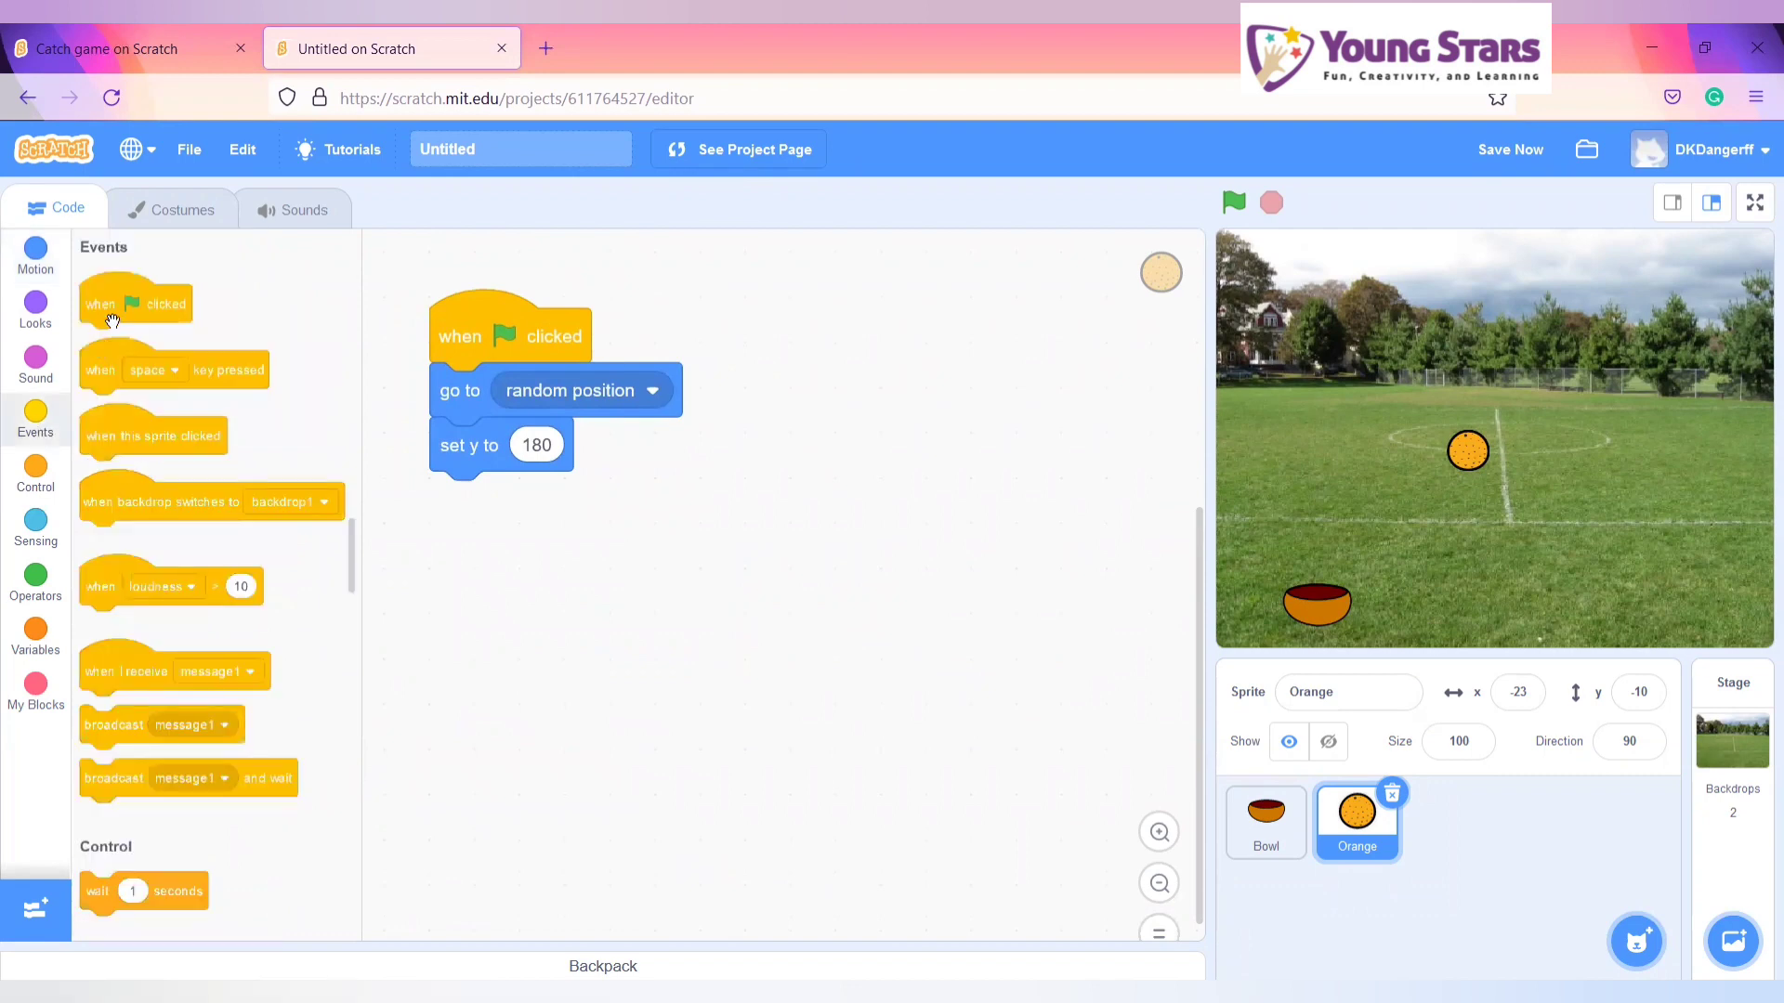
- Add a second Orange green-flag script with change y by -5 and a forever loop
left_click_drag(134, 303, 837, 335)
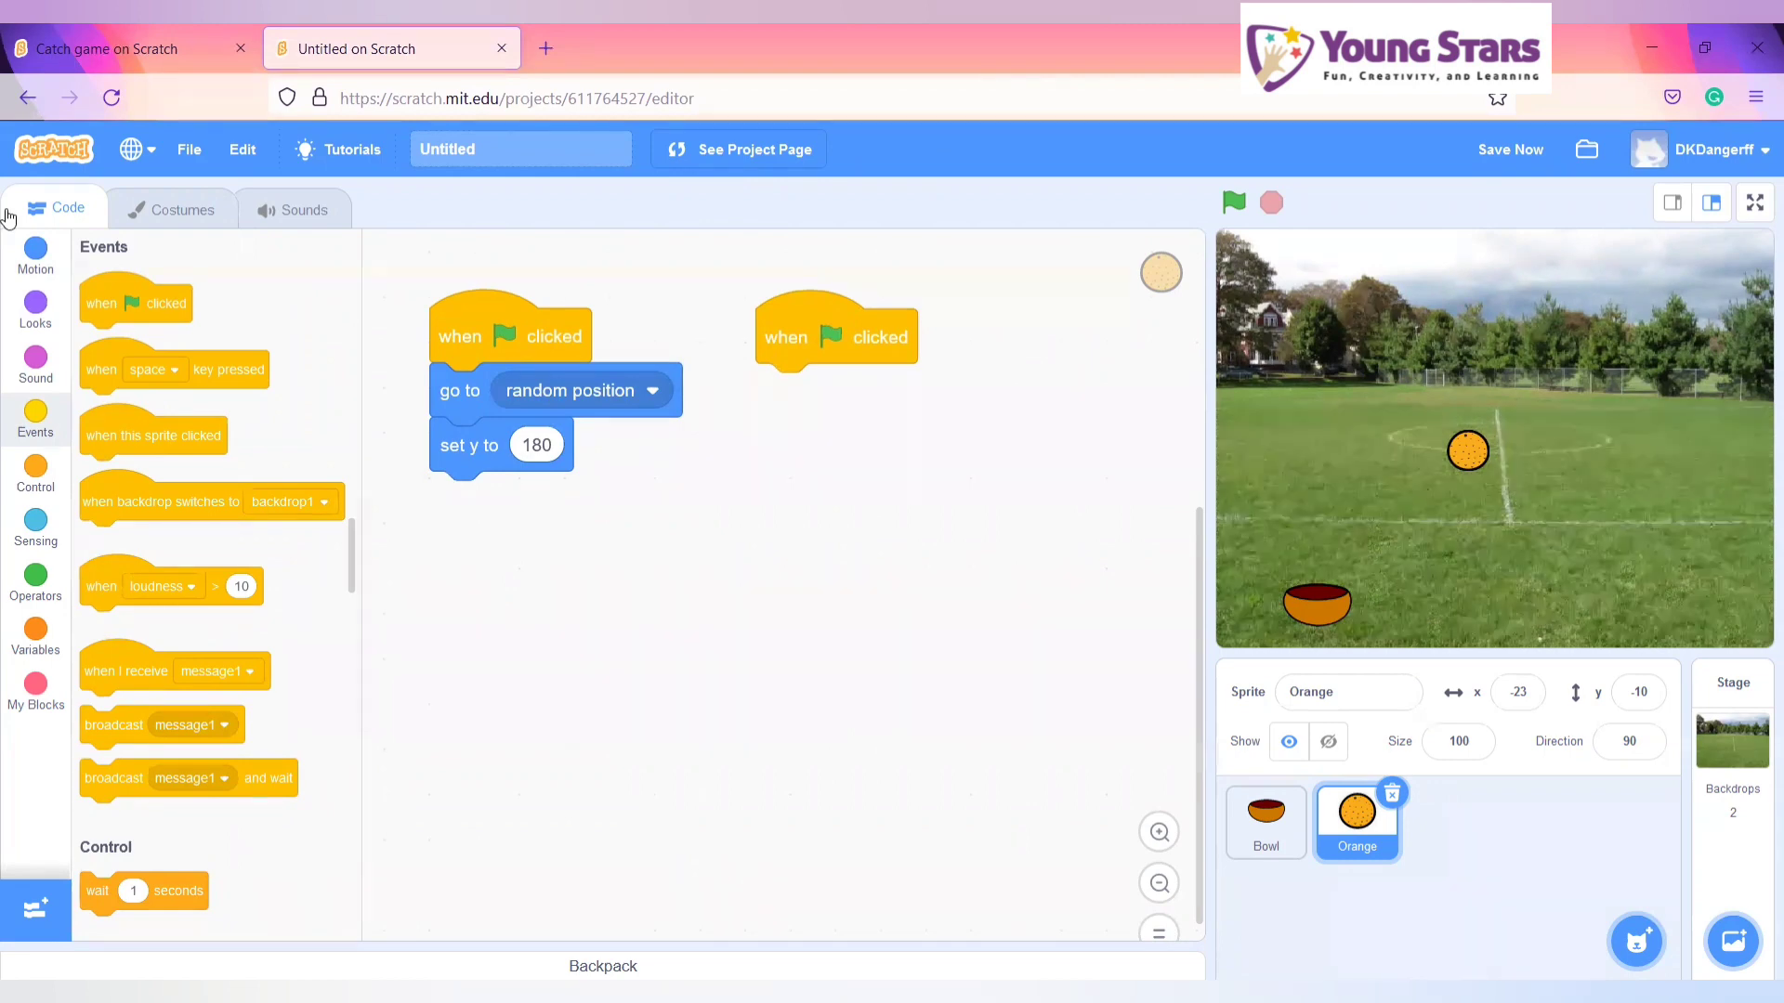
left_click(35, 470)
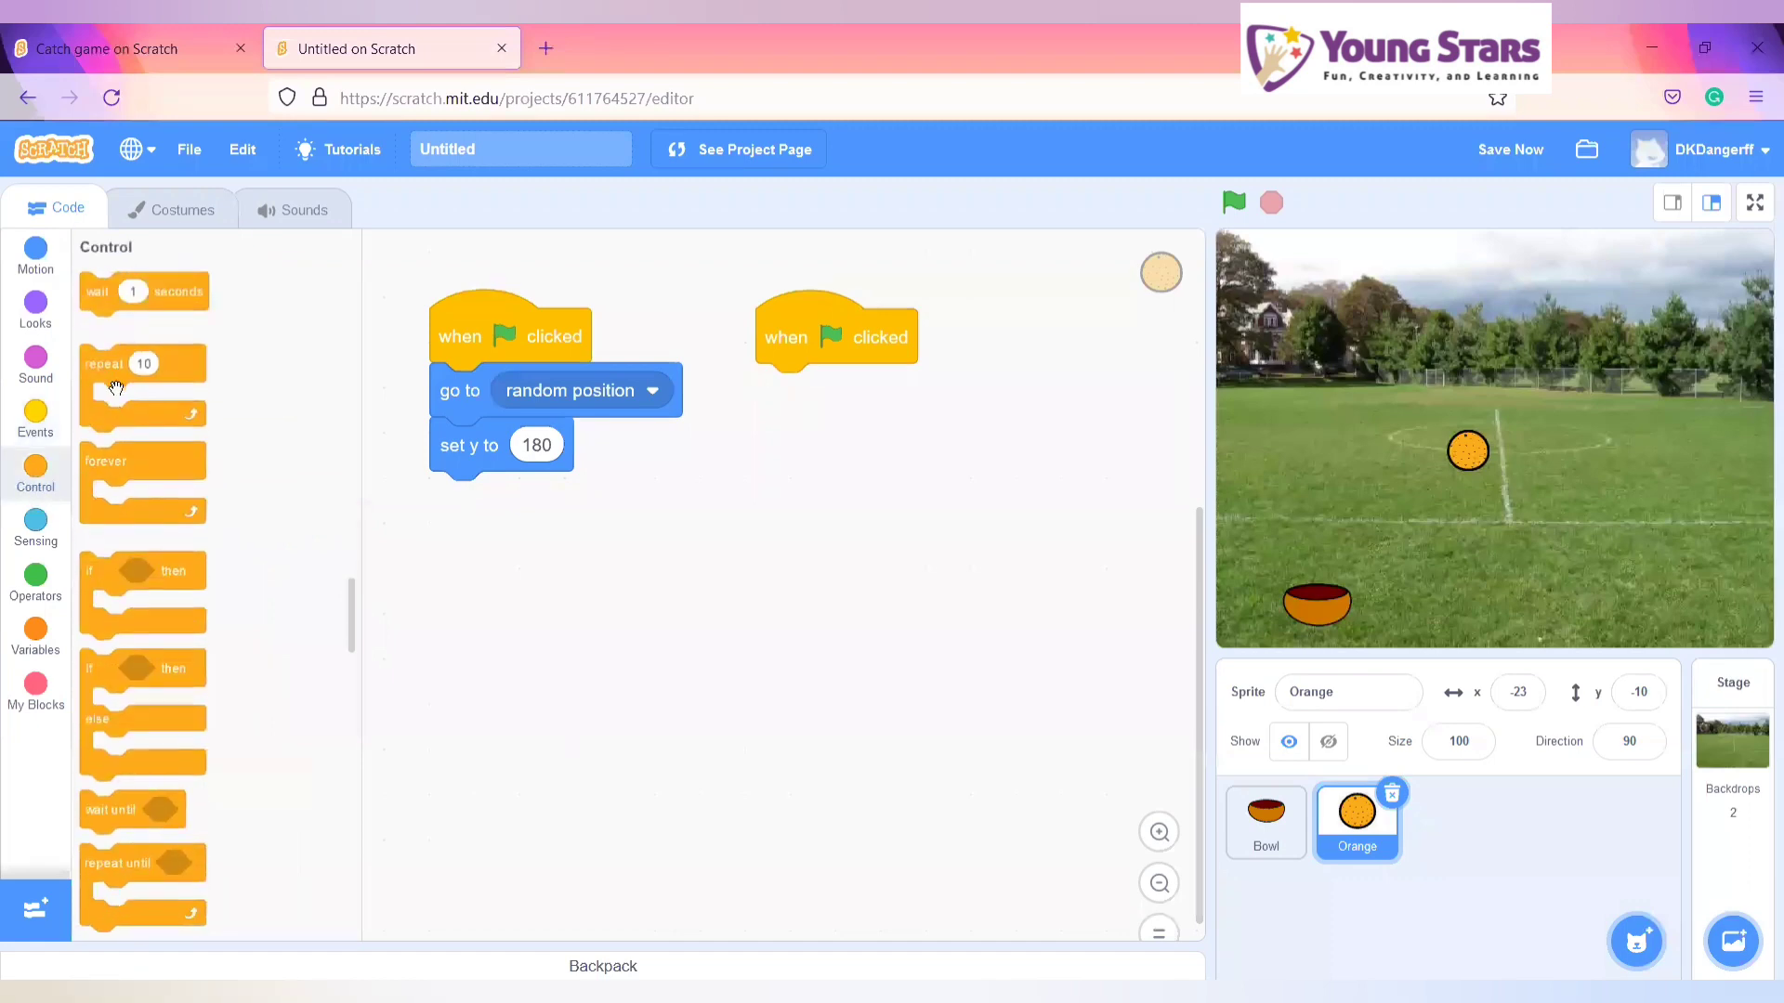
left_click_drag(105, 461, 779, 390)
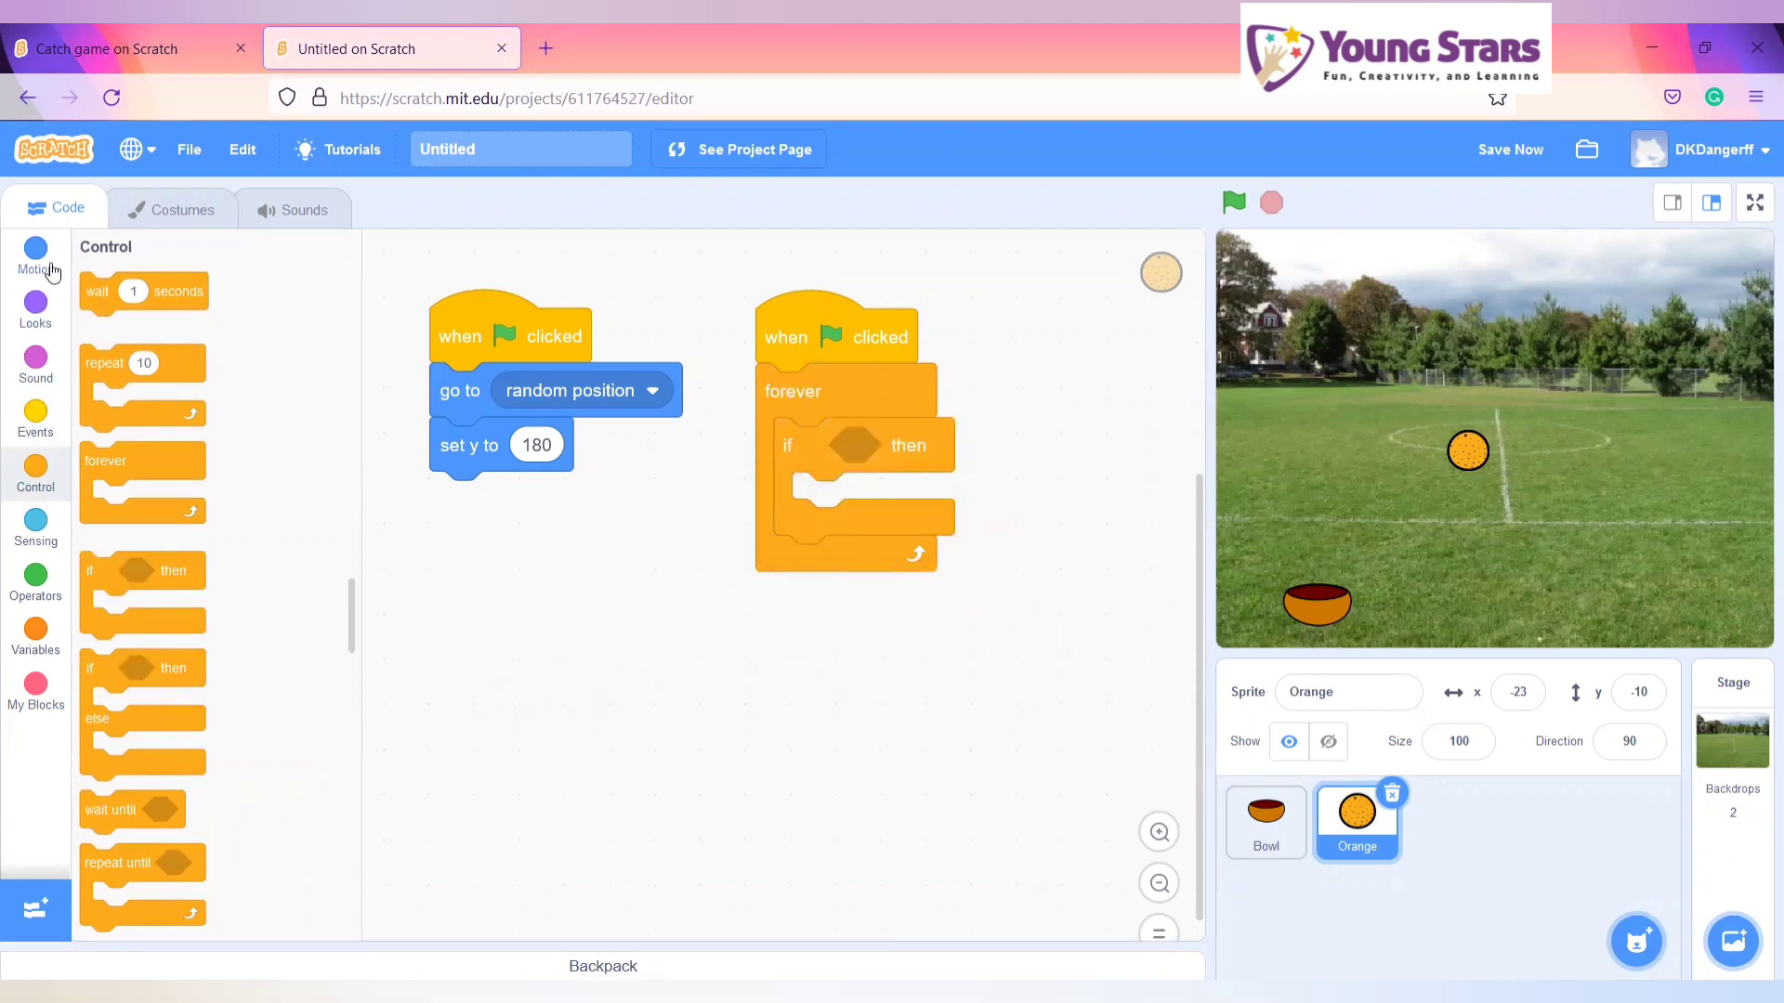
left_click(35, 253)
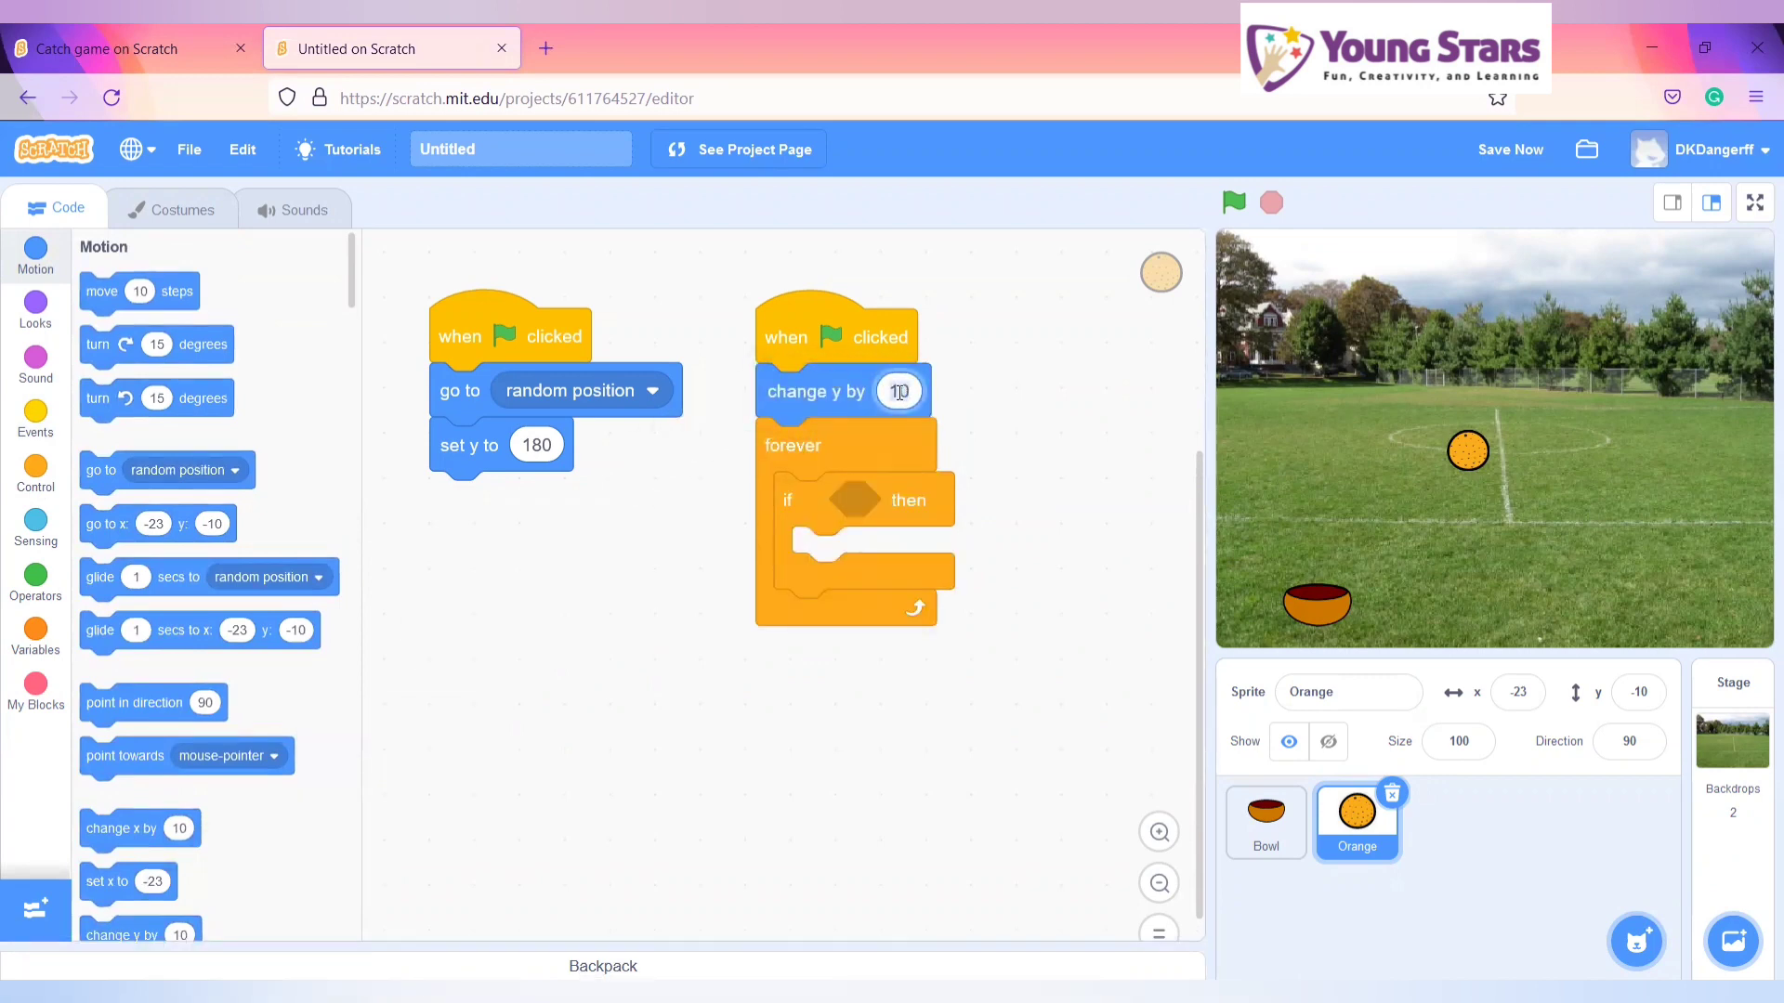
type("-5")
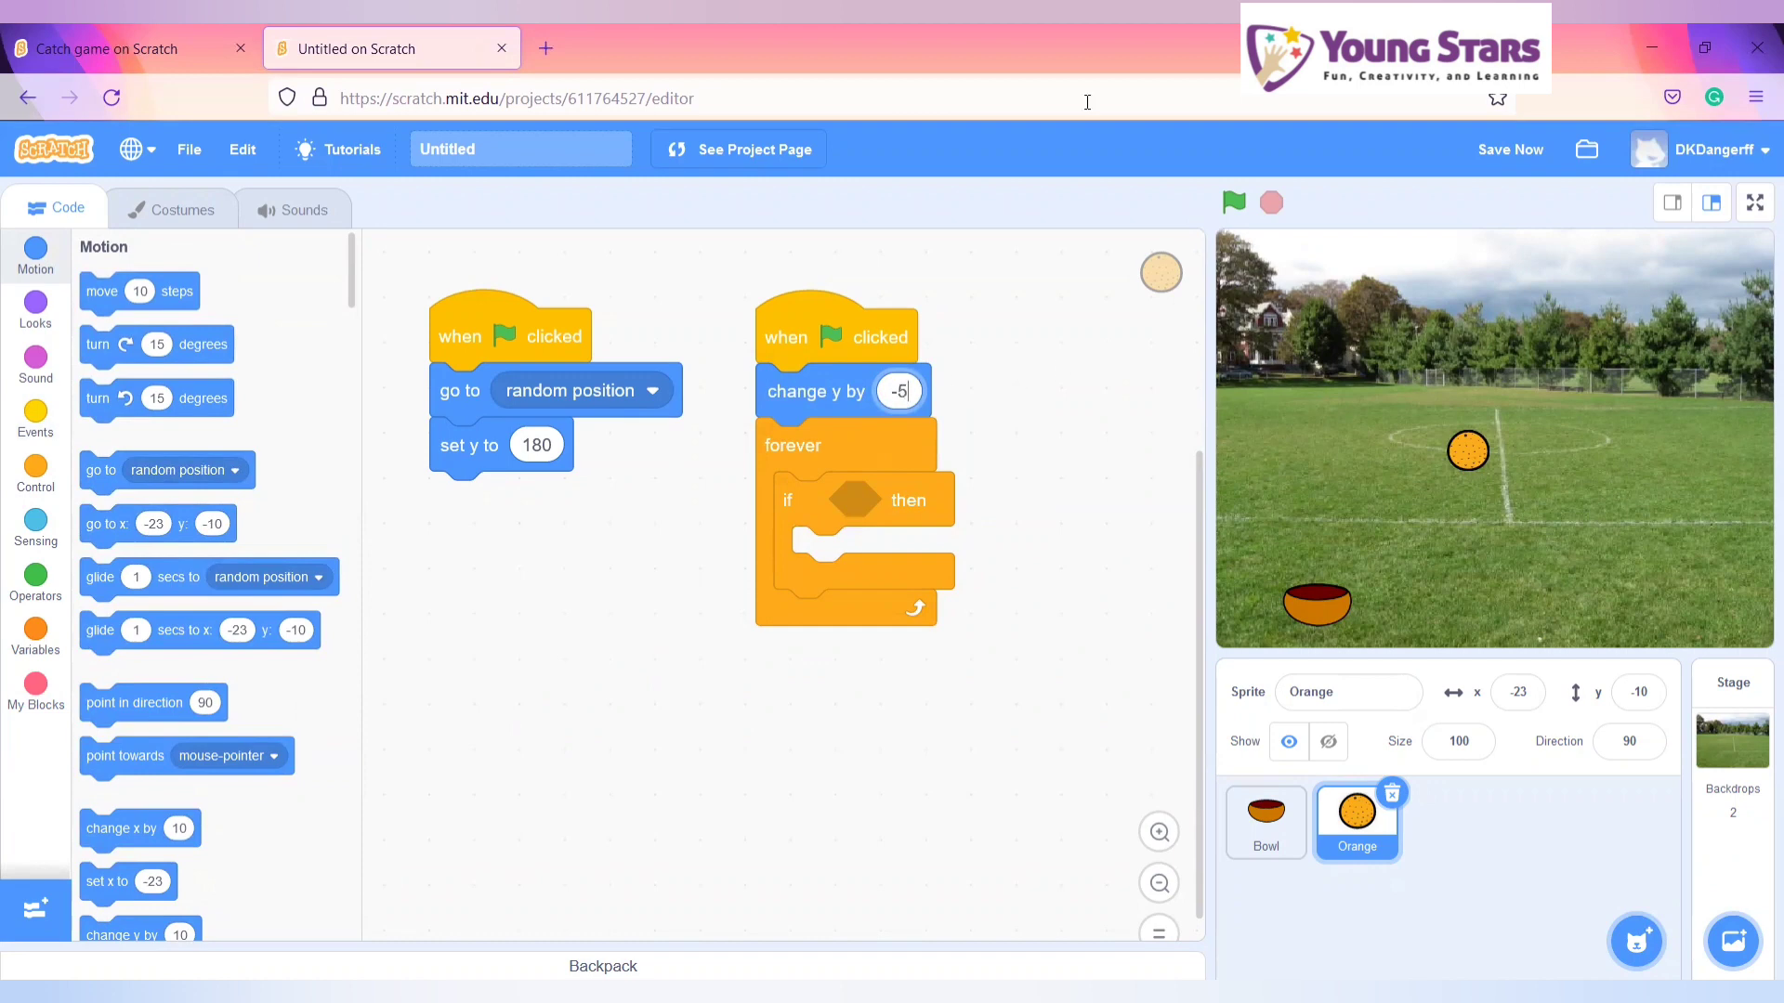
mouse_move(963, 473)
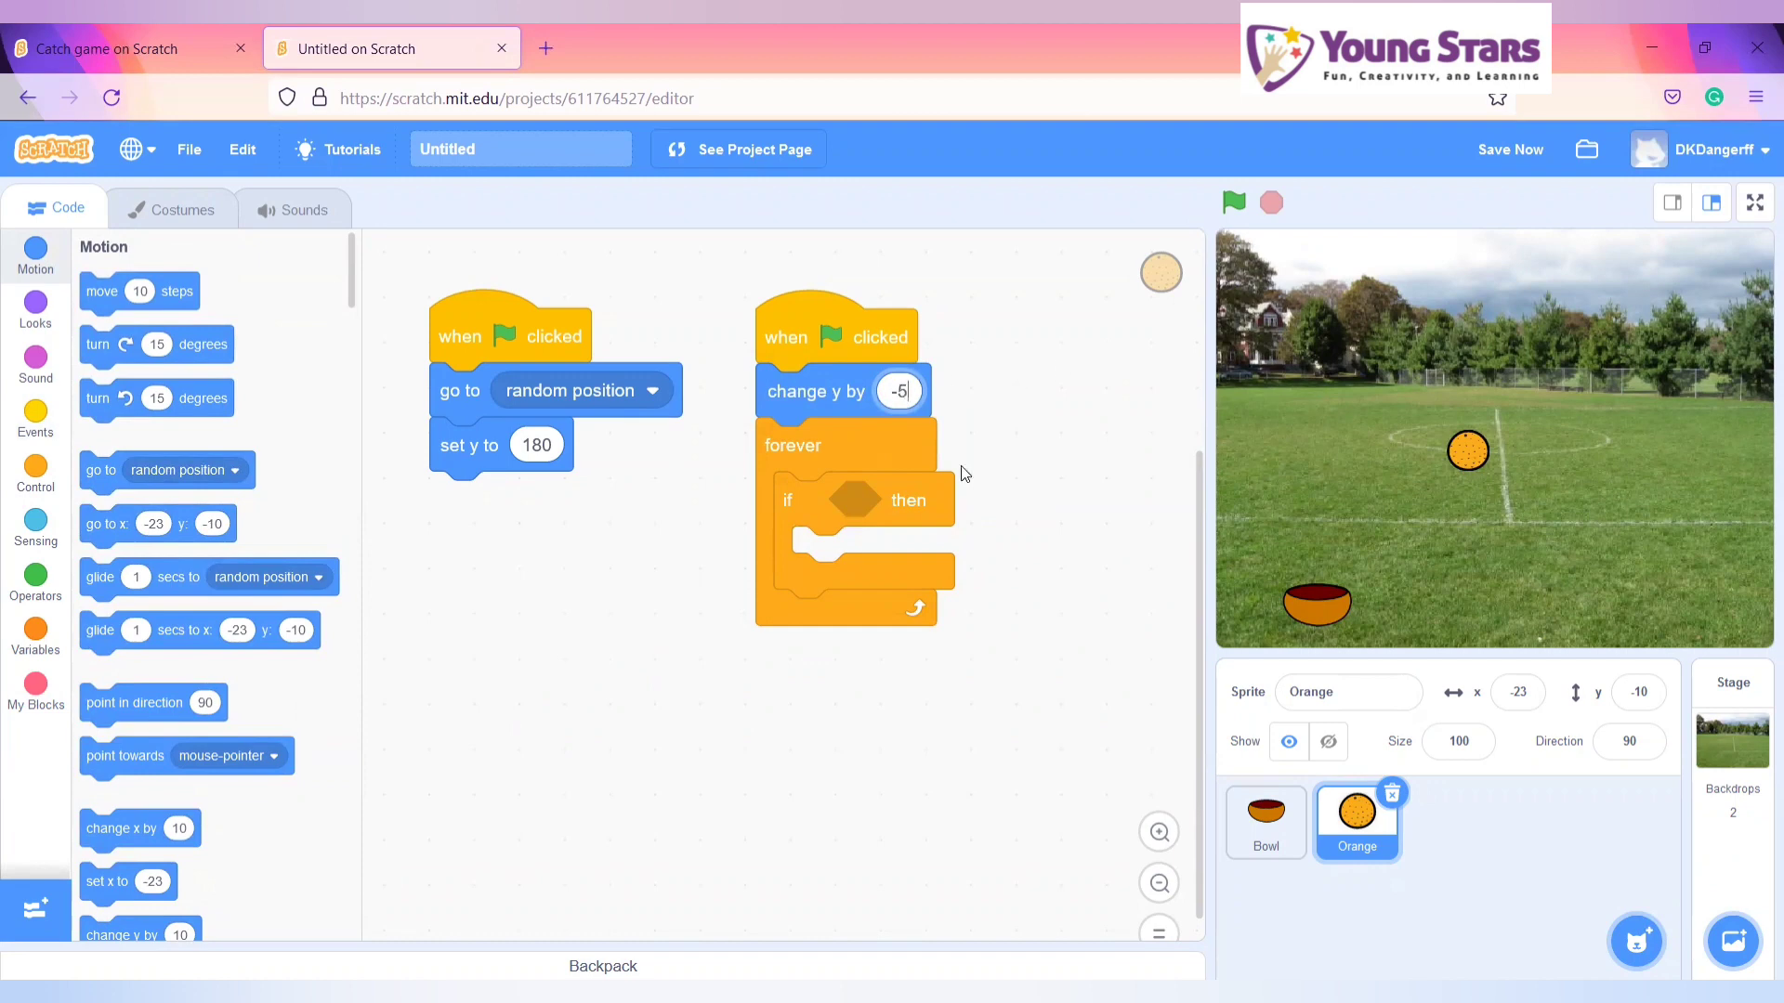
left_click(35, 579)
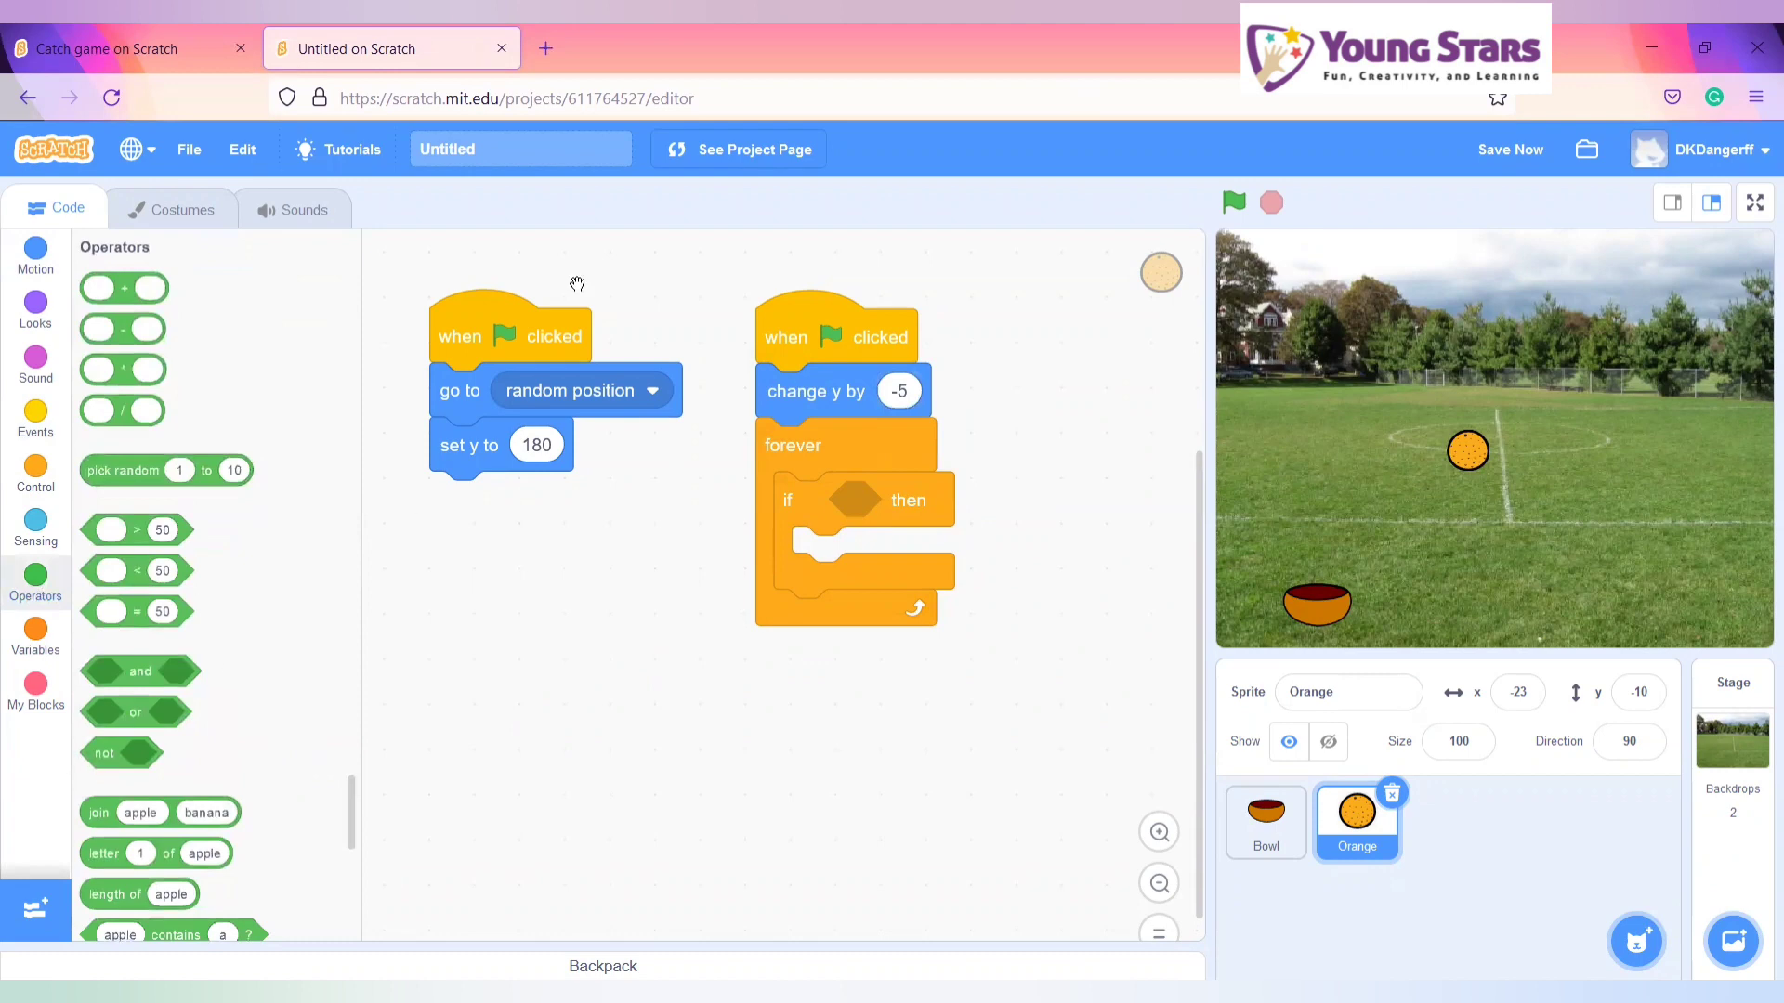
mouse_move(5, 106)
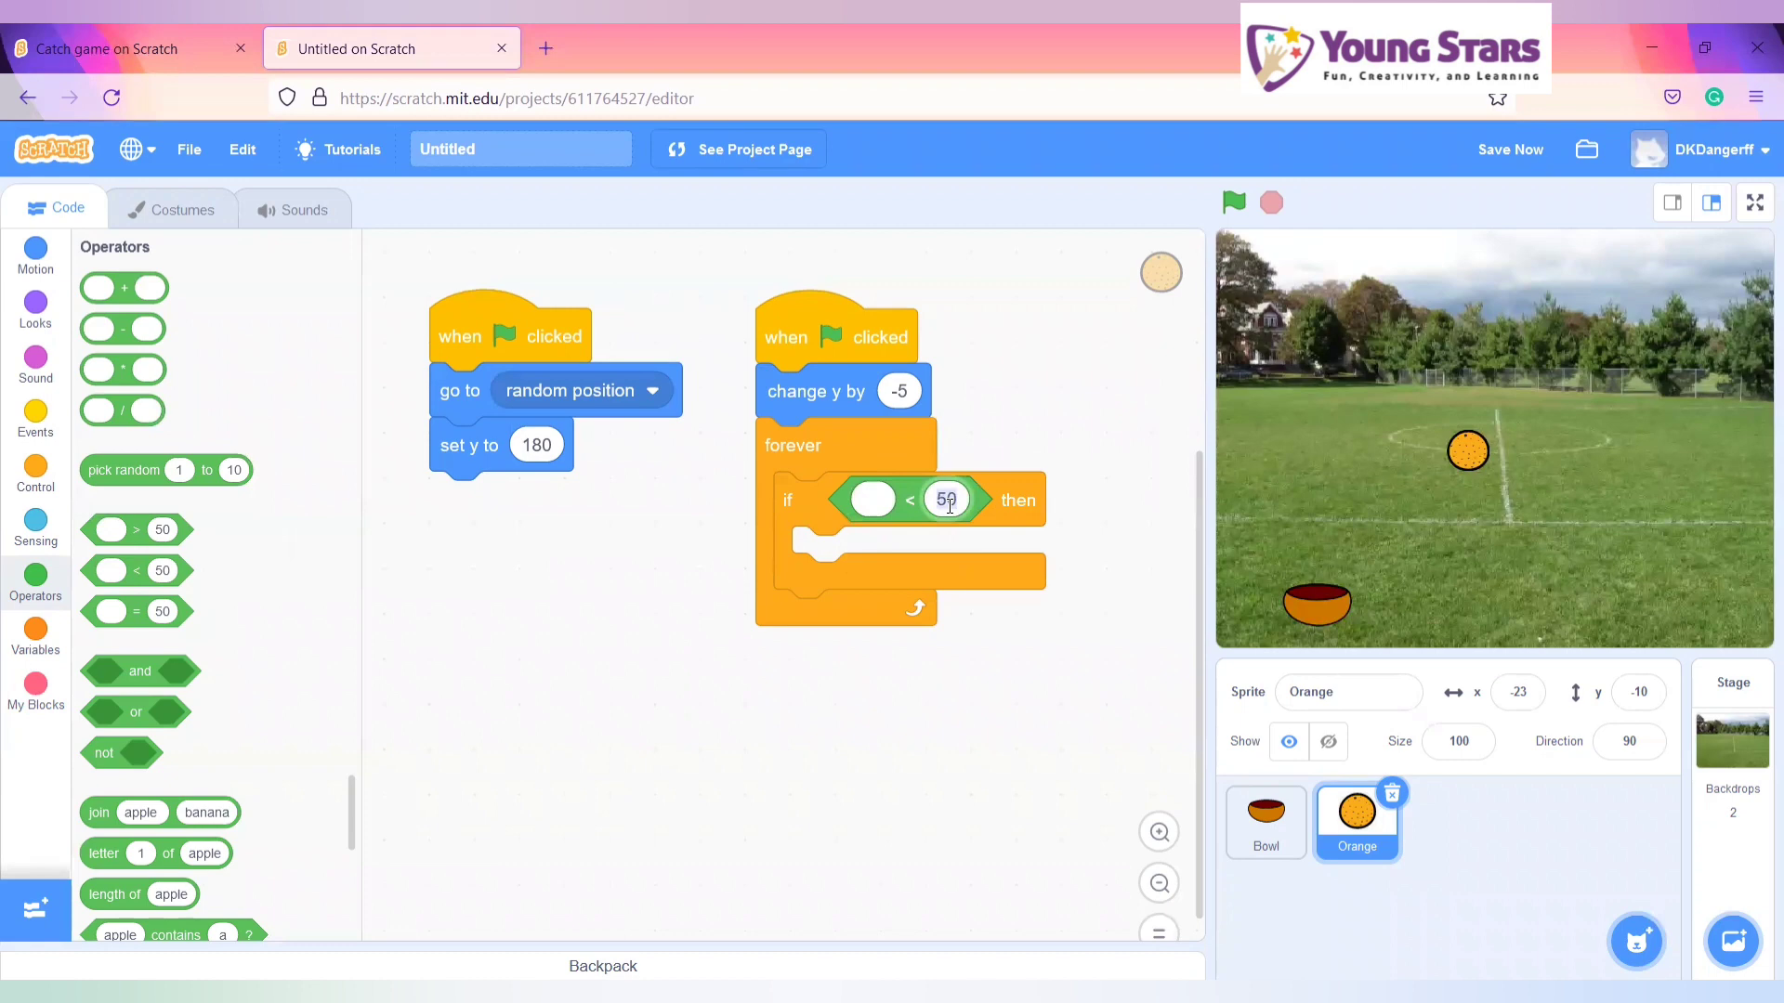
- Make the if test y position < 170 and move the reset blocks inside it
type("170")
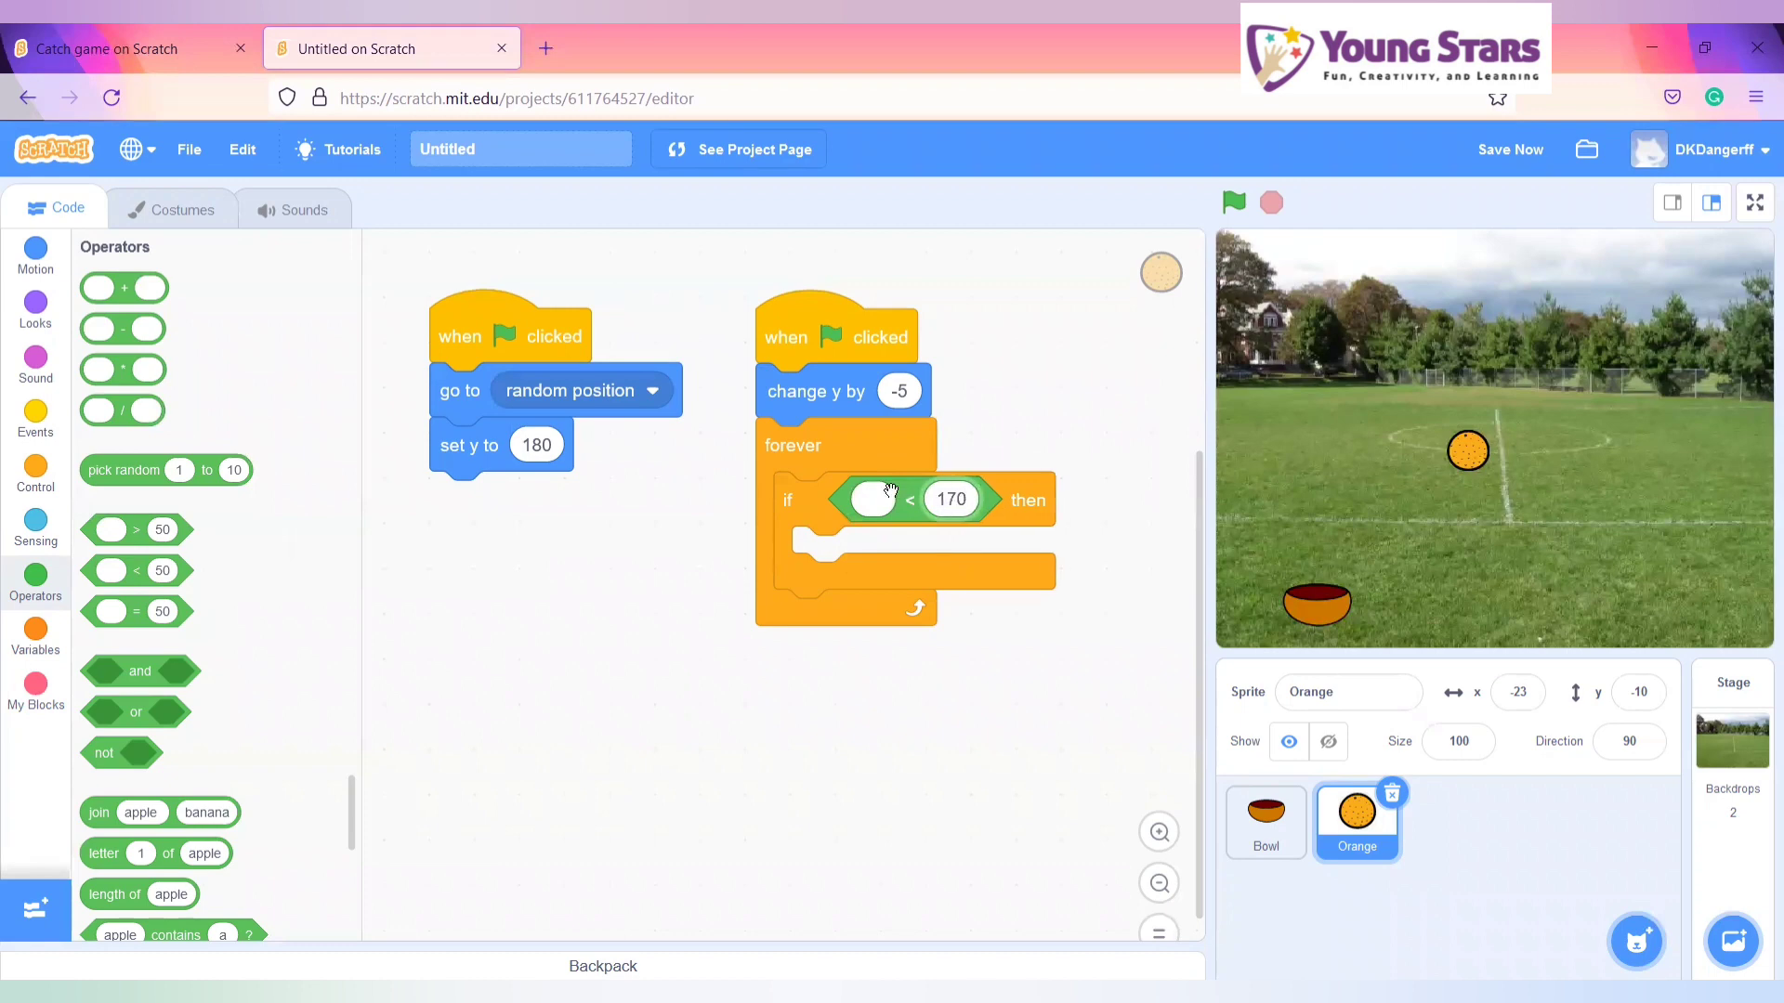
left_click(872, 500)
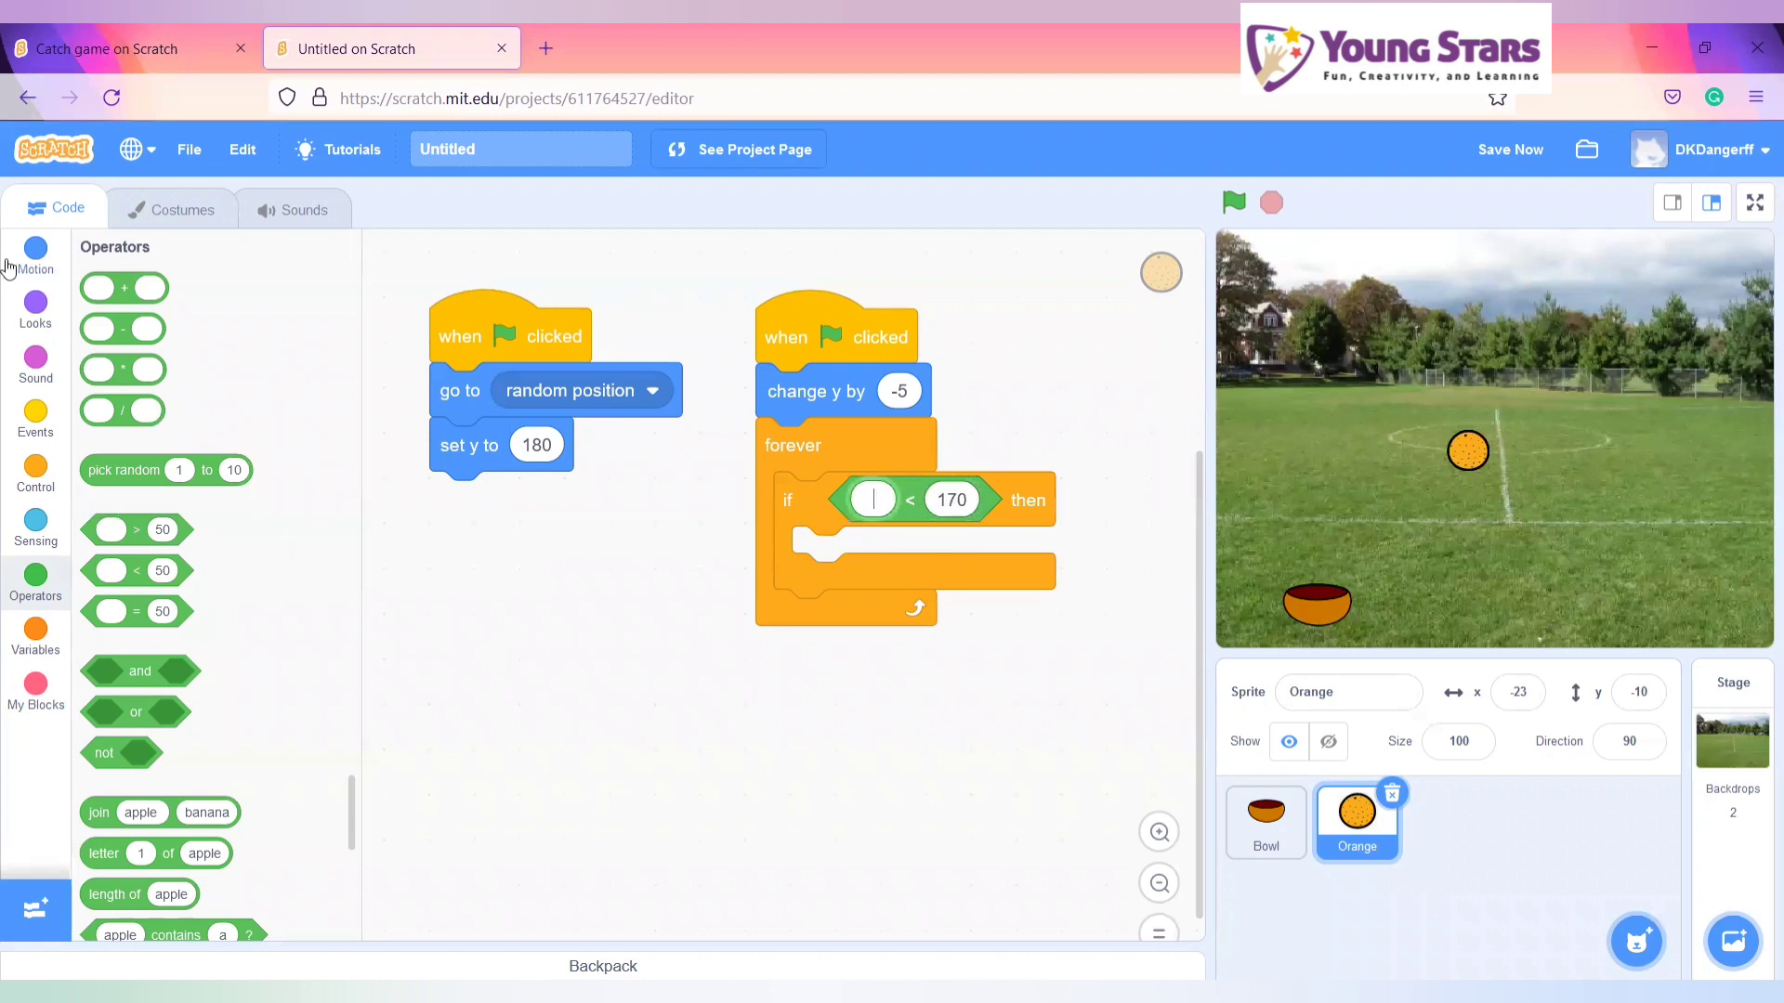
left_click(36, 259)
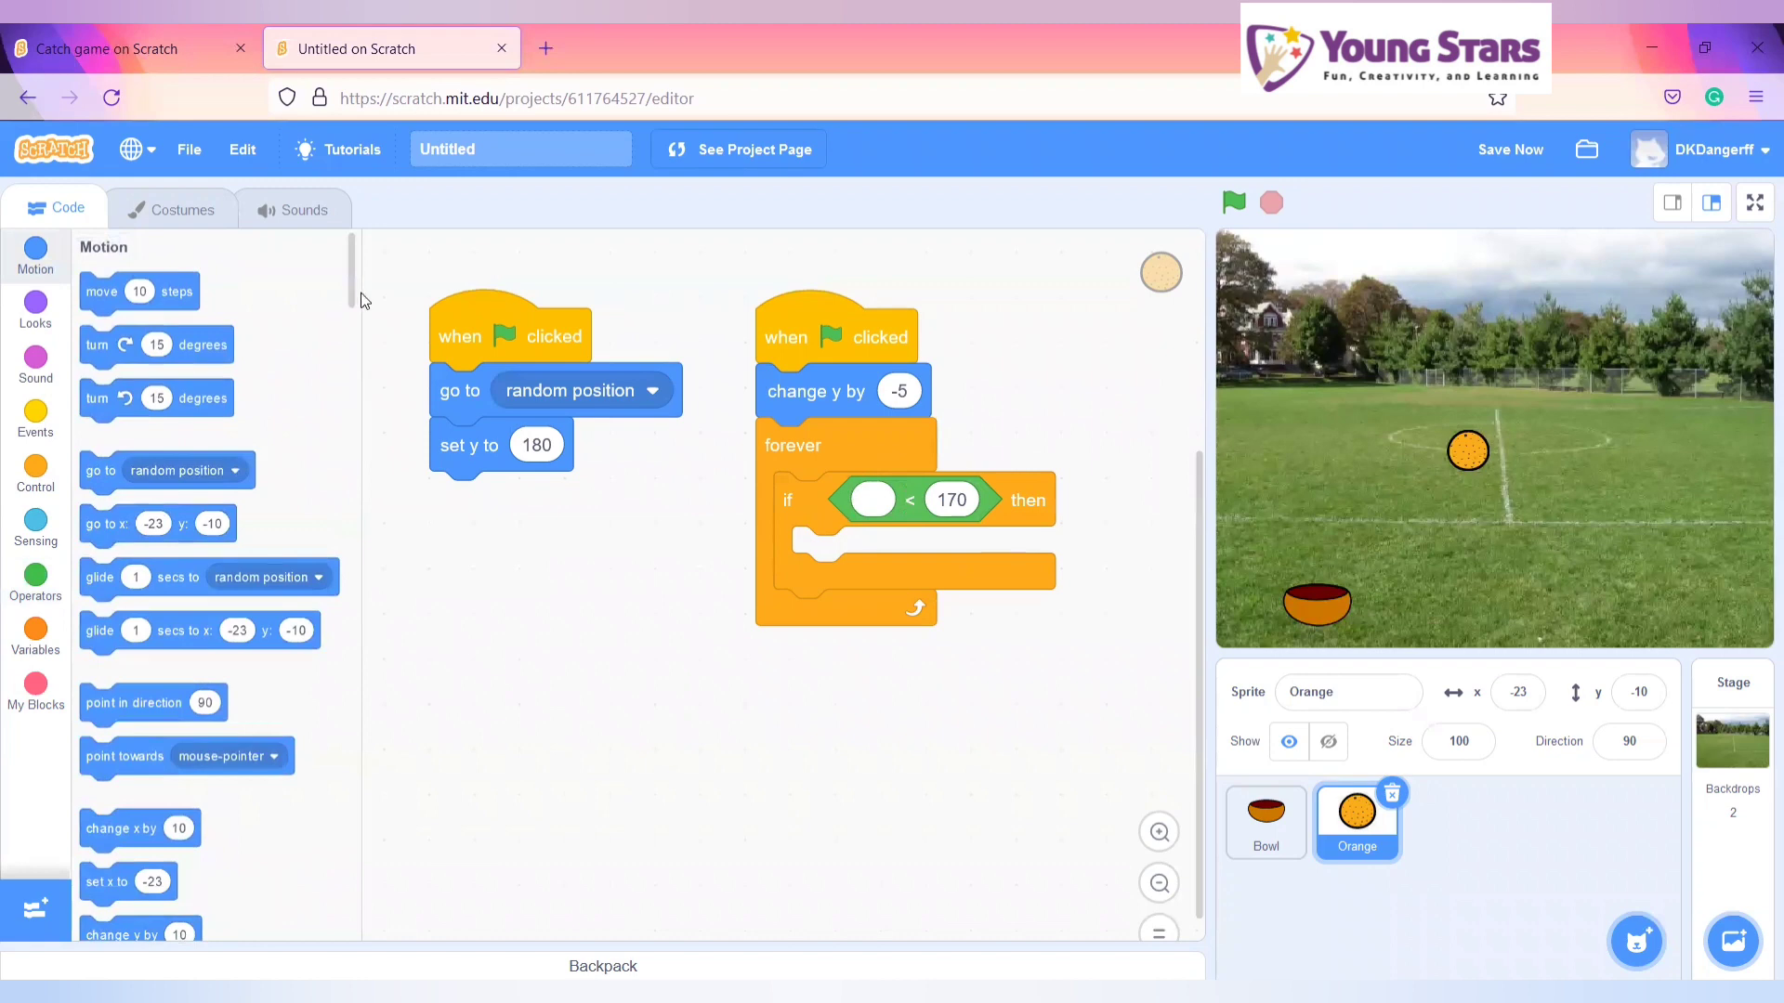
mouse_move(360, 305)
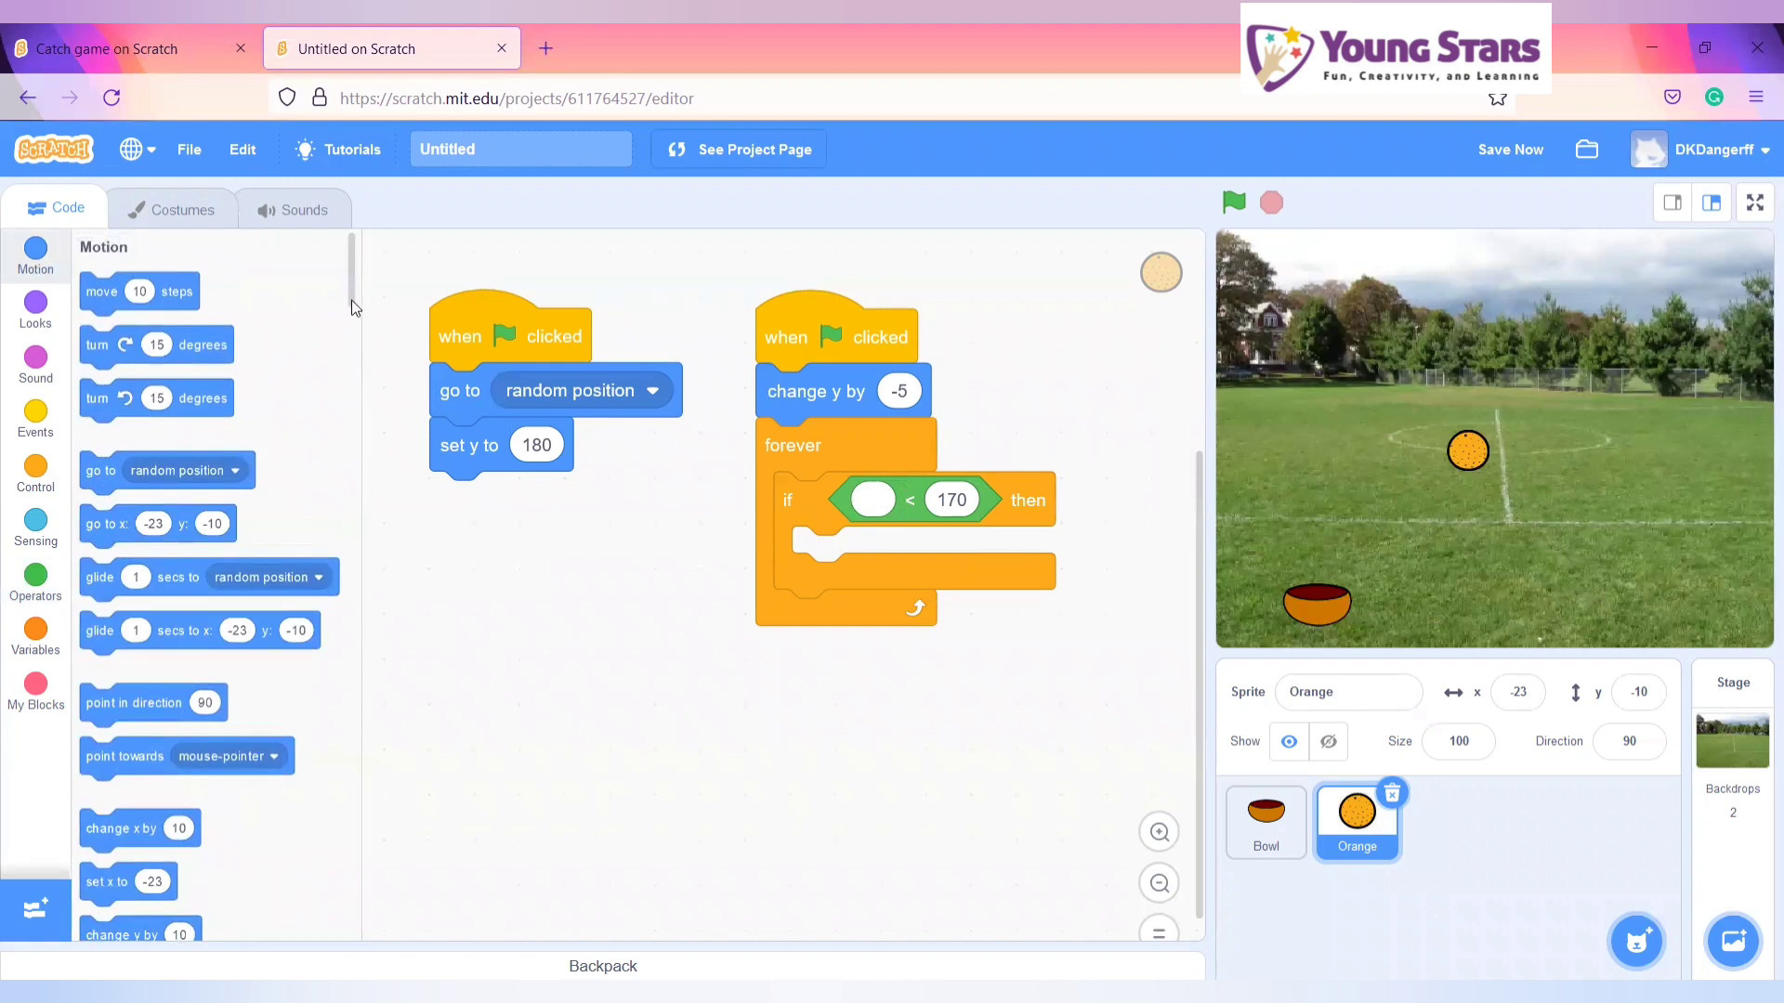
scroll("down", 3)
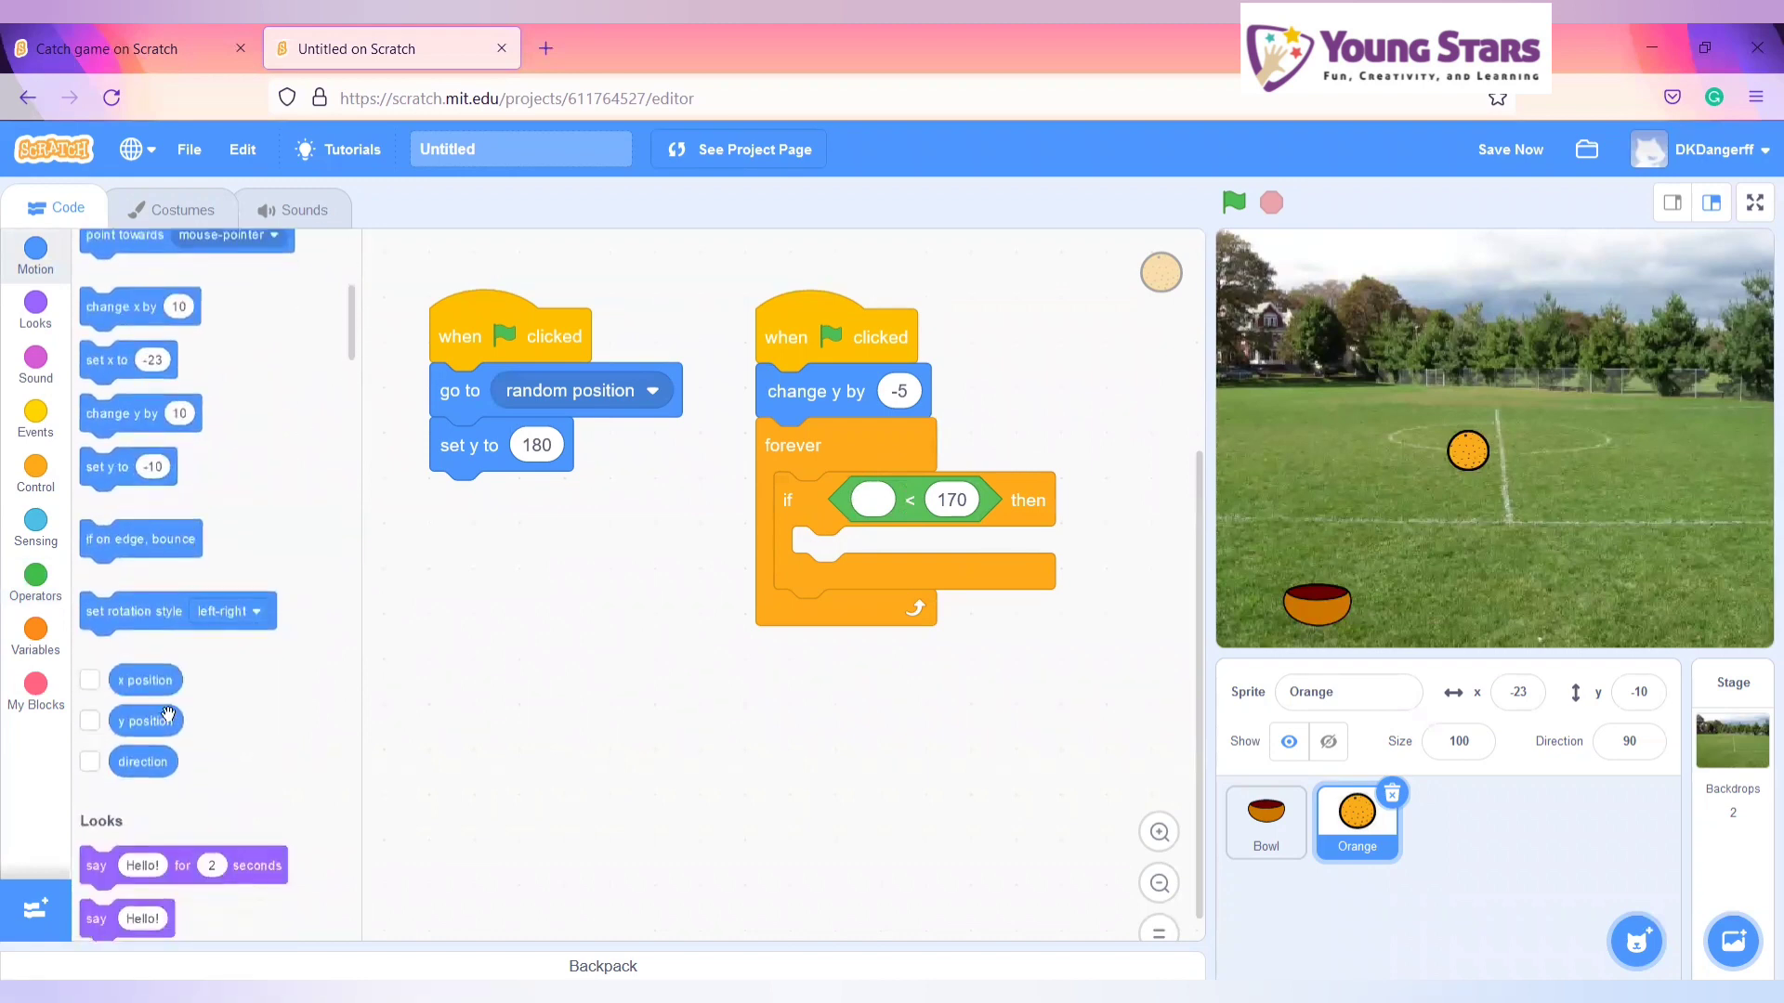
left_click_drag(146, 720, 872, 500)
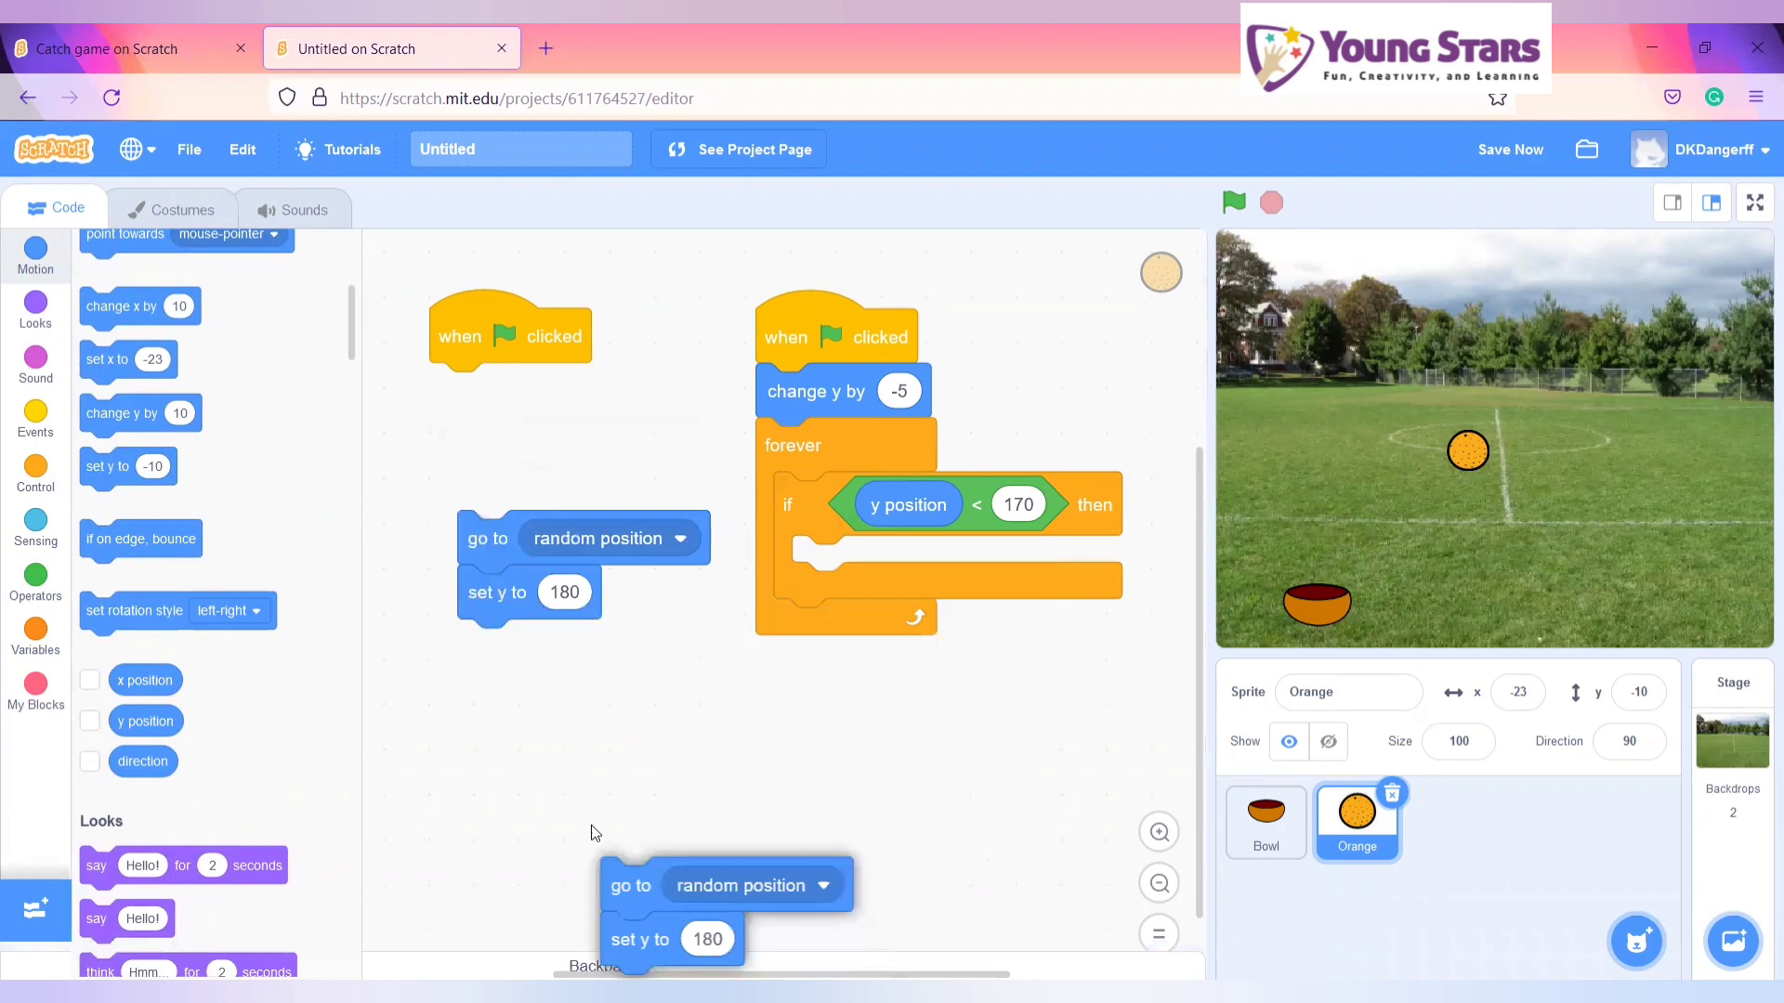
left_click_drag(630, 885, 821, 562)
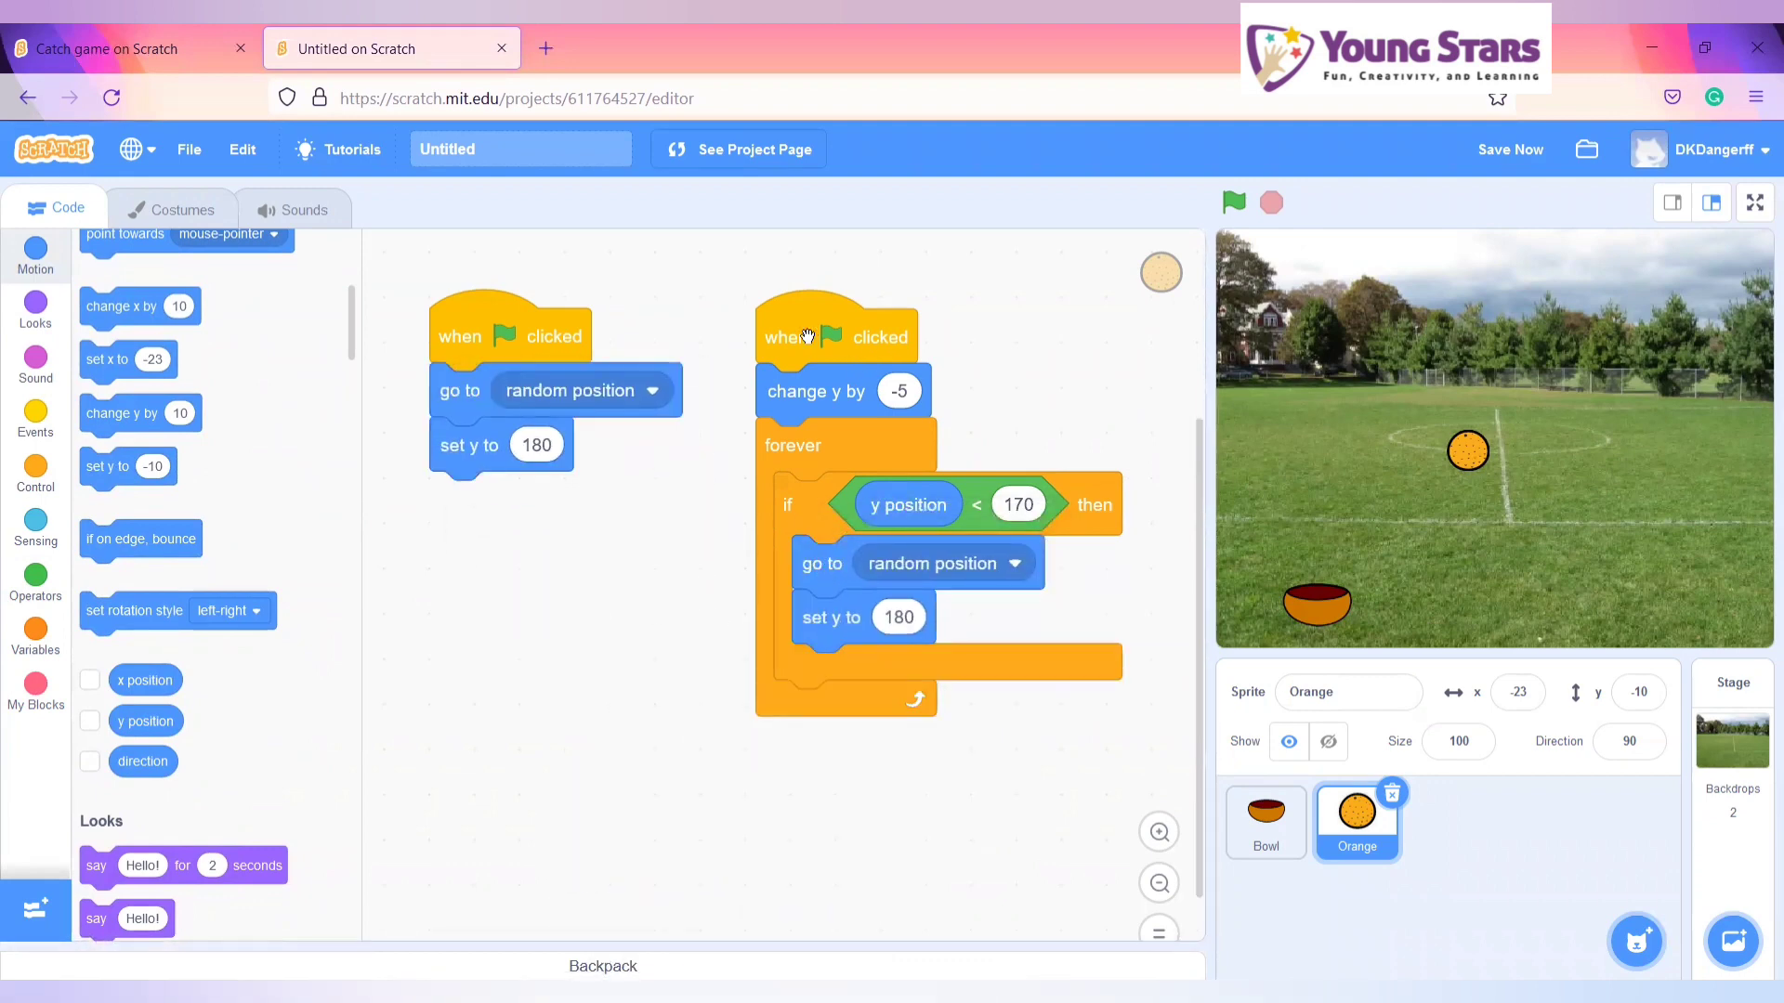
- Add a third green-flag Orange script with forever, if, and a 'touching Bowl?' check
left_click_drag(807, 334, 805, 289)
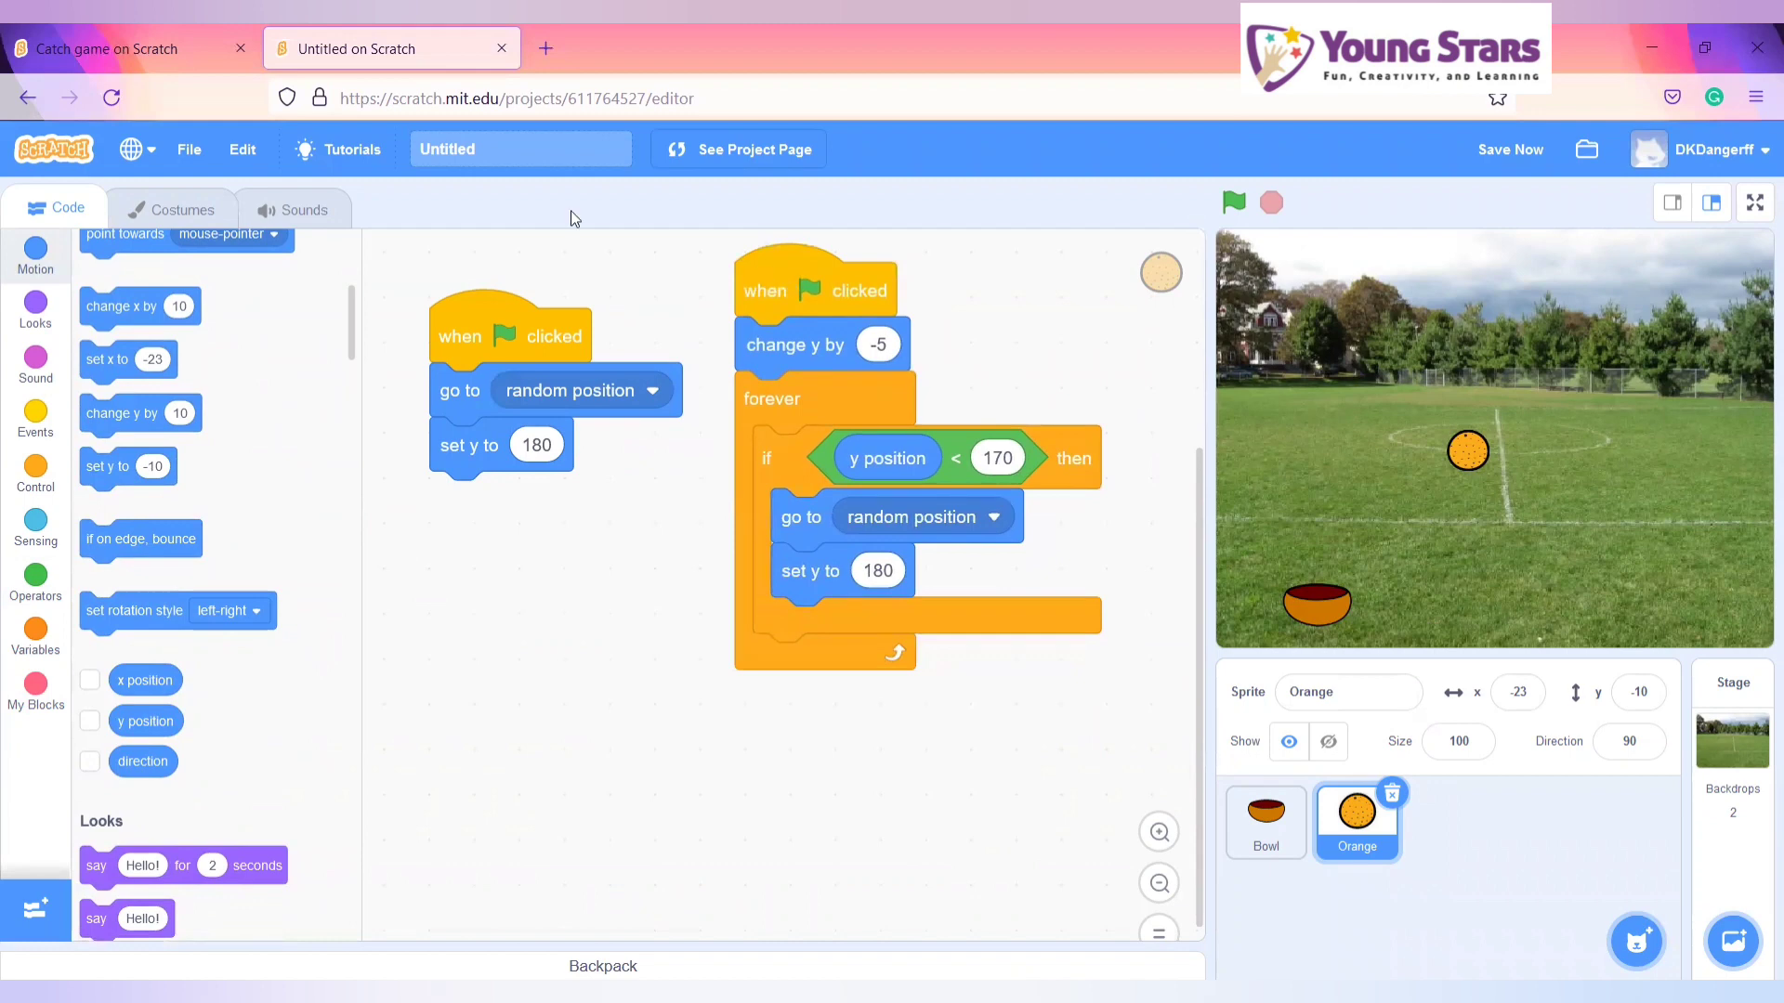
left_click(35, 419)
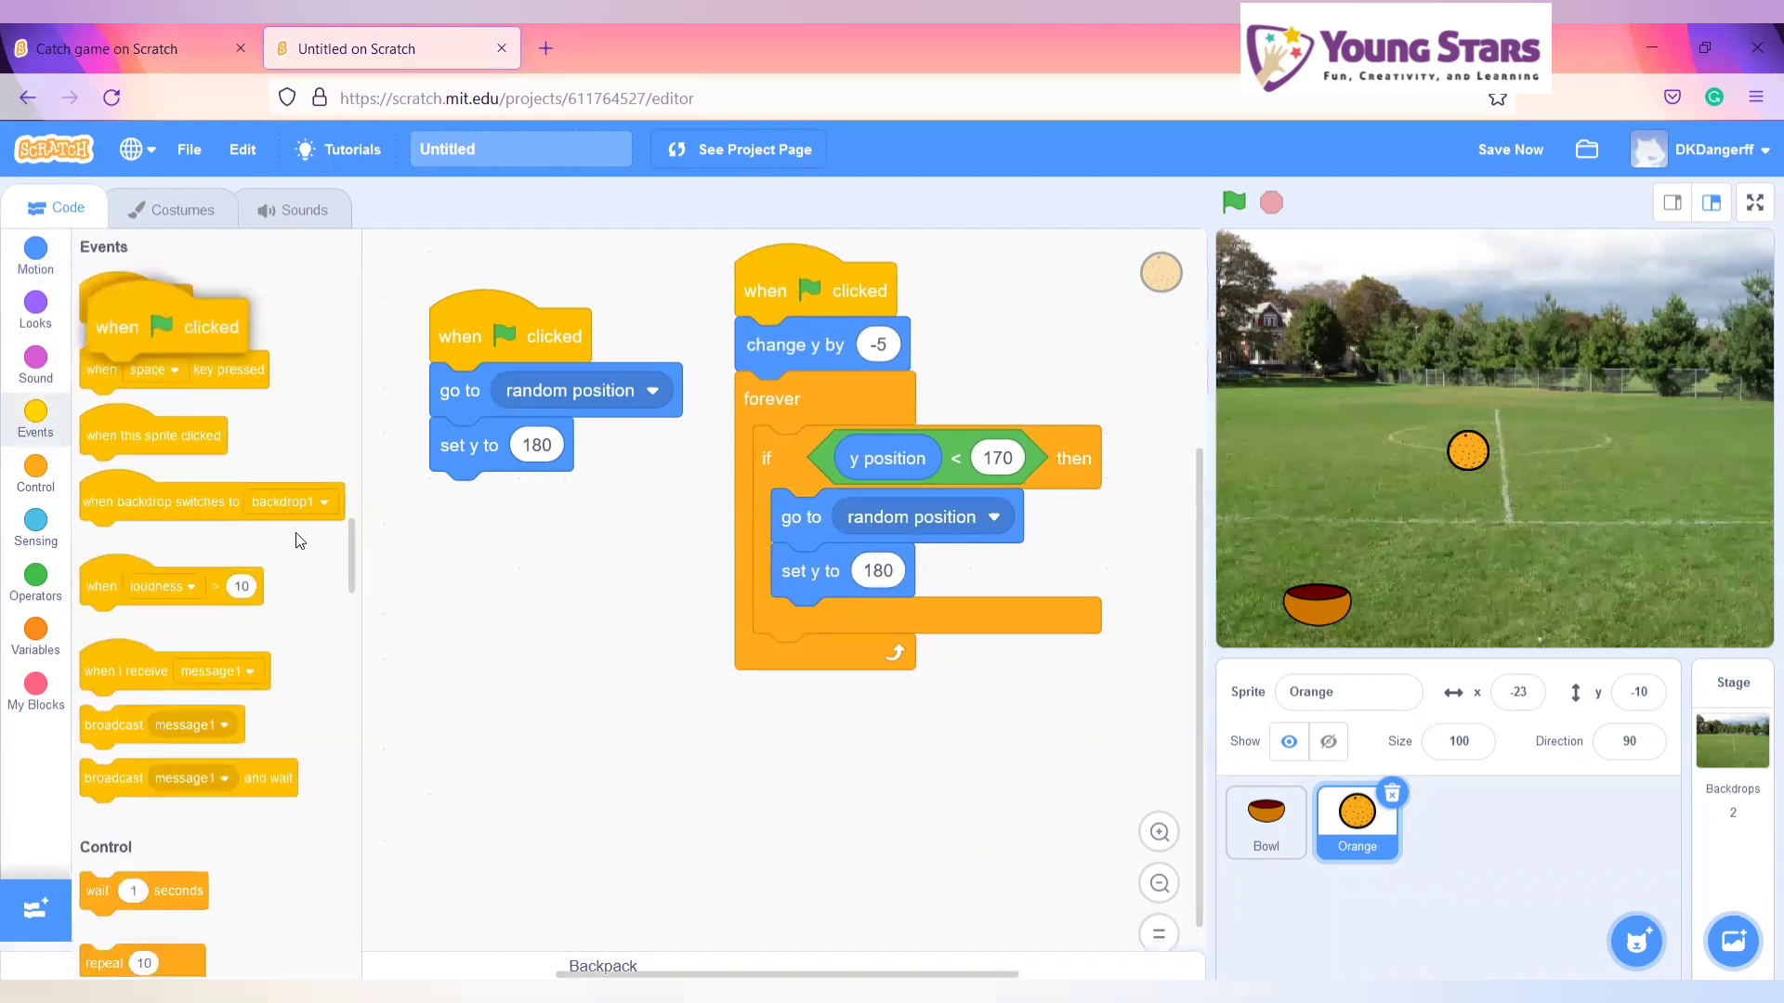
left_click_drag(166, 326, 540, 573)
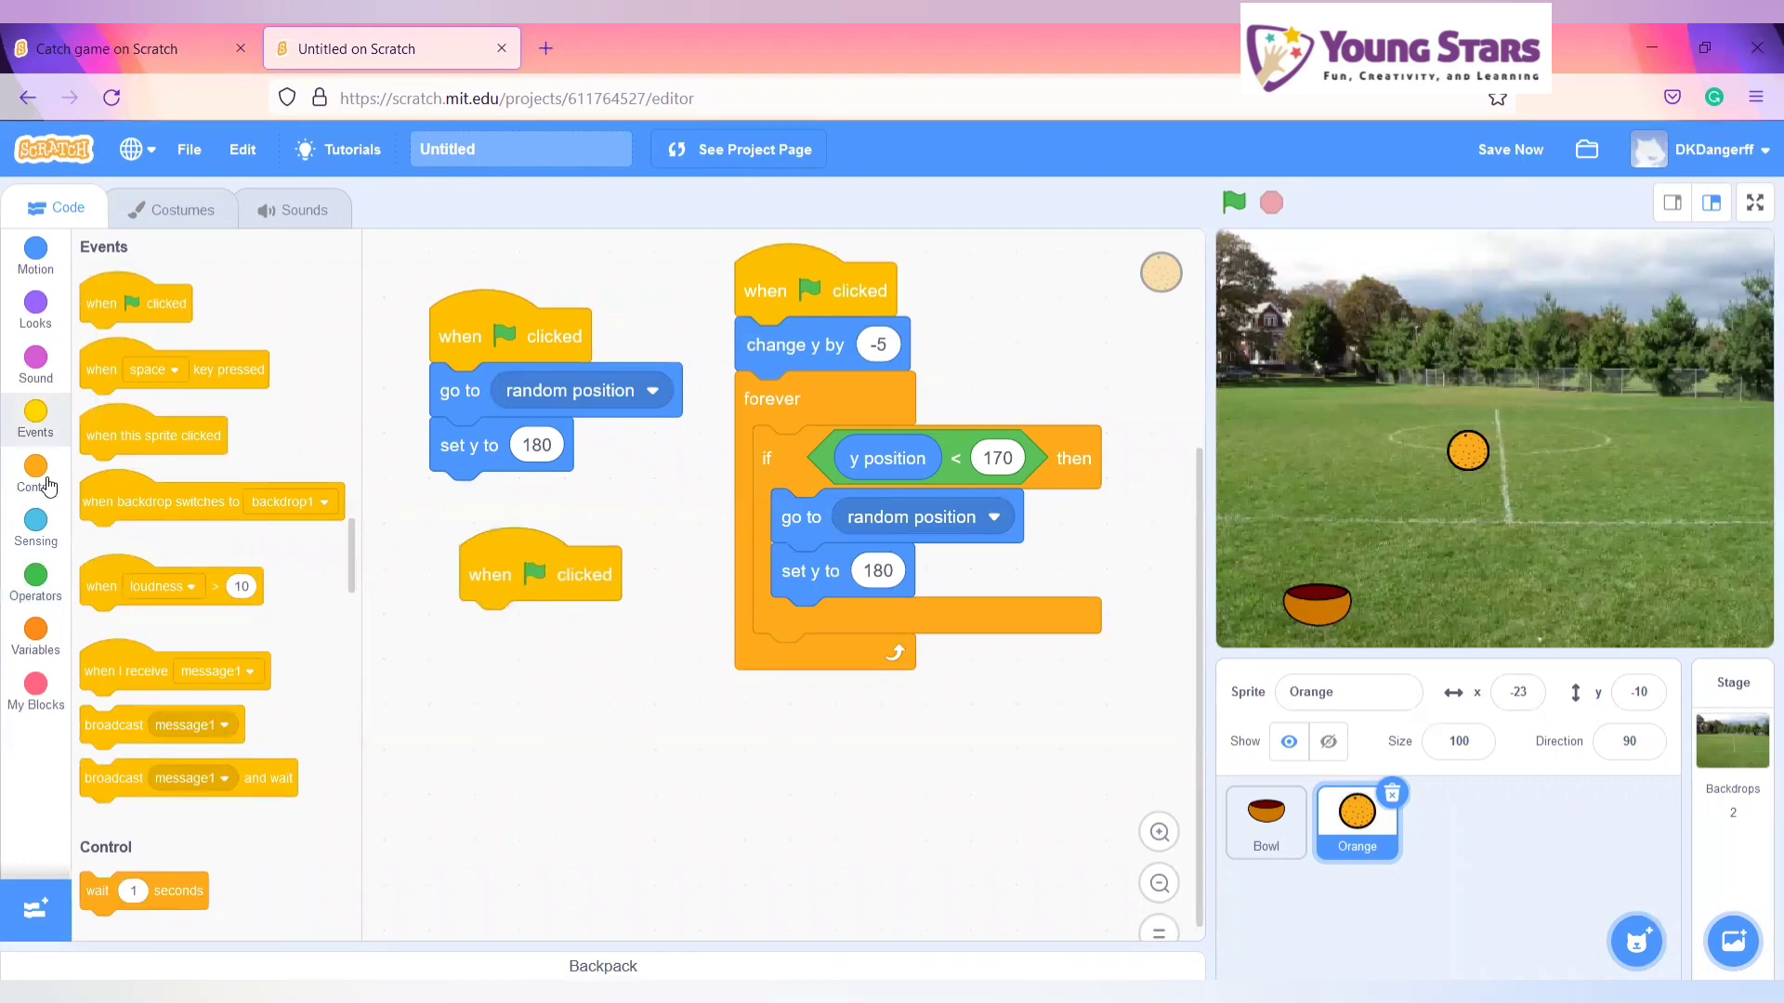
left_click(35, 472)
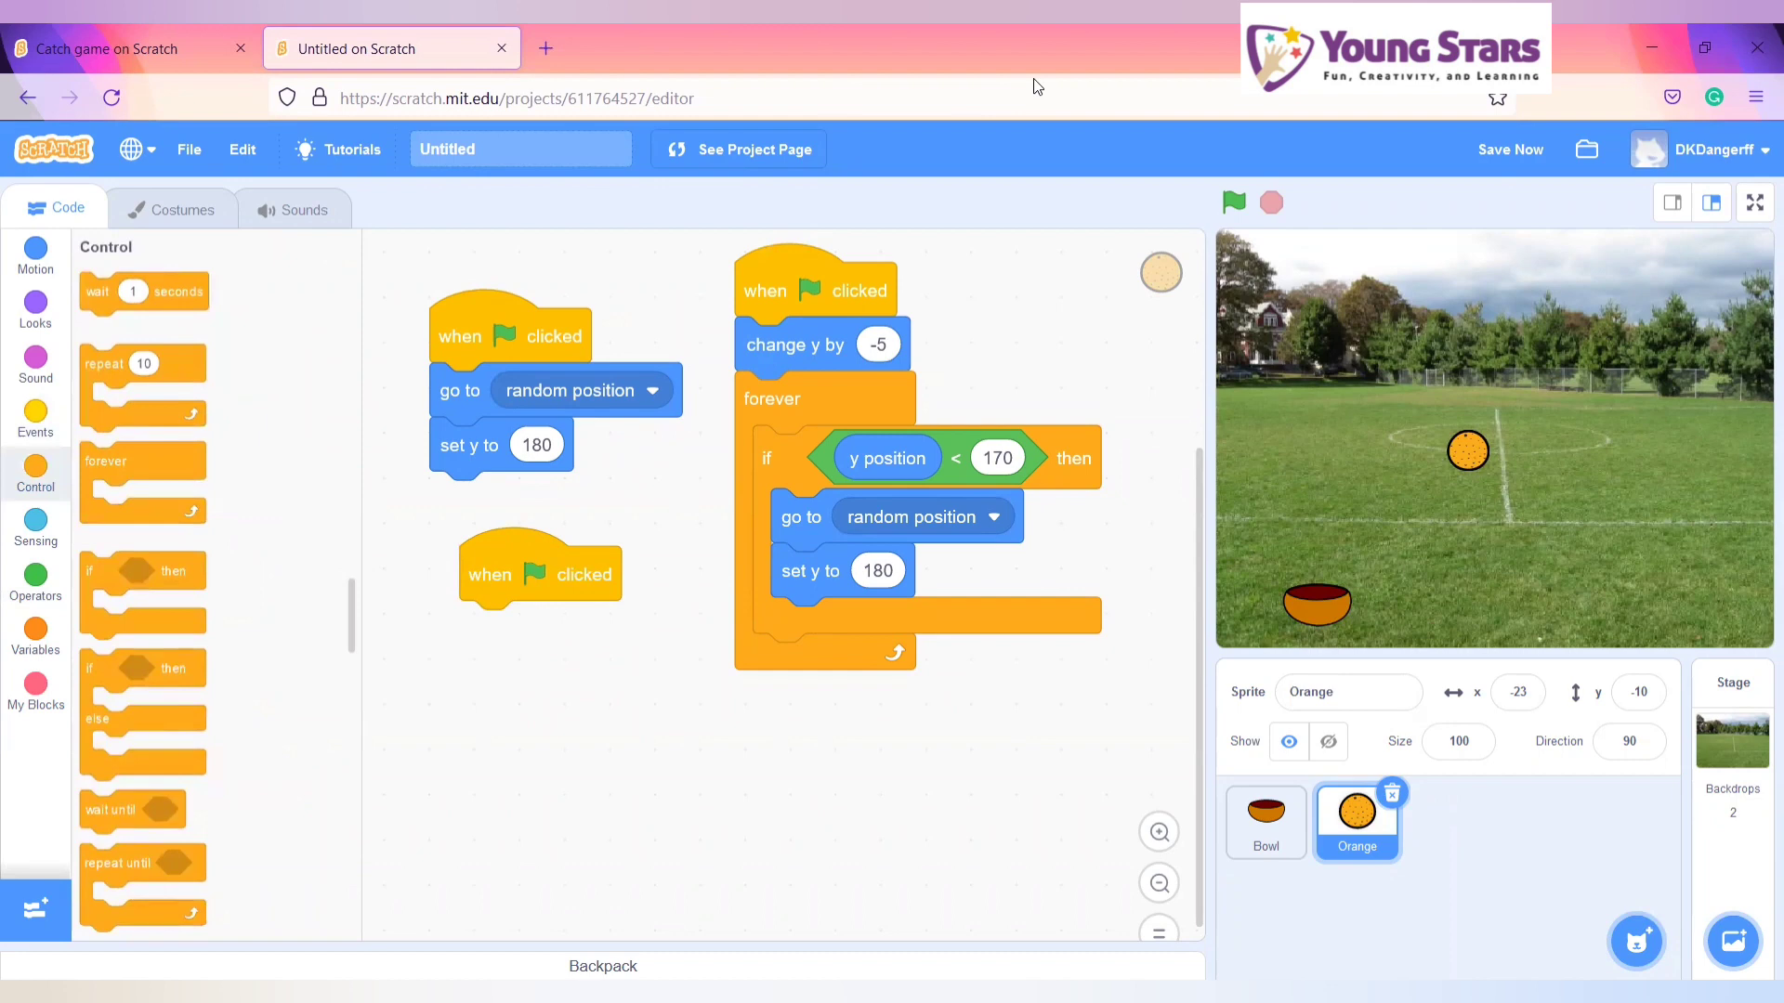
mouse_move(57, 40)
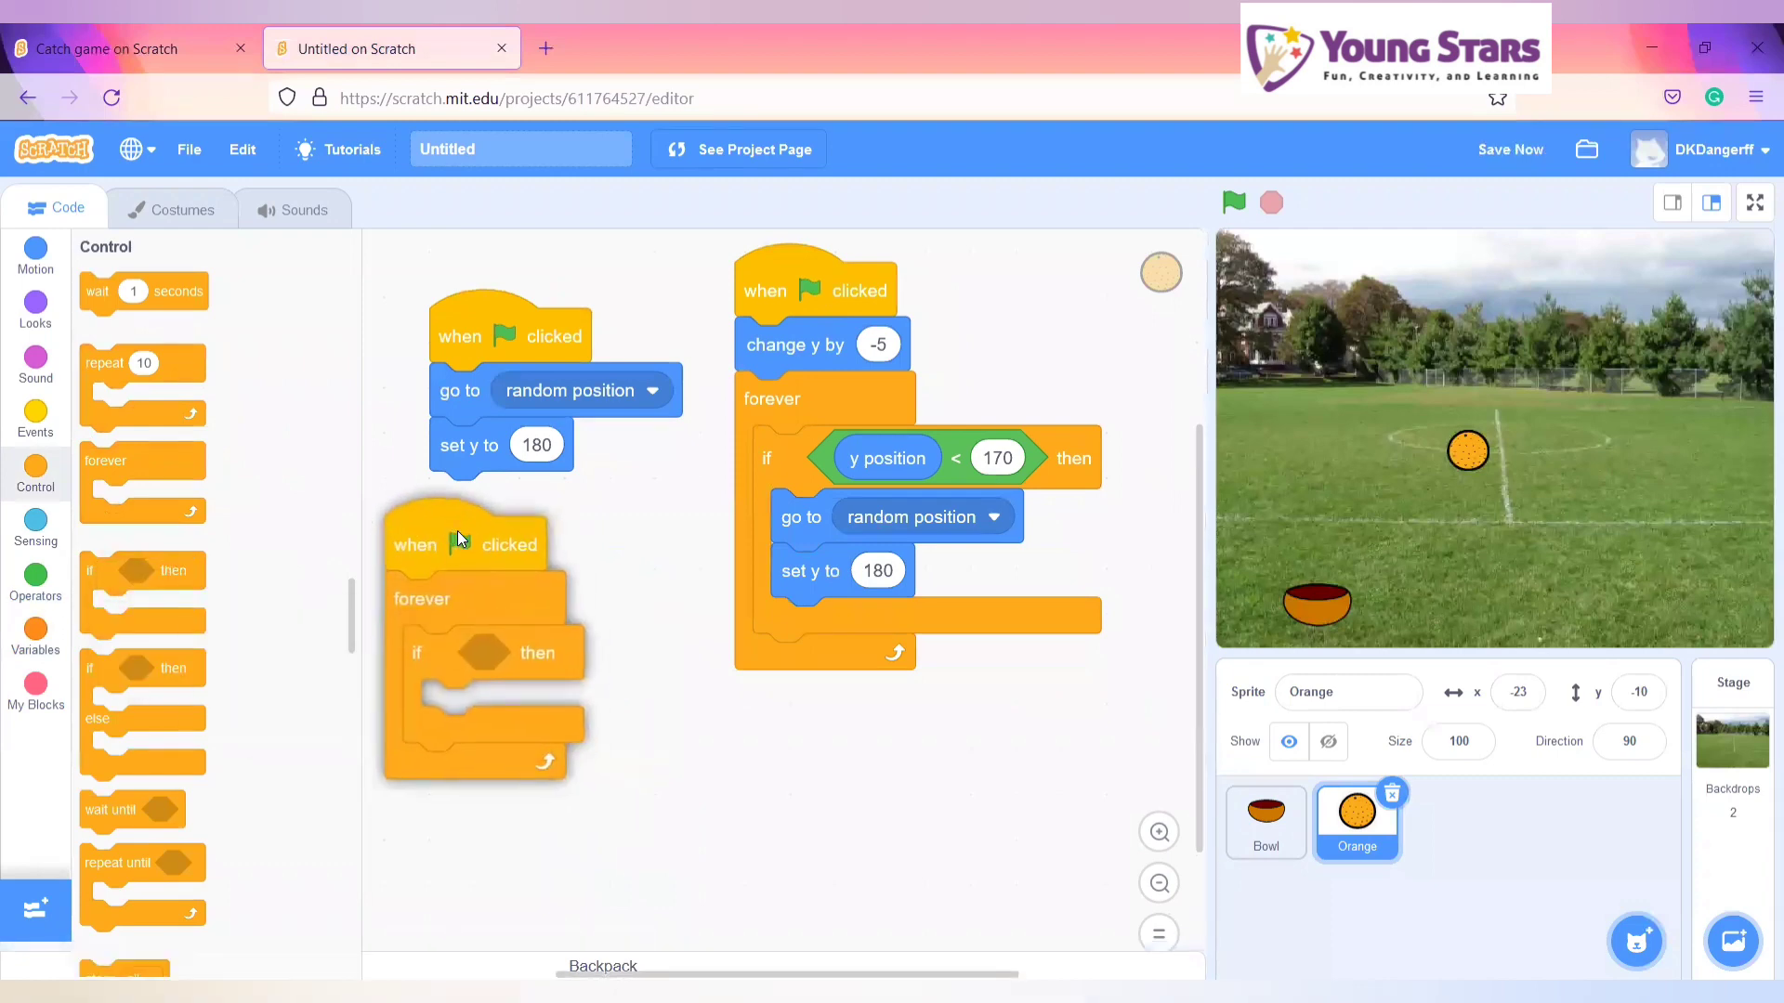
left_click(35, 573)
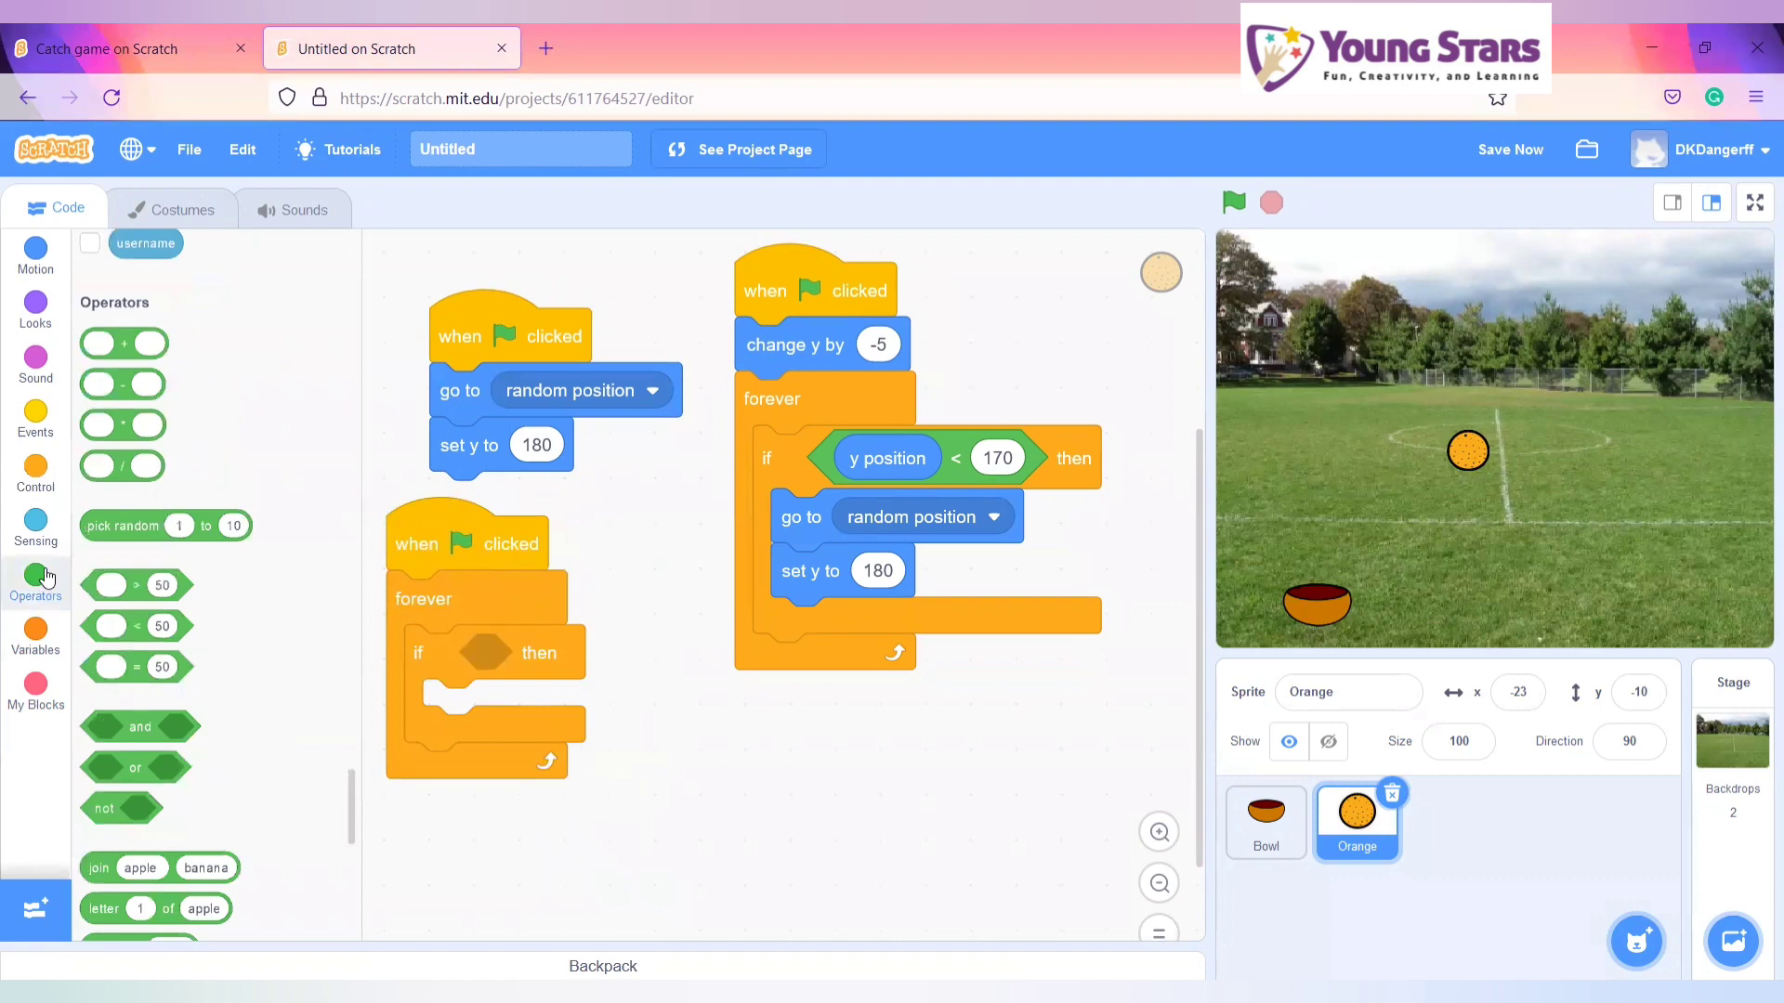
left_click(35, 529)
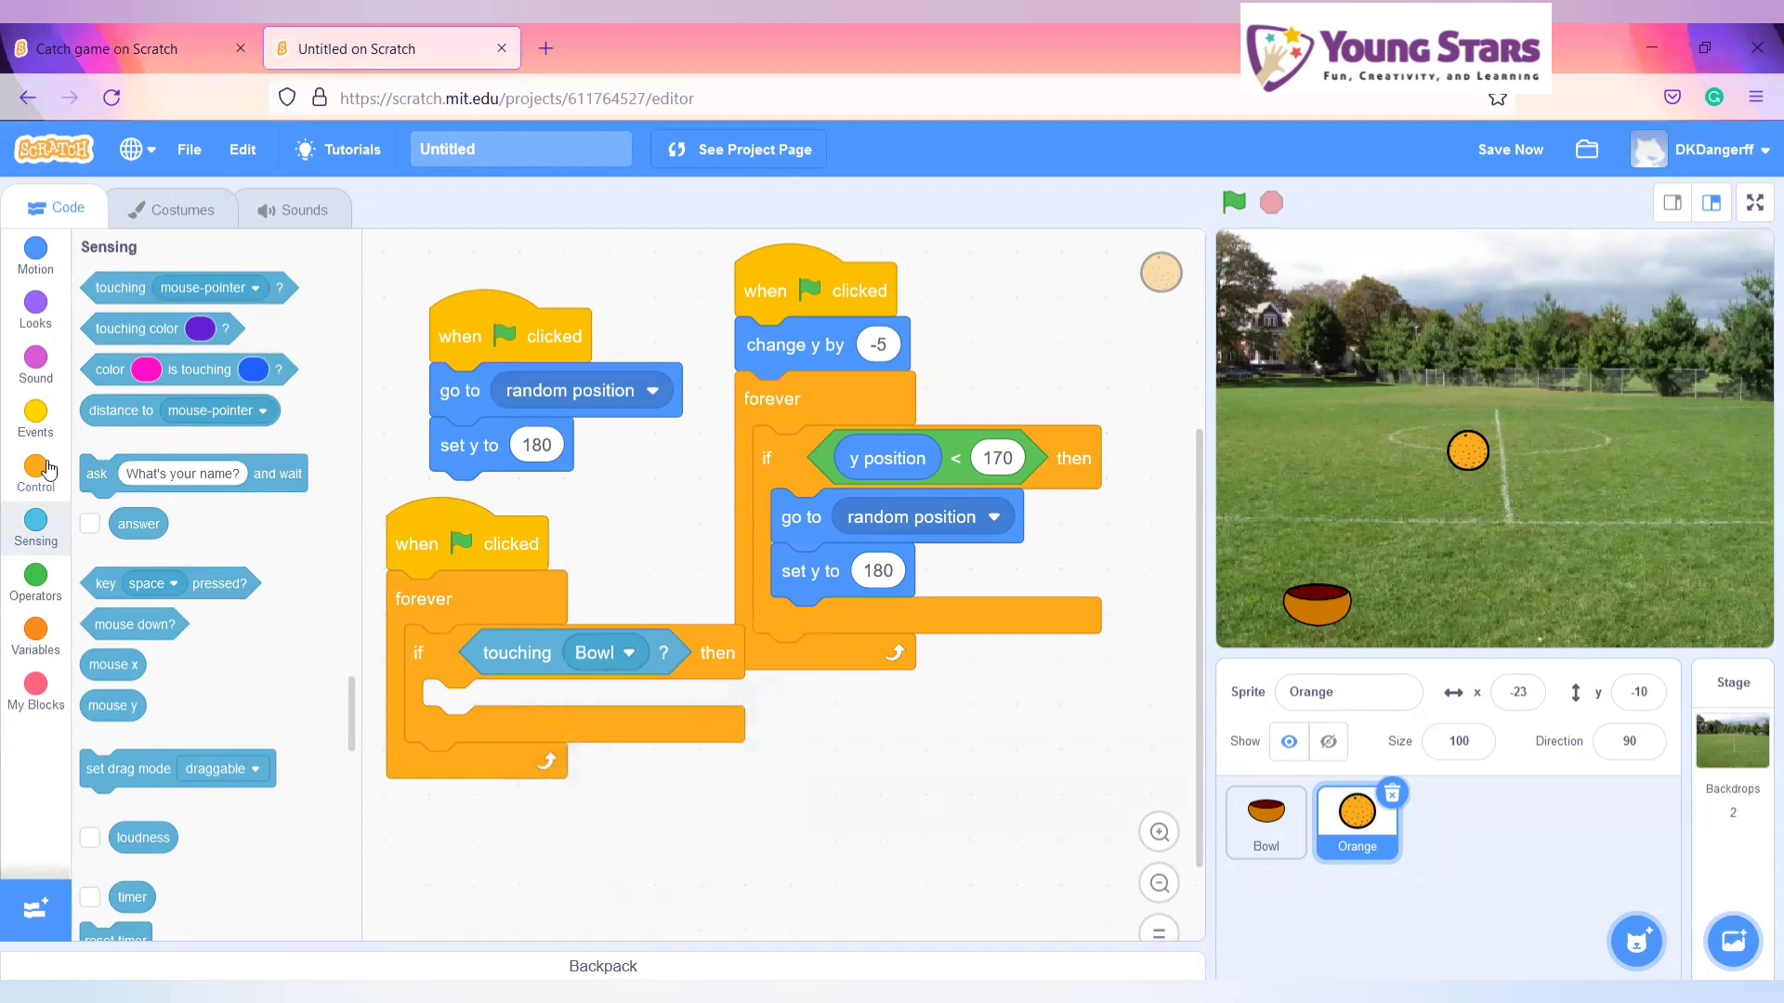
- Create a 'Score' variable and set the Bowl check's change block to change Score by 1
left_click(35, 472)
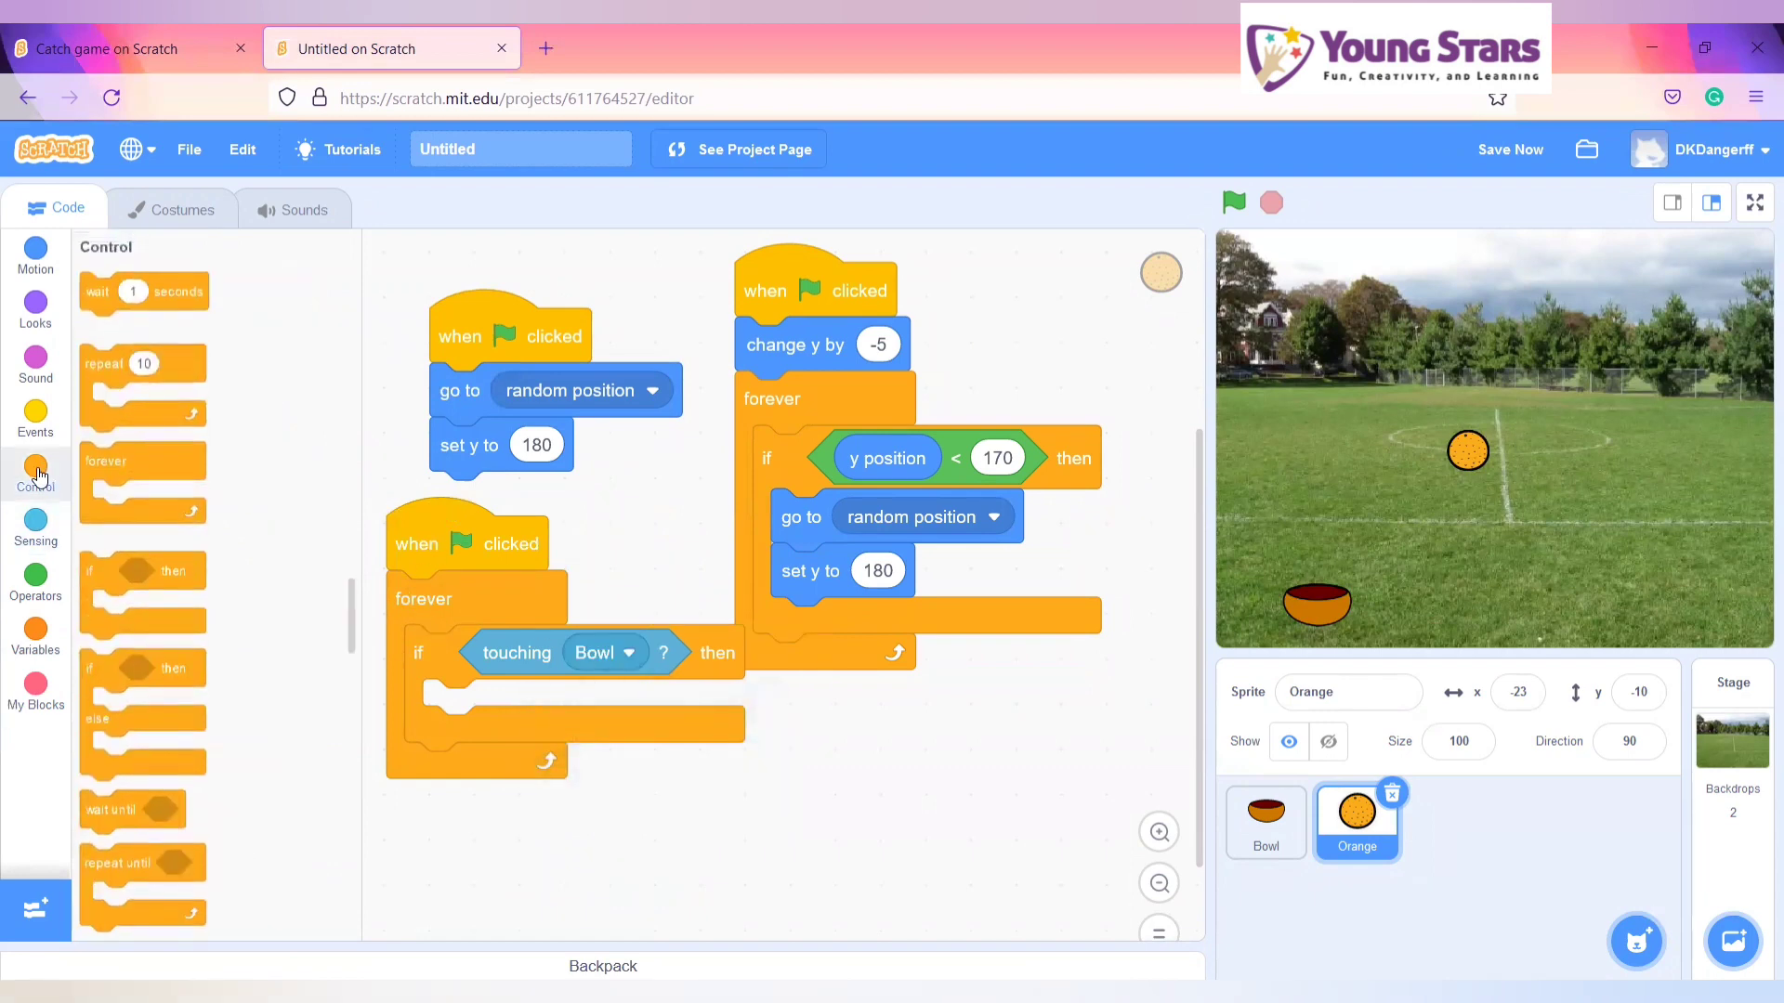
left_click(35, 631)
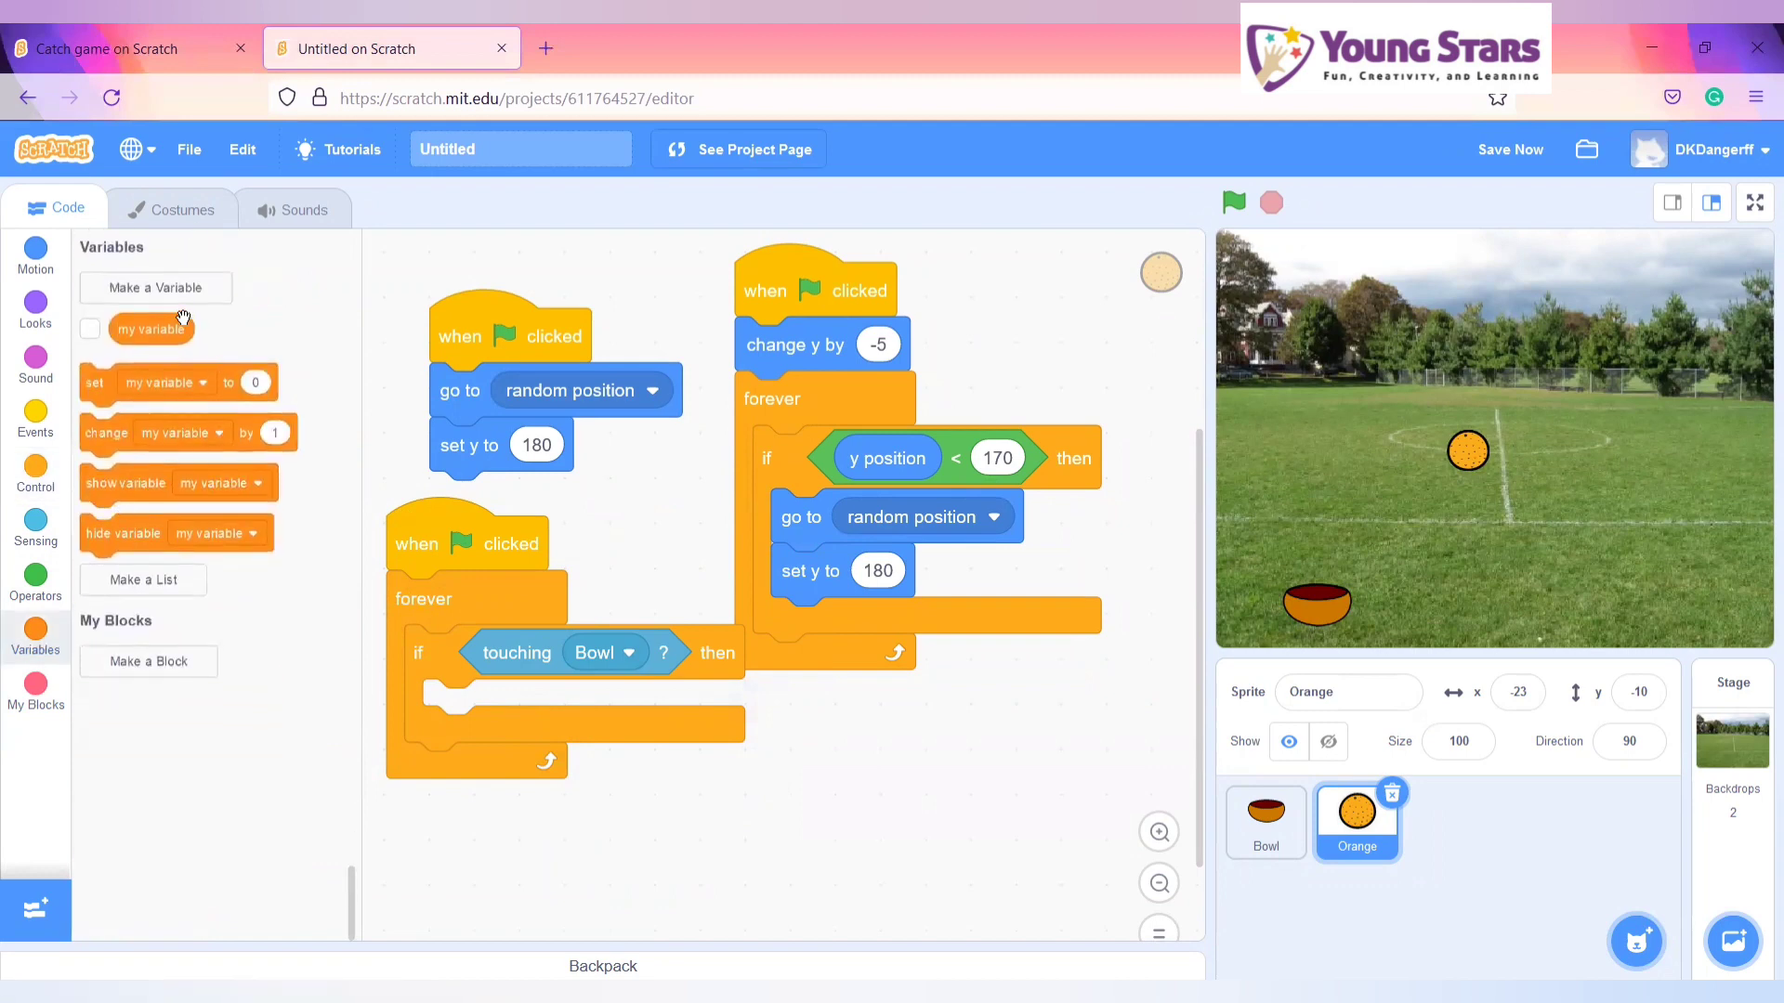
left_click(155, 287)
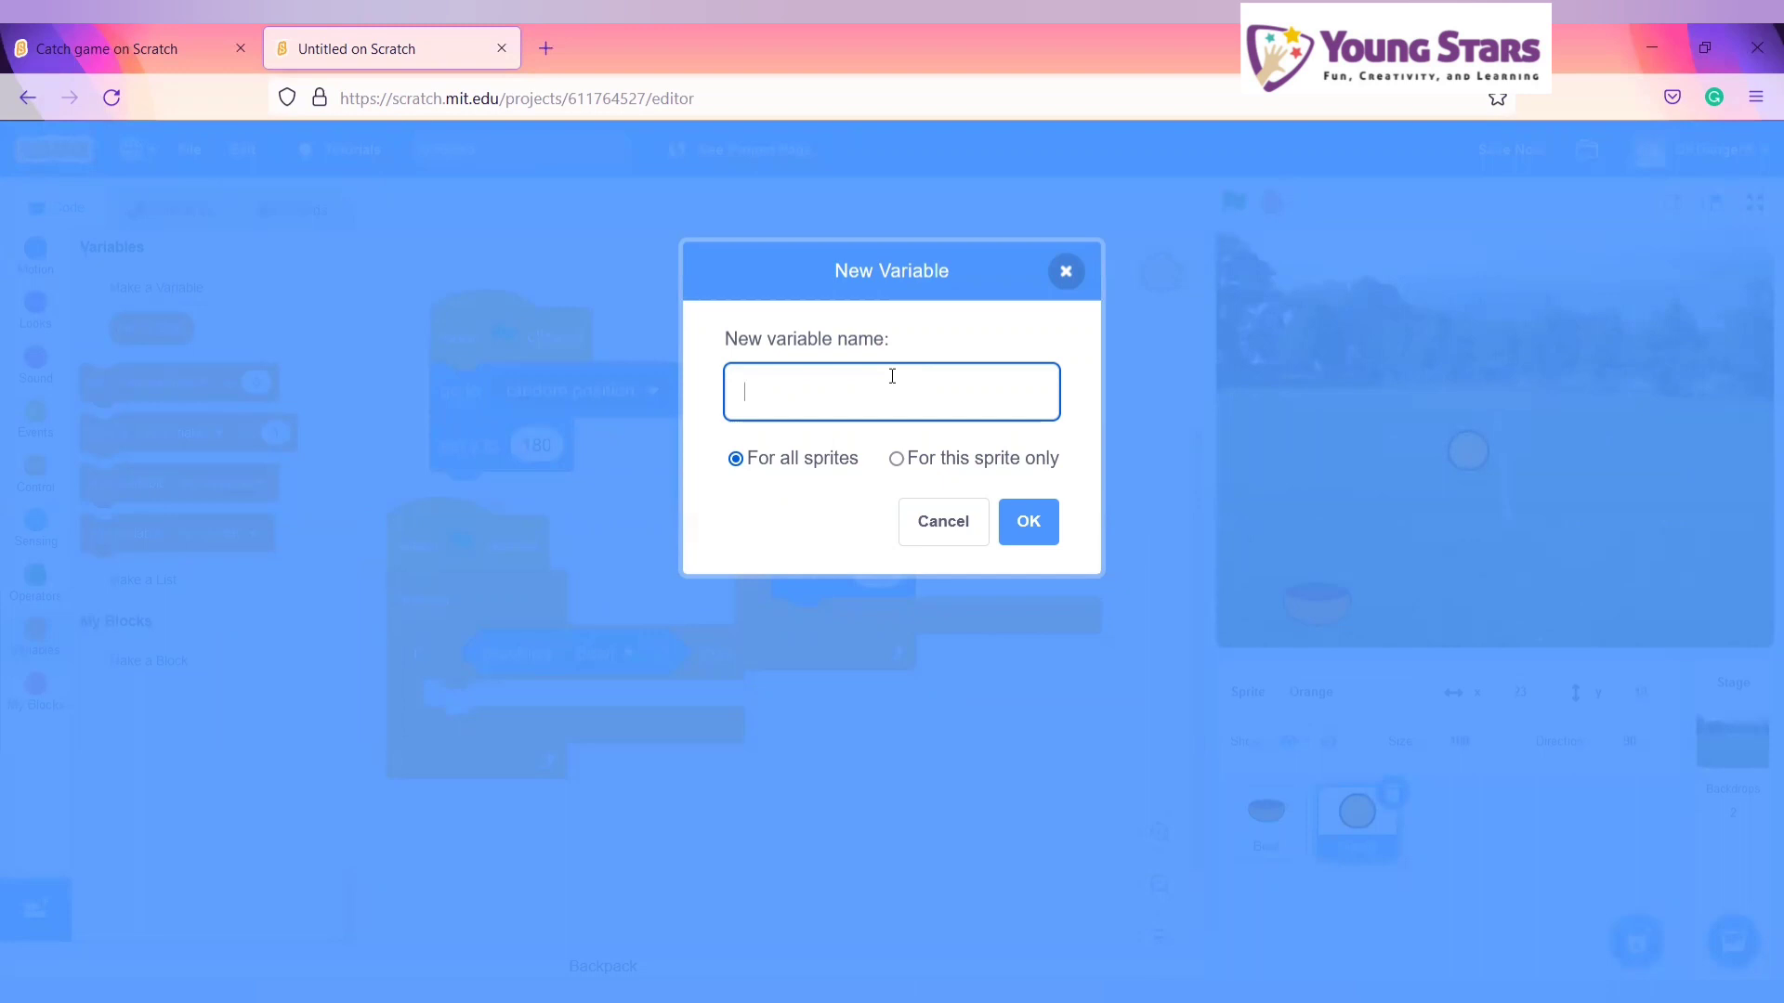
type("Score")
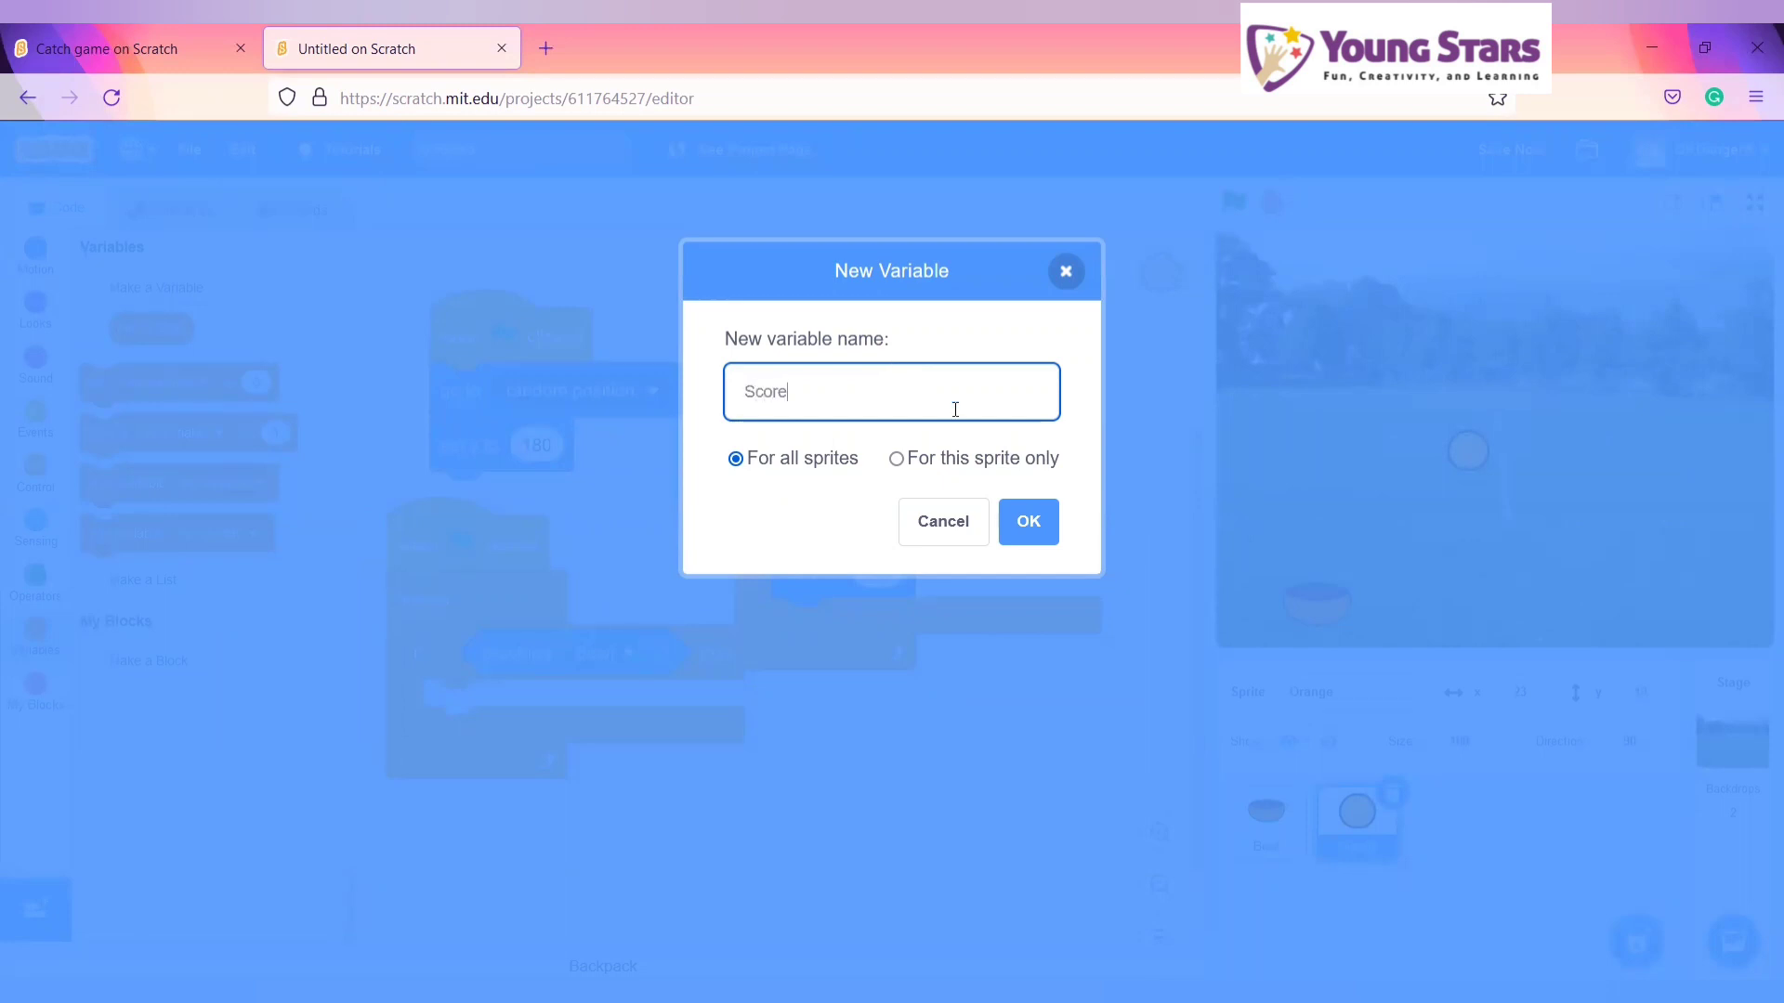
left_click(1026, 521)
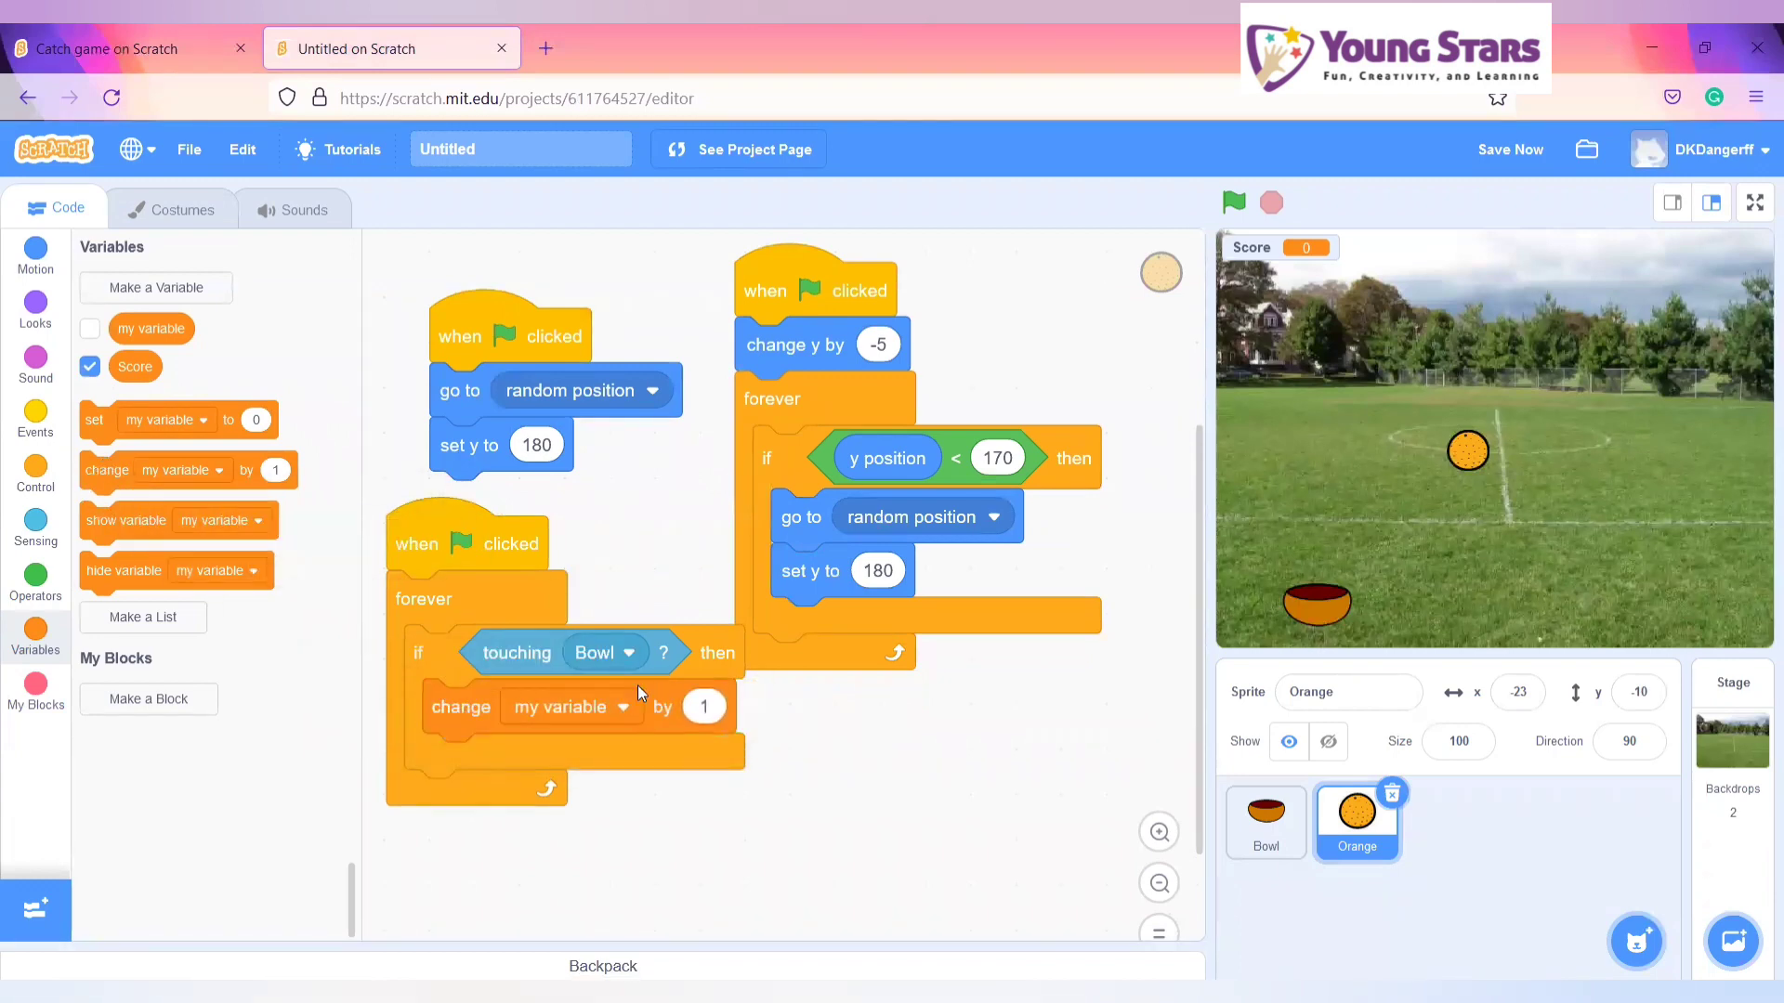
left_click(543, 706)
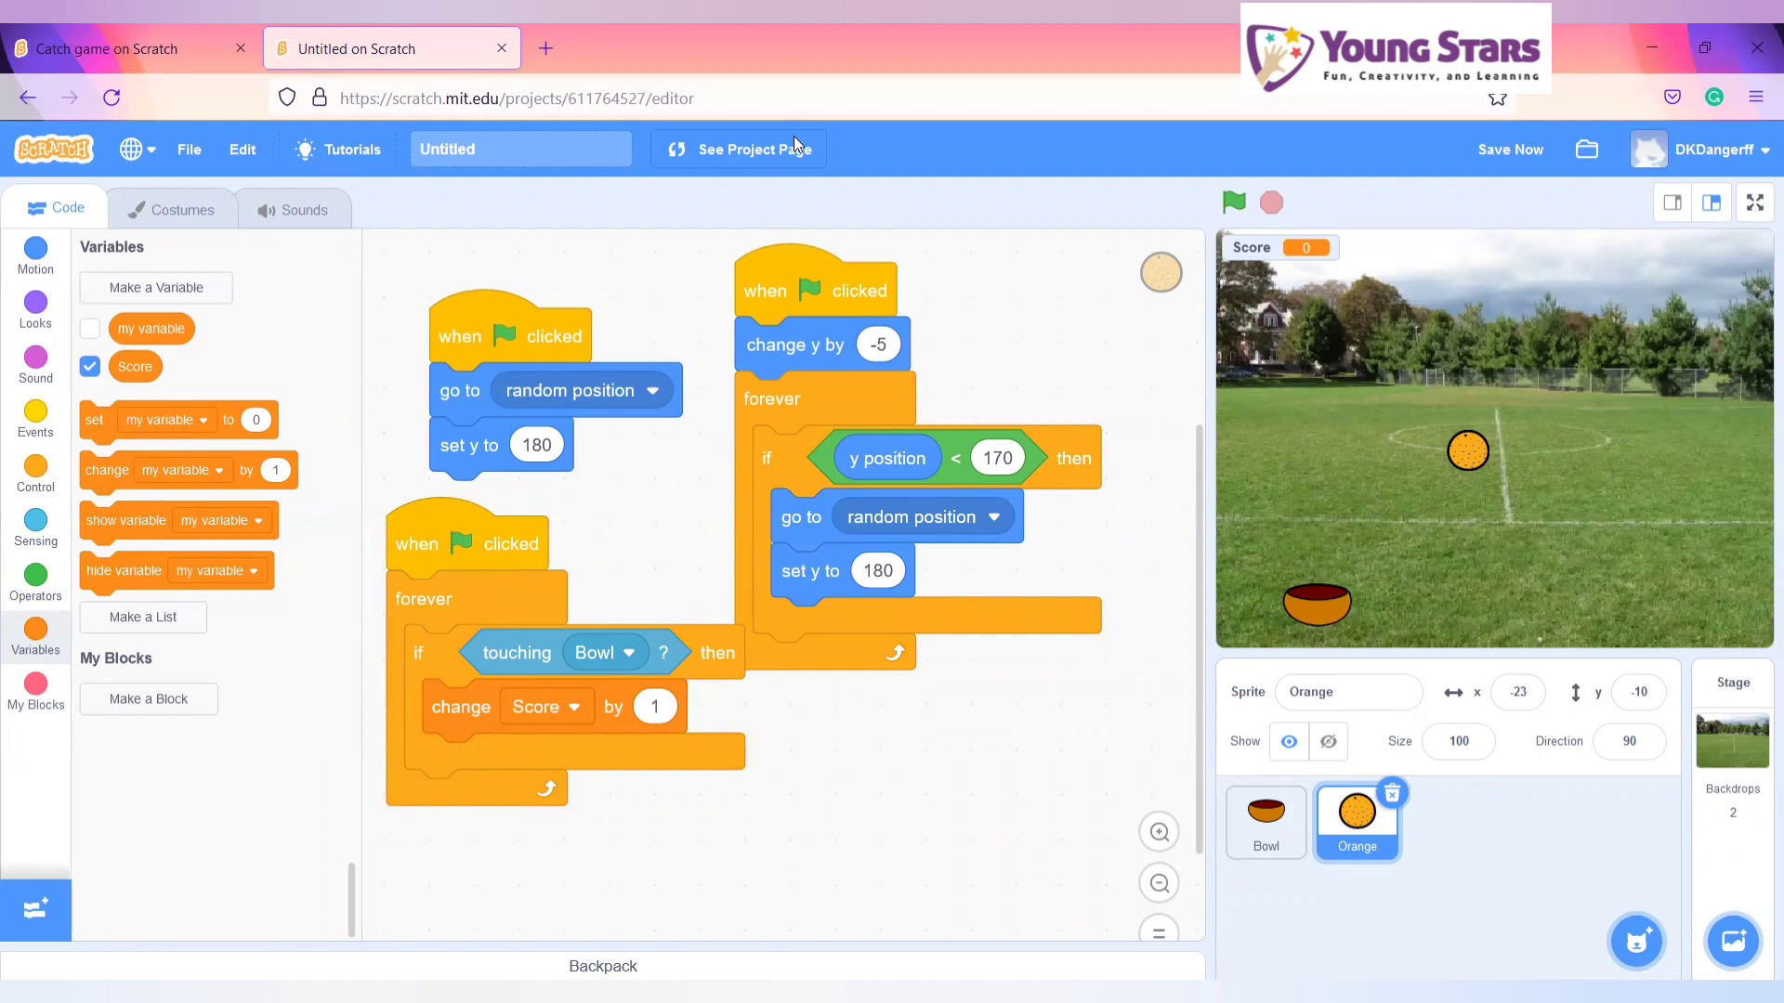
- Add 'go to random position' with y 180 and a start sound block inside the Bowl check
left_click(35, 253)
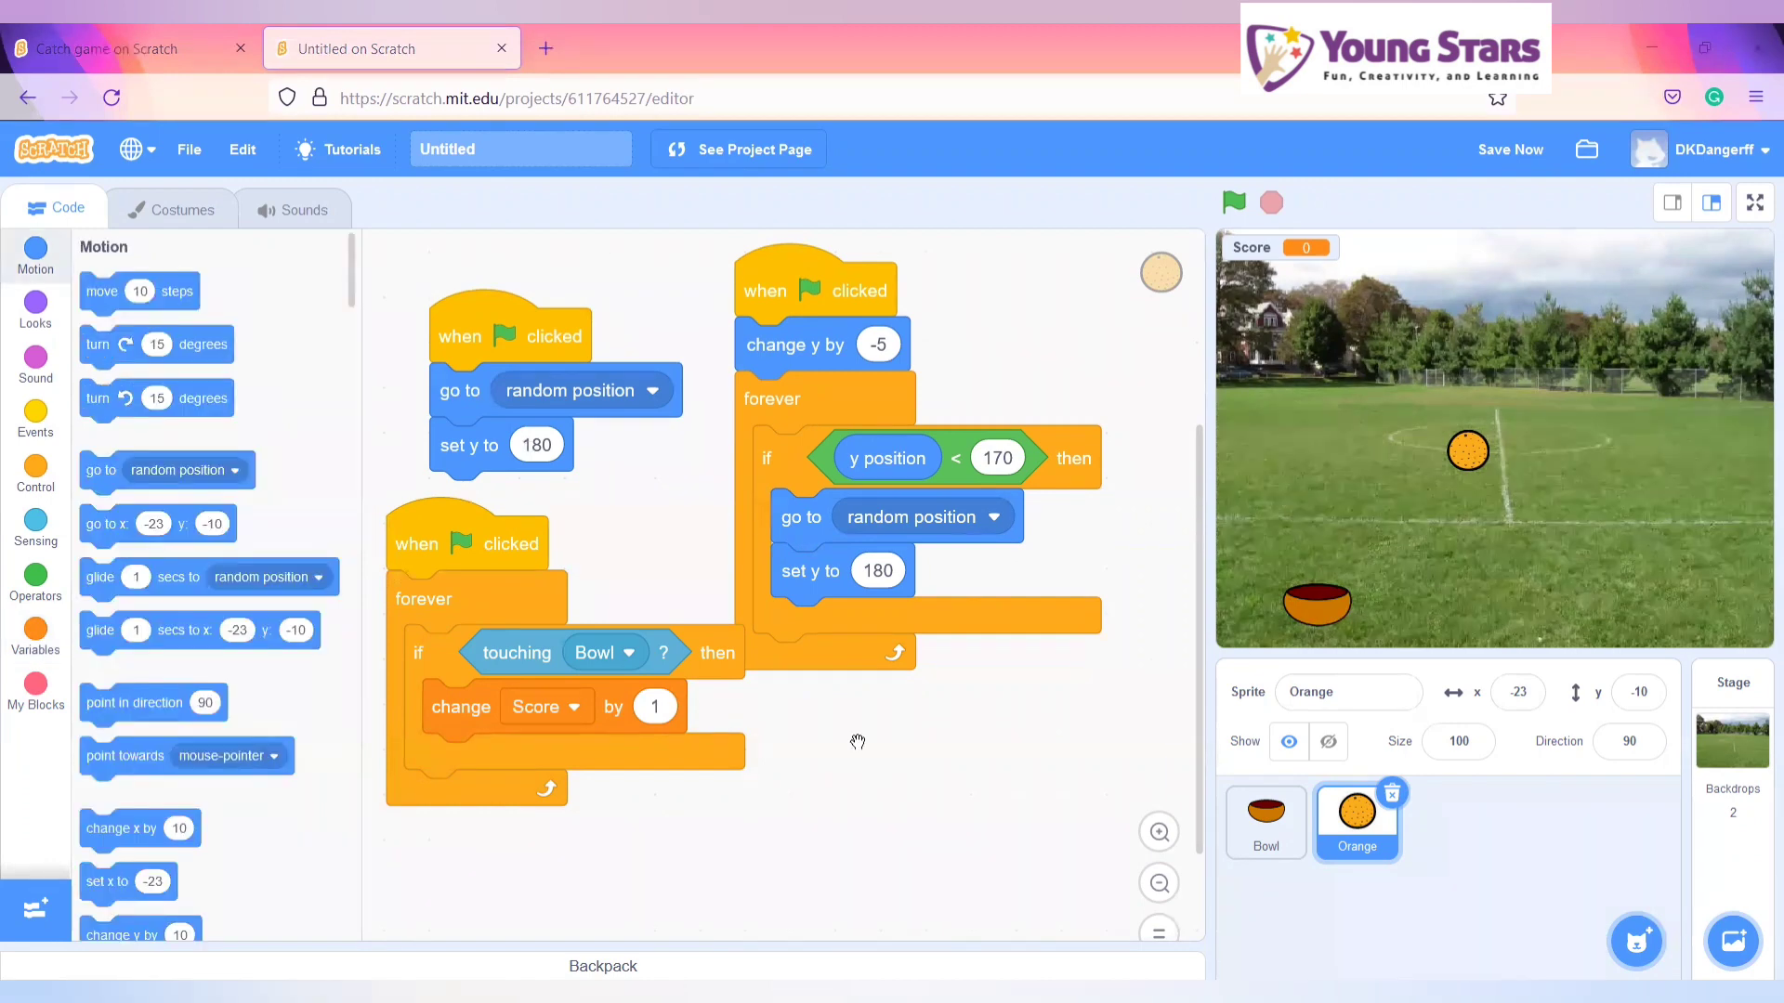
left_click_drag(501, 391, 745, 862)
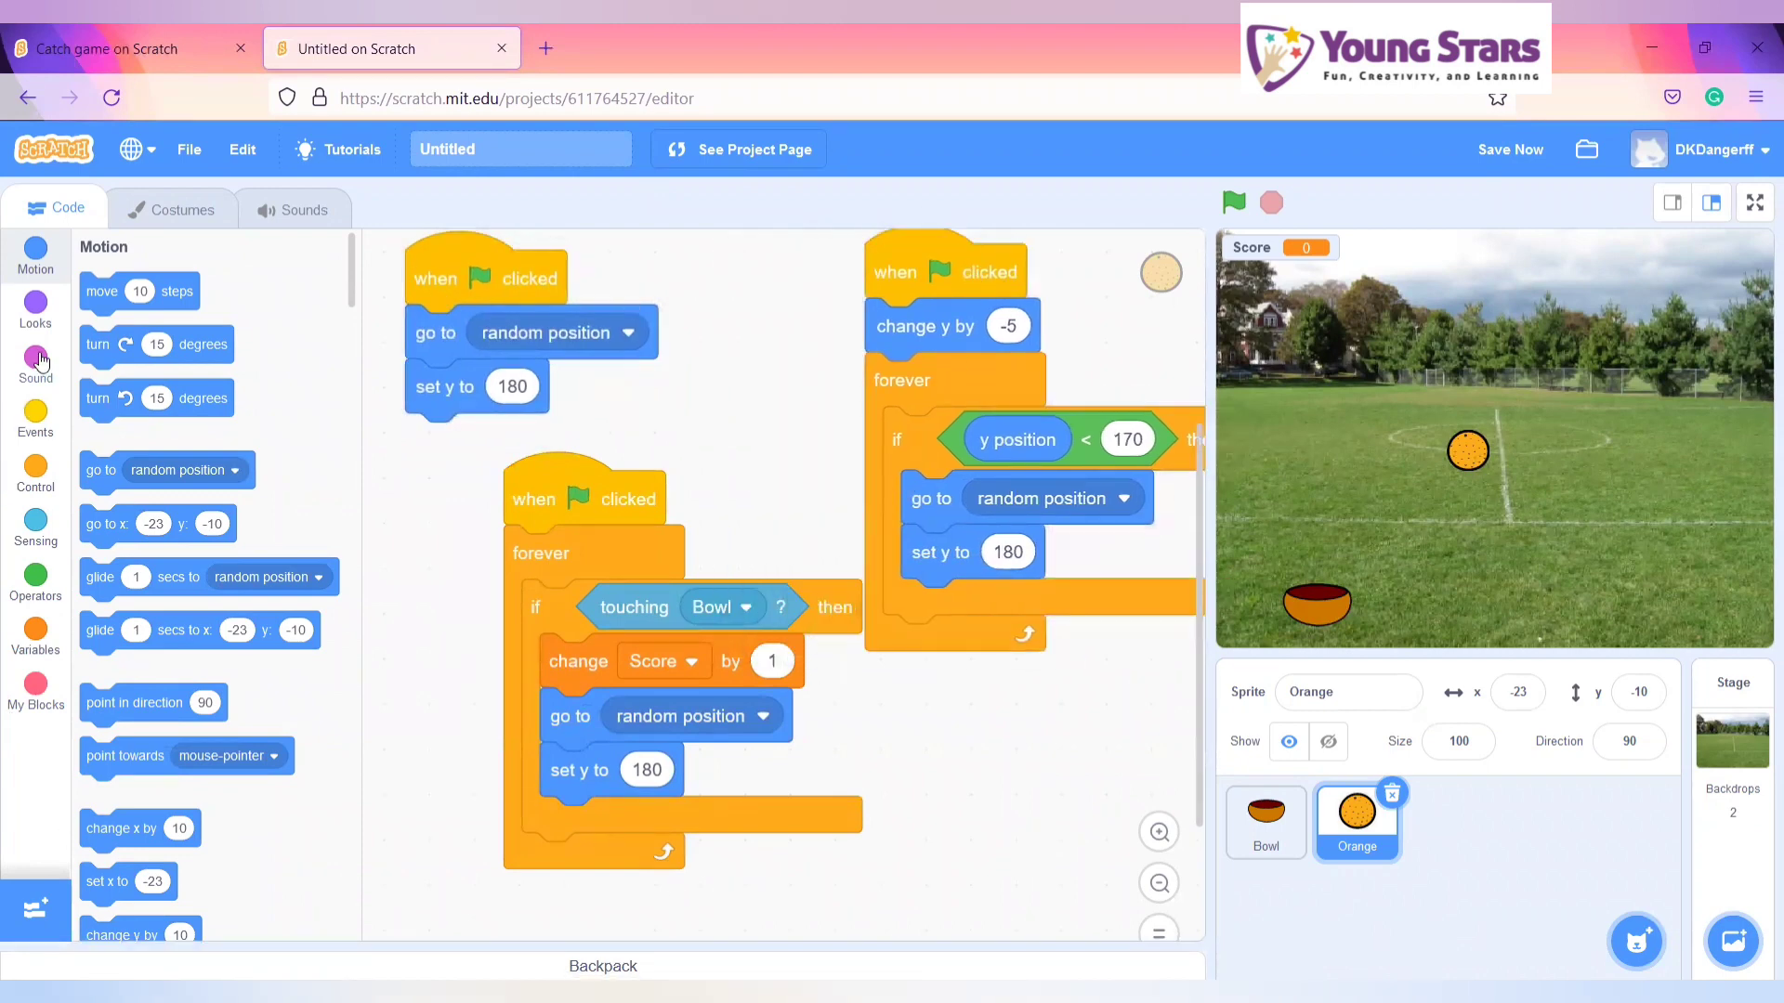
left_click(36, 364)
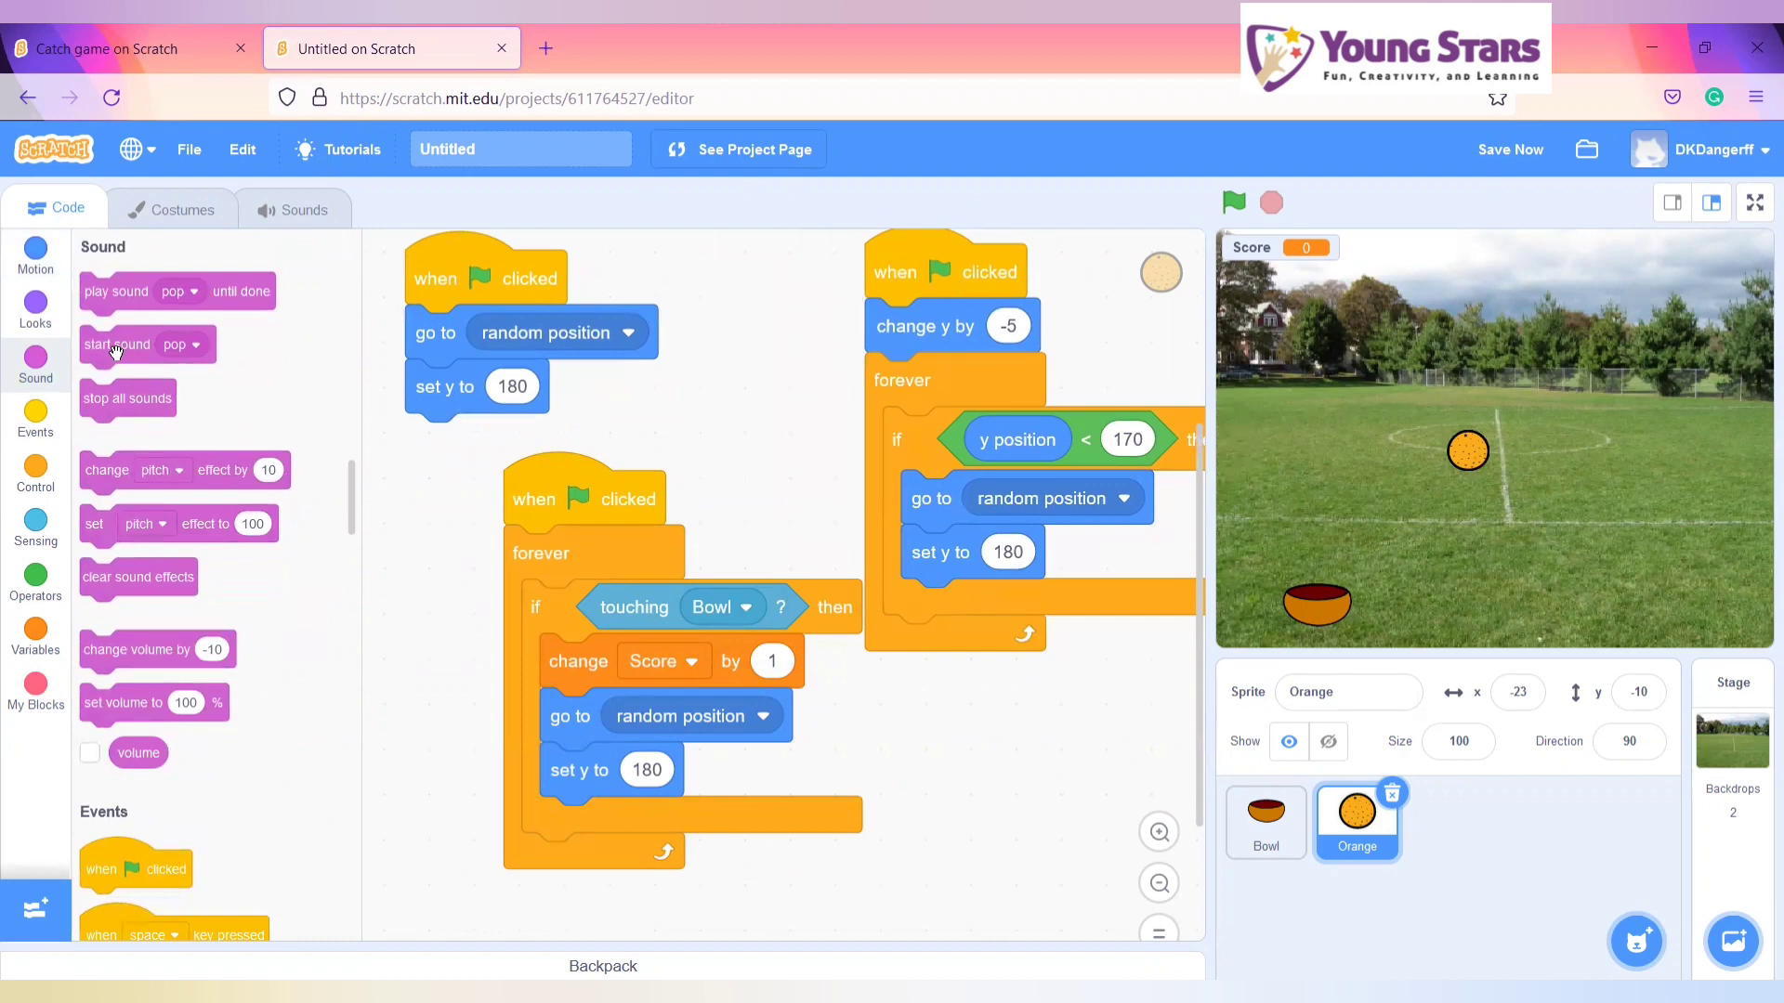
left_click_drag(118, 344, 444, 601)
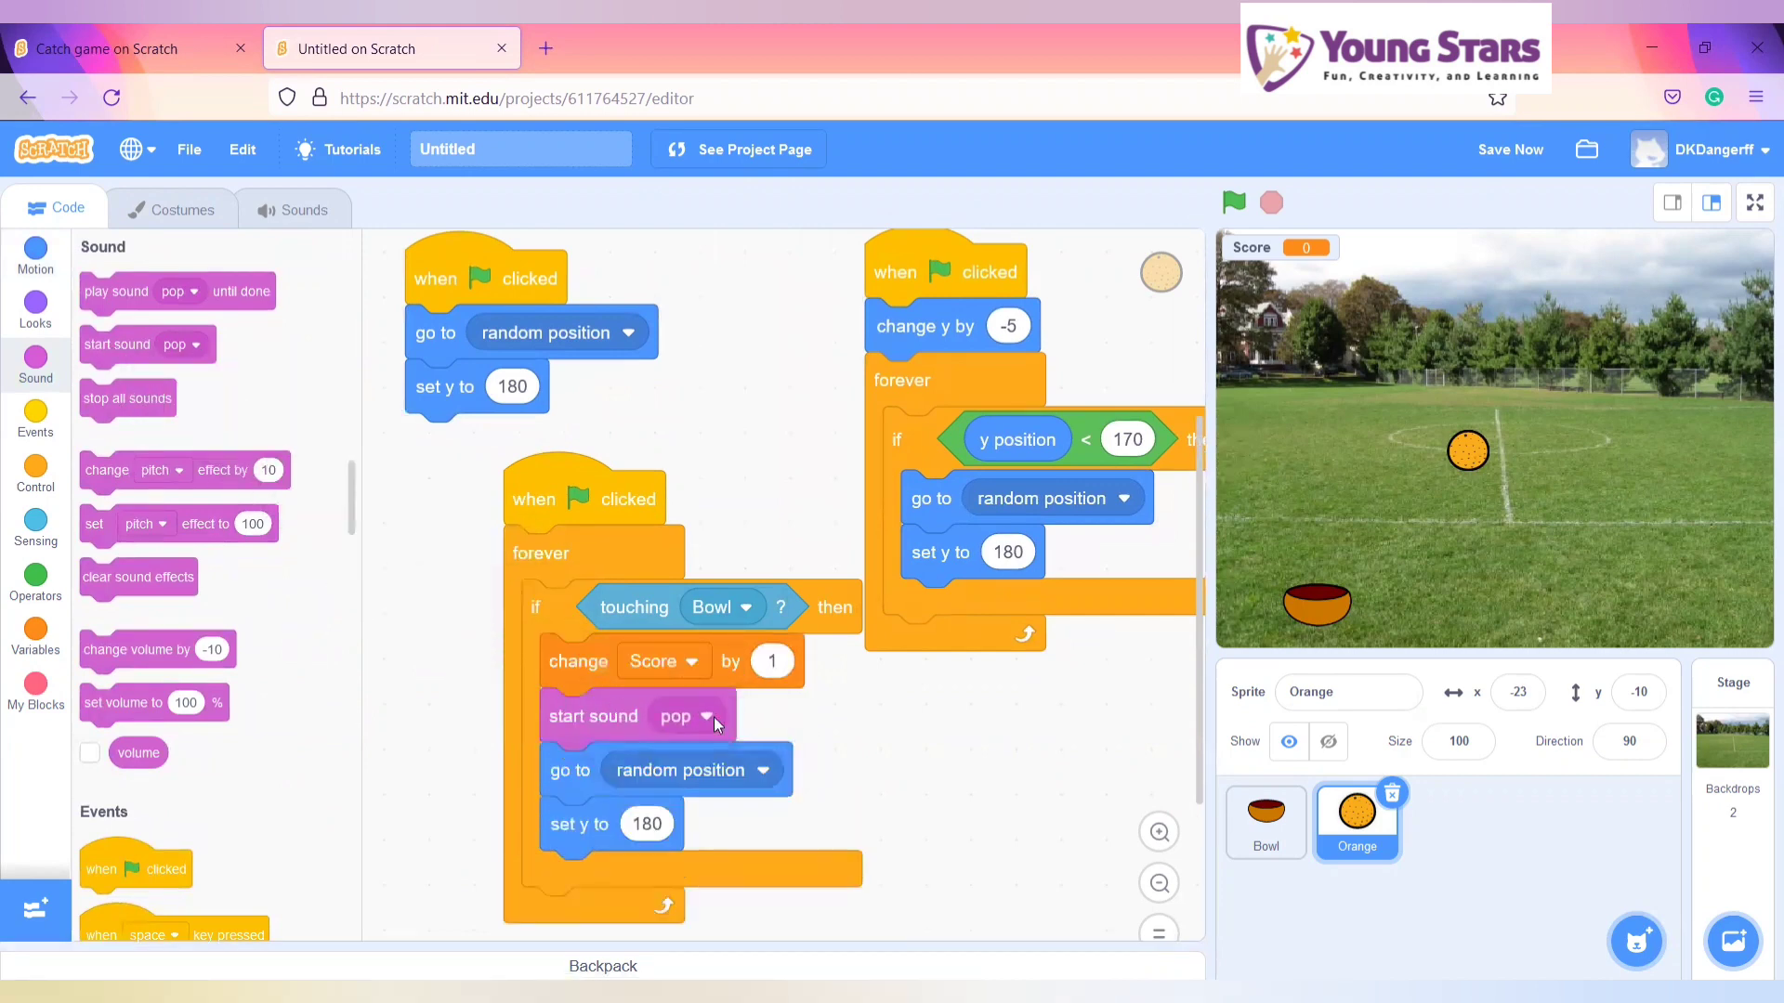
left_click(715, 716)
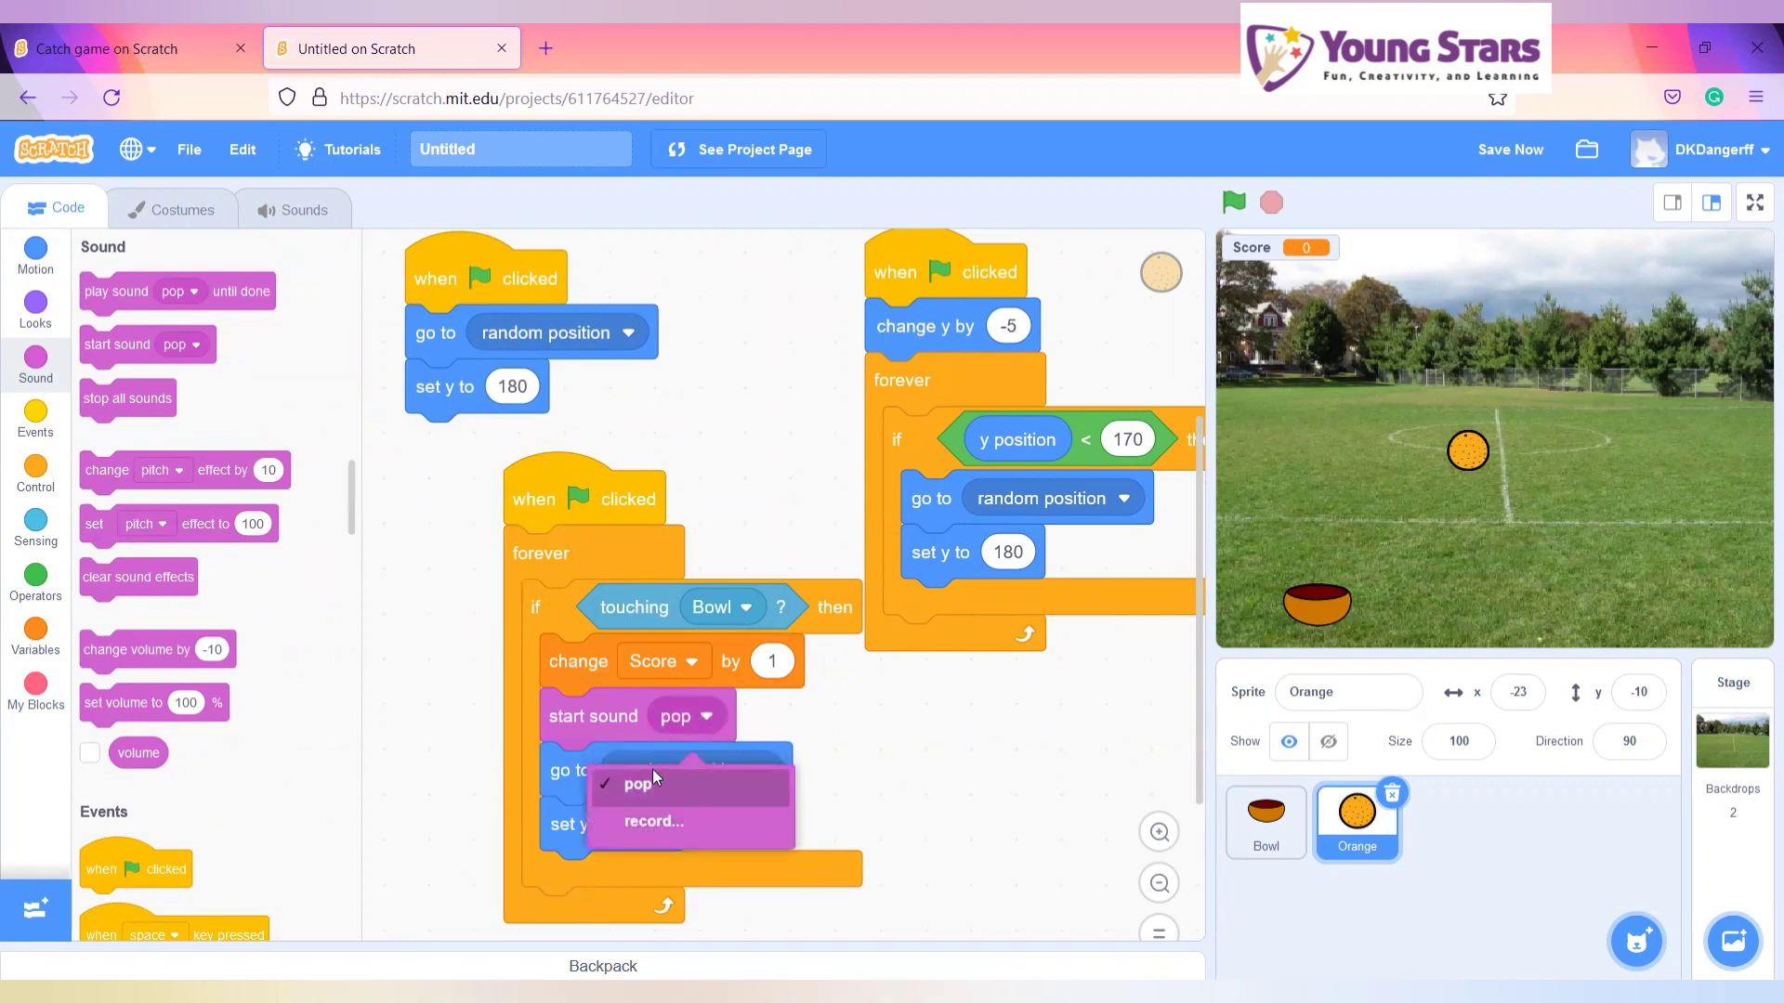
- Search the sound library and add the Collect sound to the Orange sprite
left_click(303, 209)
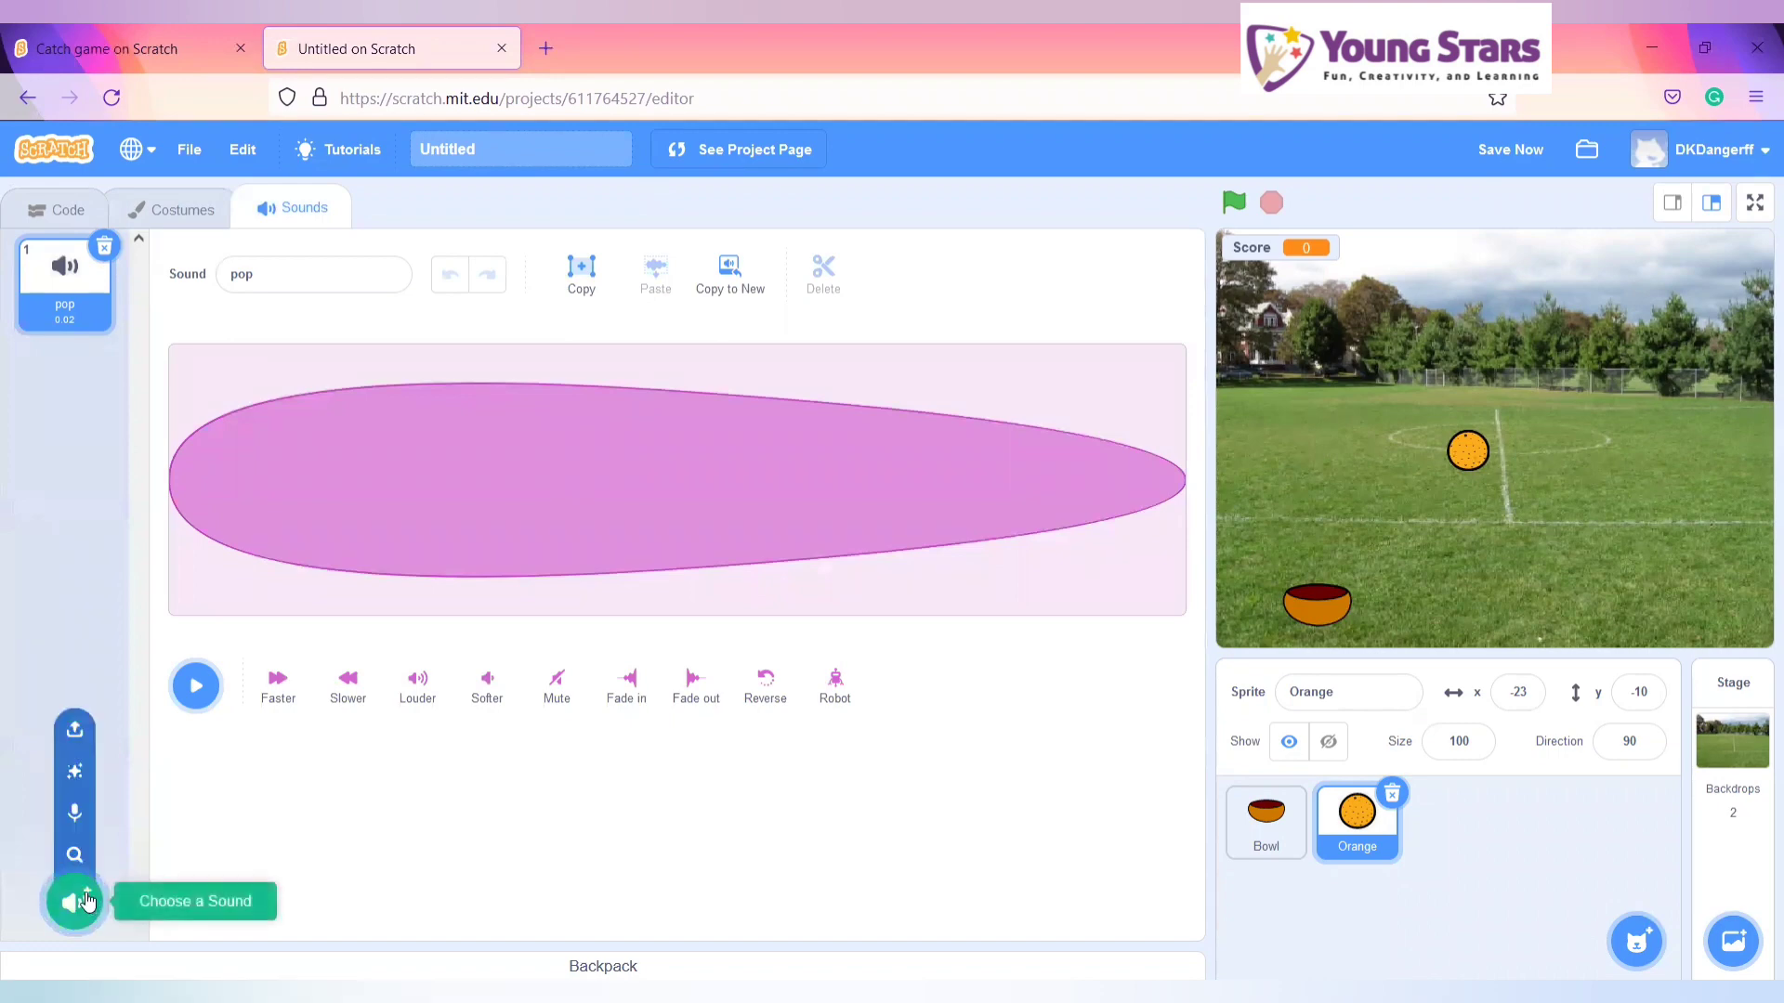
left_click(74, 902)
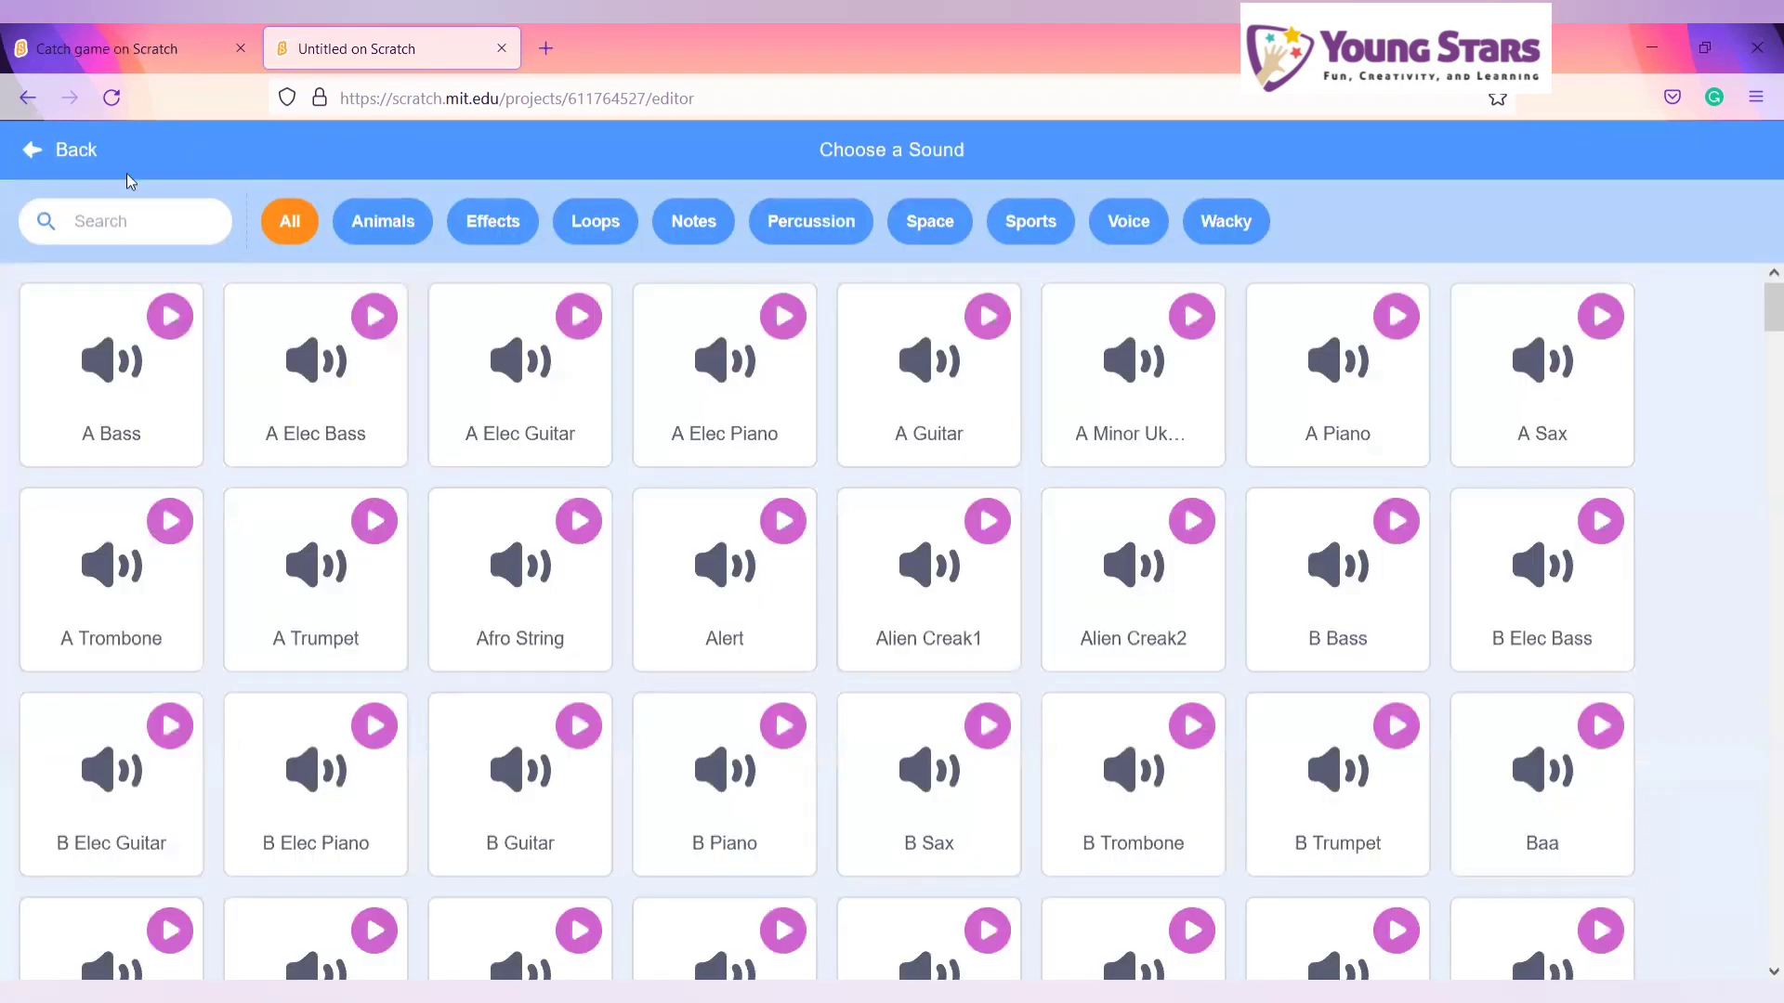
left_click(147, 221)
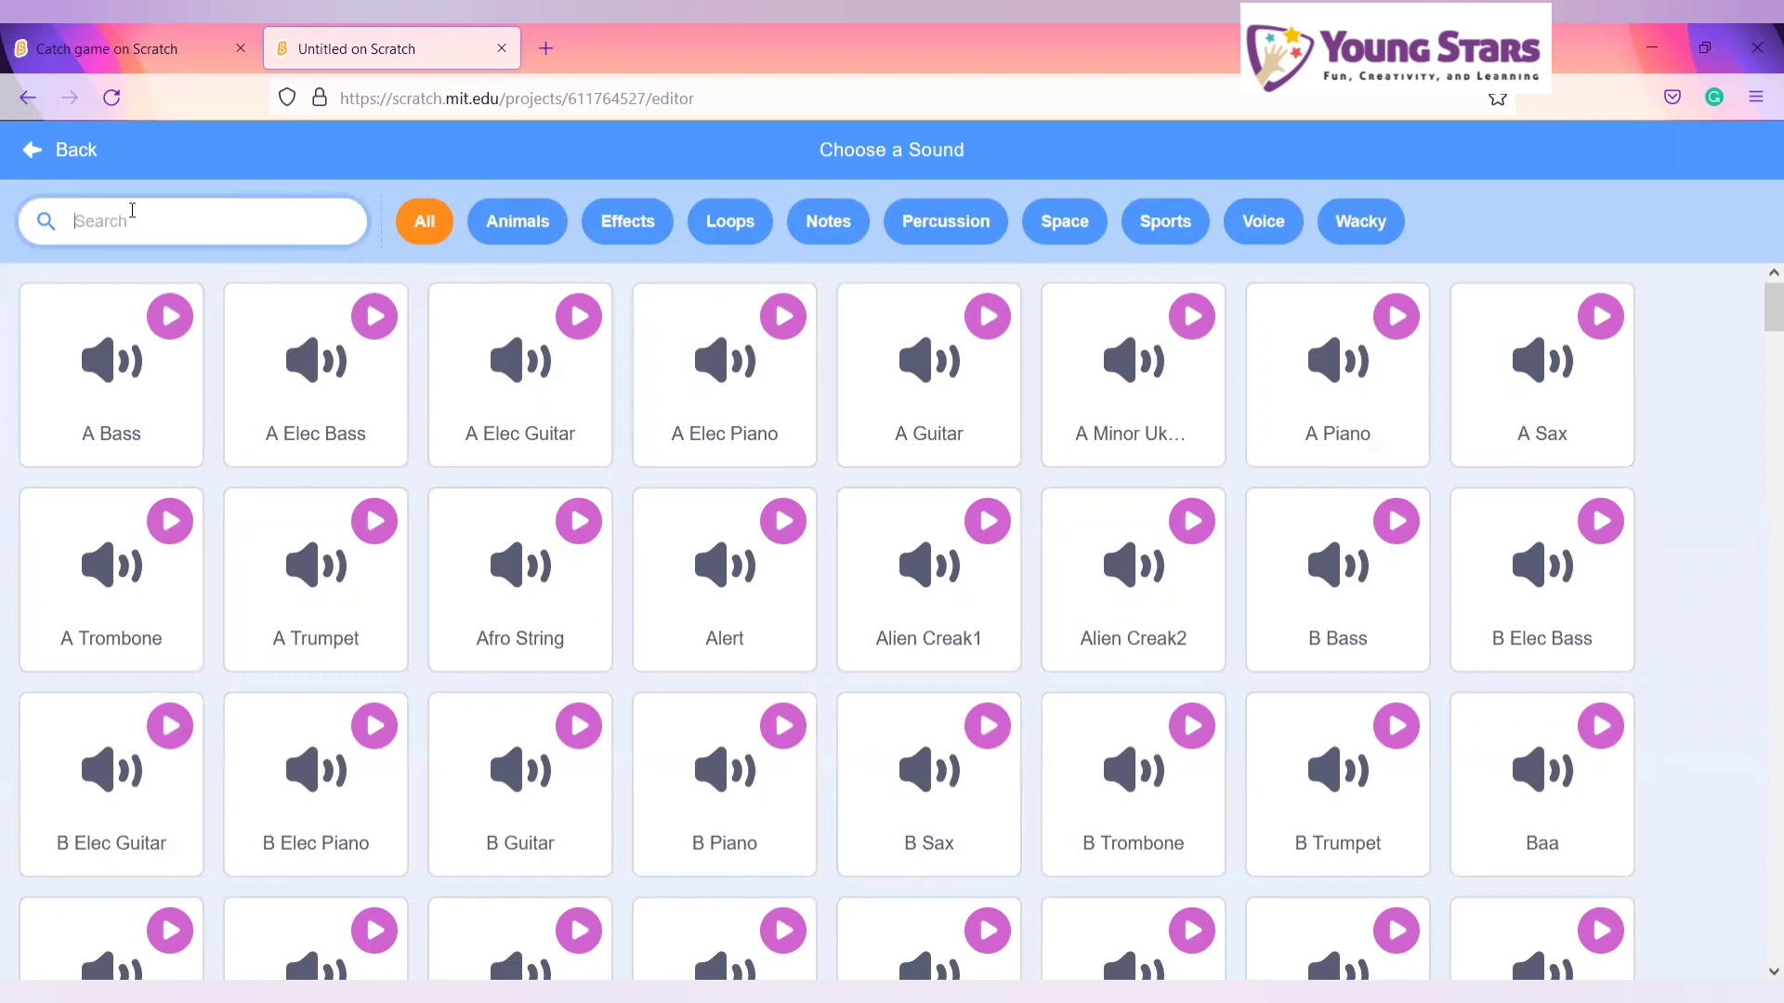
type("cloe")
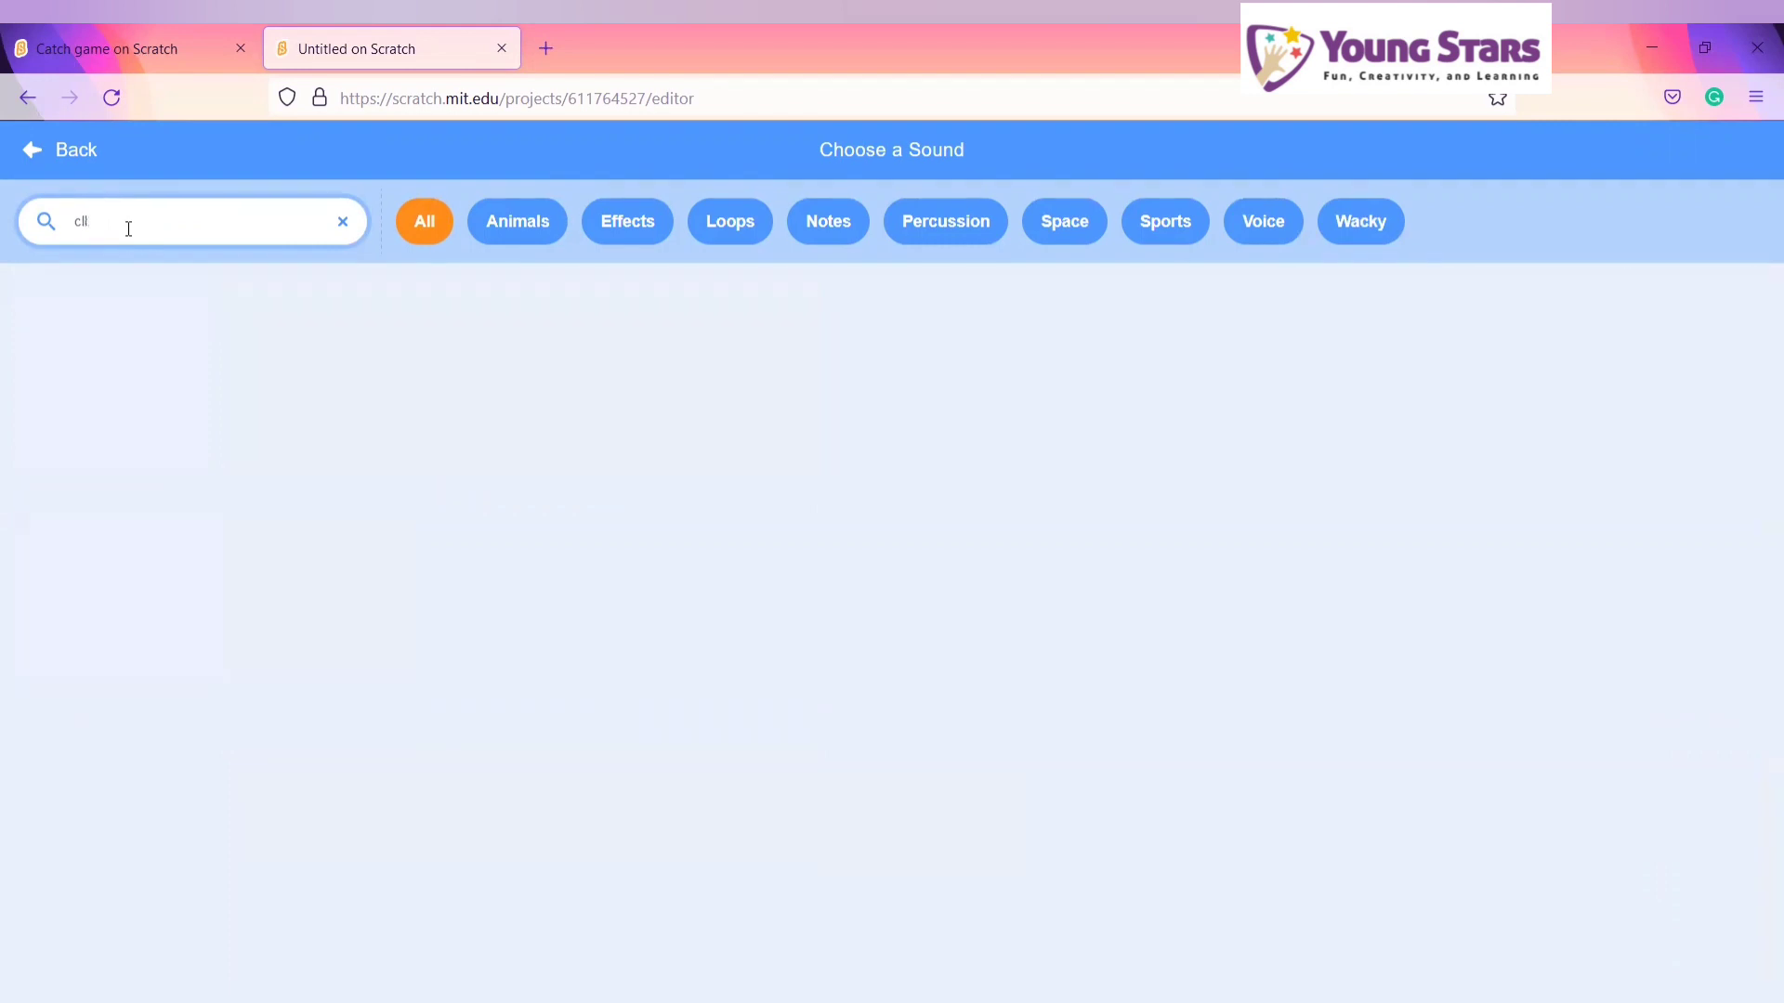
type("co")
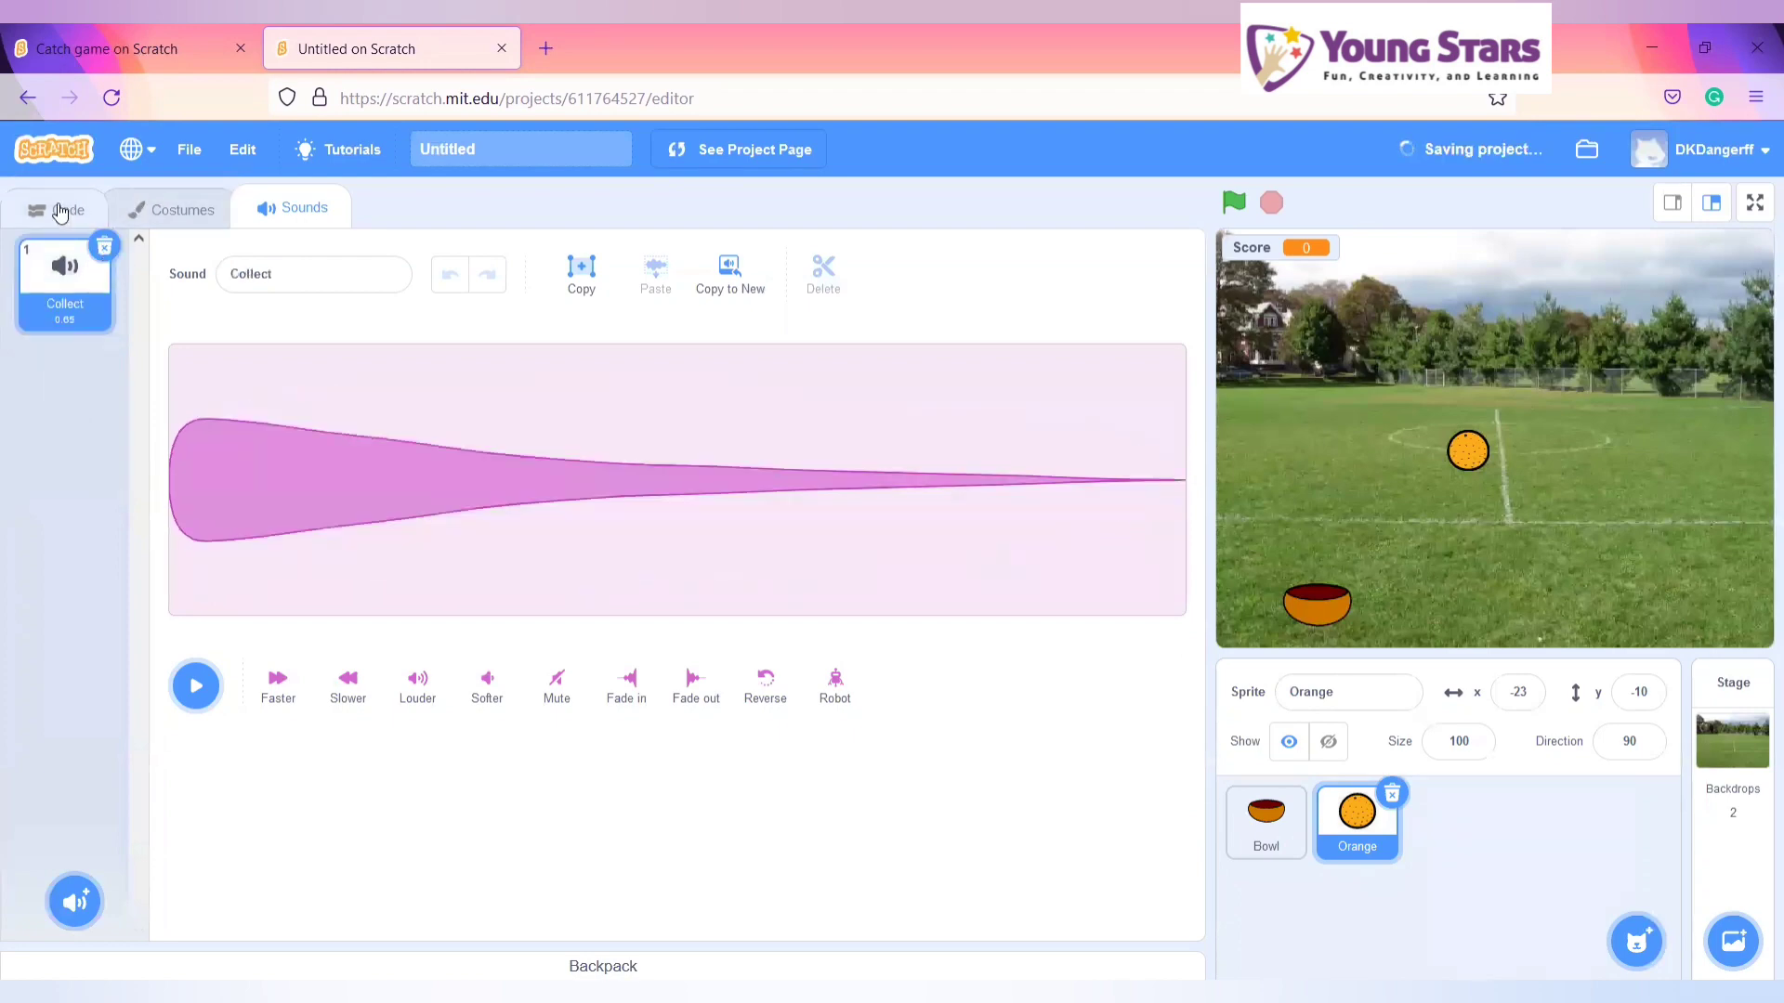
- Back in the Orange's code, set the start sound block to Collect
left_click(65, 208)
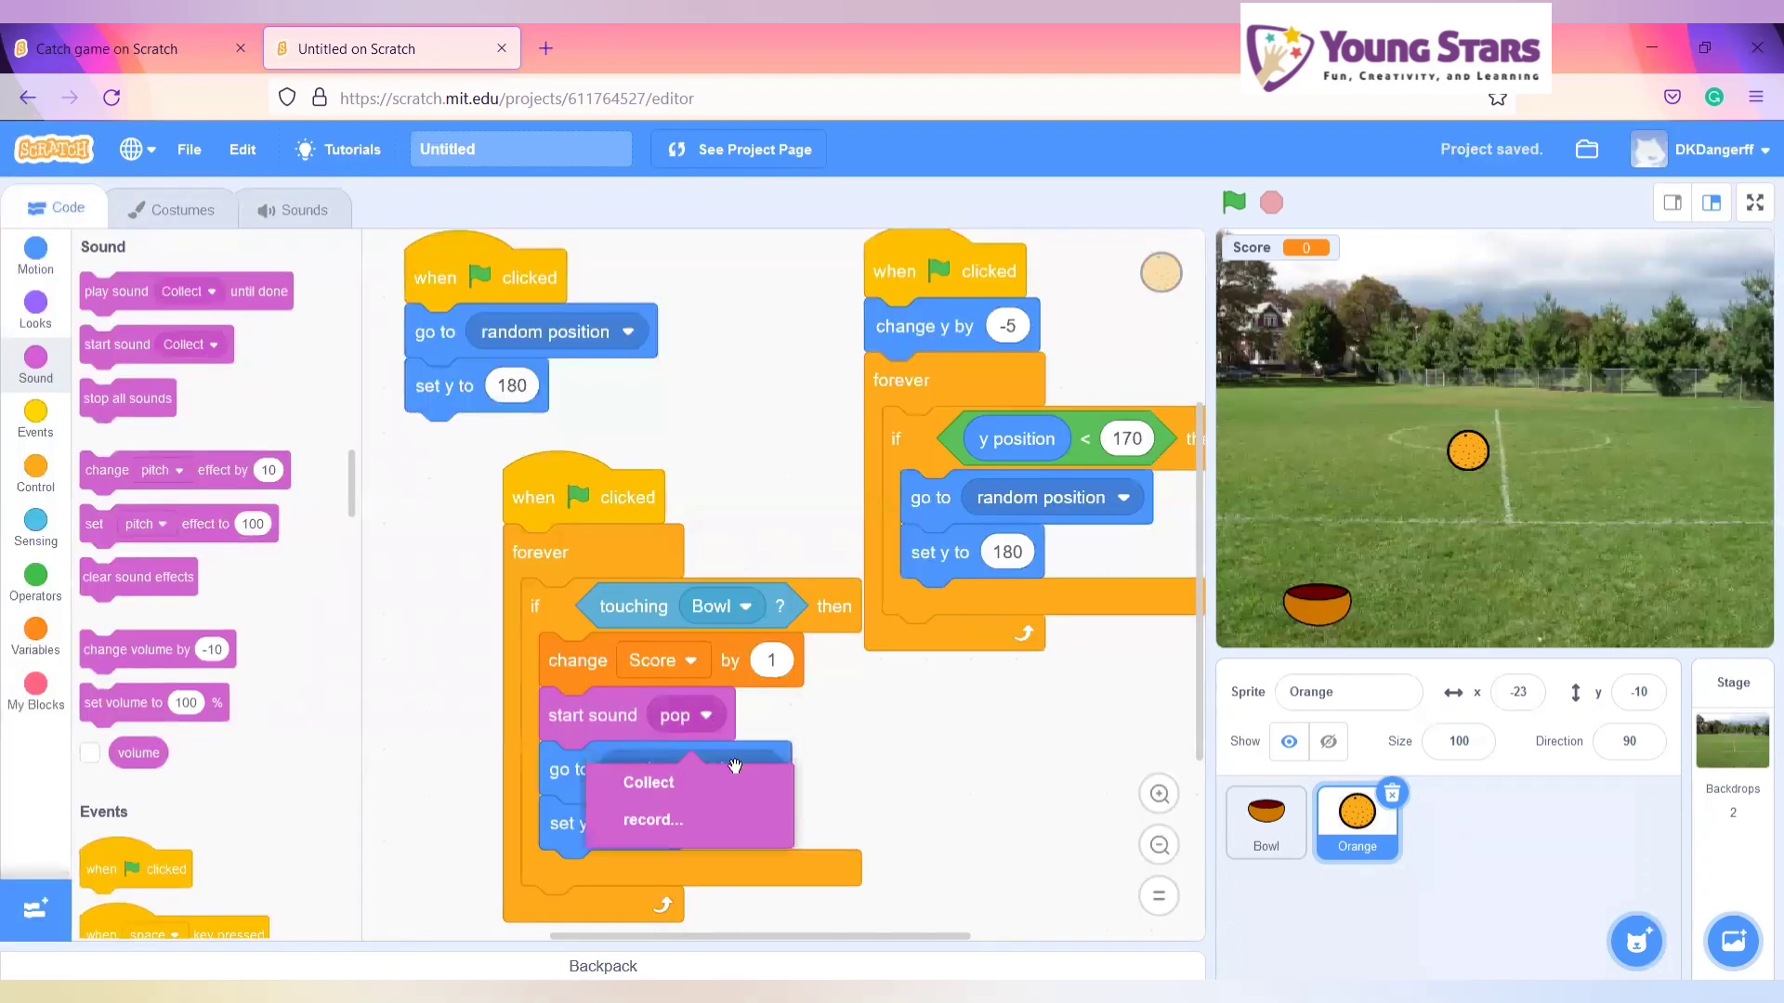
left_click(646, 782)
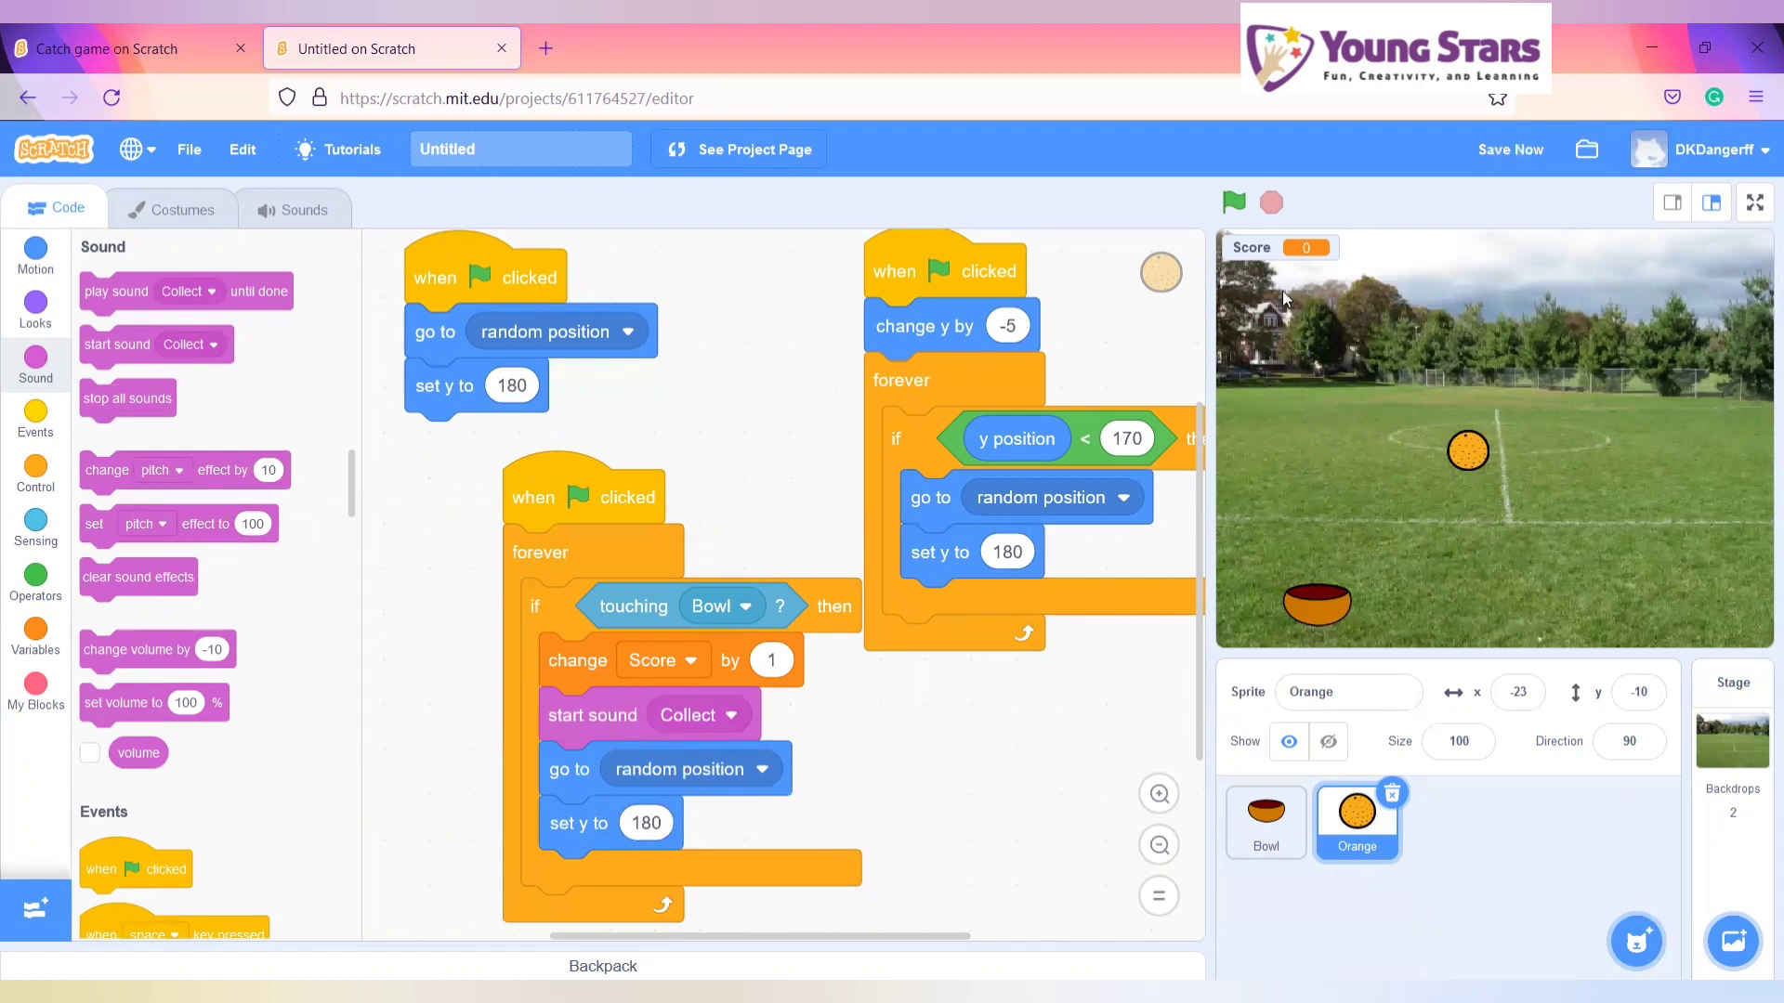
mouse_move(1354, 588)
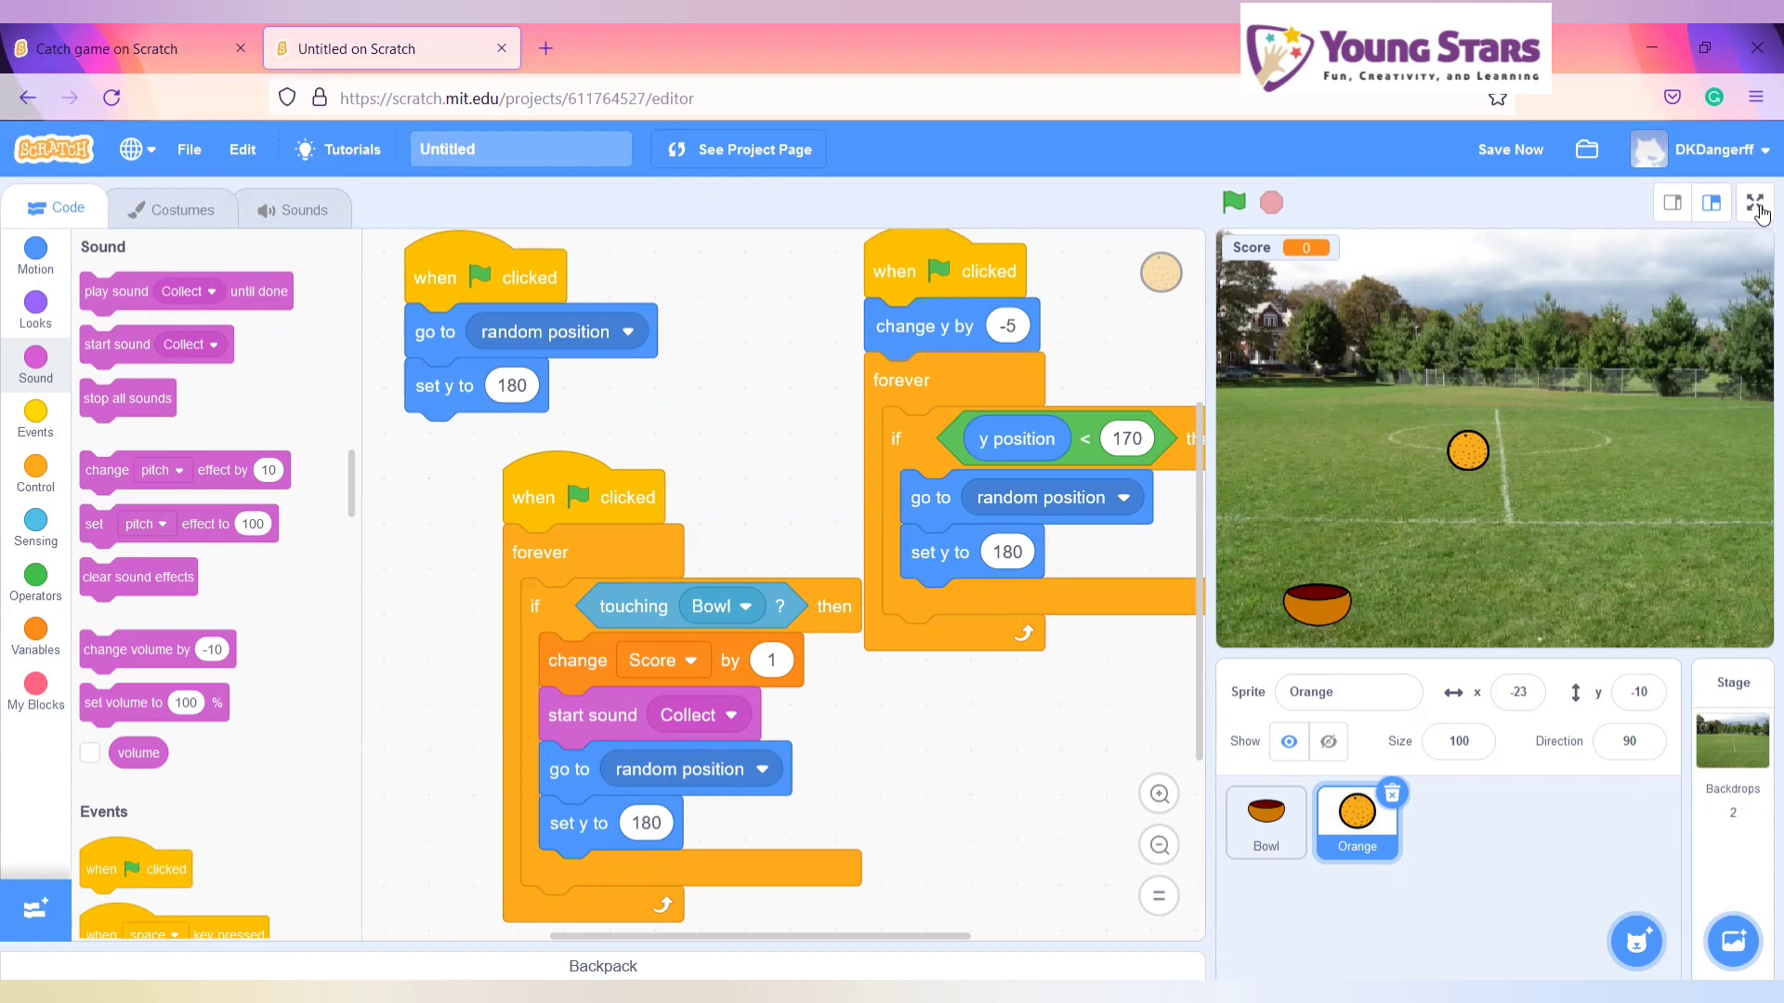
- Test-run the catch game full screen, then exit back to the editor
left_click(1755, 202)
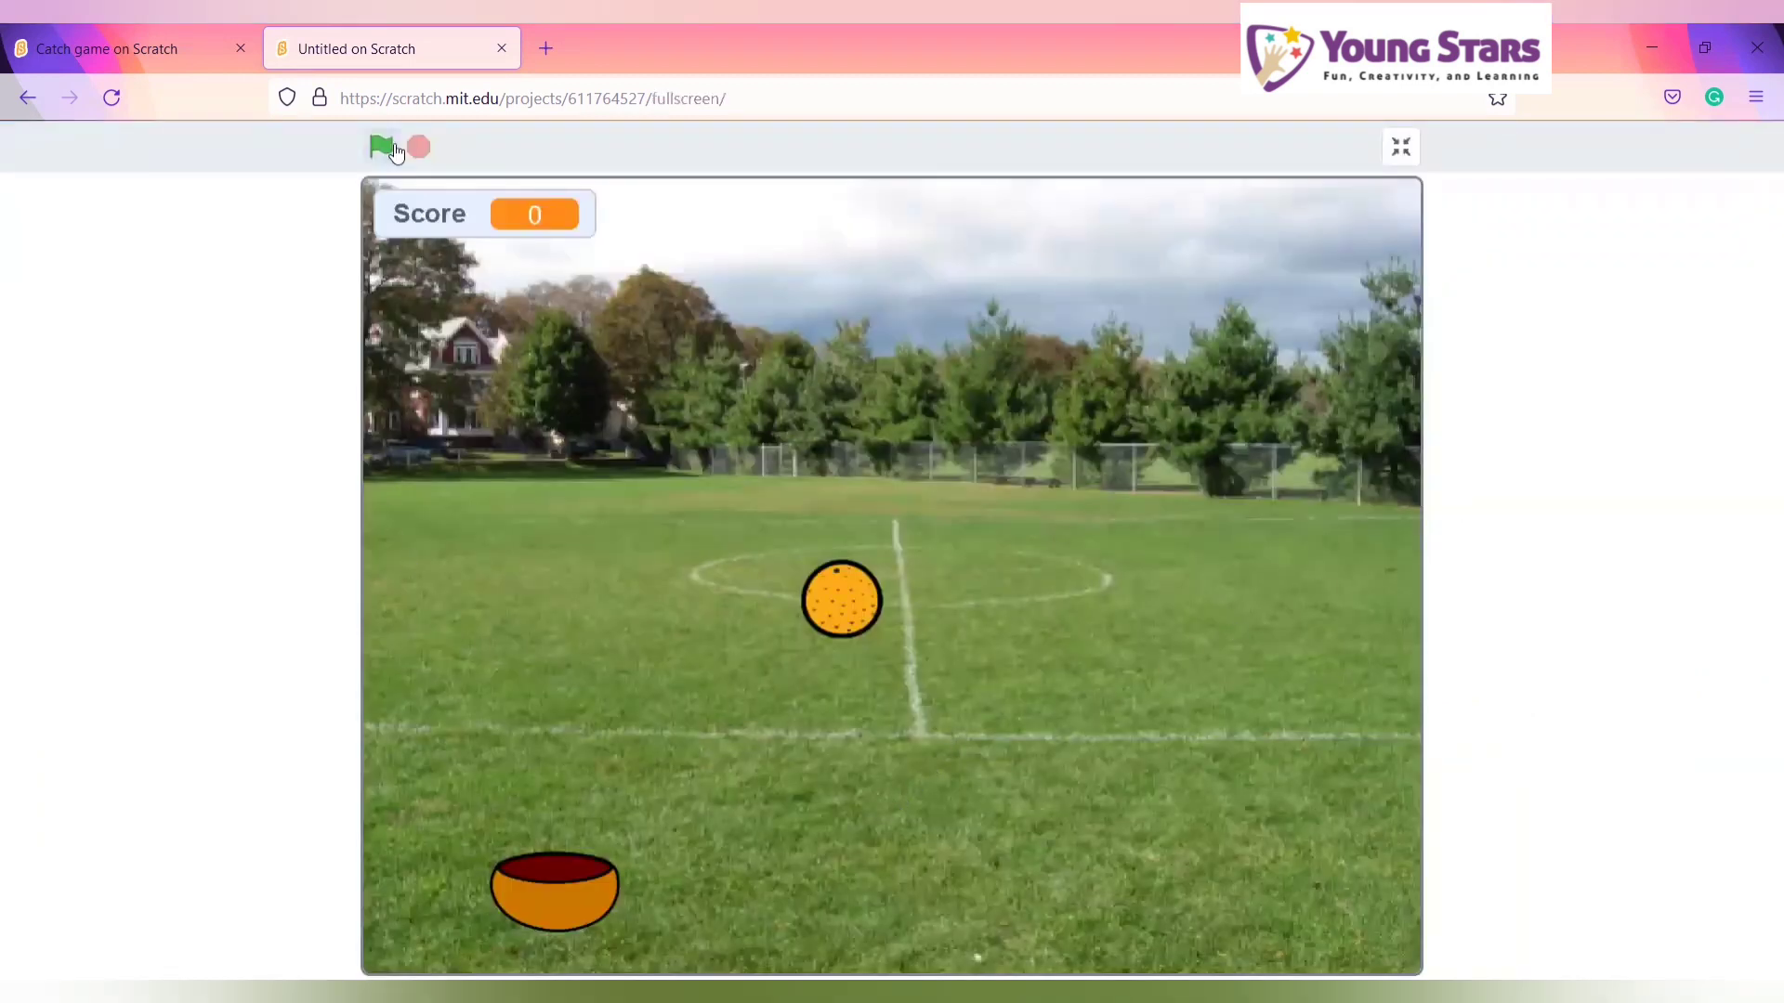
left_click(381, 147)
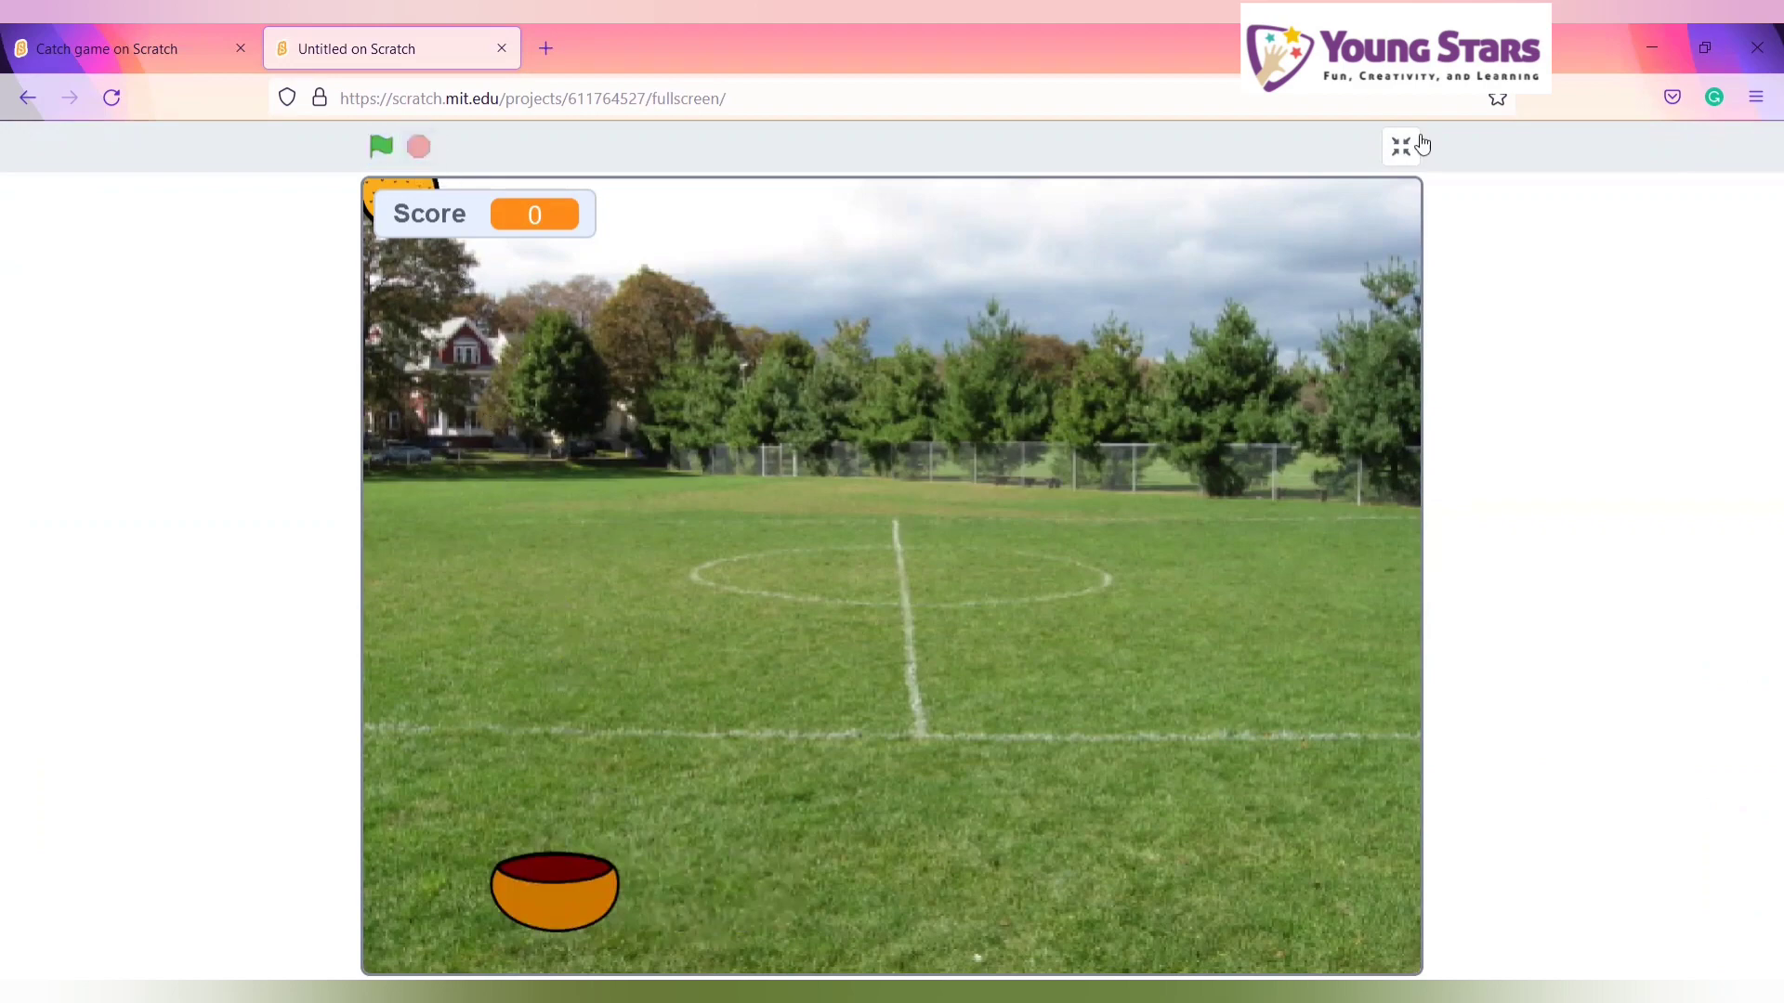
left_click(1402, 146)
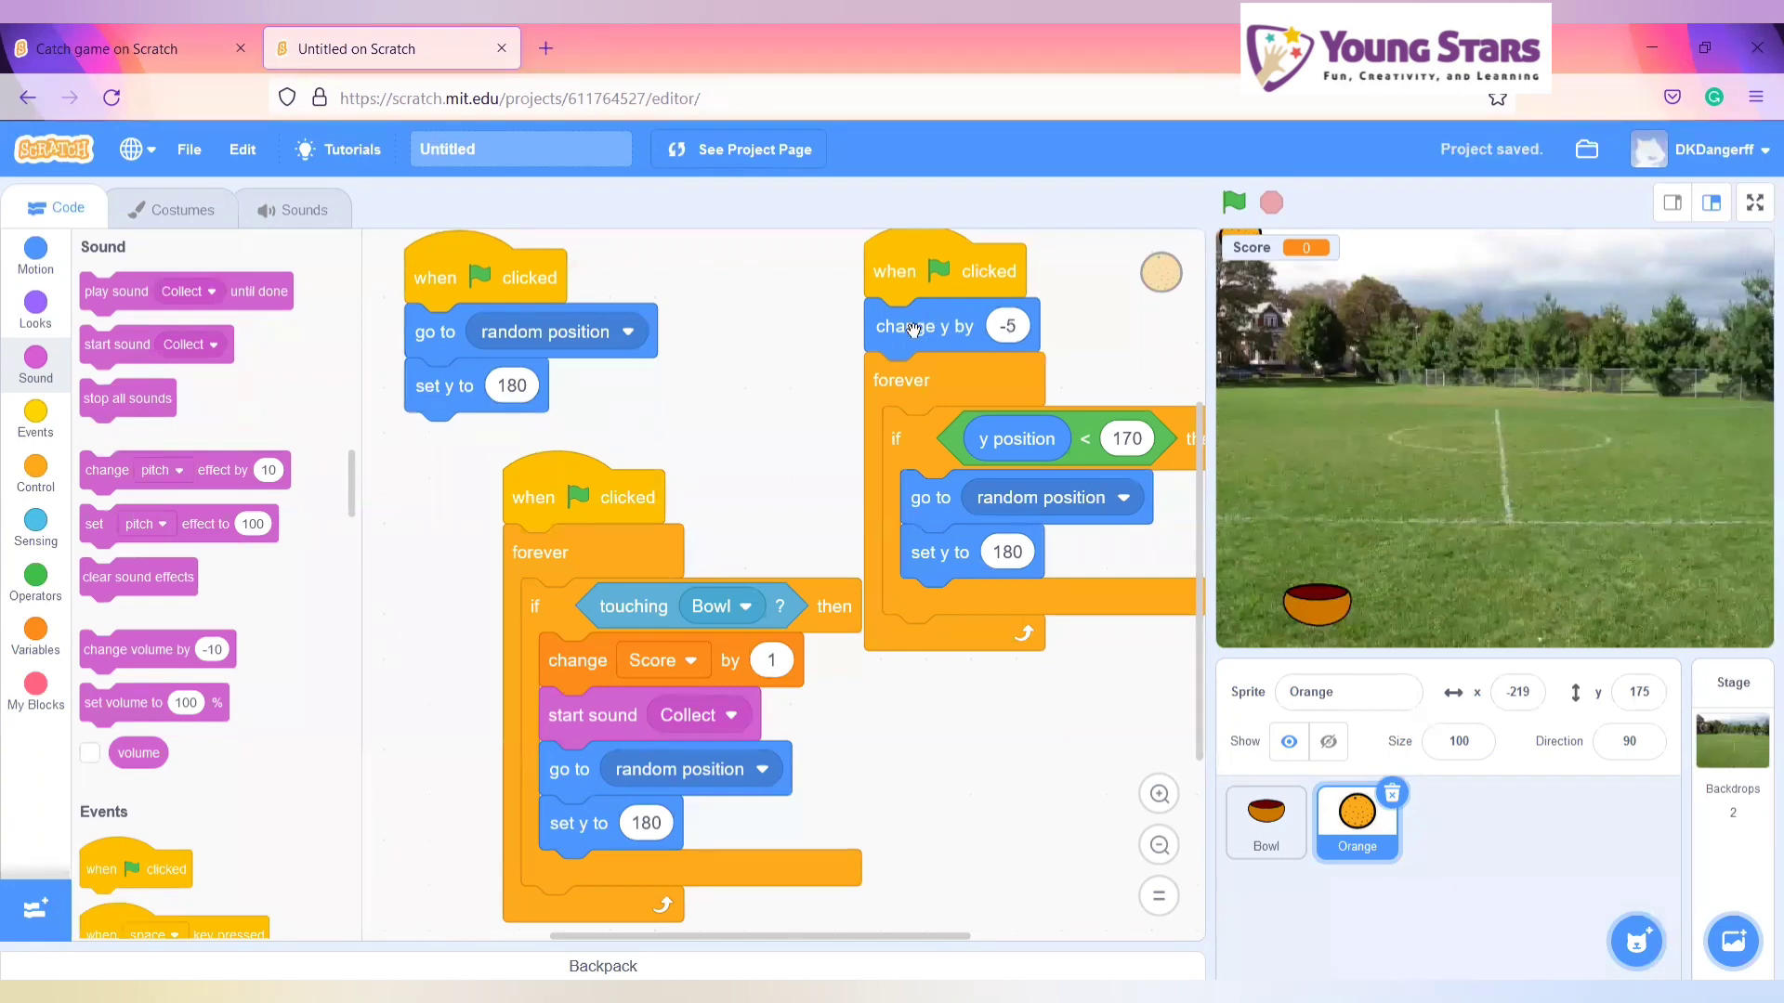
- Move 'change y by -5' inside the falling script's forever loop
left_click_drag(911, 326, 926, 404)
type("-170")
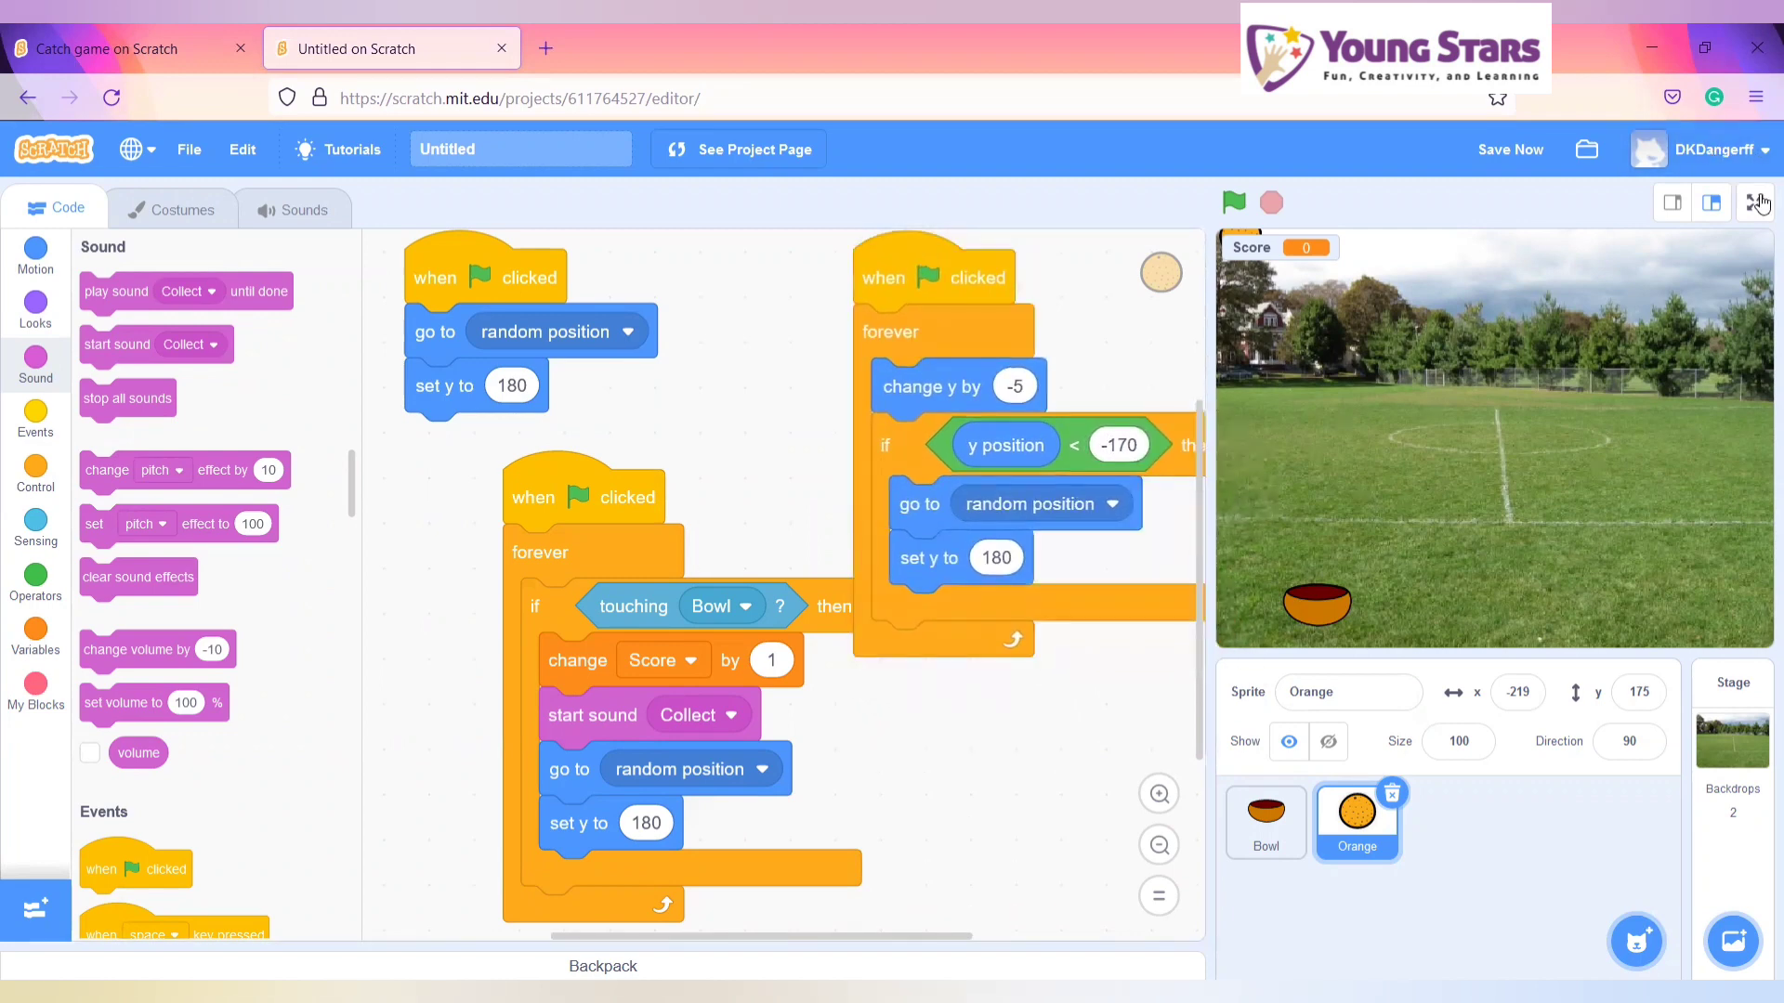
- Run the catch game again in full-screen mode from the green flag
left_click(1755, 202)
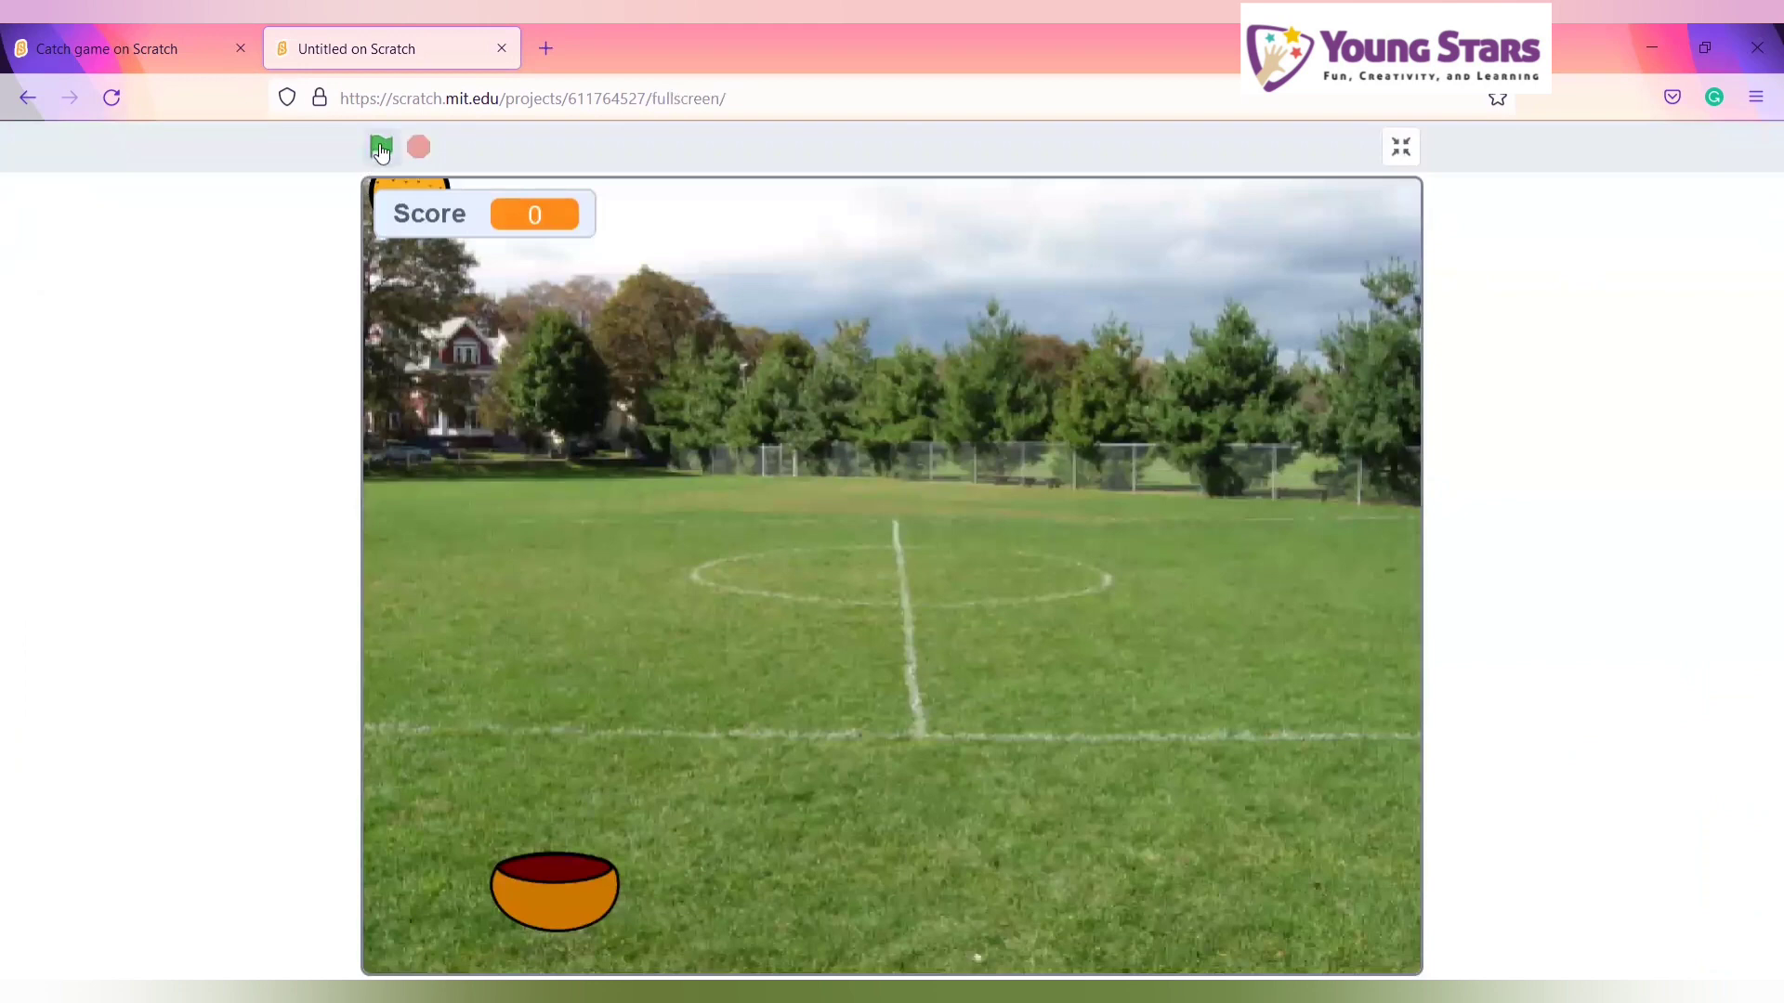
mouse_move(380, 148)
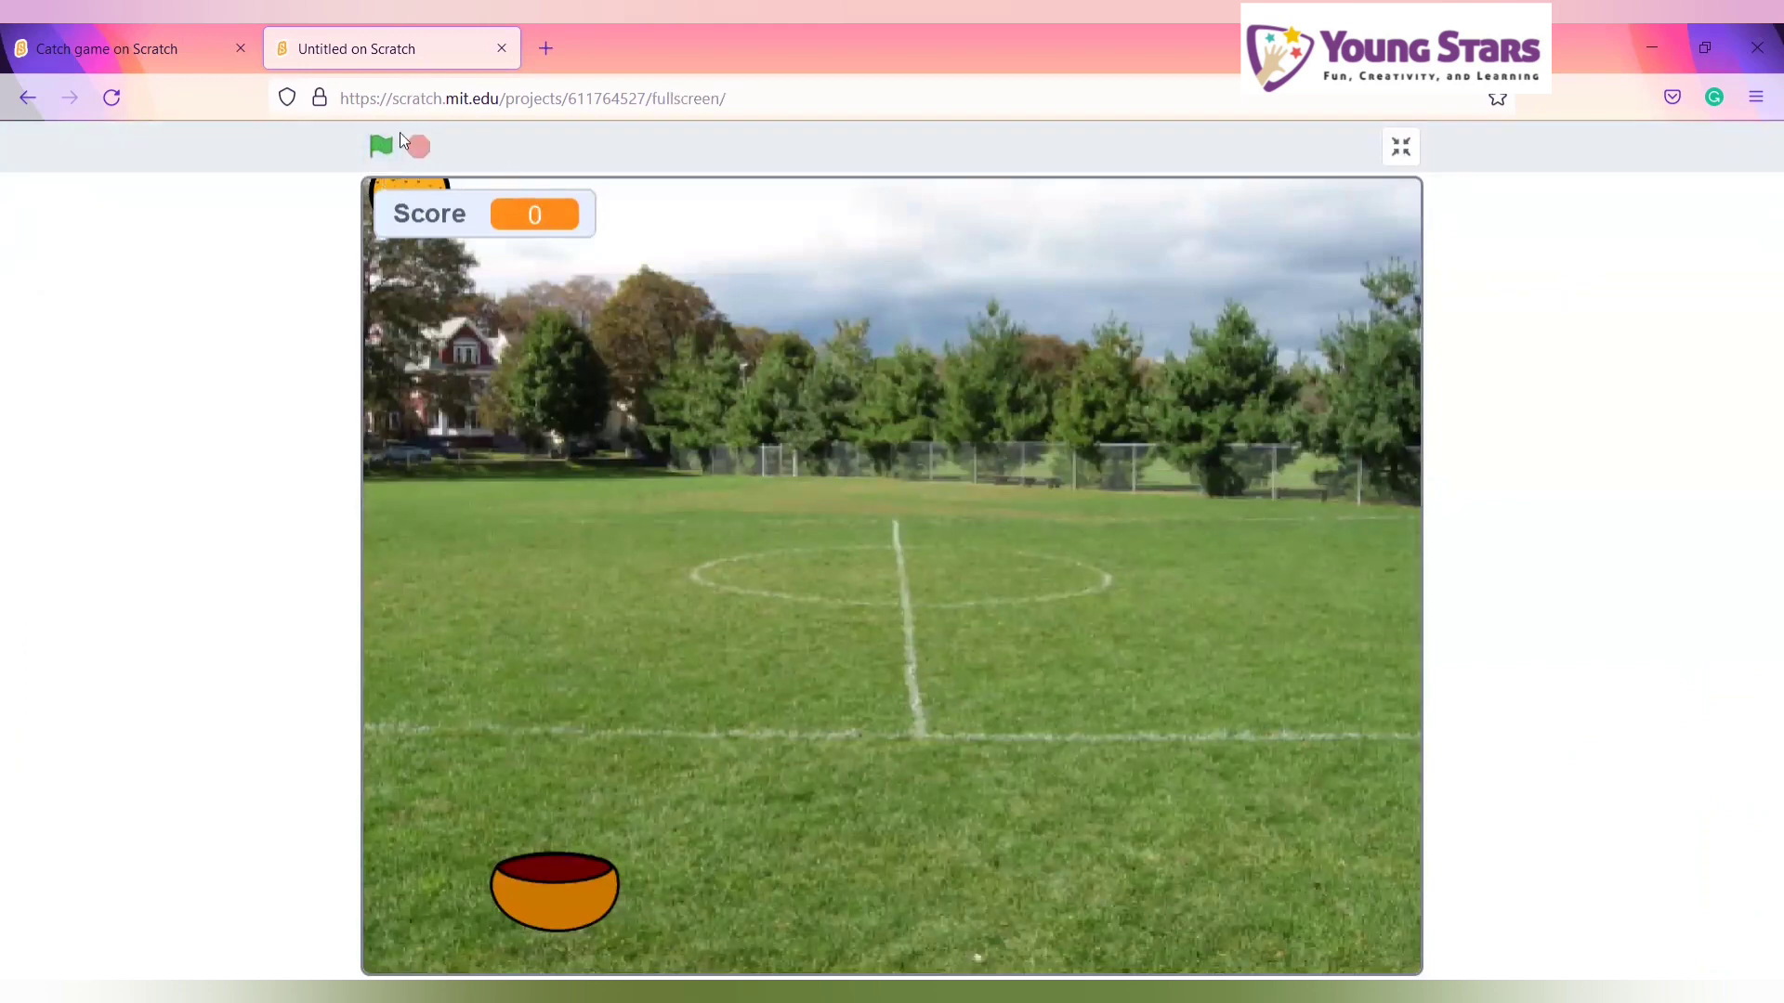
left_click(381, 146)
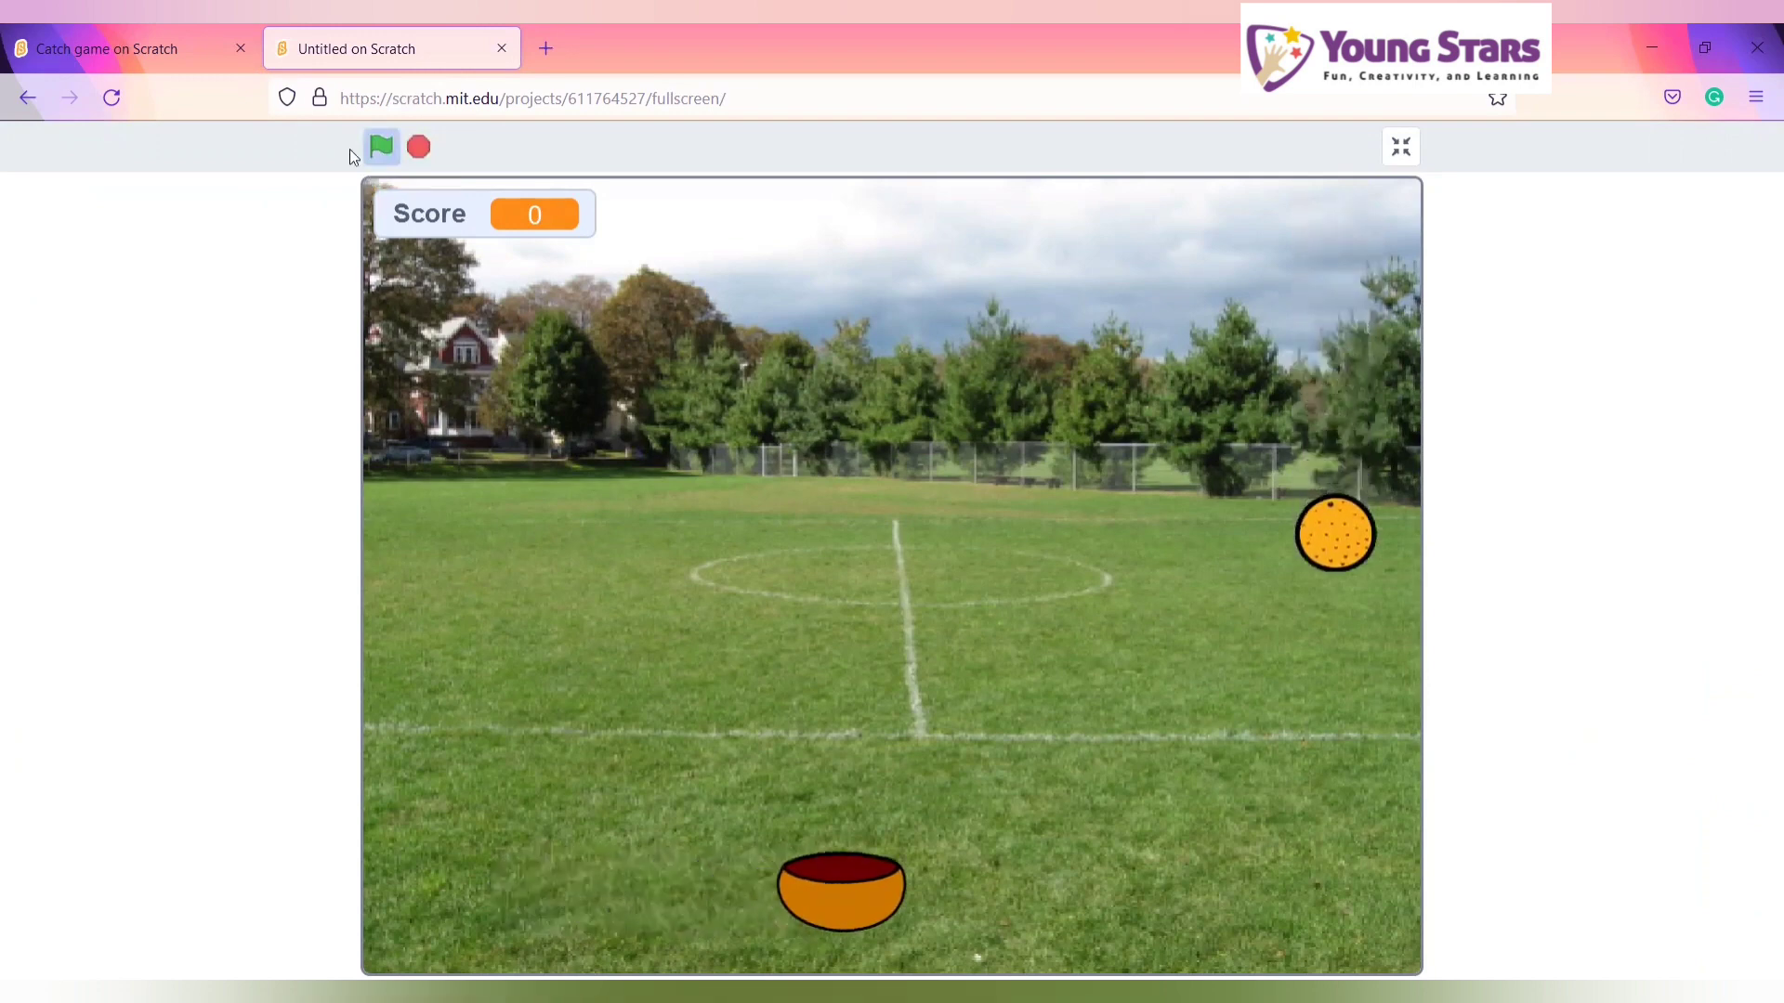